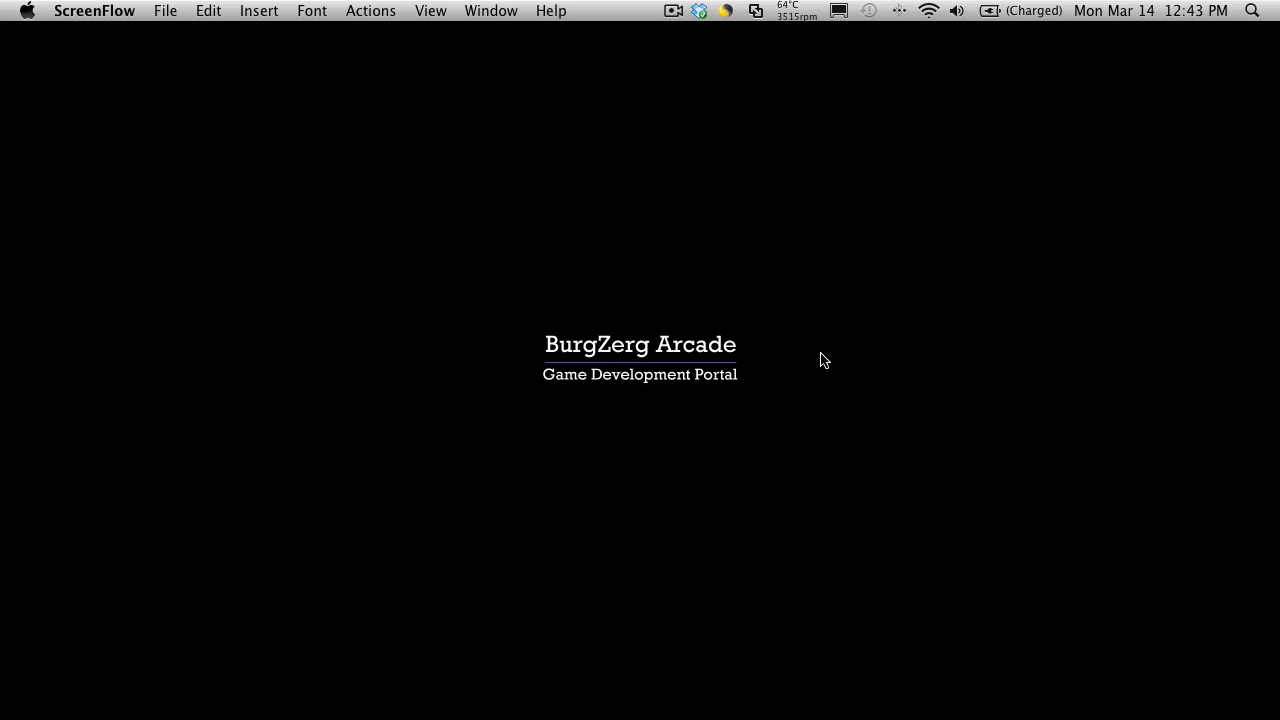
pyautogui.moveTo(467, 688)
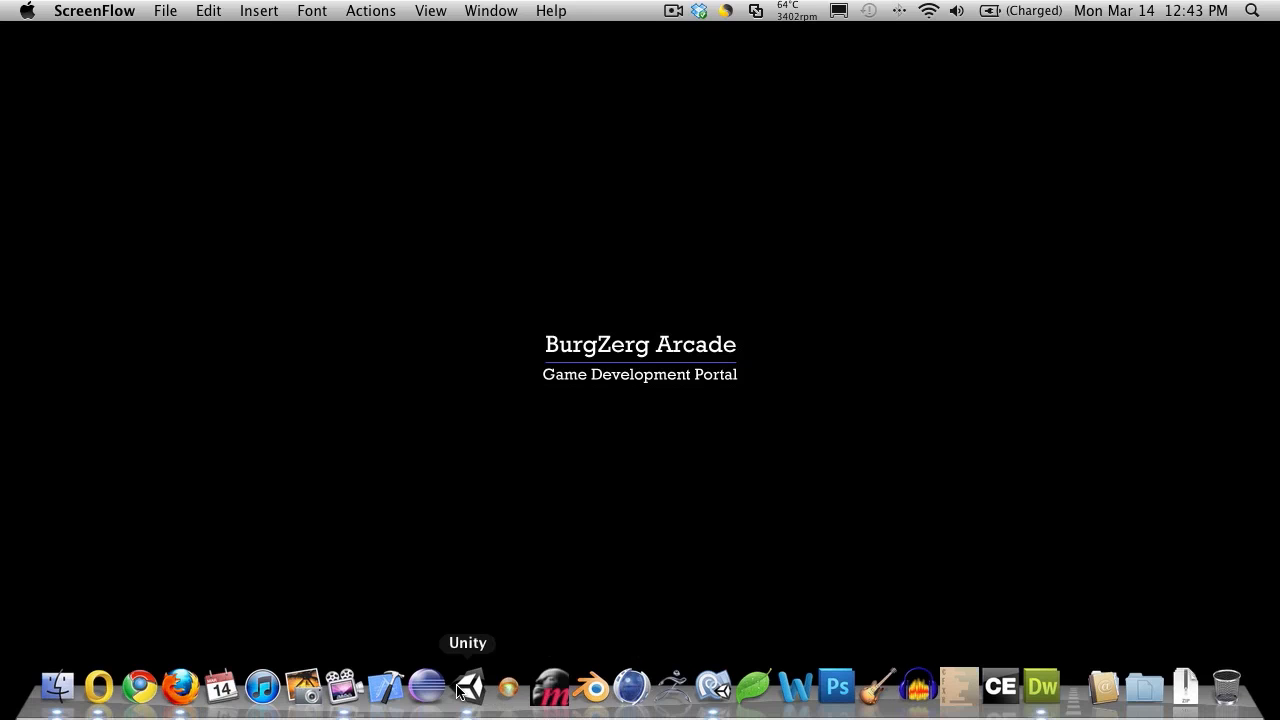
# Step: Bring up Unity and play the Character Customization scene to preview the Hair box
pyautogui.click(467, 687)
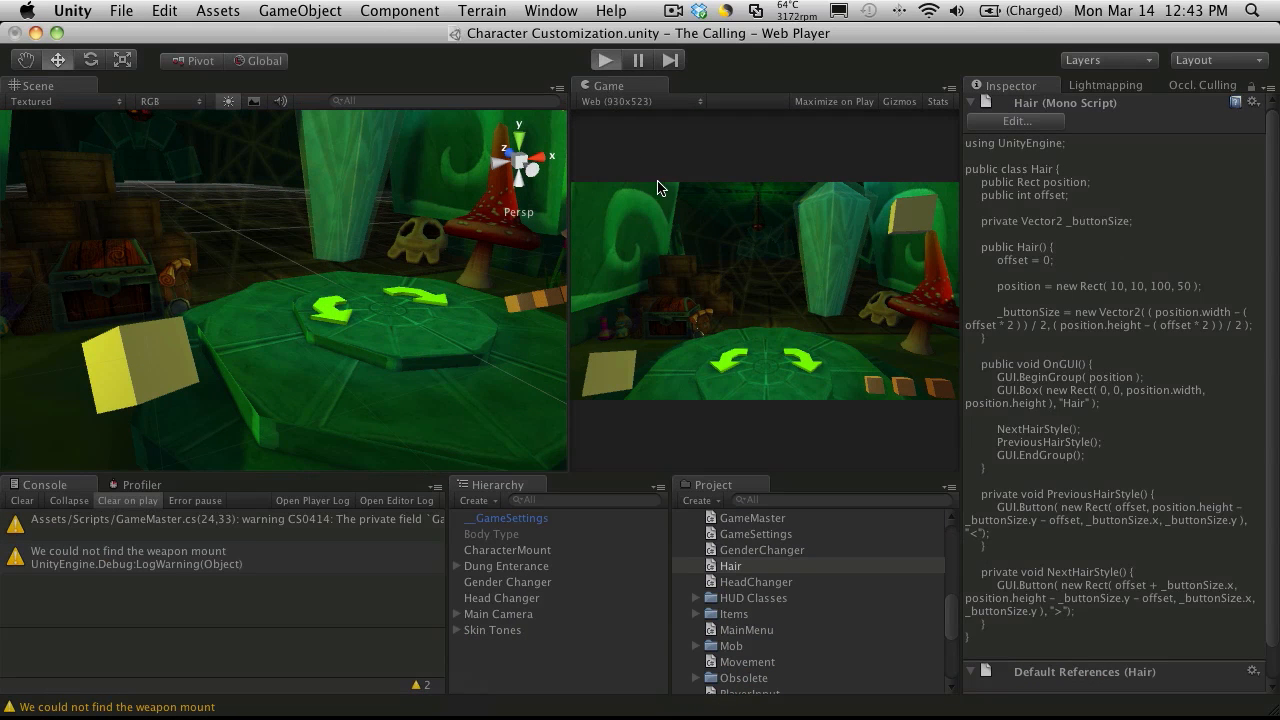
pyautogui.click(604, 60)
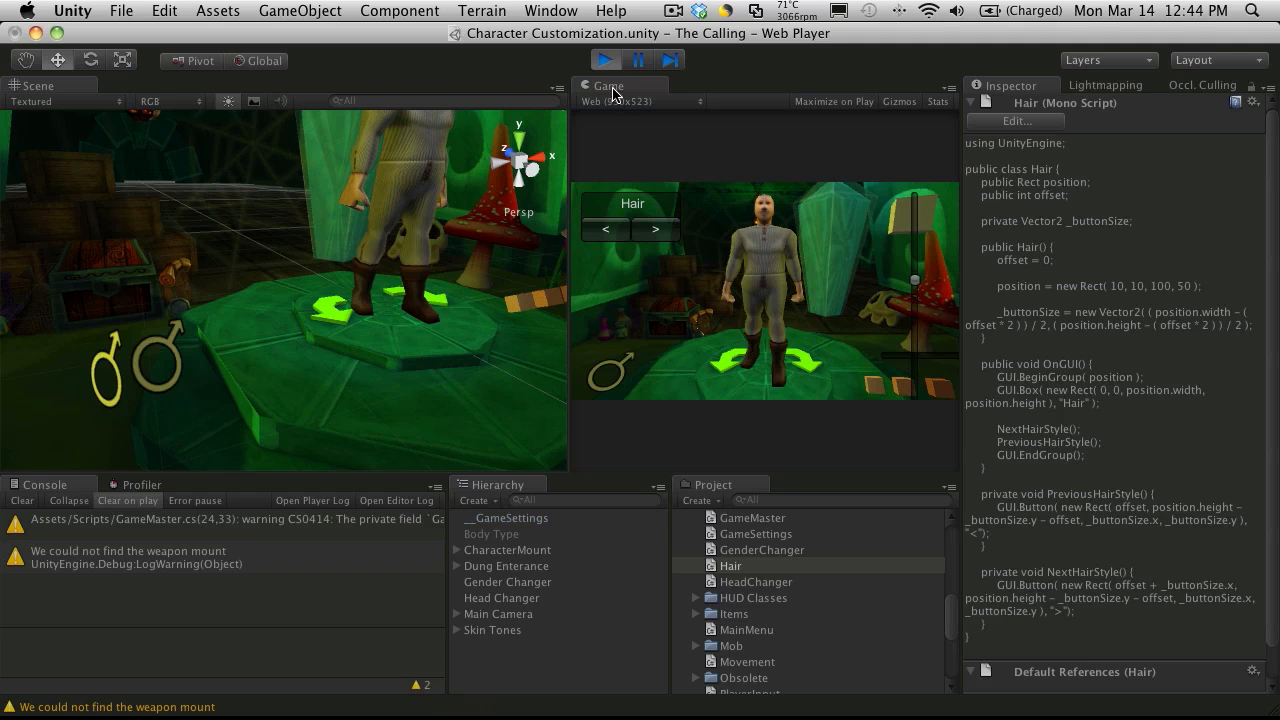
pyautogui.click(604, 59)
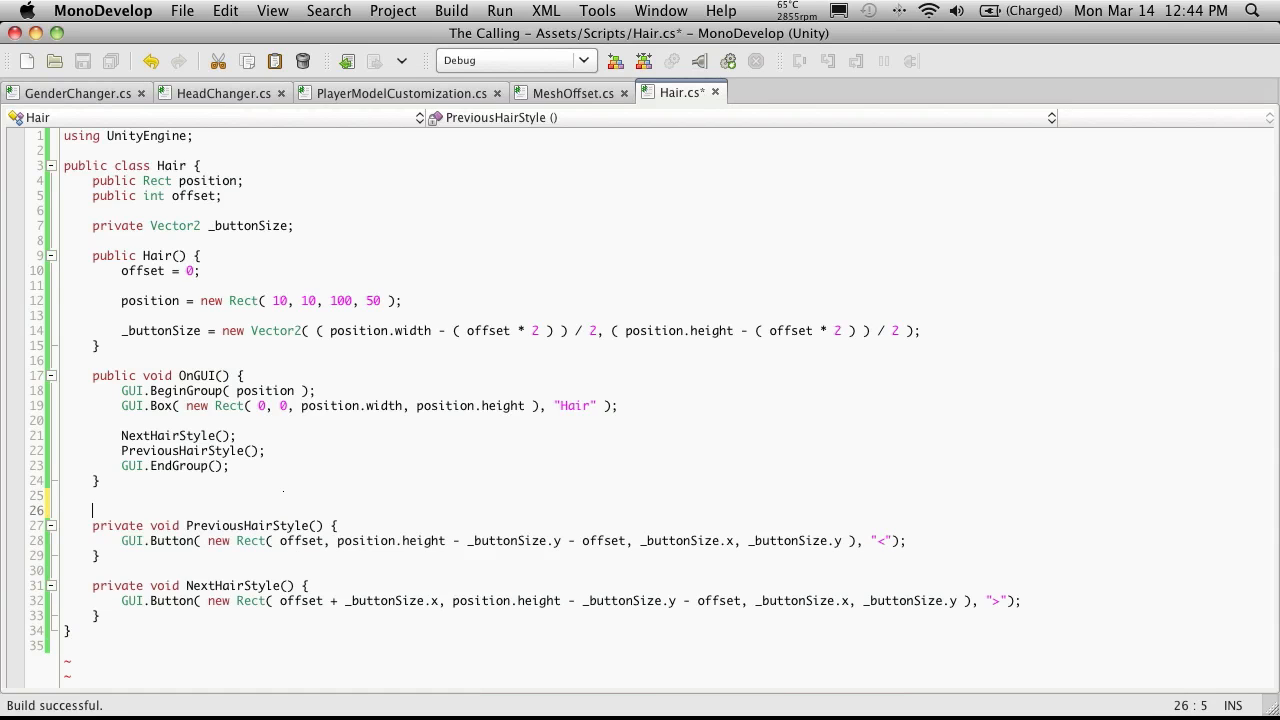
# Step: Write an empty private void HairColorButtons() method above PreviousHairStyle
pyautogui.write('private')
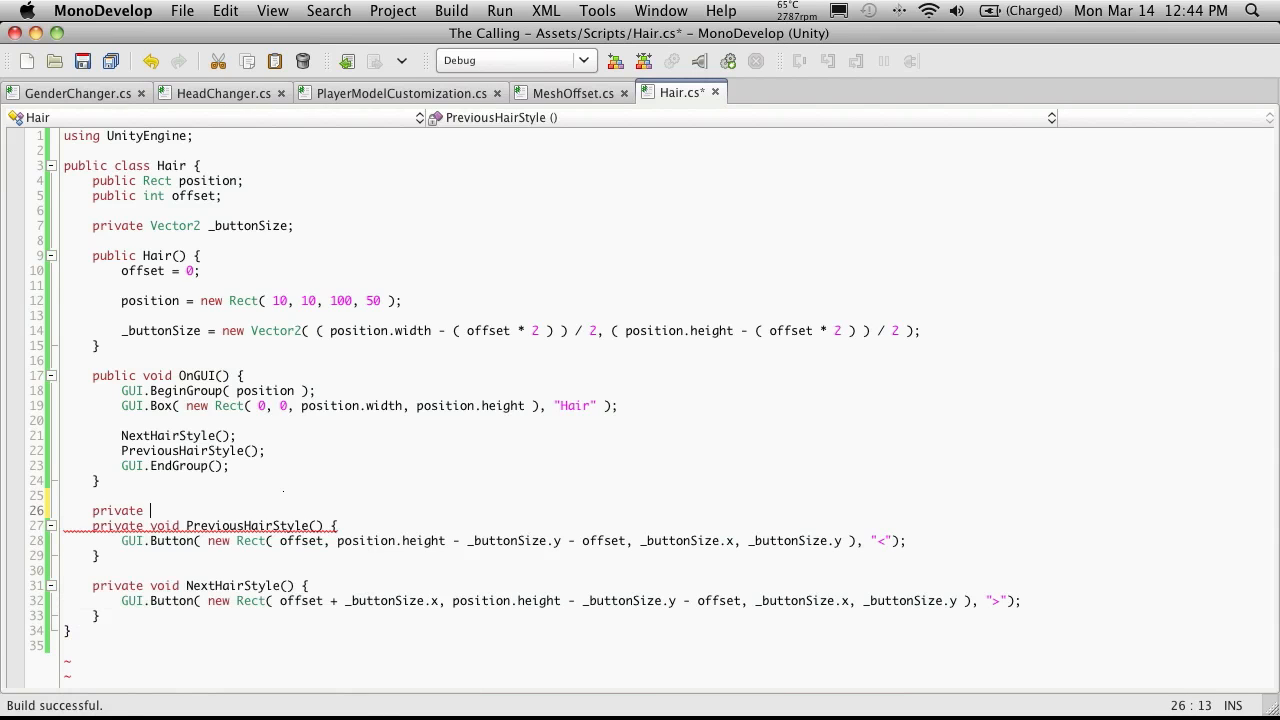
pyautogui.write('void')
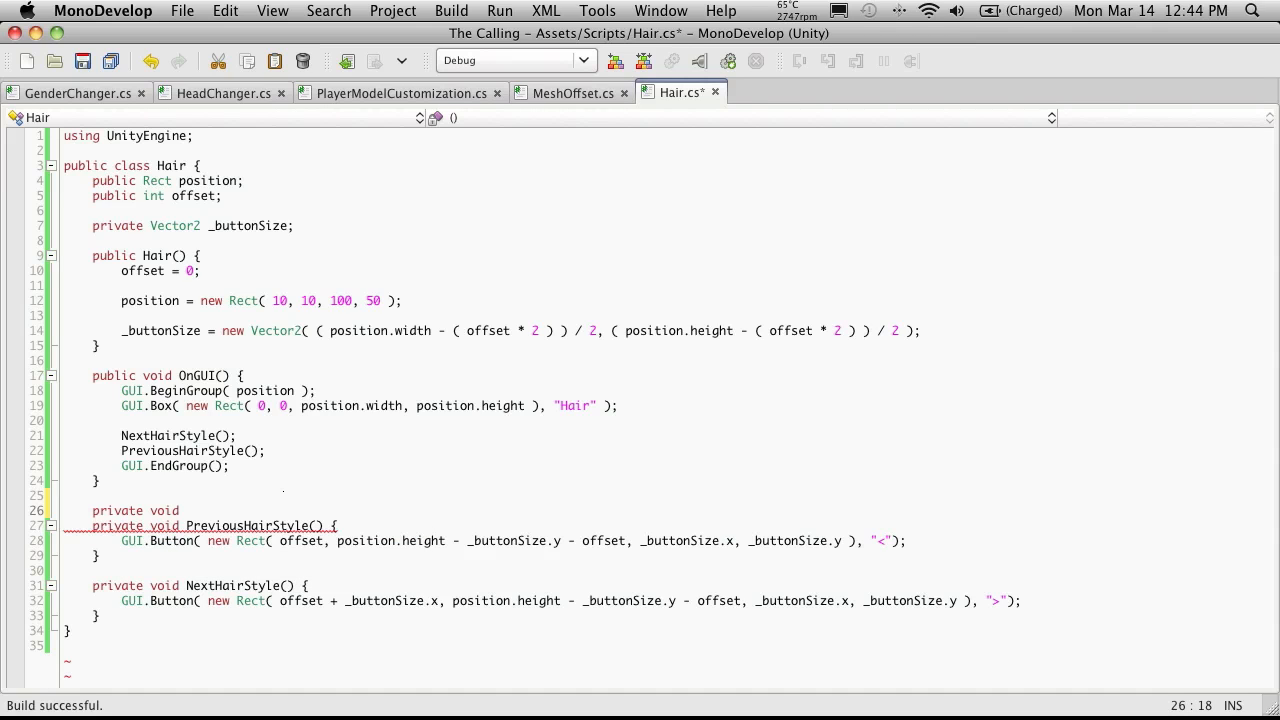
pyautogui.write('Hai')
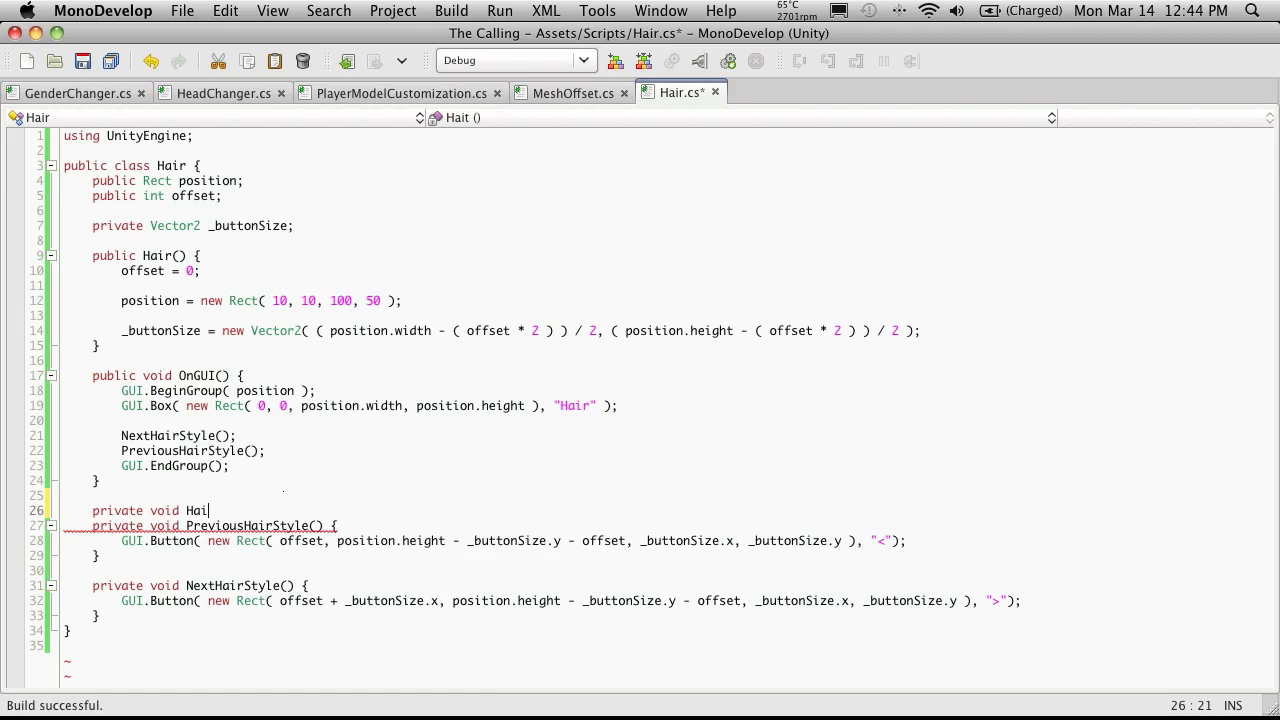
pyautogui.write('rColor')
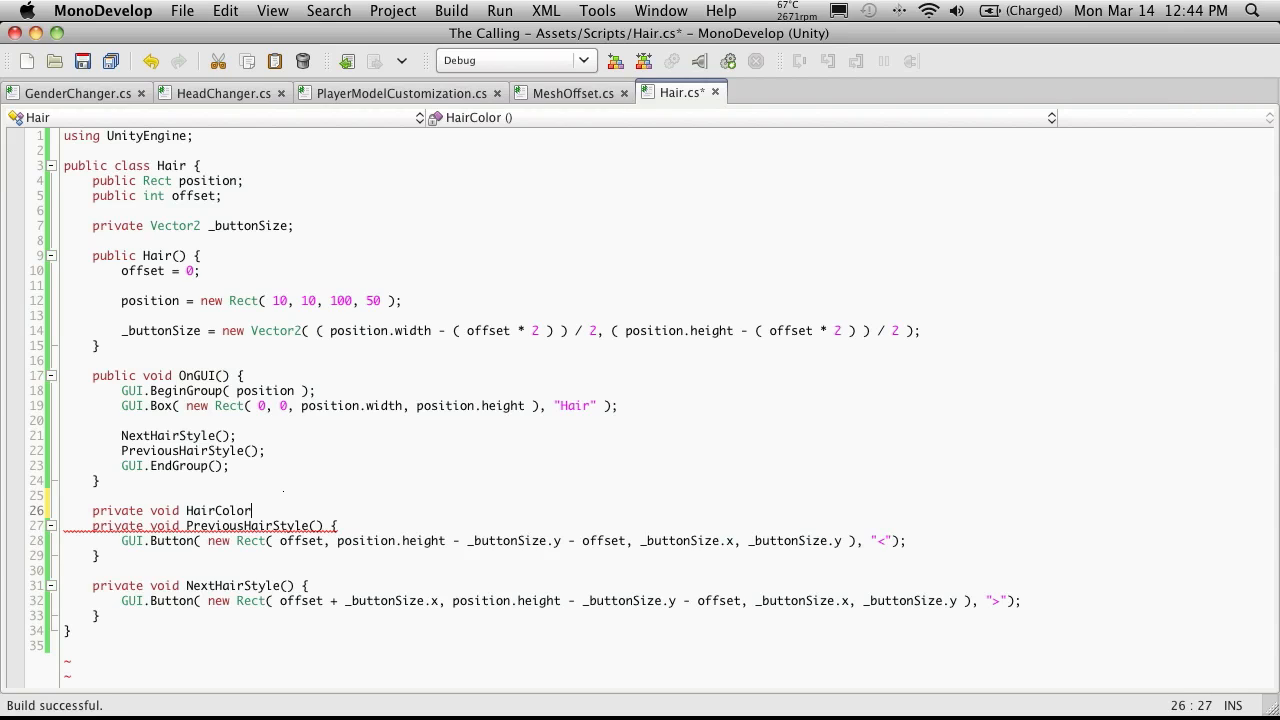
pyautogui.write('Buttons')
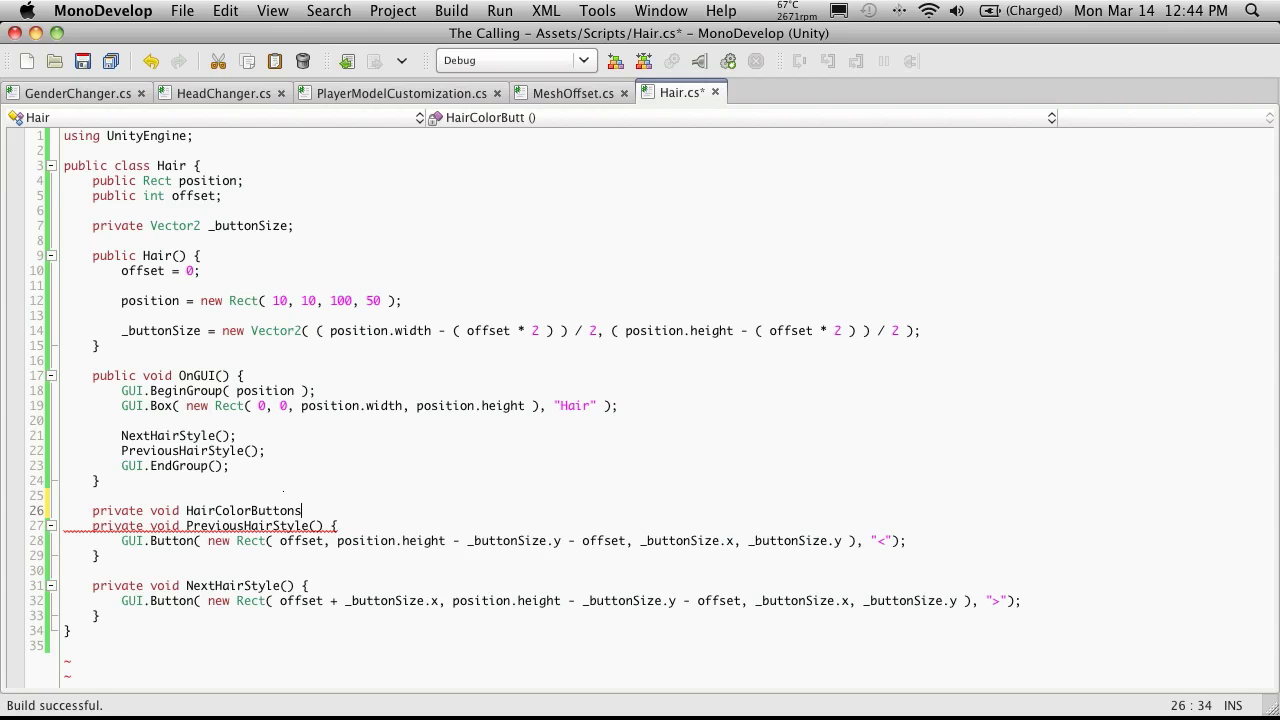
pyautogui.write('() {')
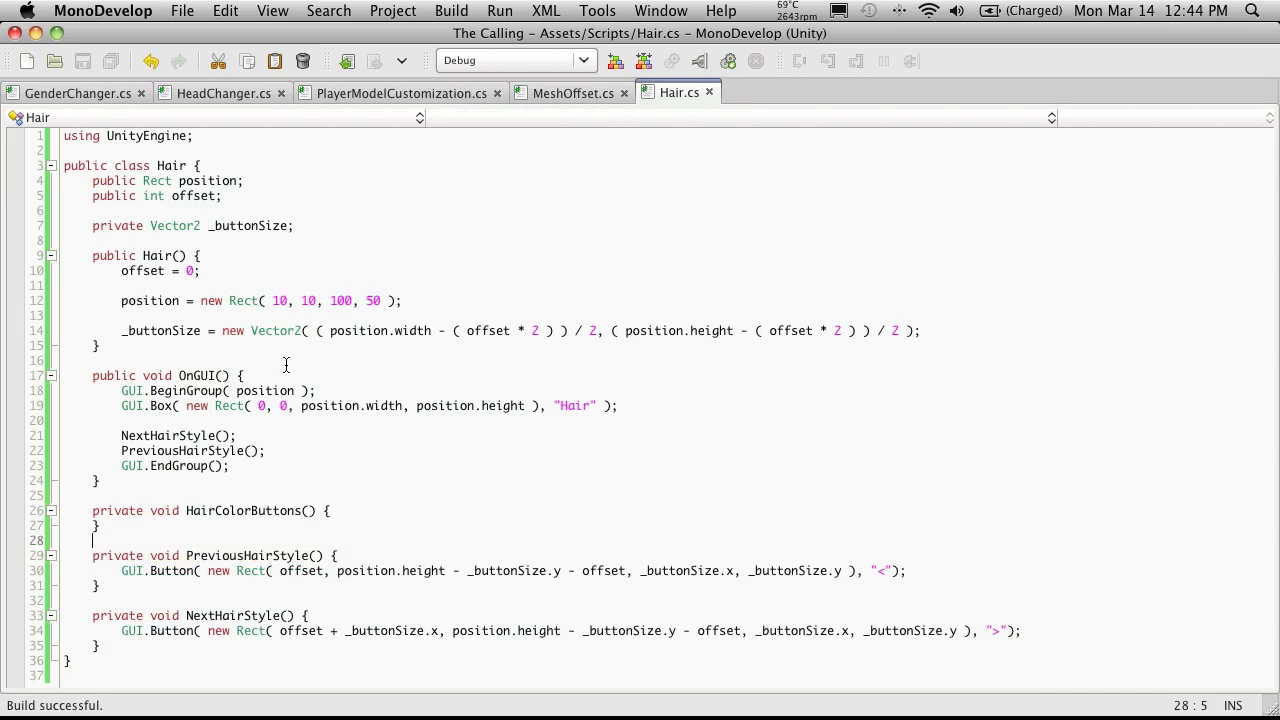
# Step: Call HairColorButtons() in OnGUI and start a new line inside the method
pyautogui.doubleClick(241, 511)
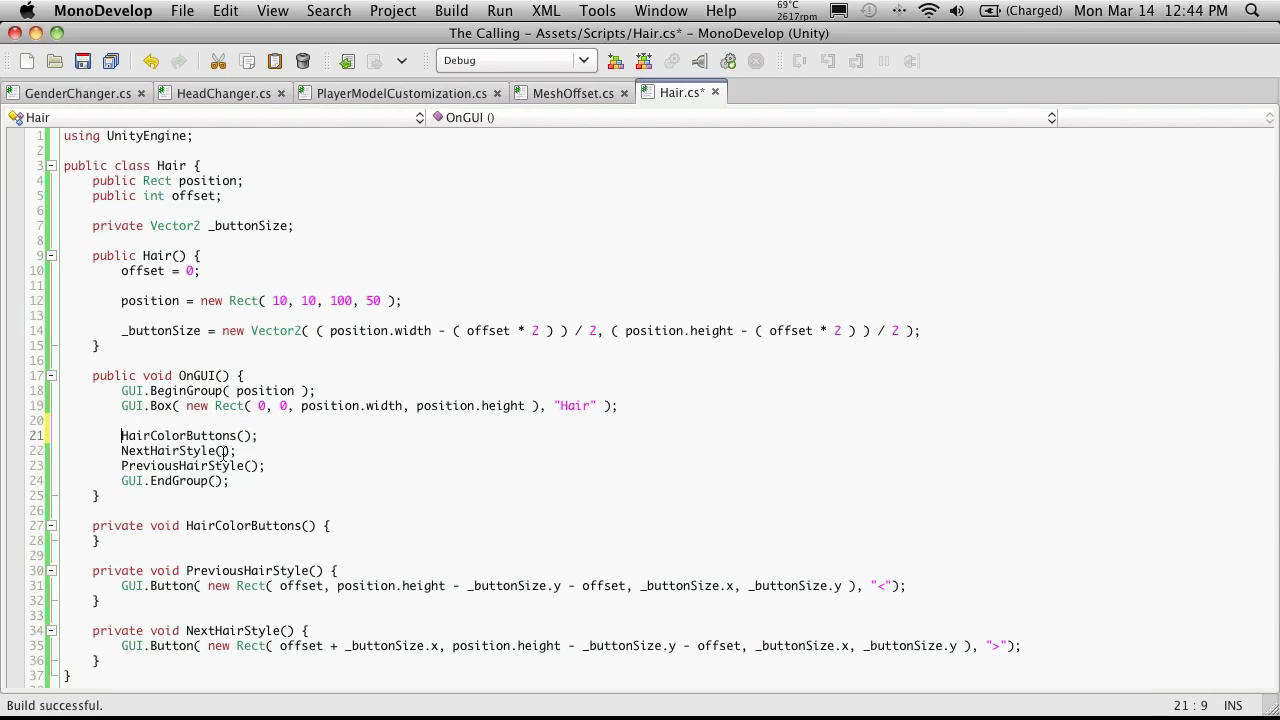
pyautogui.click(65, 450)
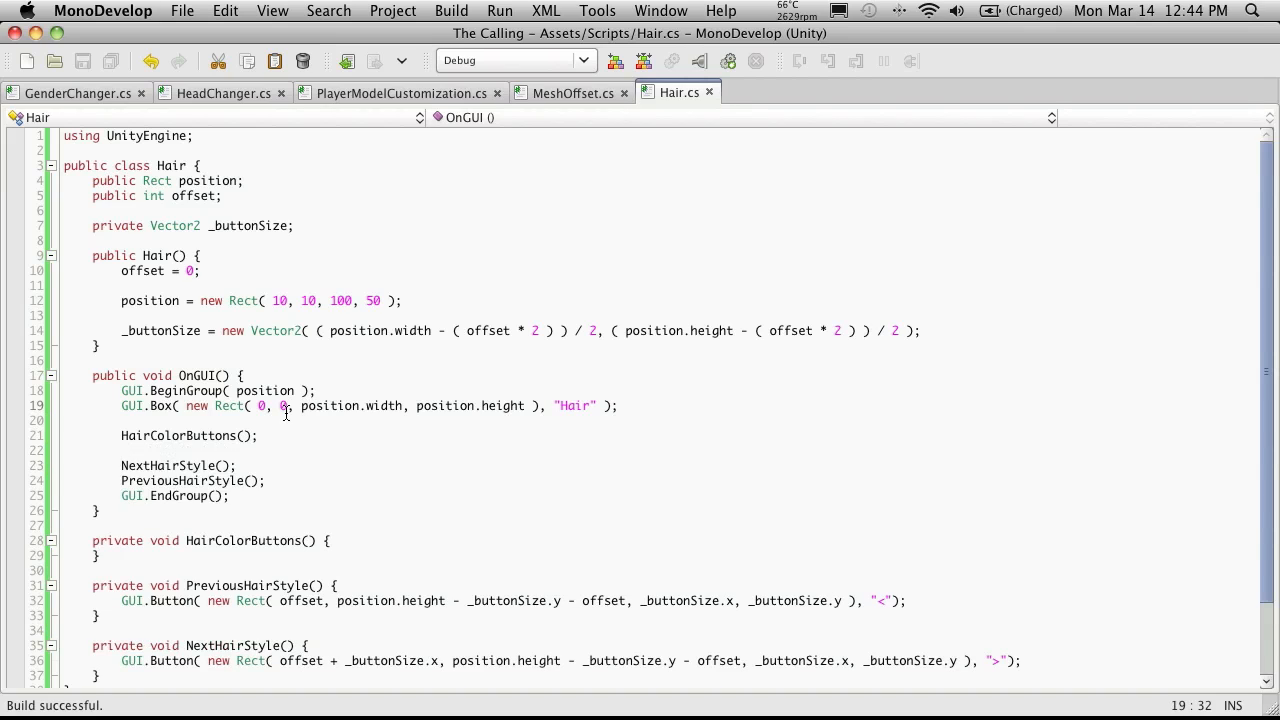
pyautogui.click(350, 541)
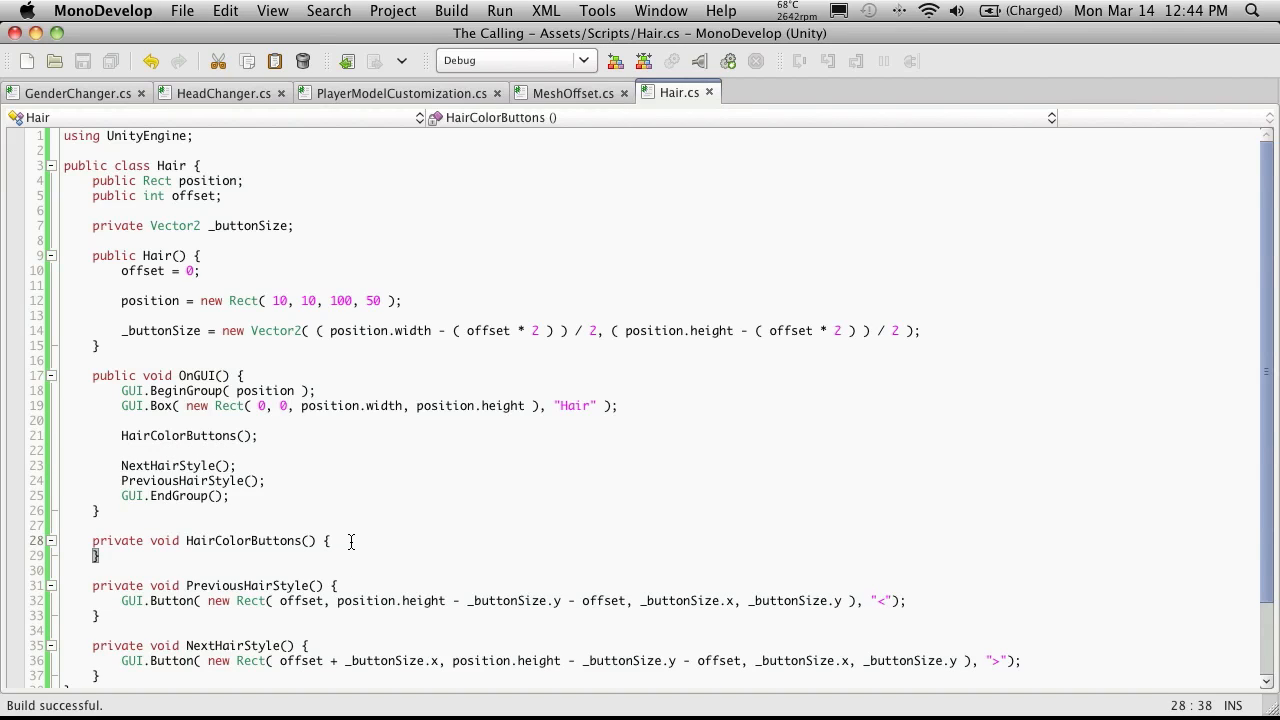
pyautogui.press('Return')
pyautogui.write('GUI.Button( new Rect( offset, position.height - _buttonSize.y - offset, _buttonSize.x, _buttonSize.y ), "<");')
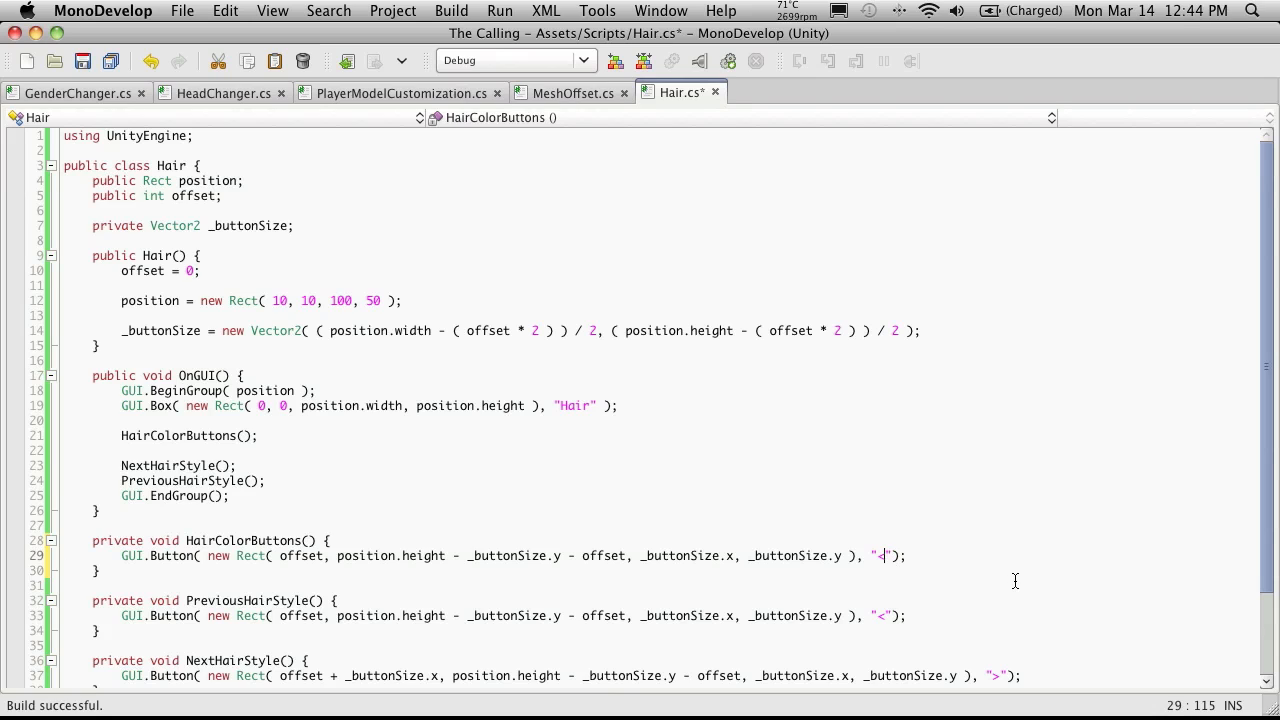
# Step: Relabel the copied GUI.Button in HairColorButtons from "<" to "x"
pyautogui.write('x')
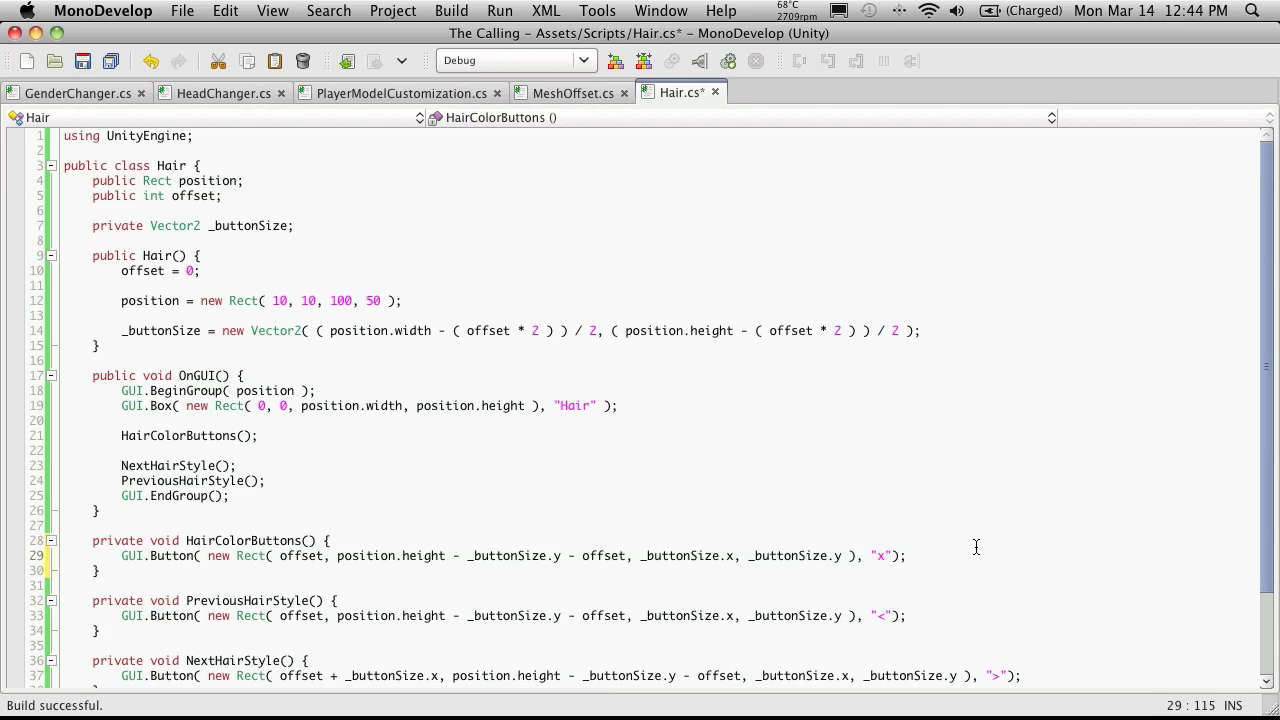
pyautogui.moveTo(459, 570)
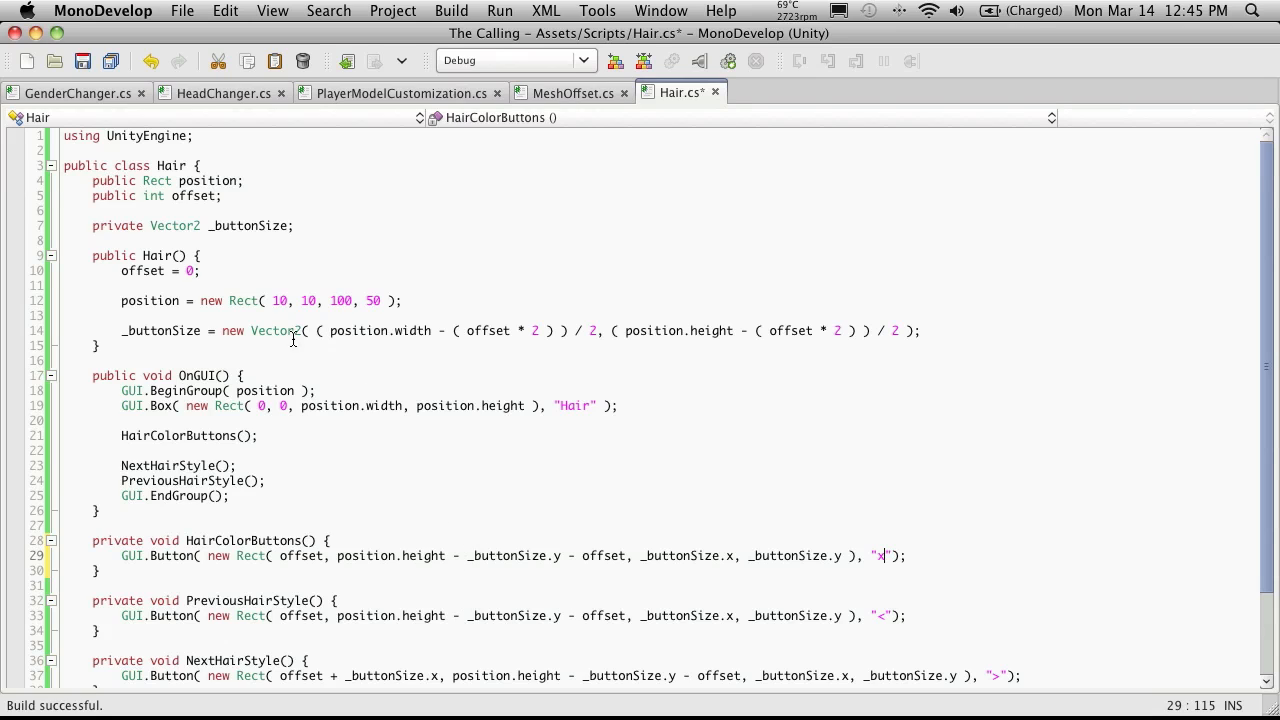
pyautogui.click(270, 390)
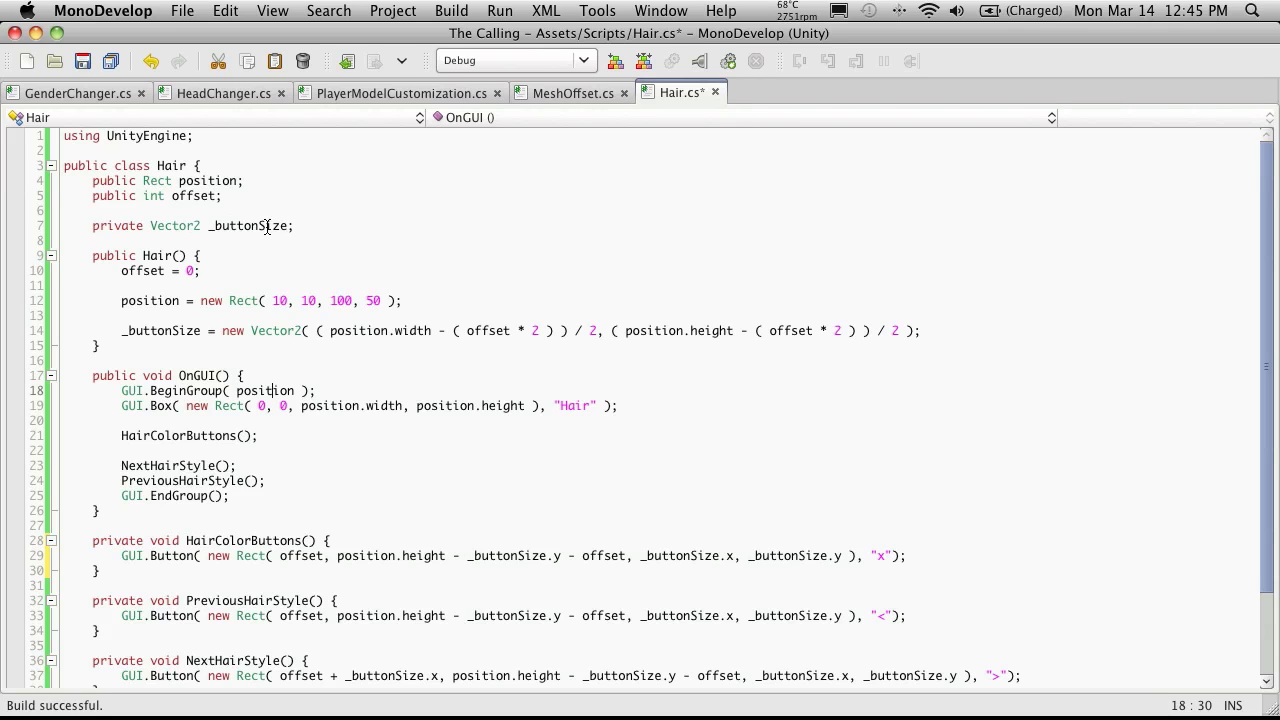
pyautogui.moveTo(477, 308)
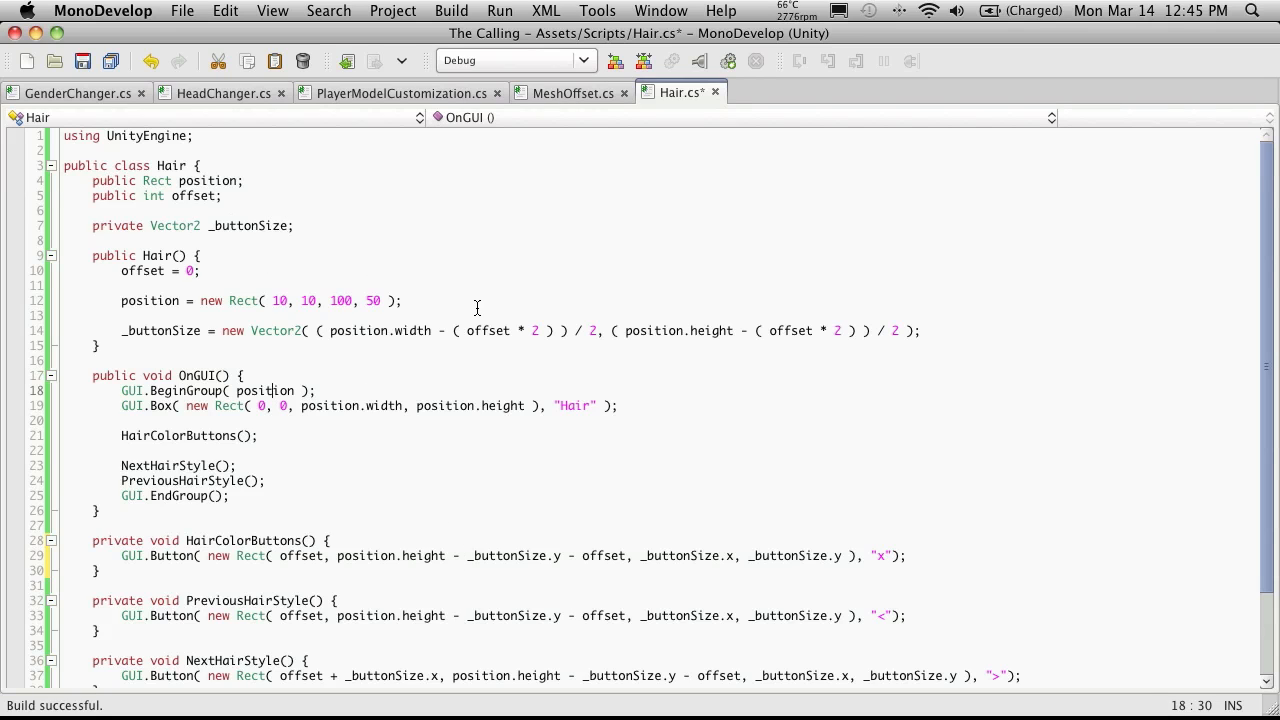
pyautogui.scroll(-3)
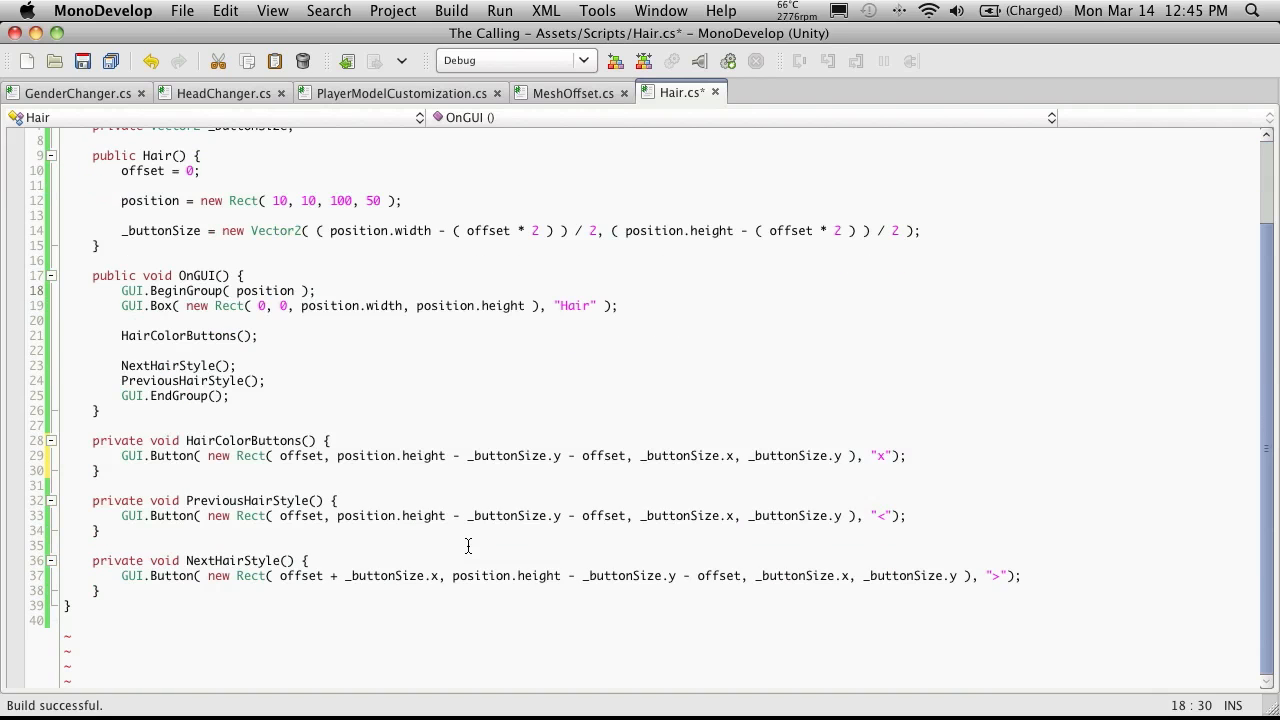
pyautogui.scroll(3)
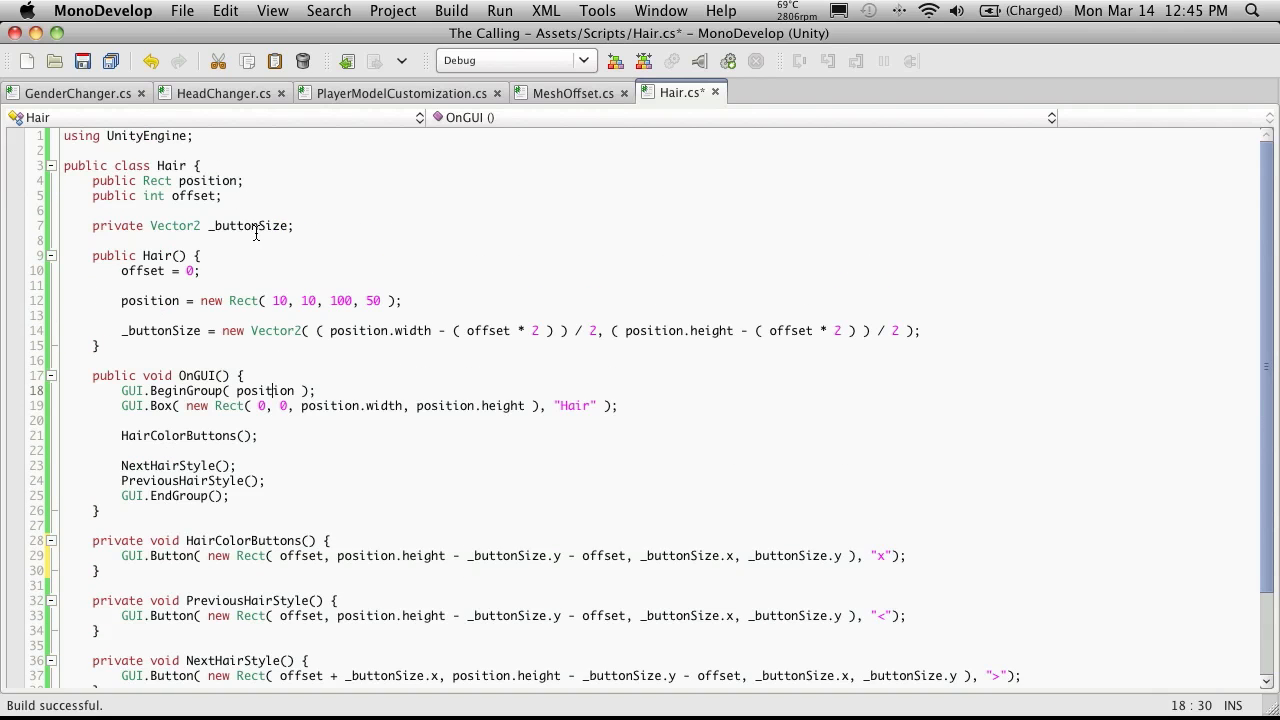
pyautogui.moveTo(256, 226)
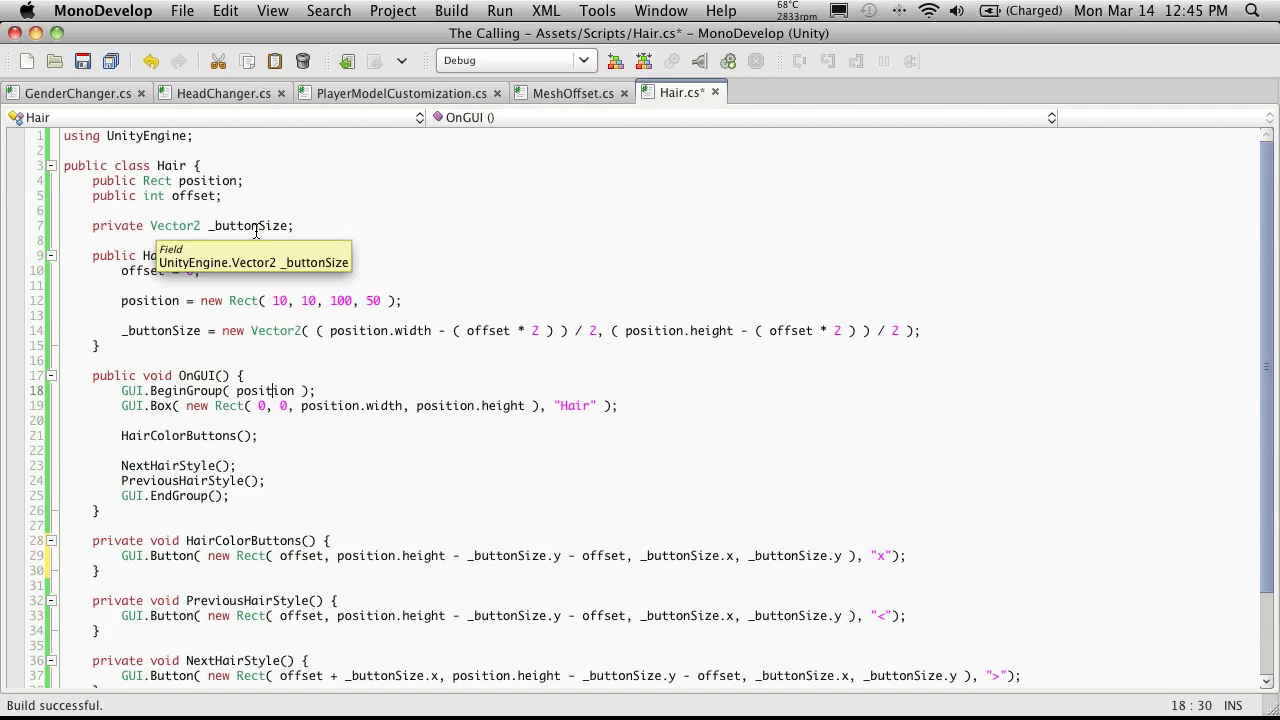
pyautogui.moveTo(133, 227)
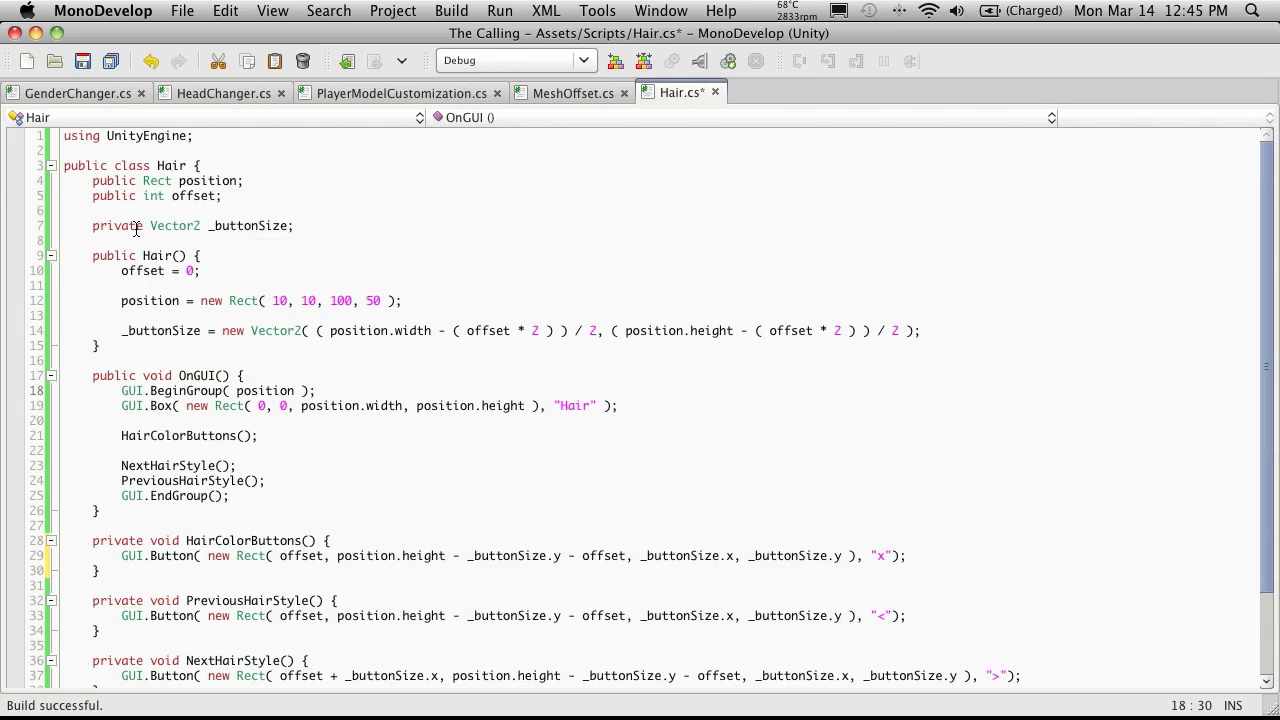
pyautogui.moveTo(253, 225)
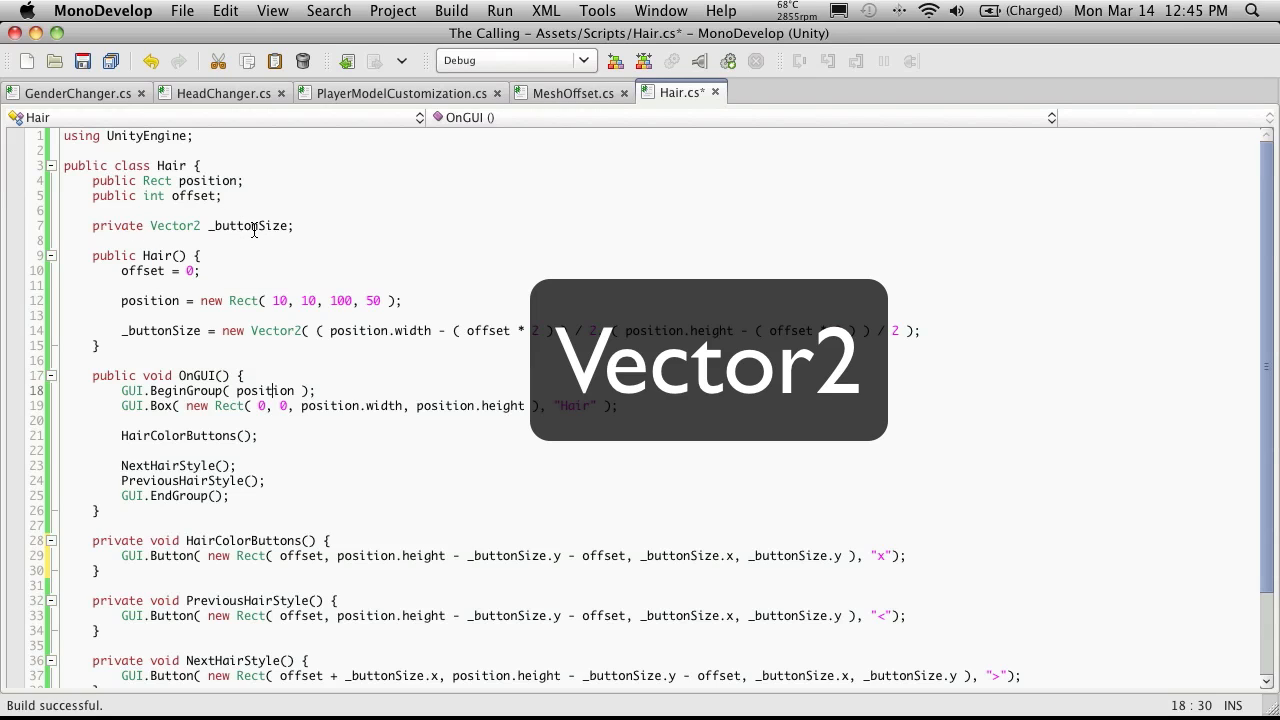
# Step: Refactor-rename the _buttonSize field to _hairStyleButtonSize across Hair.cs
pyautogui.click(252, 226)
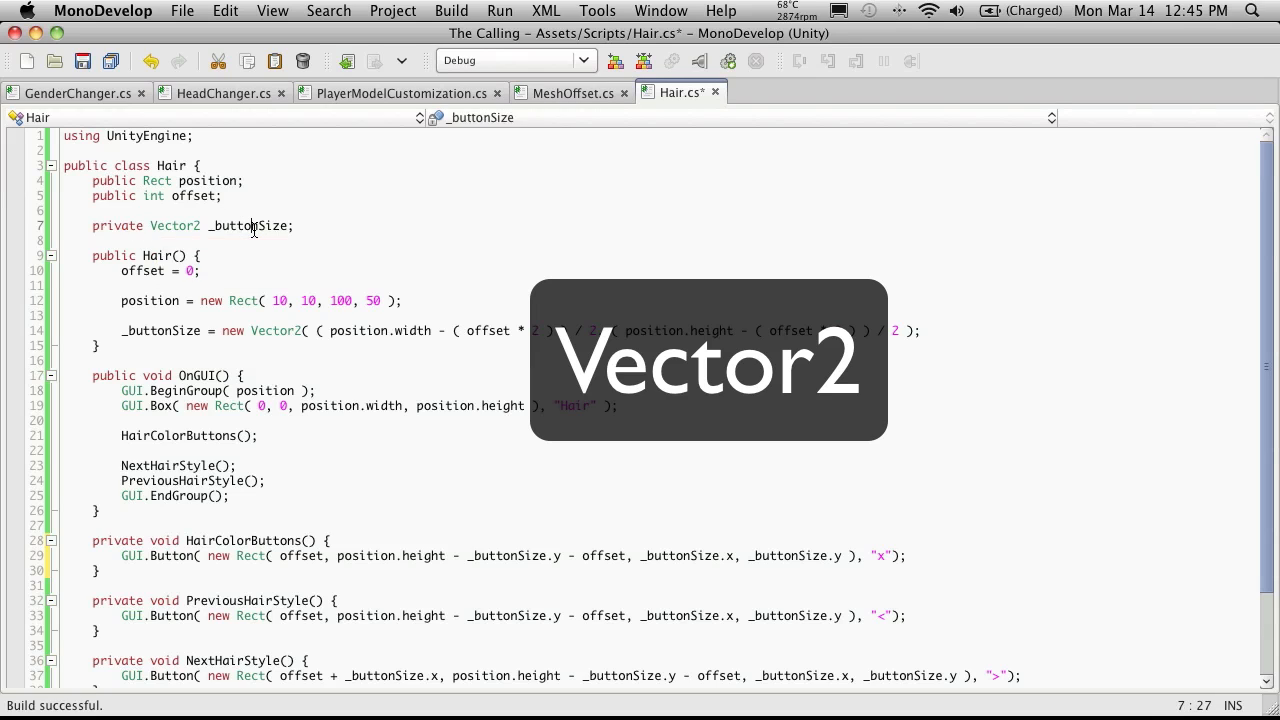
pyautogui.rightClick(250, 225)
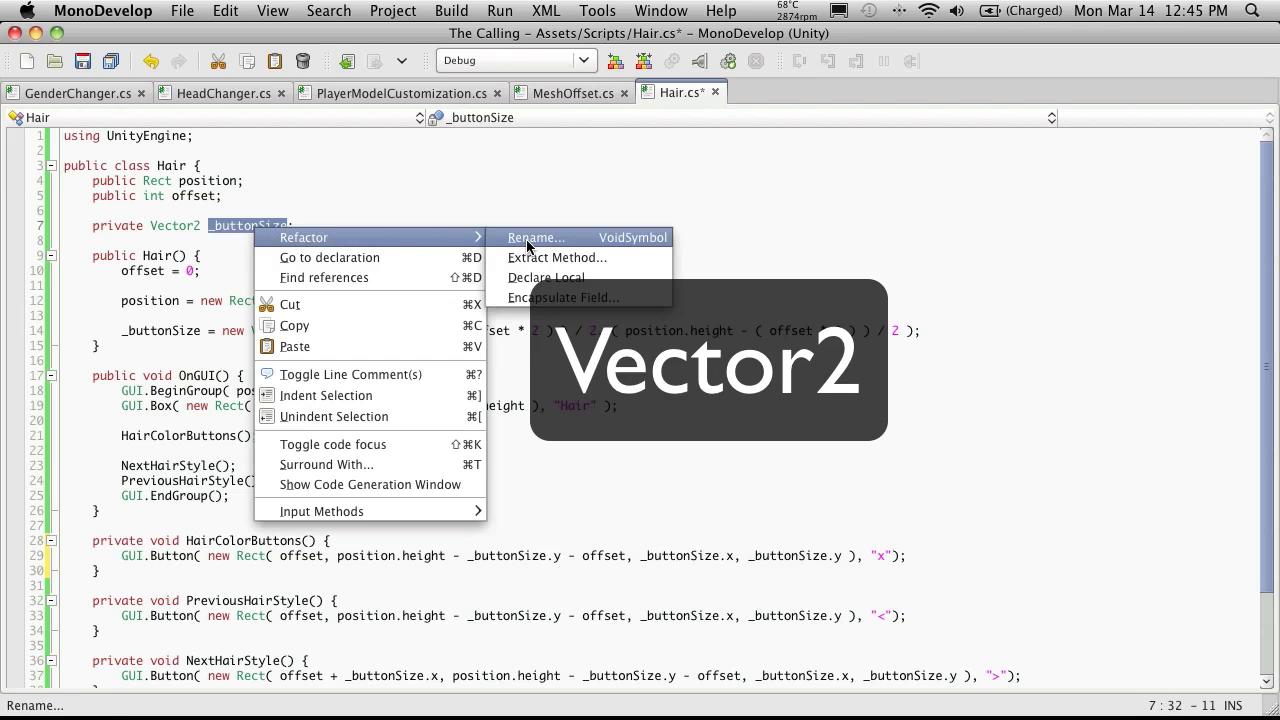
pyautogui.click(537, 237)
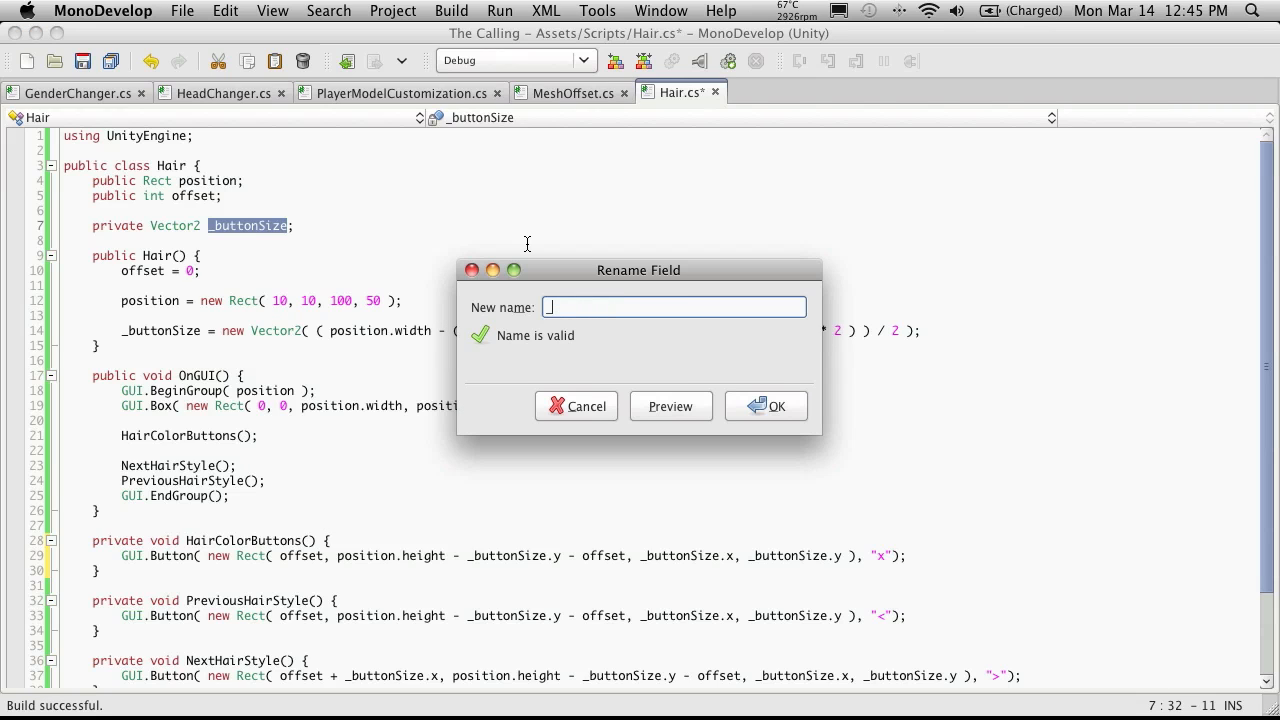
pyautogui.write('_hairSt')
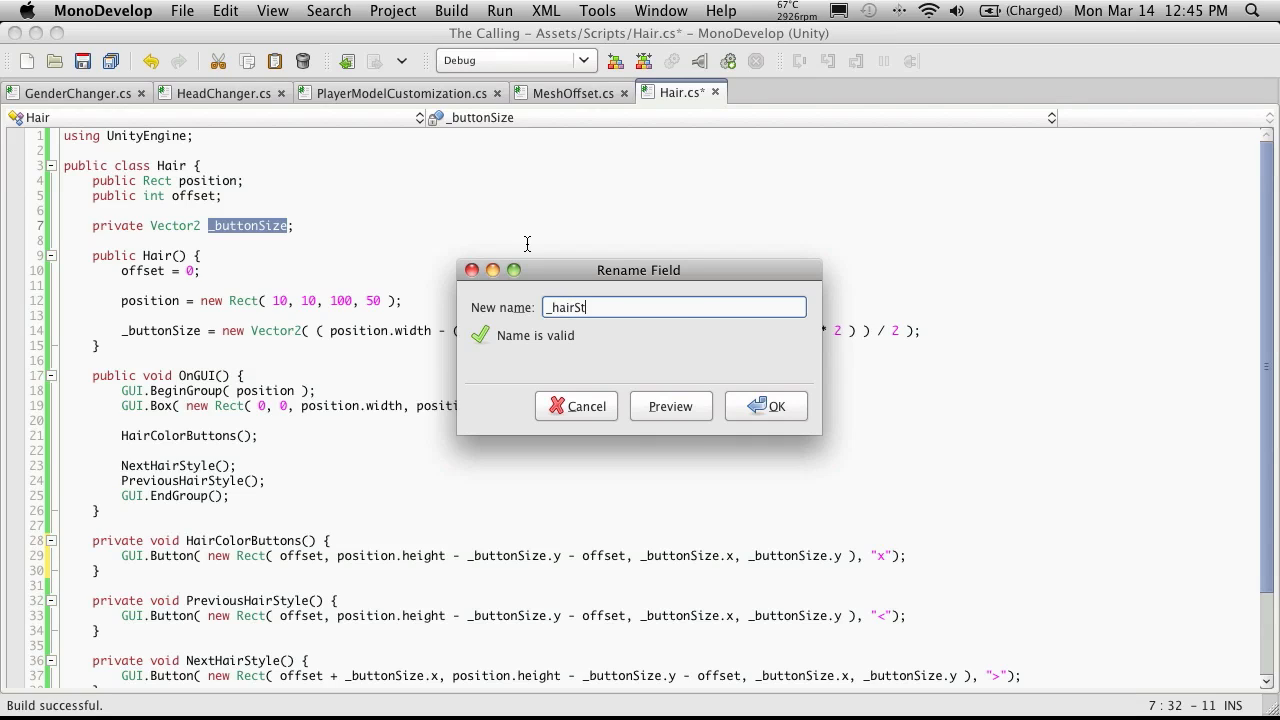
pyautogui.write('yle')
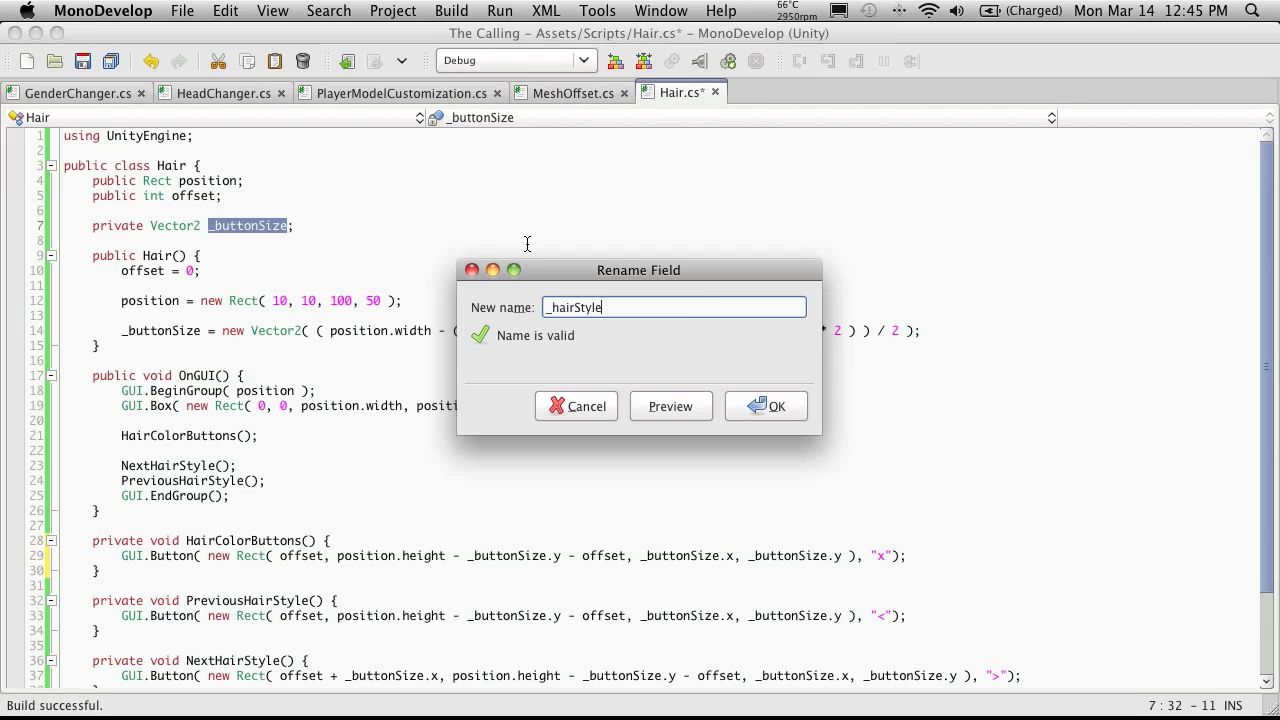
pyautogui.write('Butto')
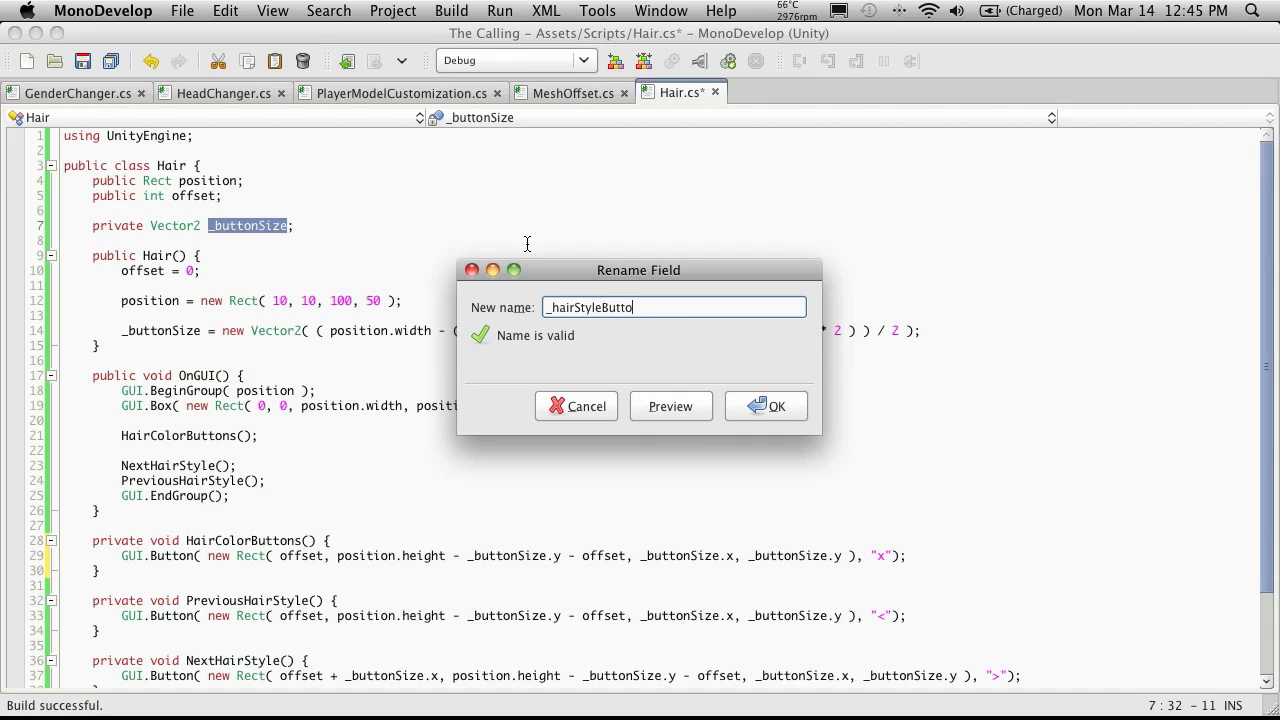
pyautogui.write('nSize')
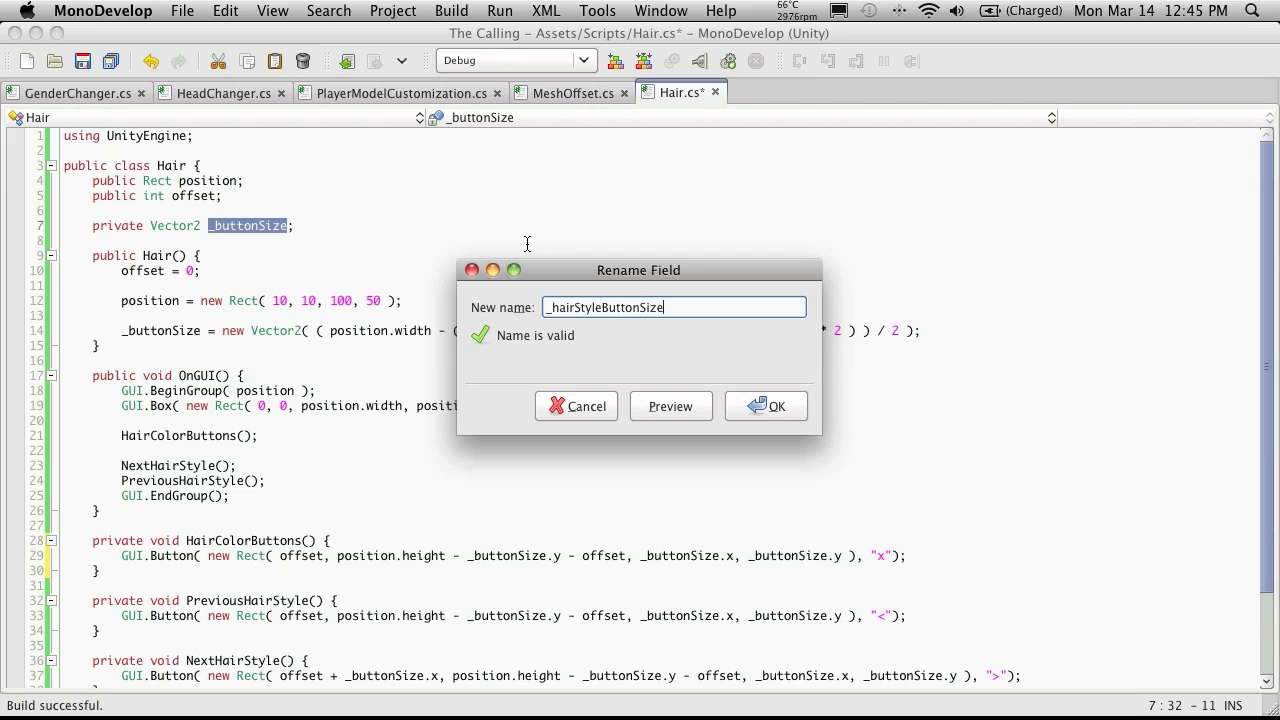
pyautogui.click(765, 405)
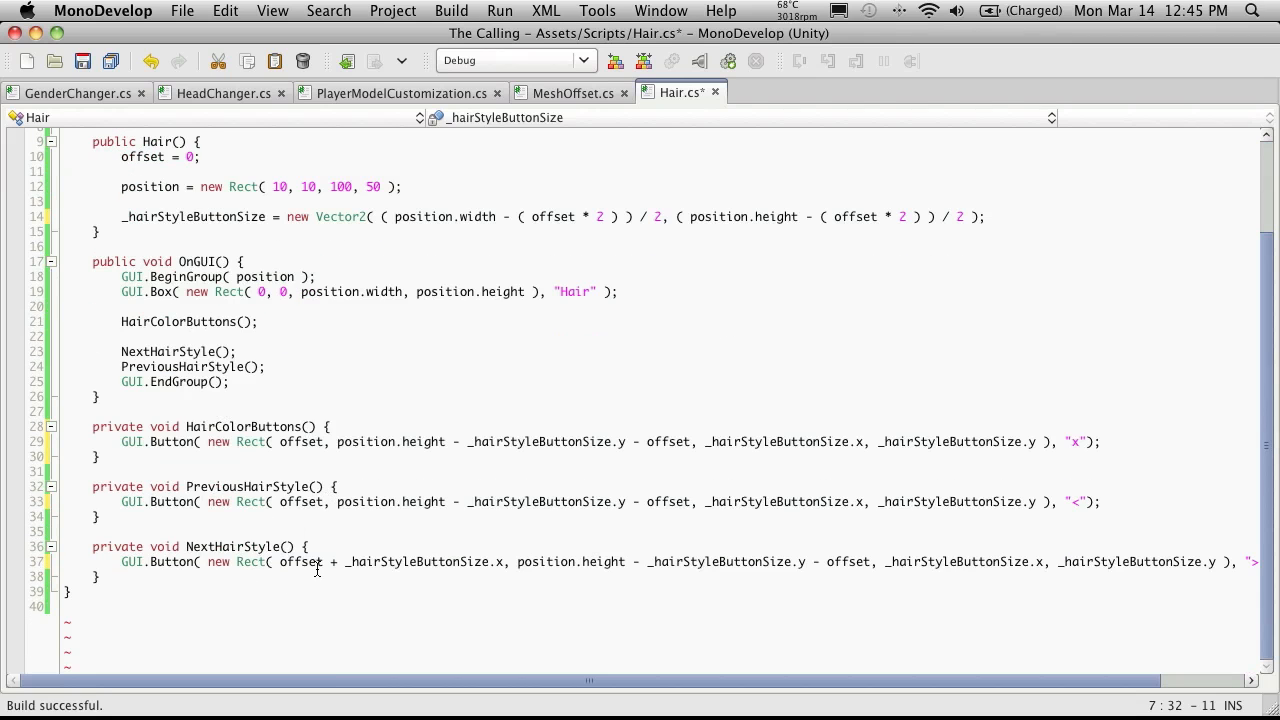
pyautogui.moveTo(738, 493)
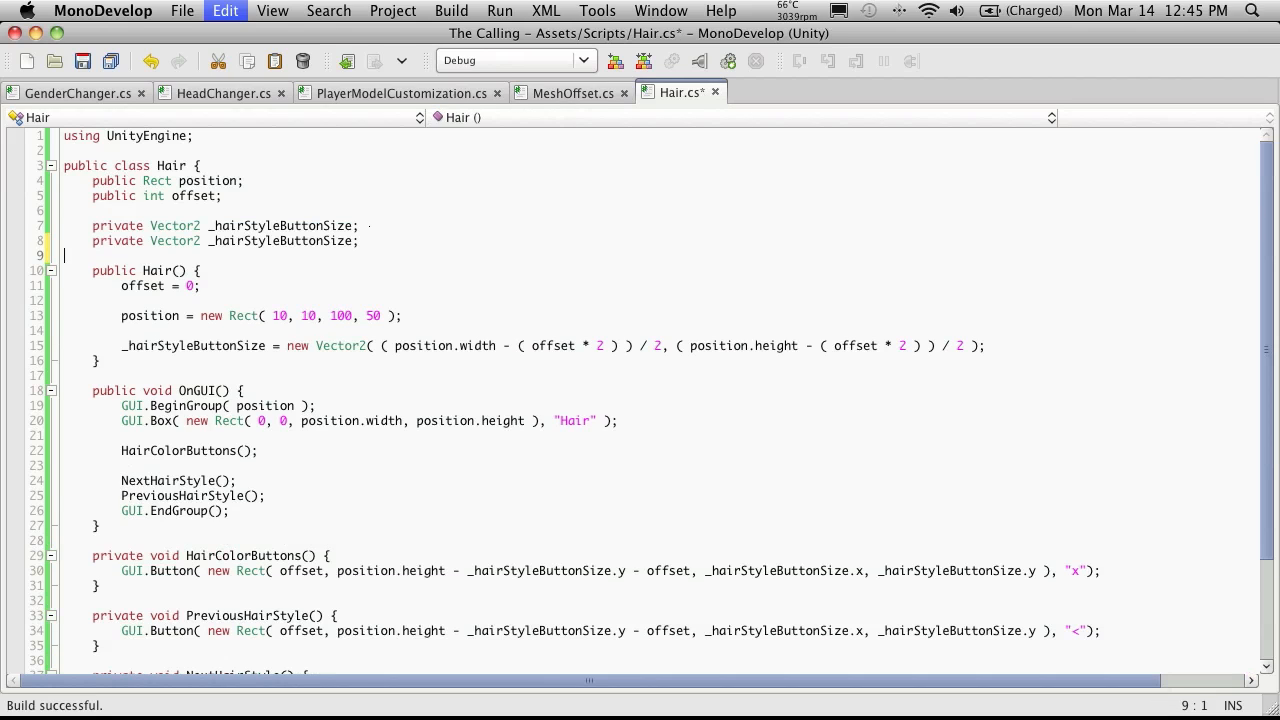
# Step: Rename the duplicated size field to _hairColorButtonSize and copy the constructor's size assignment
pyautogui.click(283, 241)
pyautogui.write('Color')
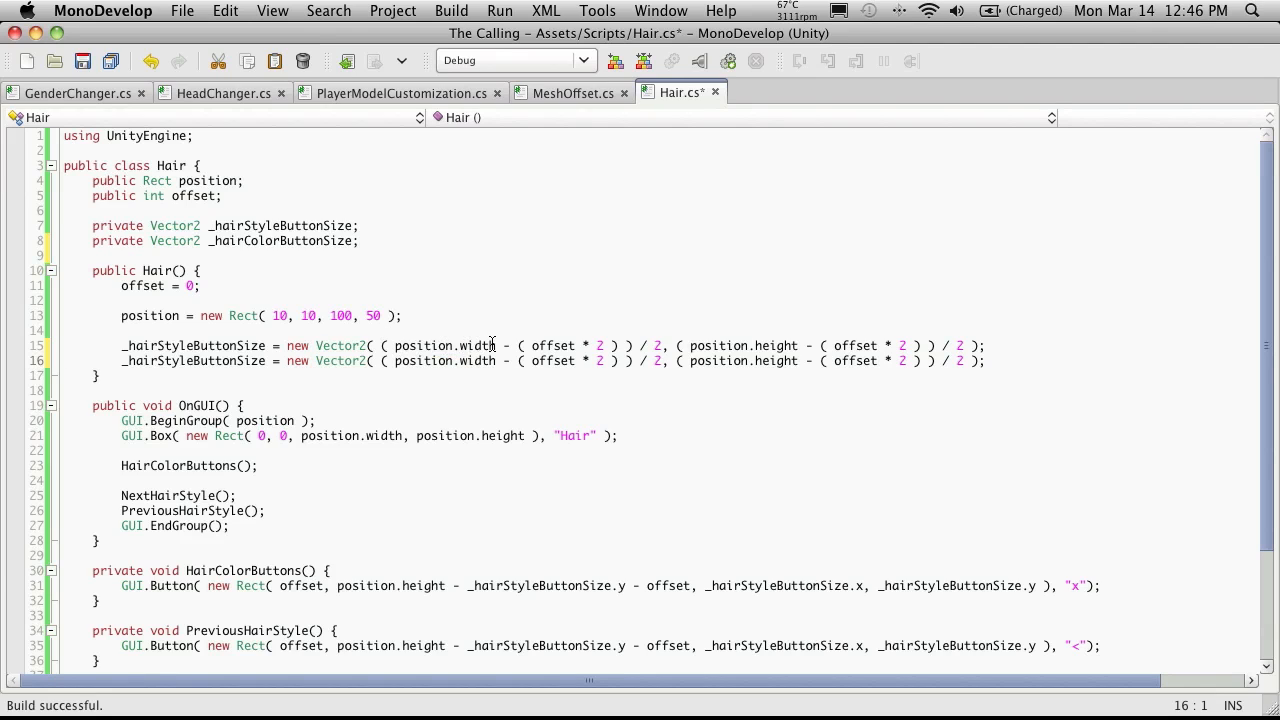
pyautogui.moveTo(610, 345)
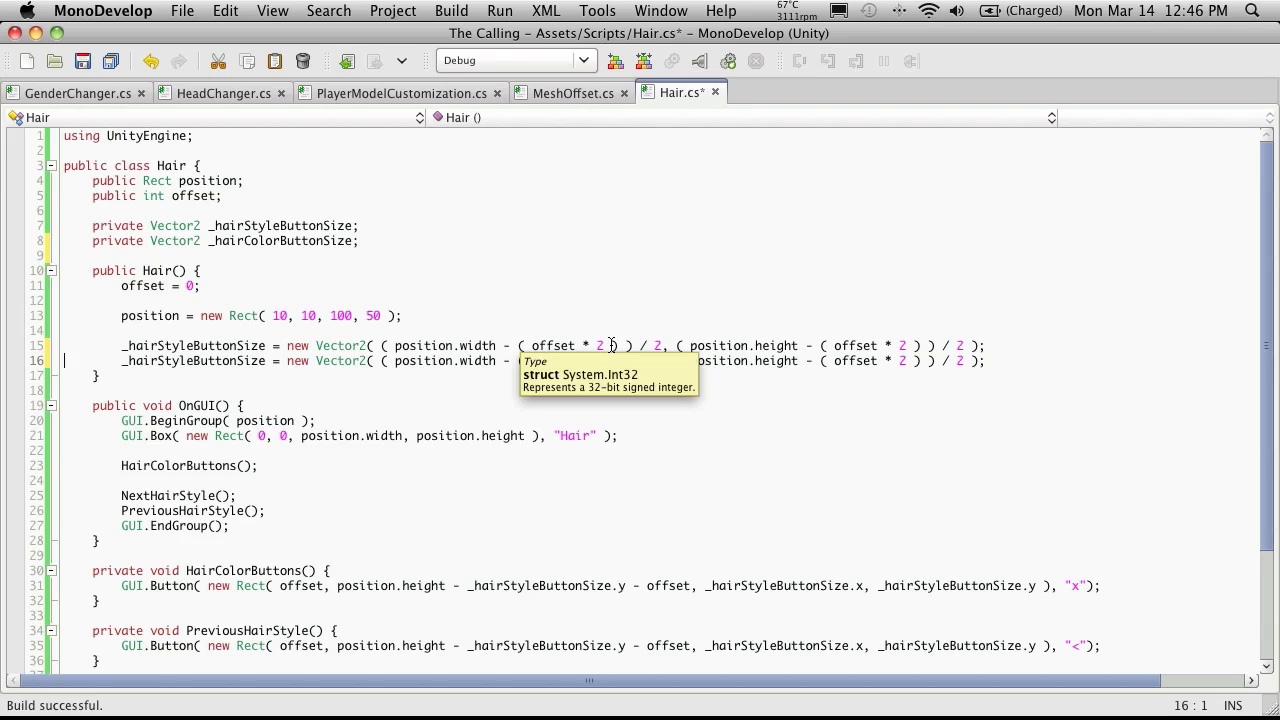
pyautogui.moveTo(620, 346)
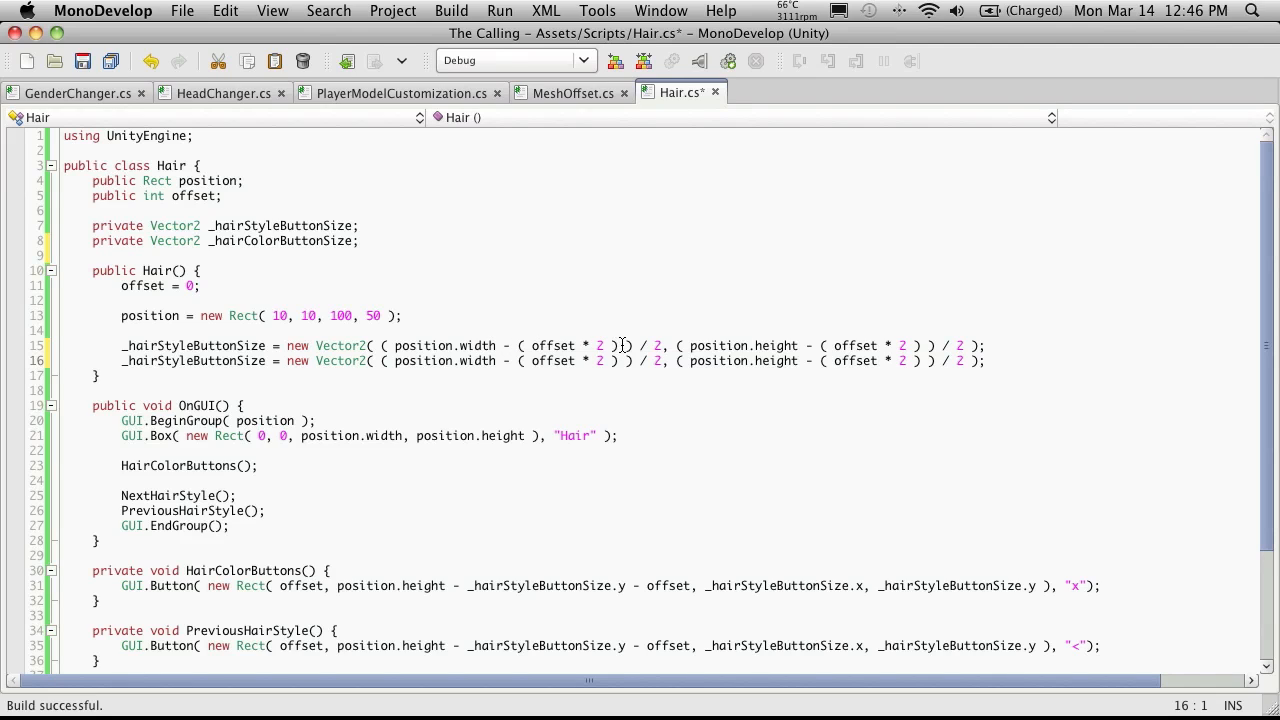
pyautogui.moveTo(665, 347)
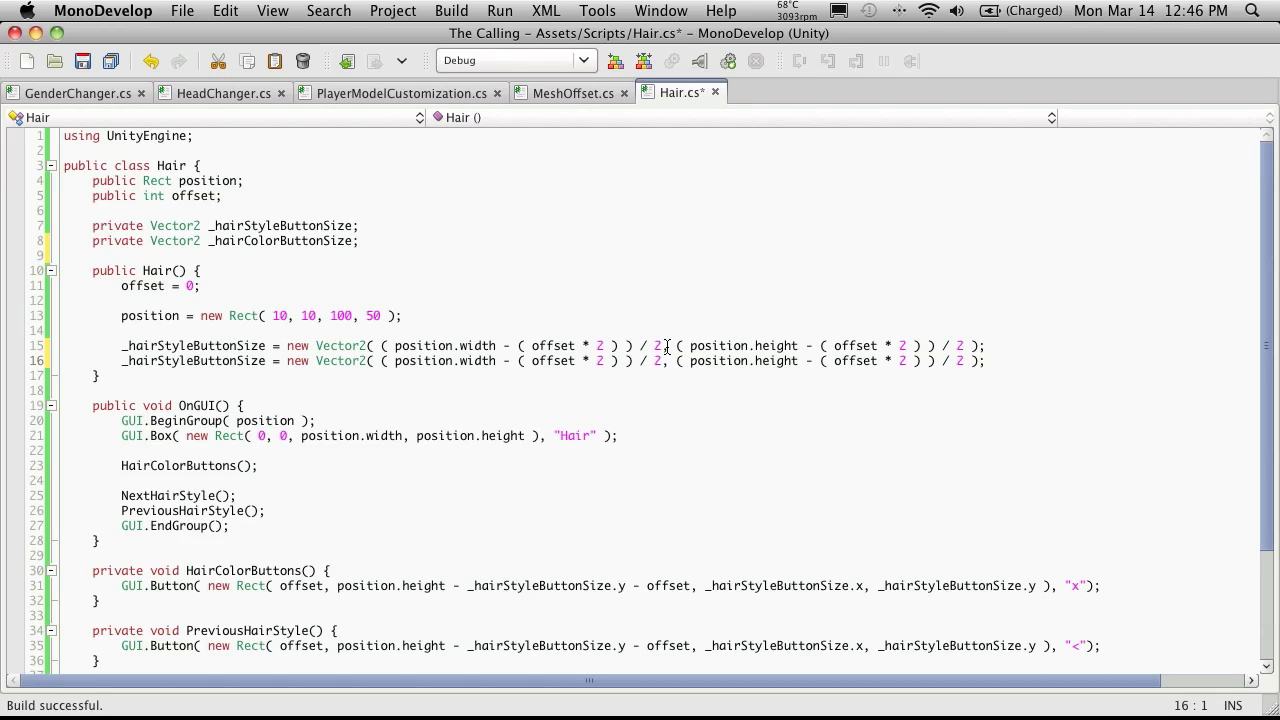
pyautogui.click(663, 345)
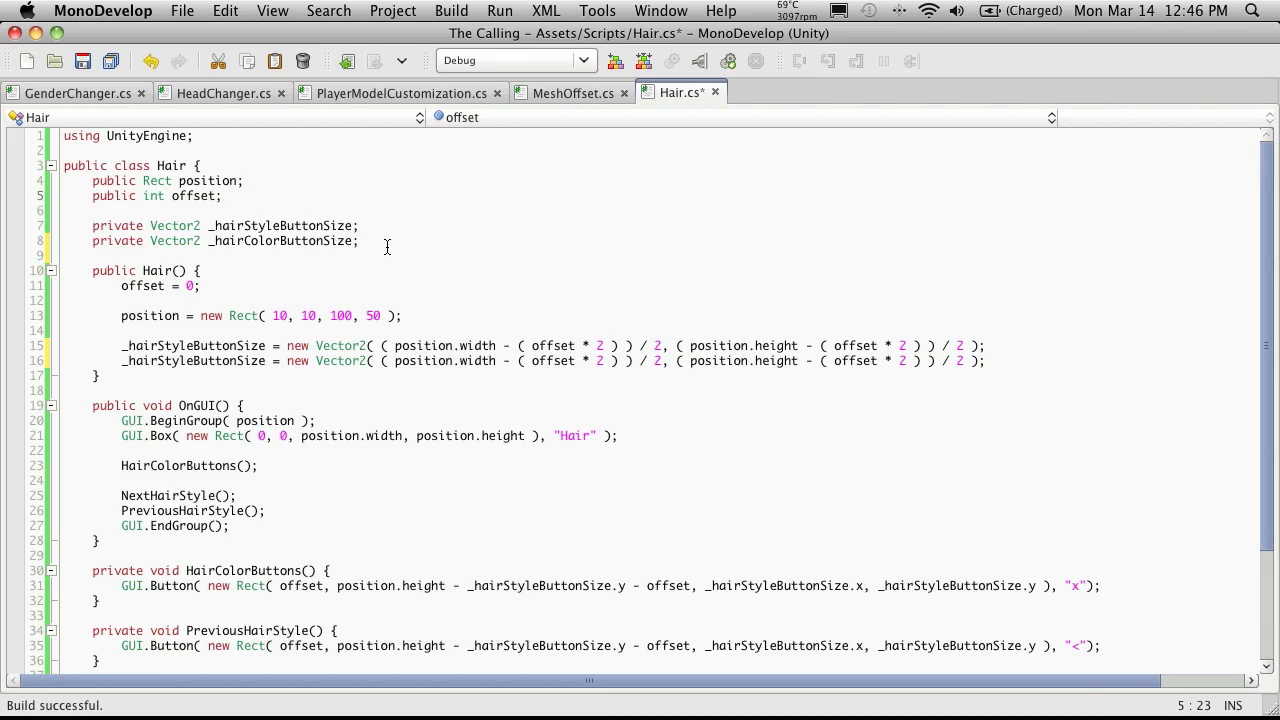
# Step: Declare a private int _numberofHairColors field below offset
pyautogui.press('Return')
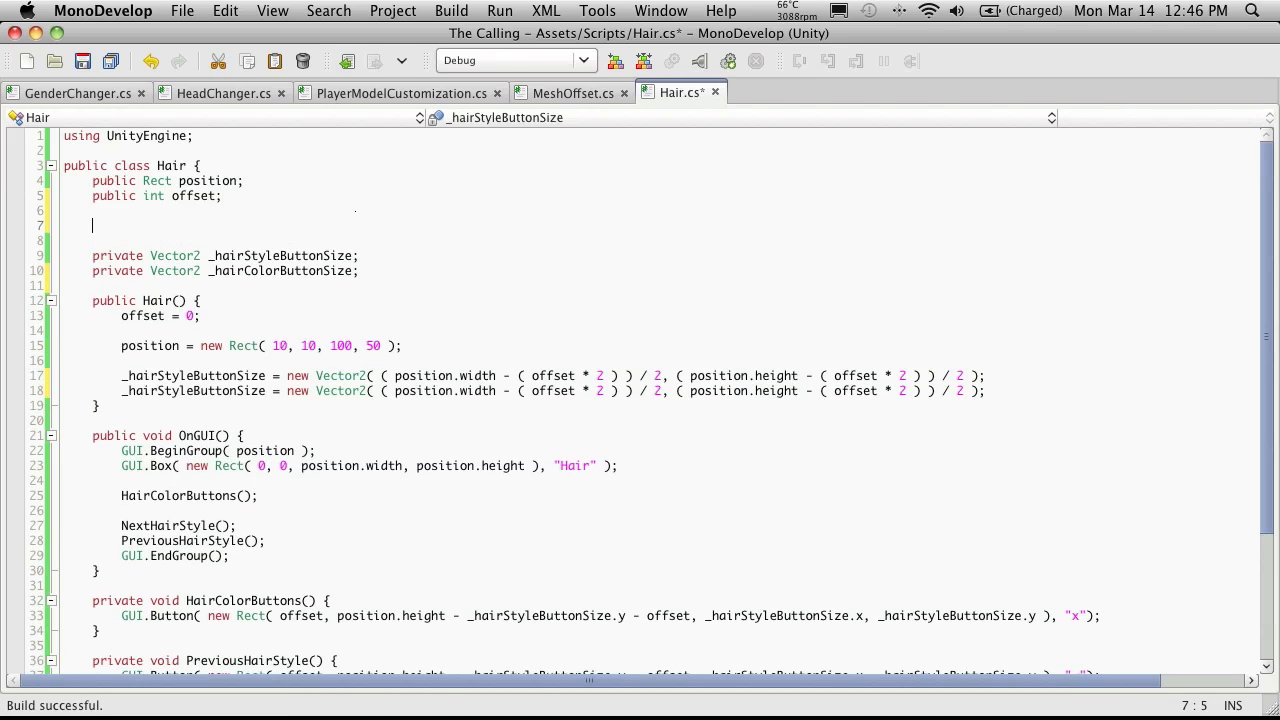
pyautogui.write('private int')
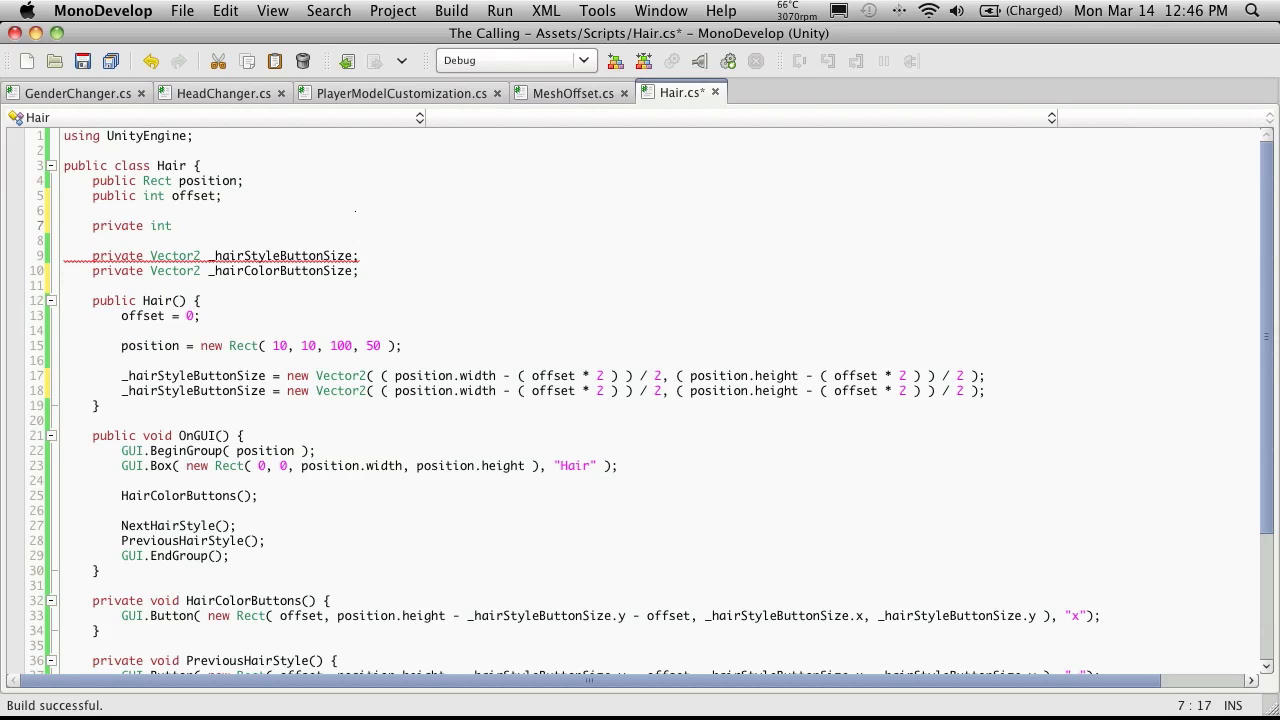
pyautogui.write('_numberof')
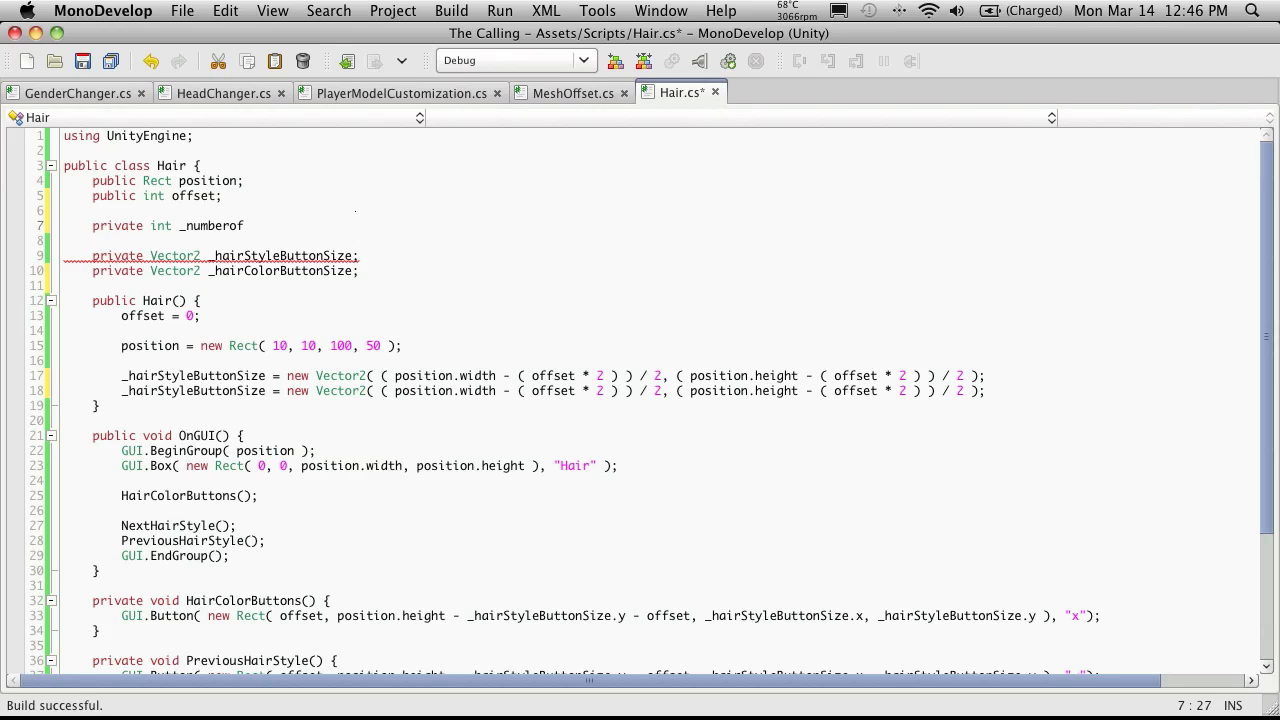
pyautogui.write('Hair')
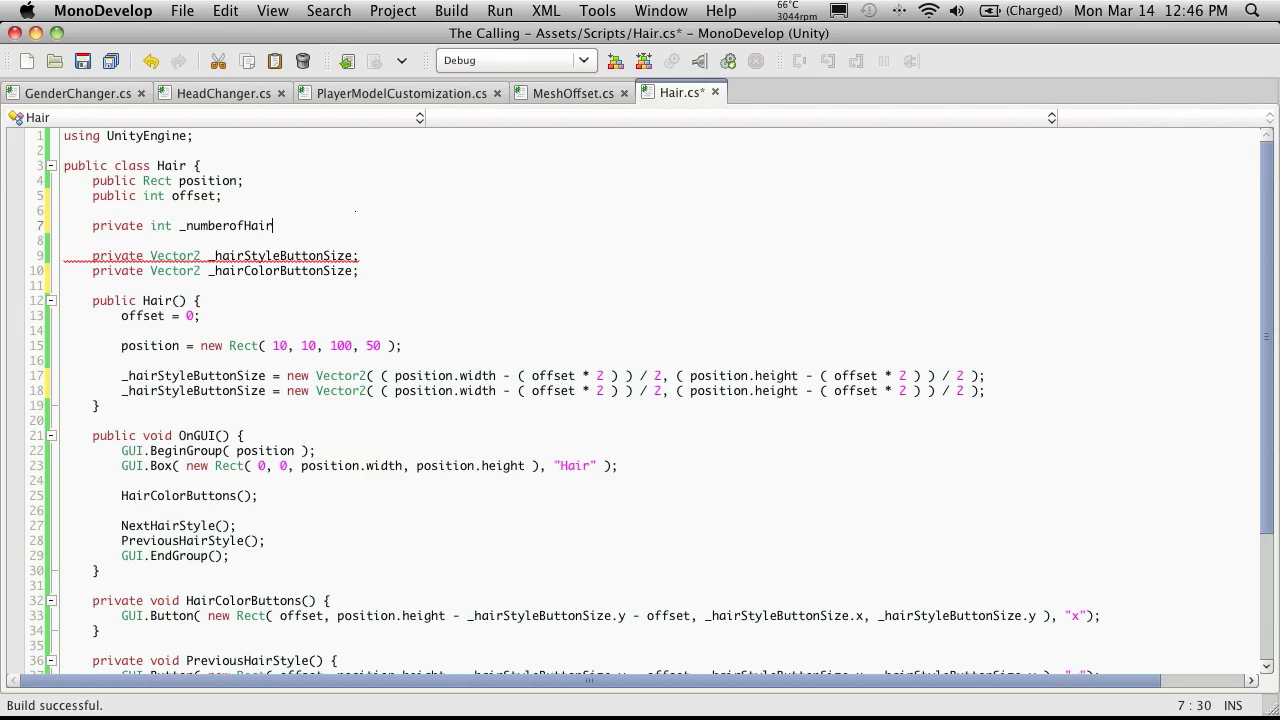
pyautogui.write('Colors;')
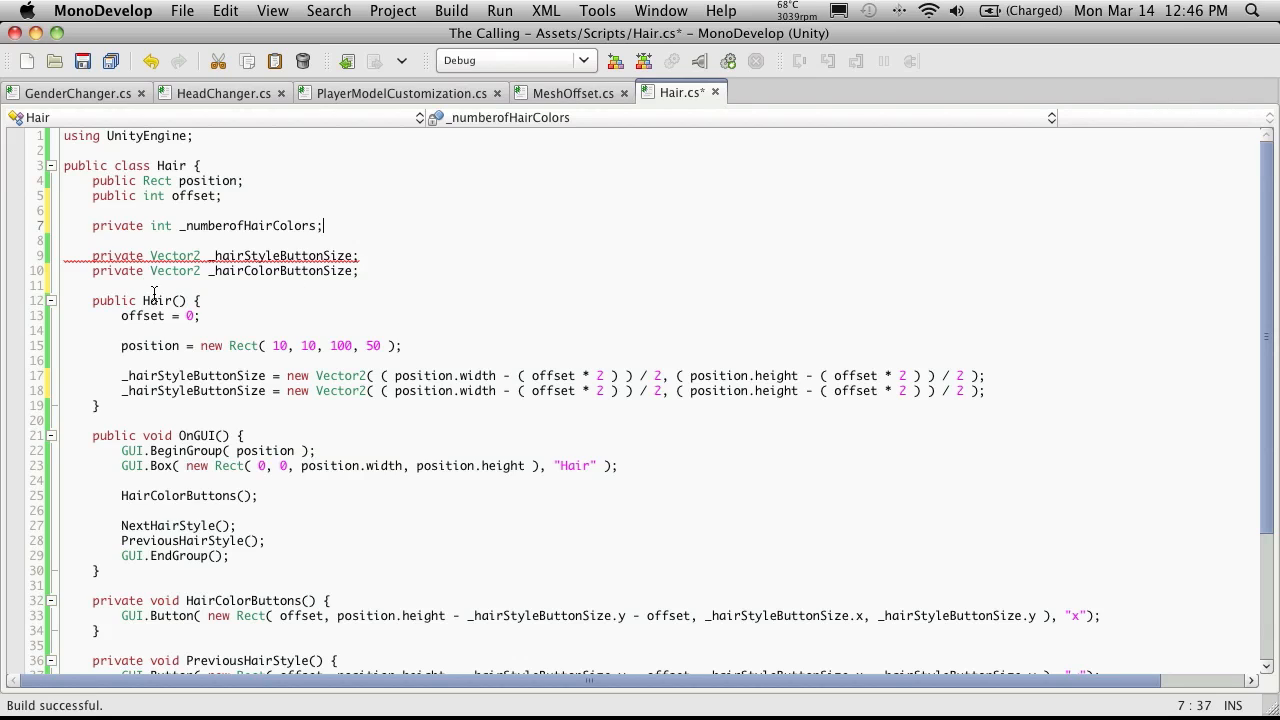
# Step: Set _numberofHairColors = 6 after offset = 0 in the Hair constructor
pyautogui.click(200, 316)
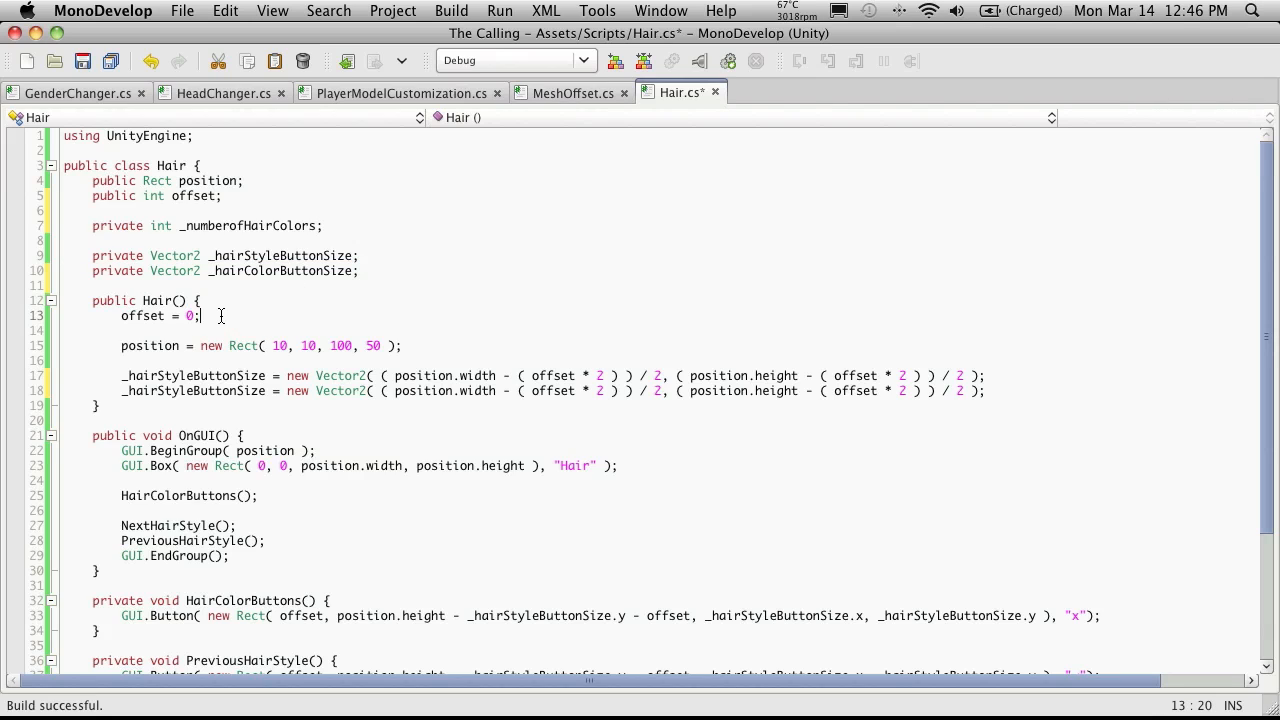
pyautogui.press('Return')
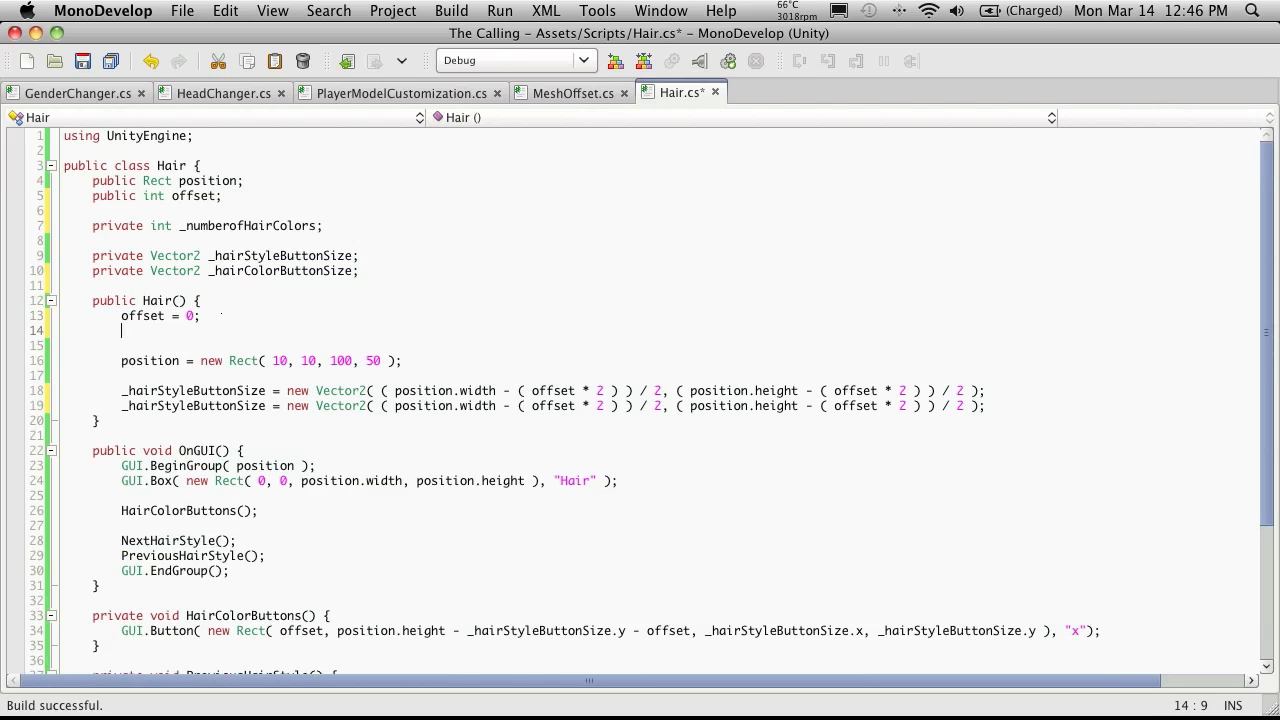
pyautogui.write('_numberofHairColors')
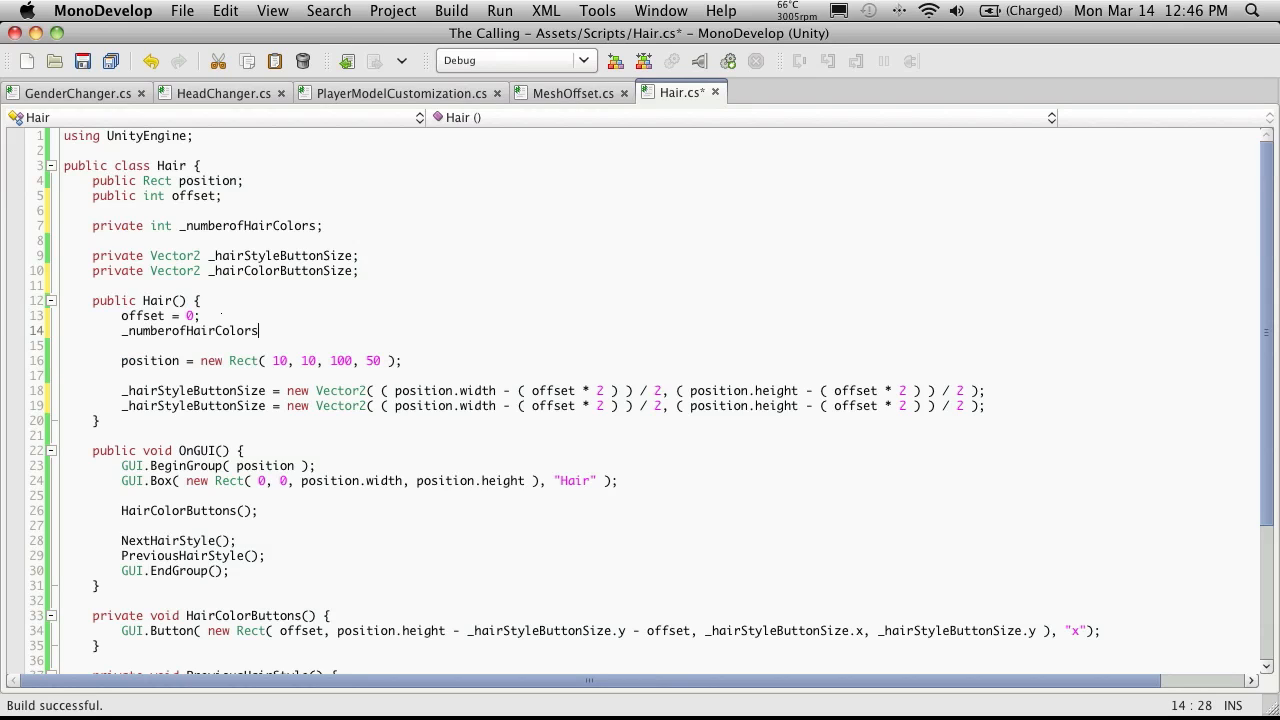
pyautogui.write('= 6')
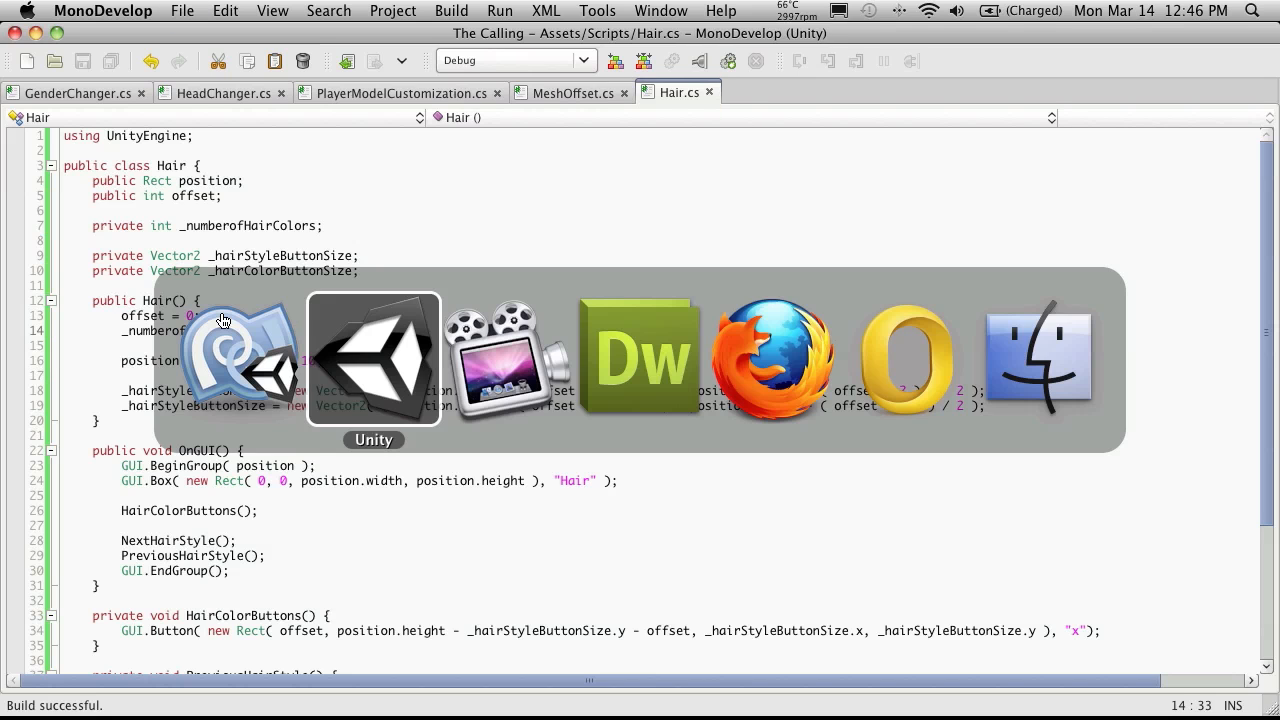
# Step: In Unity, expand Resources > Character to show Faces, Hair, Meshes and Skin Tones
pyautogui.click(372, 360)
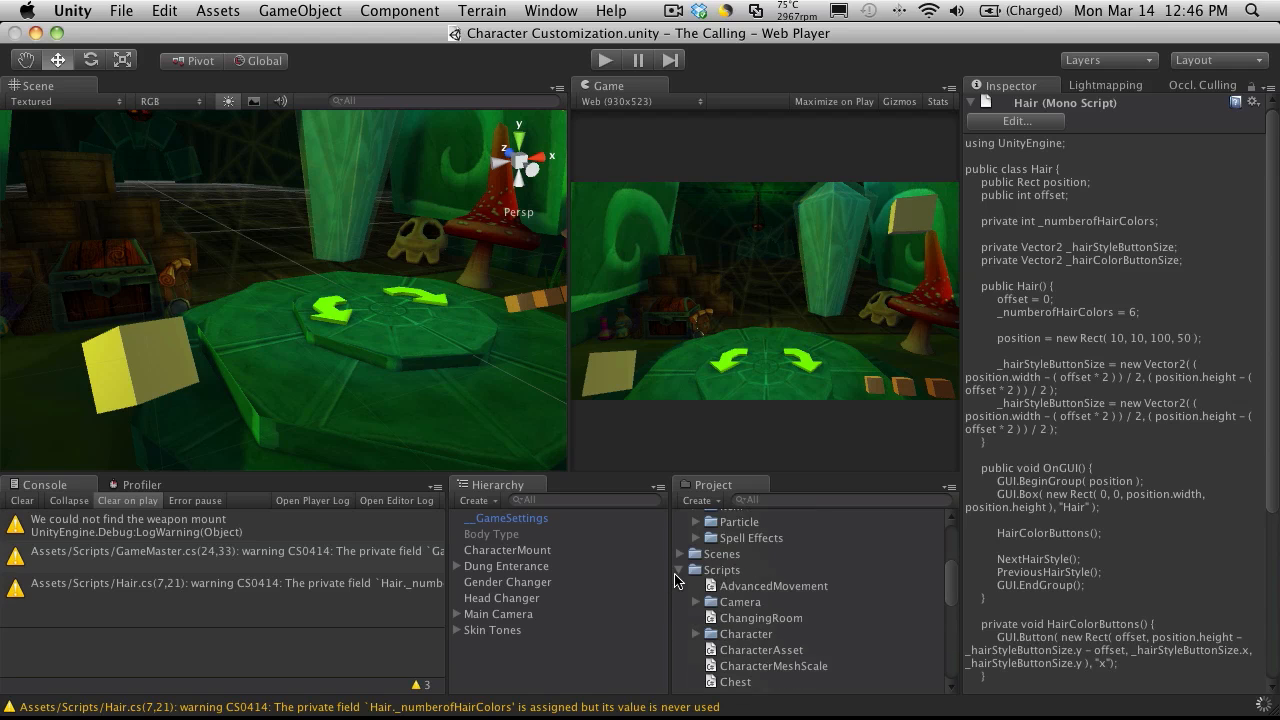
pyautogui.scroll(-3)
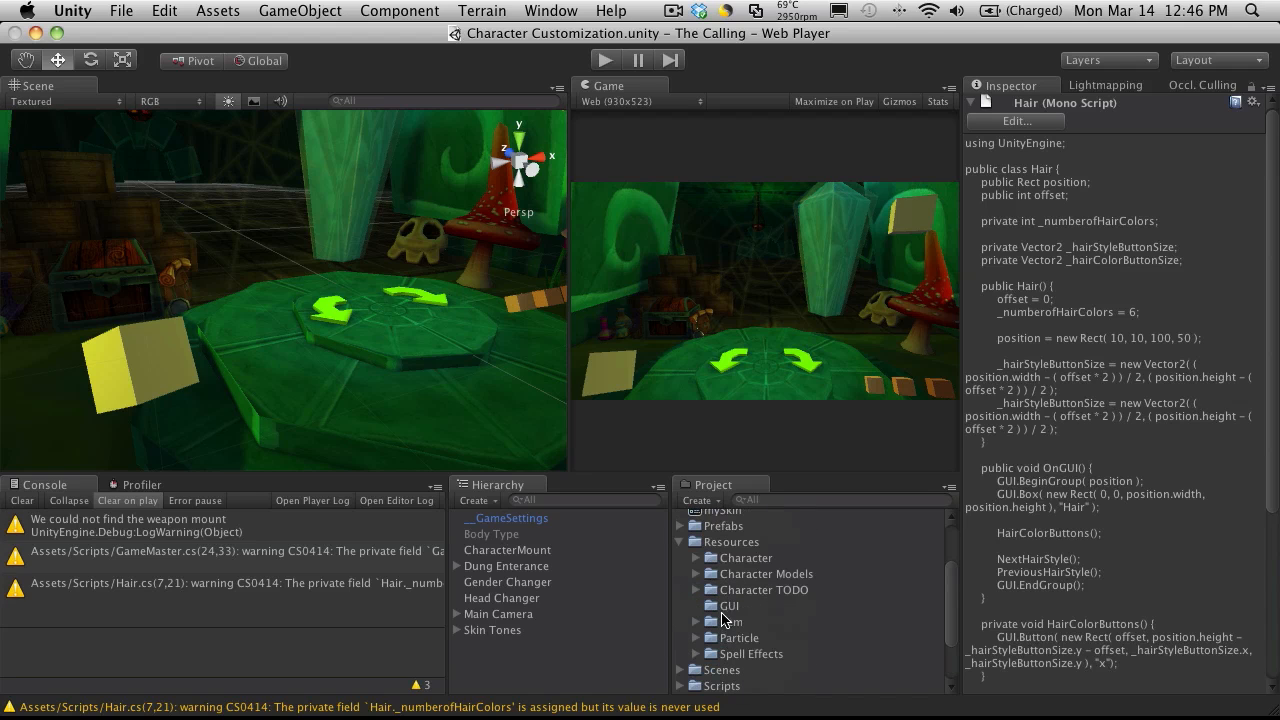
pyautogui.click(696, 557)
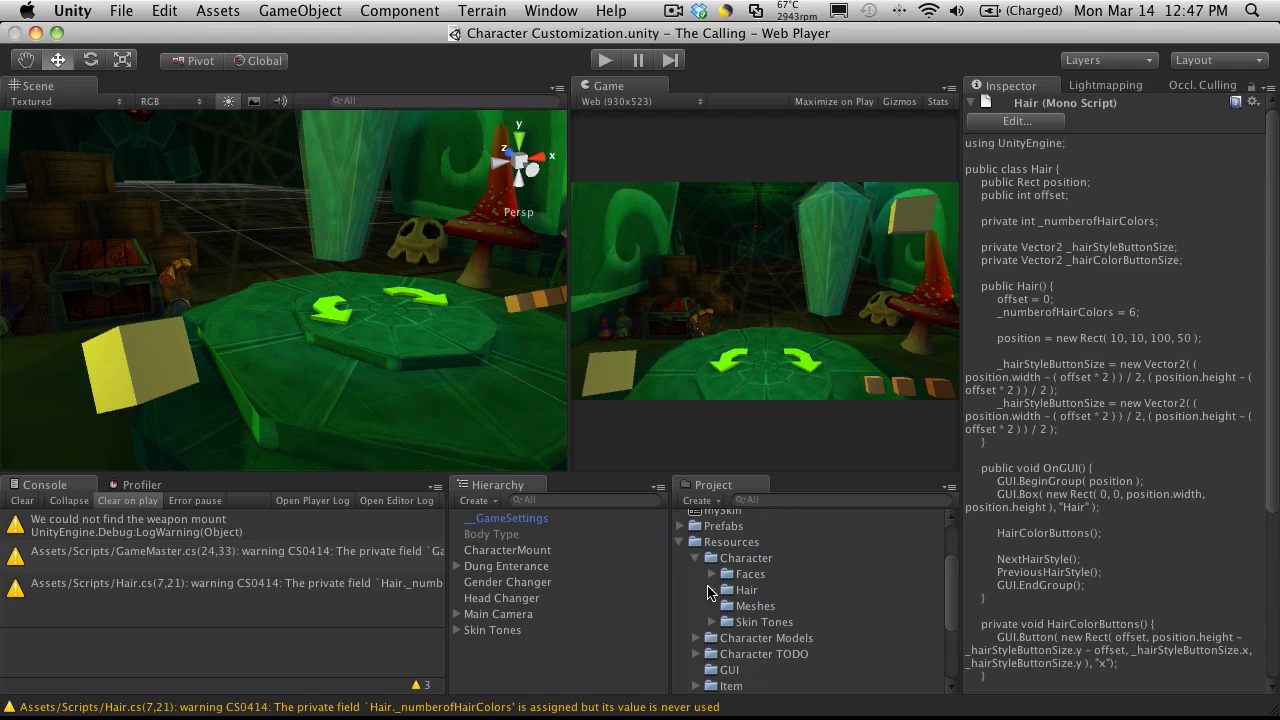
pyautogui.click(711, 589)
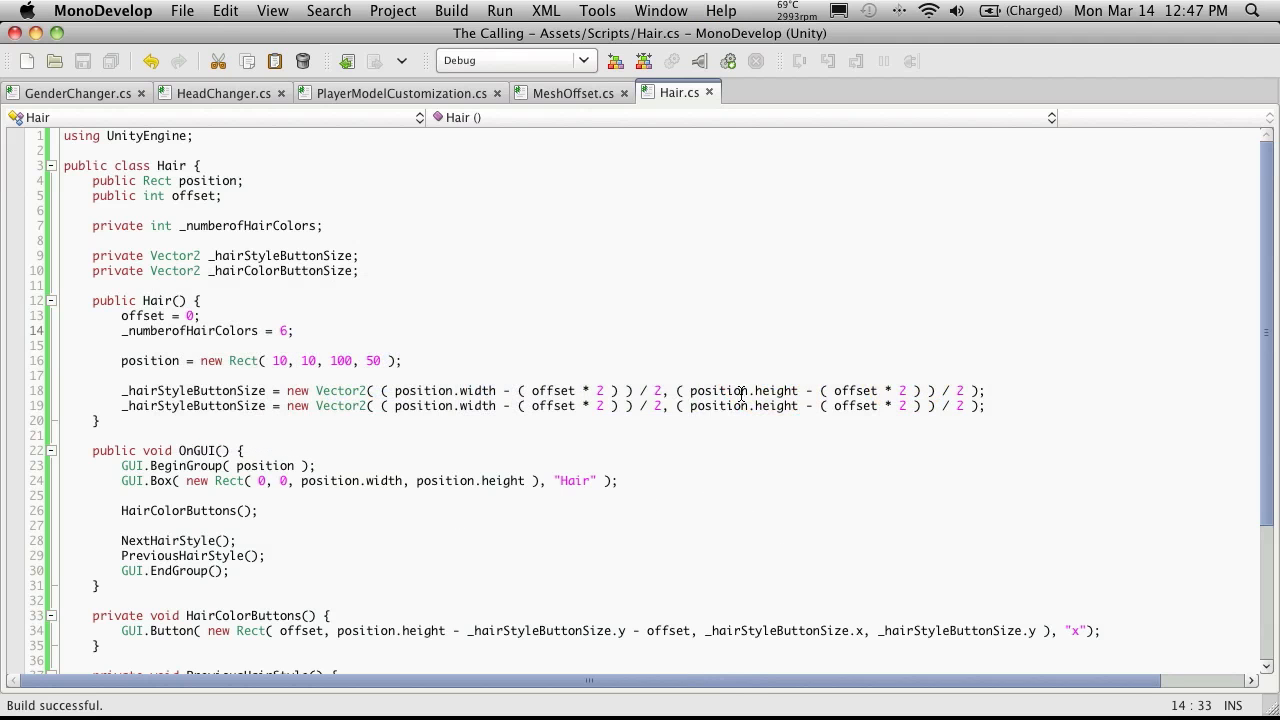
# Step: Replace the width divisor 2 on line 18 with _numberofHairColors
pyautogui.doubleClick(189, 331)
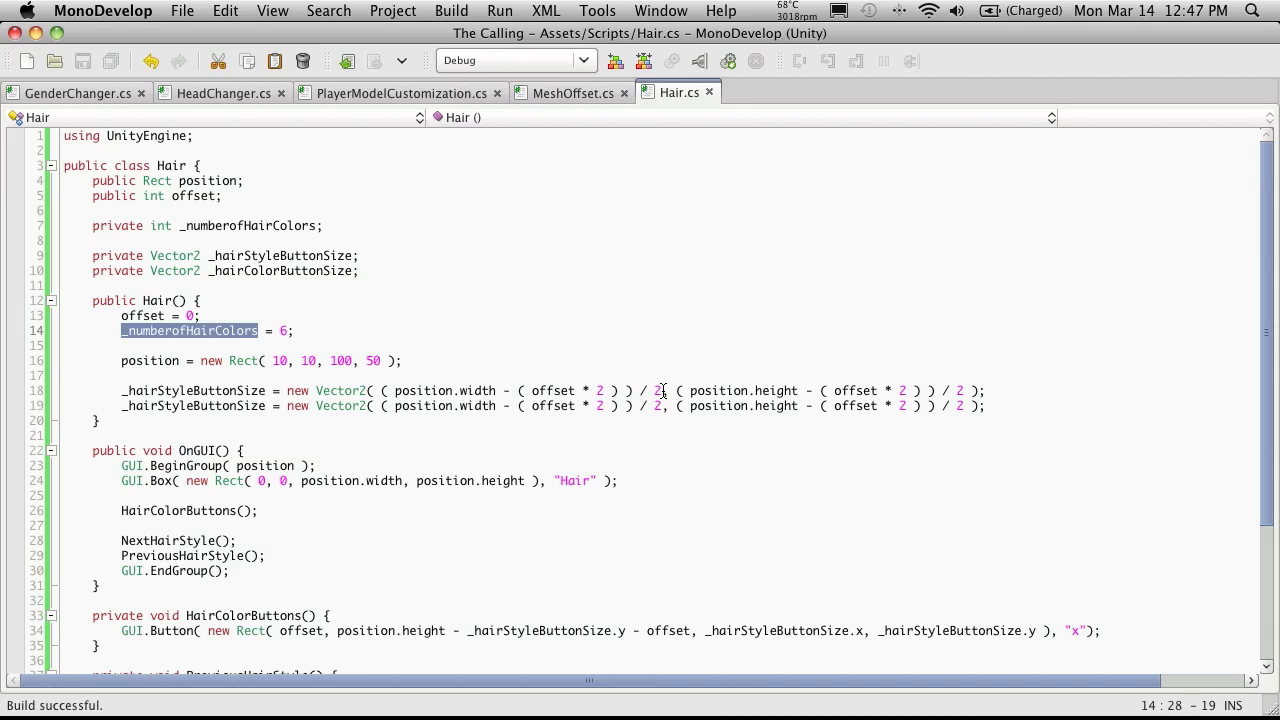
pyautogui.write('_numberofHairColors')
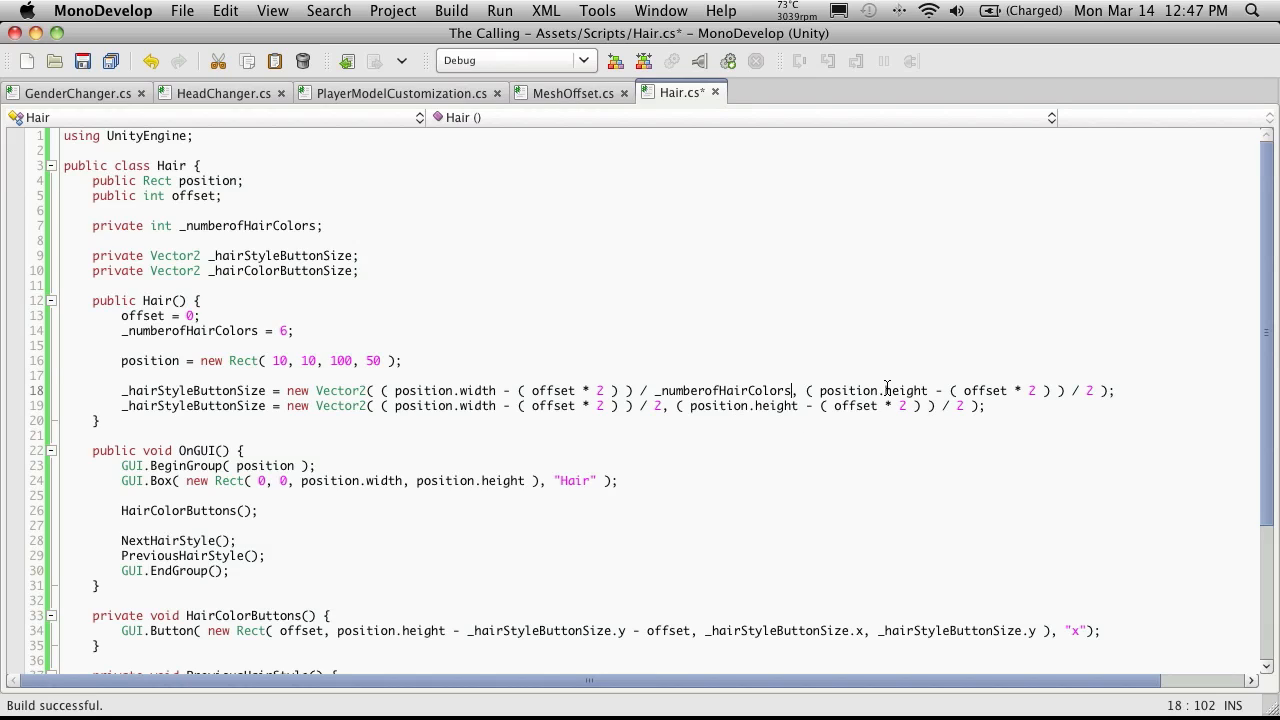
pyautogui.moveTo(900, 390)
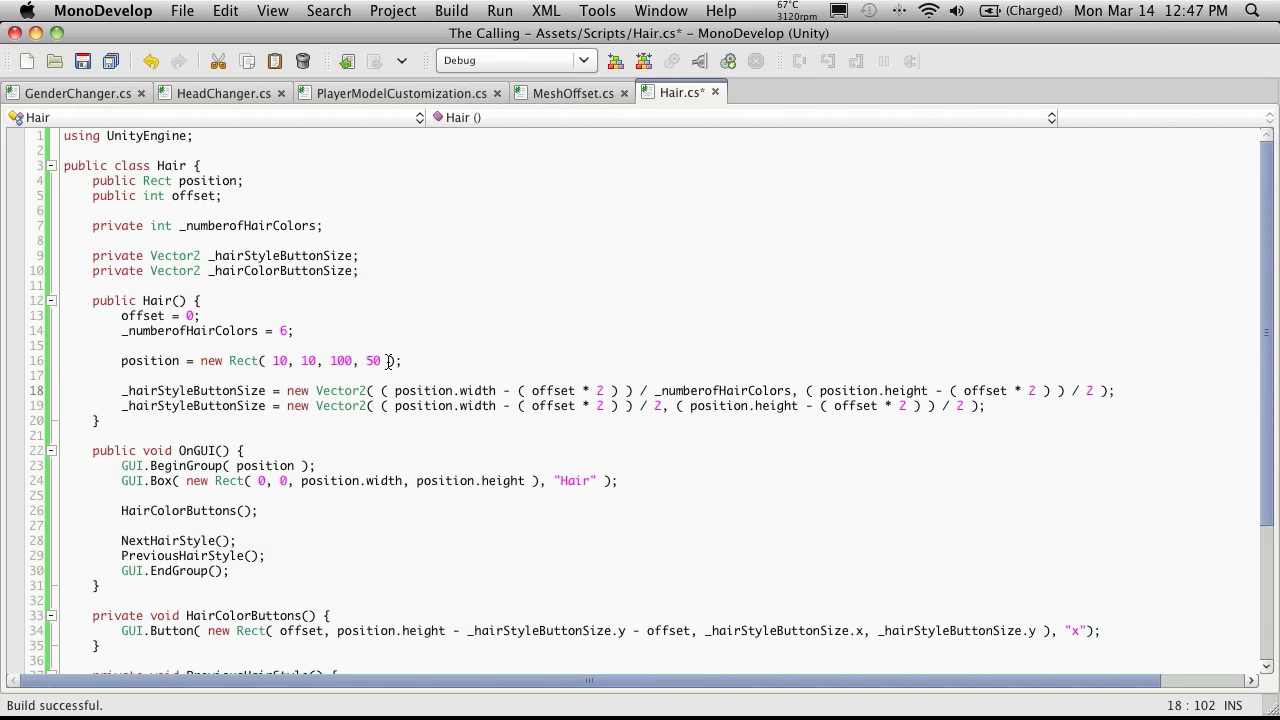
pyautogui.scroll(-3)
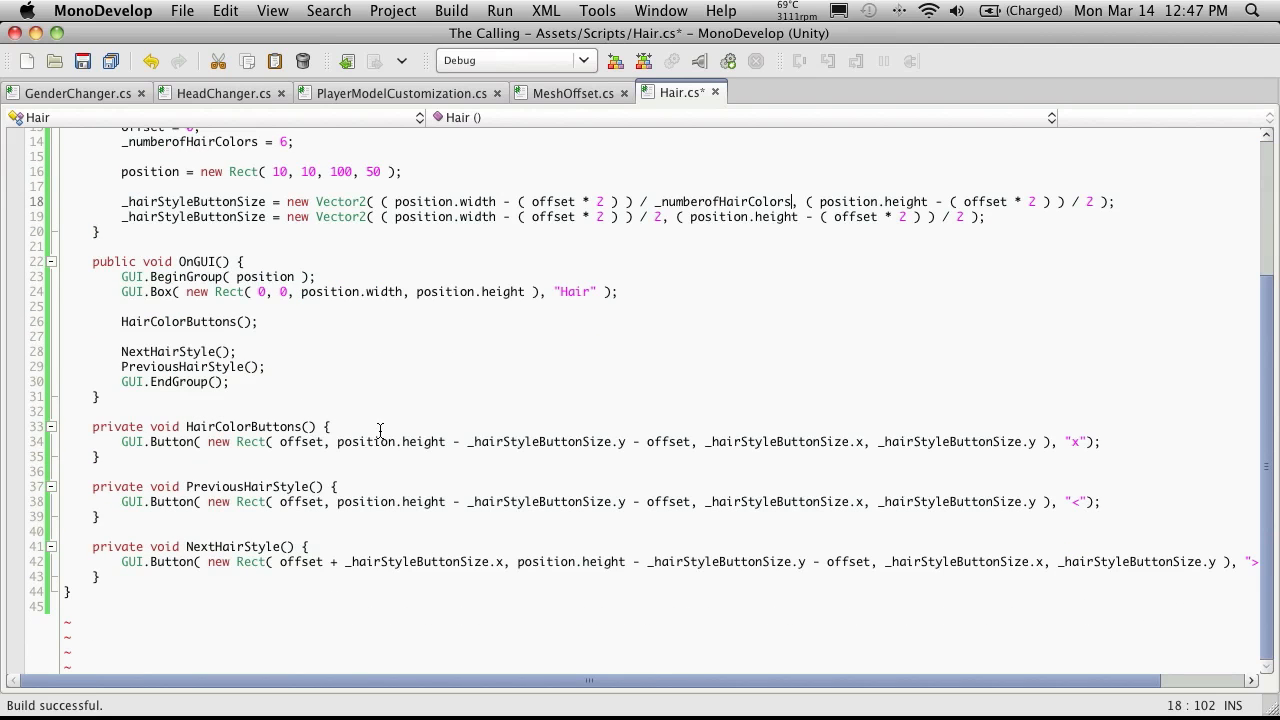
pyautogui.moveTo(435, 445)
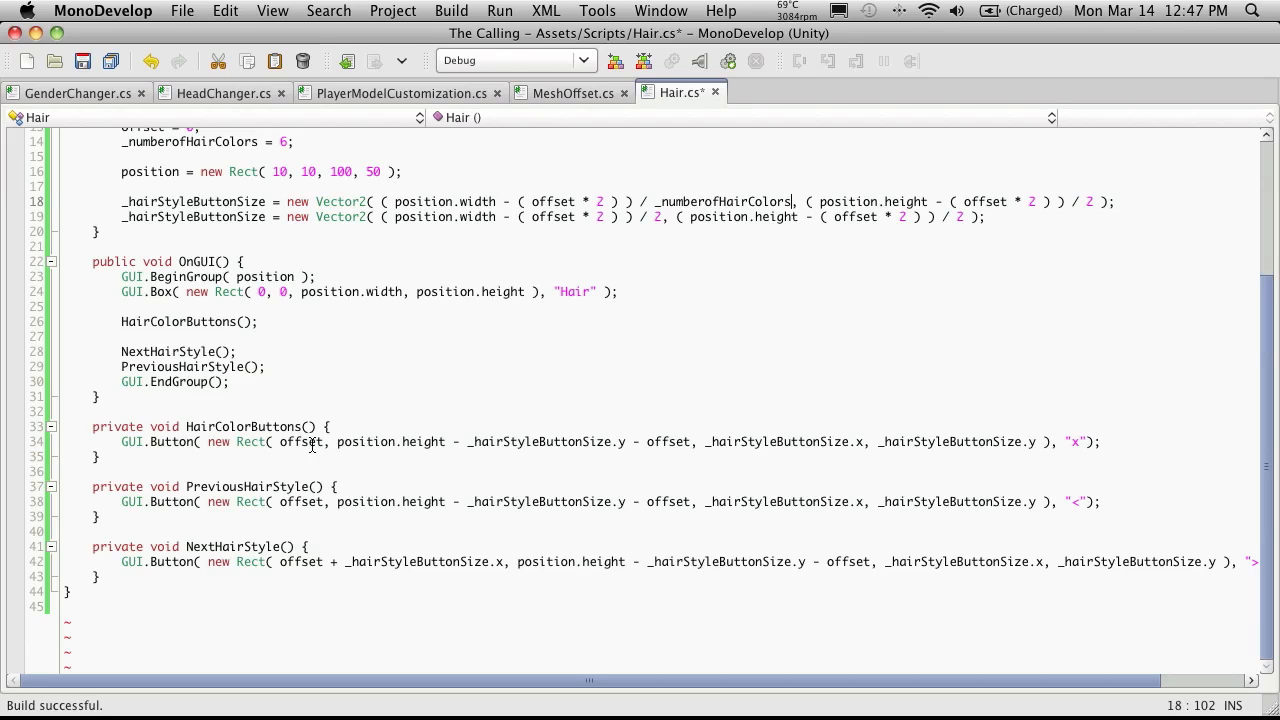
pyautogui.moveTo(308, 441)
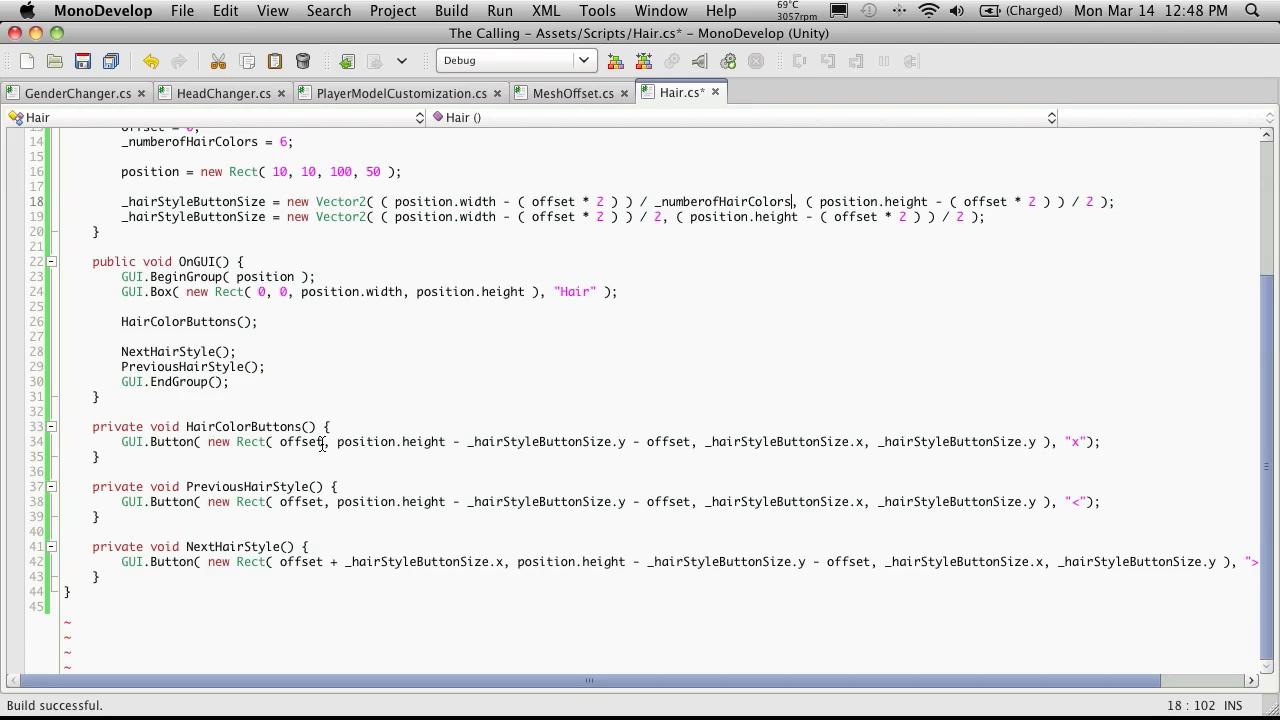
# Step: Replace the x button's vertical position expression with offset
pyautogui.click(324, 441)
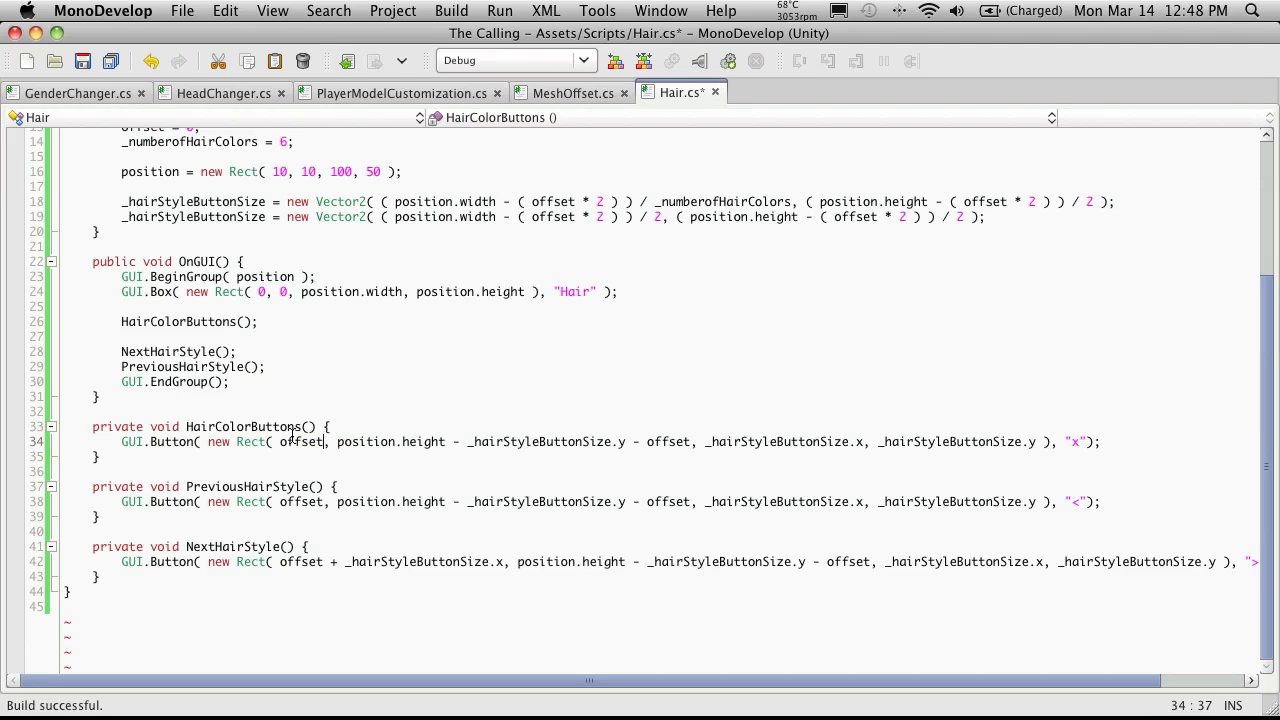
pyautogui.moveTo(418, 441)
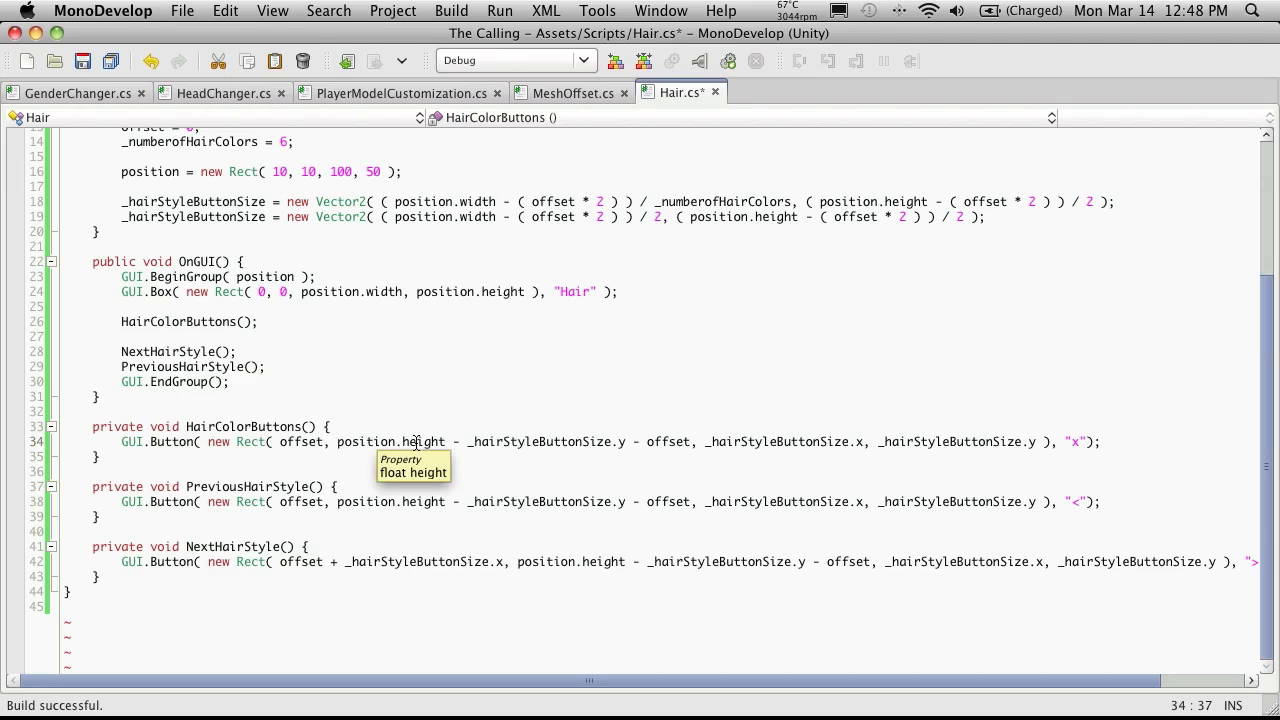
pyautogui.doubleClick(424, 441)
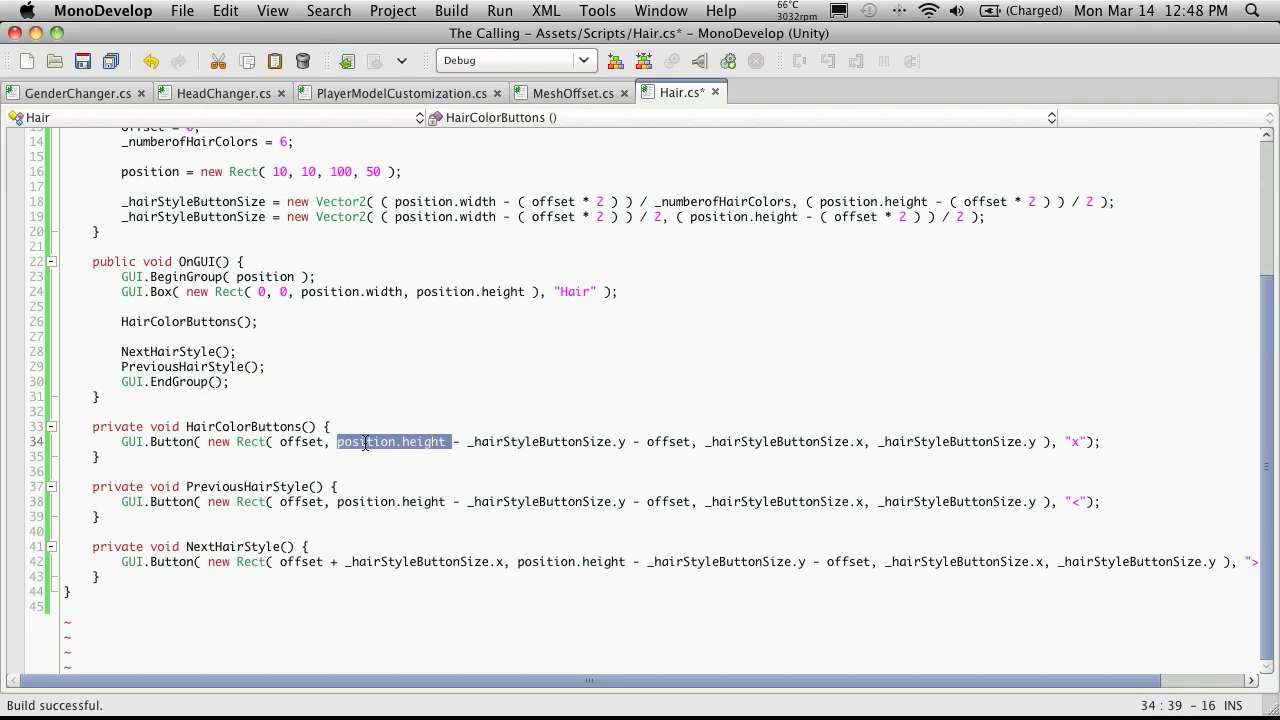
pyautogui.moveTo(392, 442)
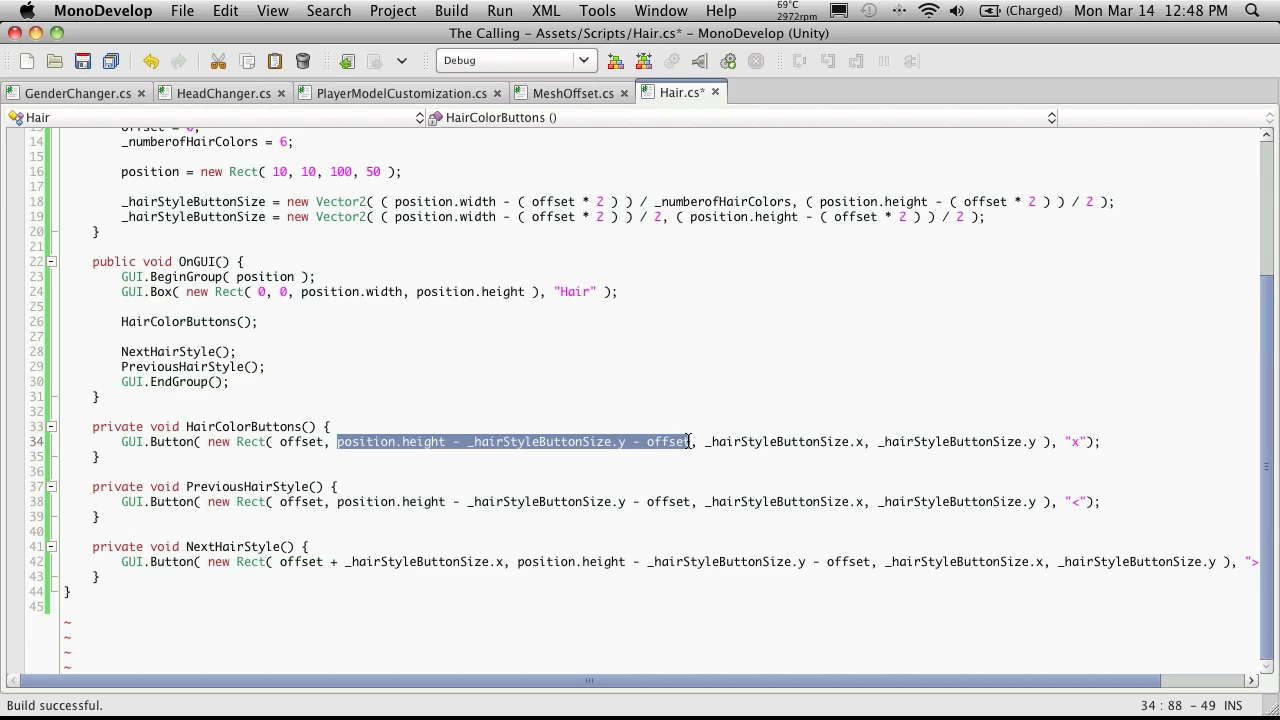
pyautogui.moveTo(680, 441)
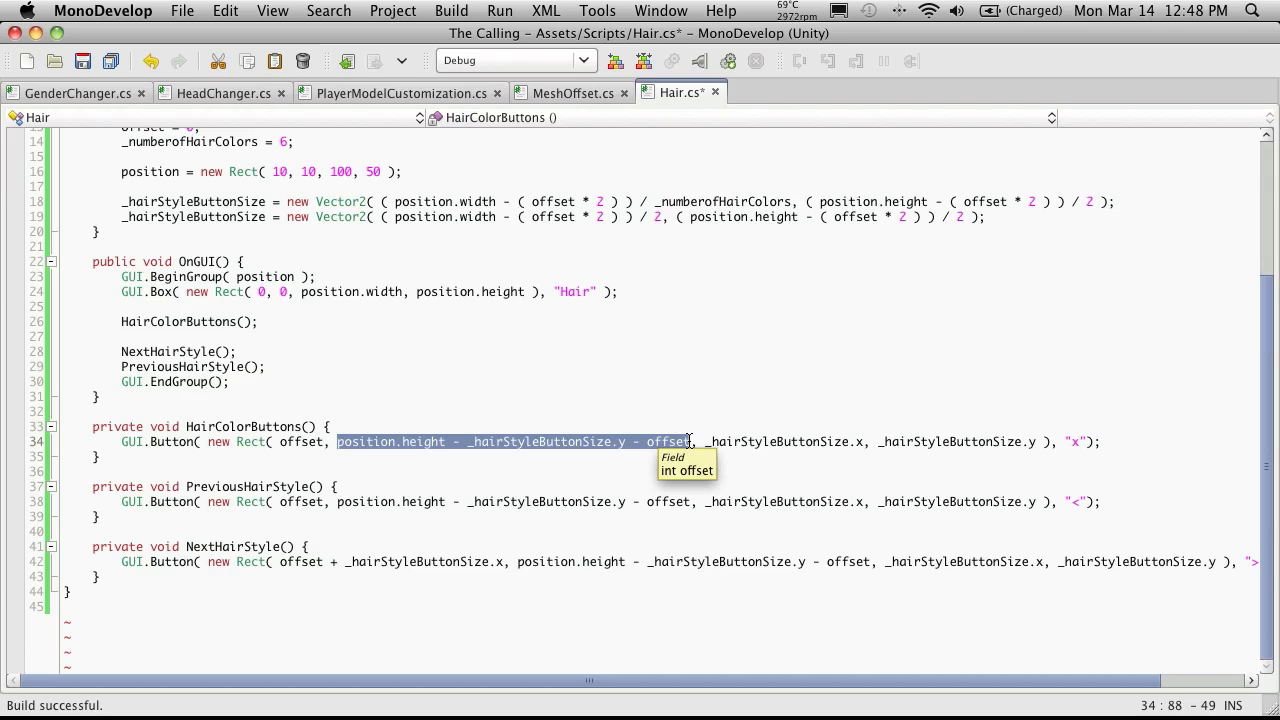
pyautogui.write('of')
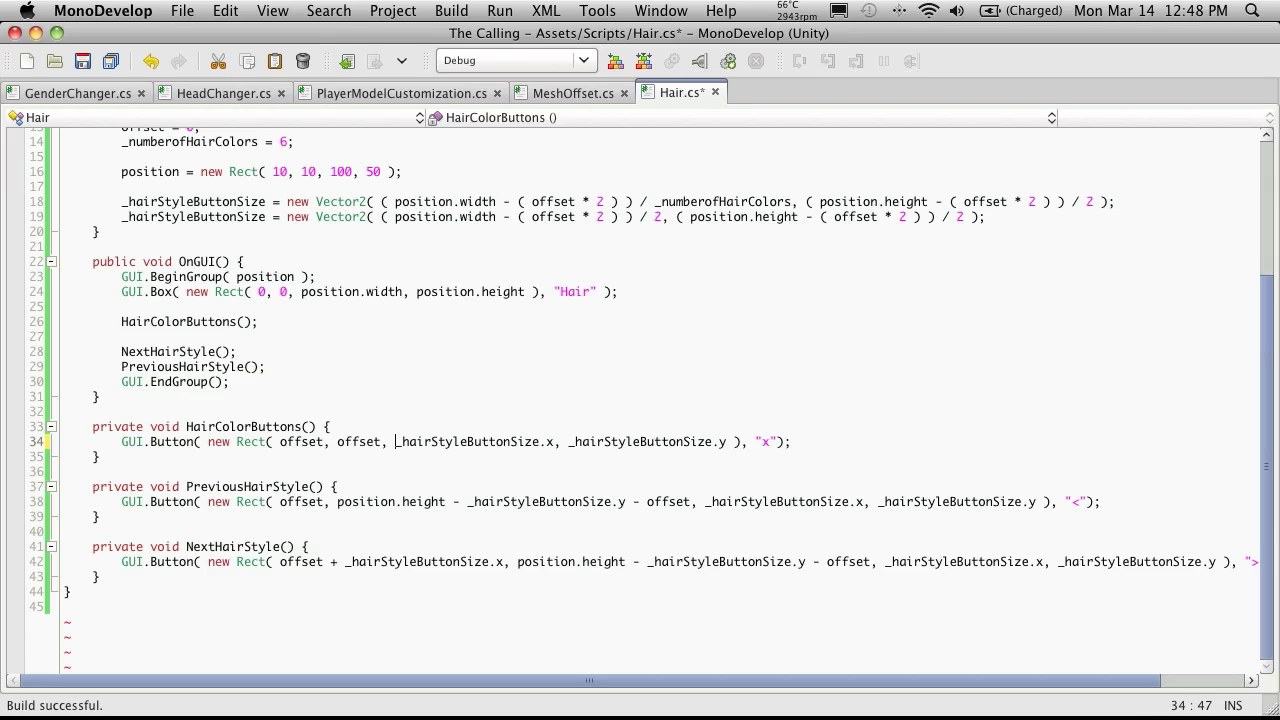
# Step: Size the x button with _hairColorButtonSize.x/.y and rename line 18's field accordingly
pyautogui.doubleClick(440, 442)
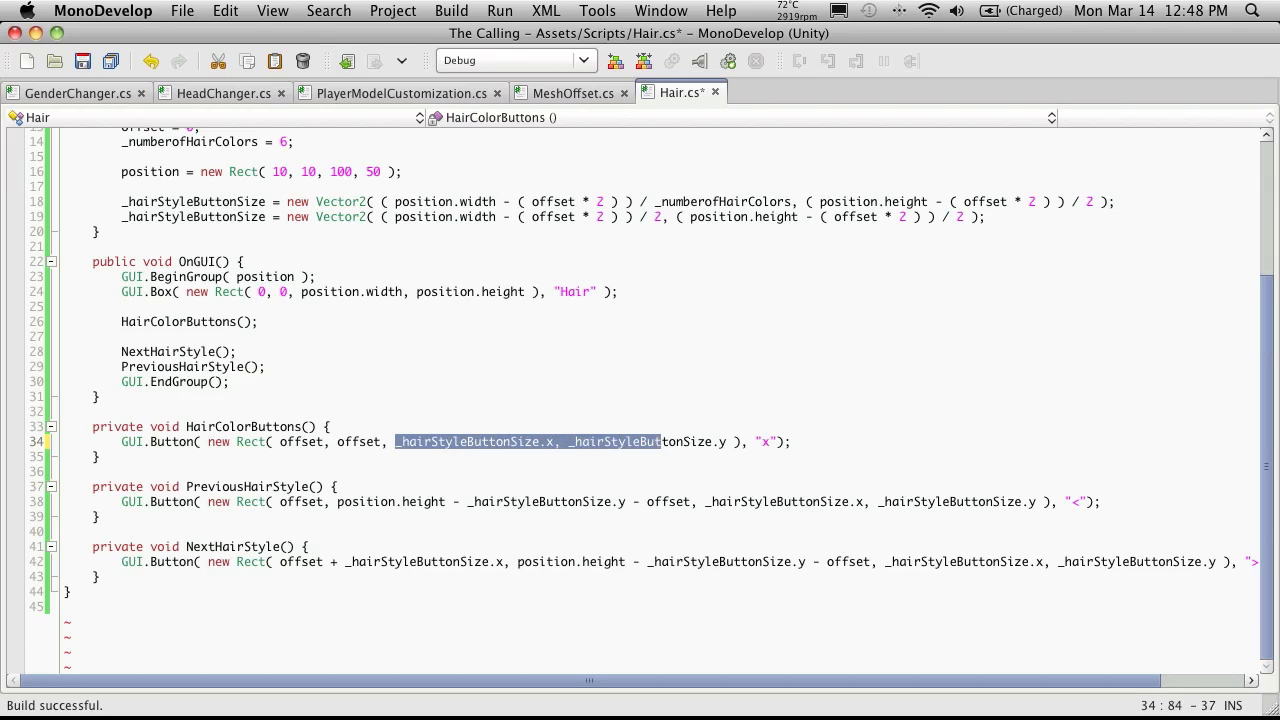
pyautogui.press('Delete')
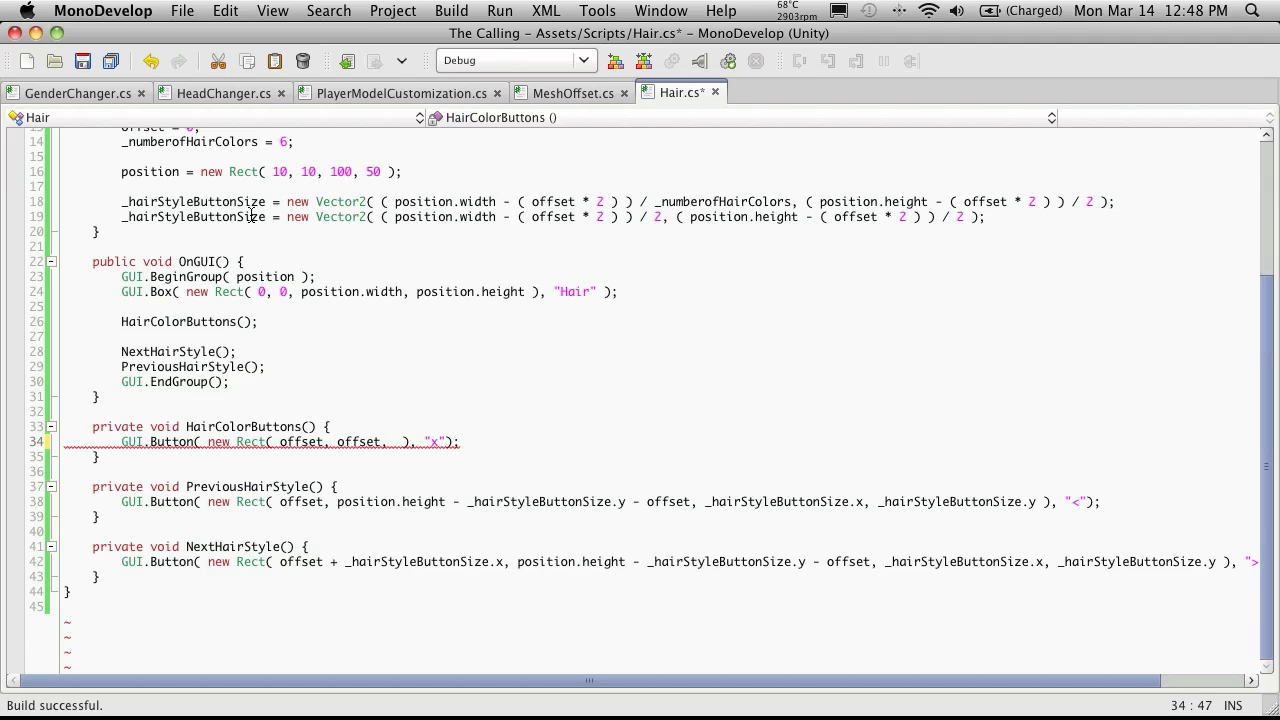
pyautogui.moveTo(200, 210)
pyautogui.write('Color')
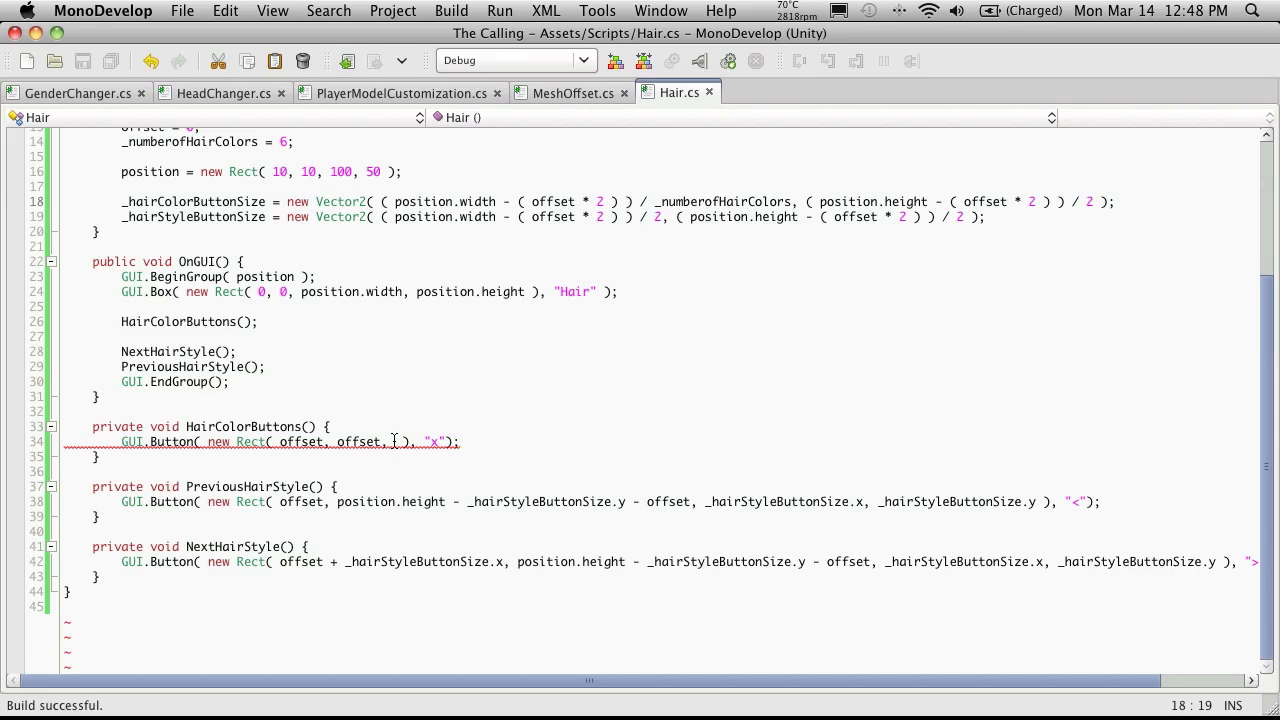
pyautogui.write('_hairColorButtonSize.x,')
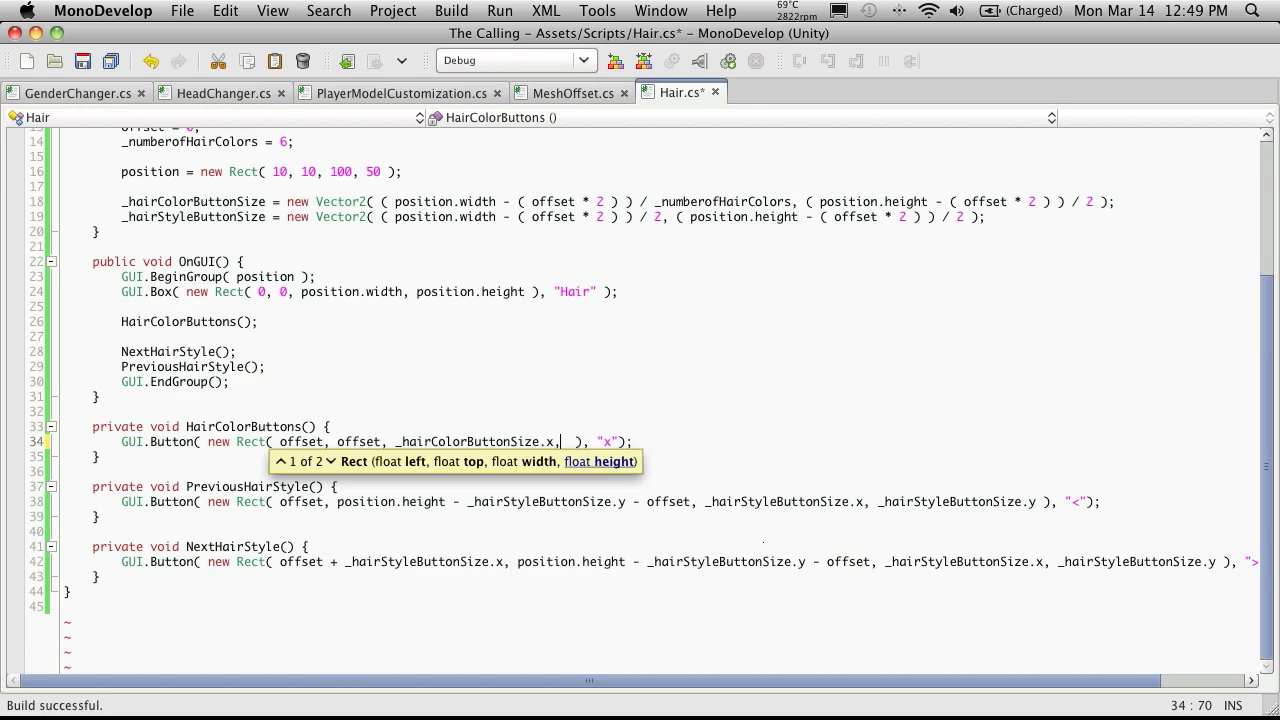
pyautogui.write('_har')
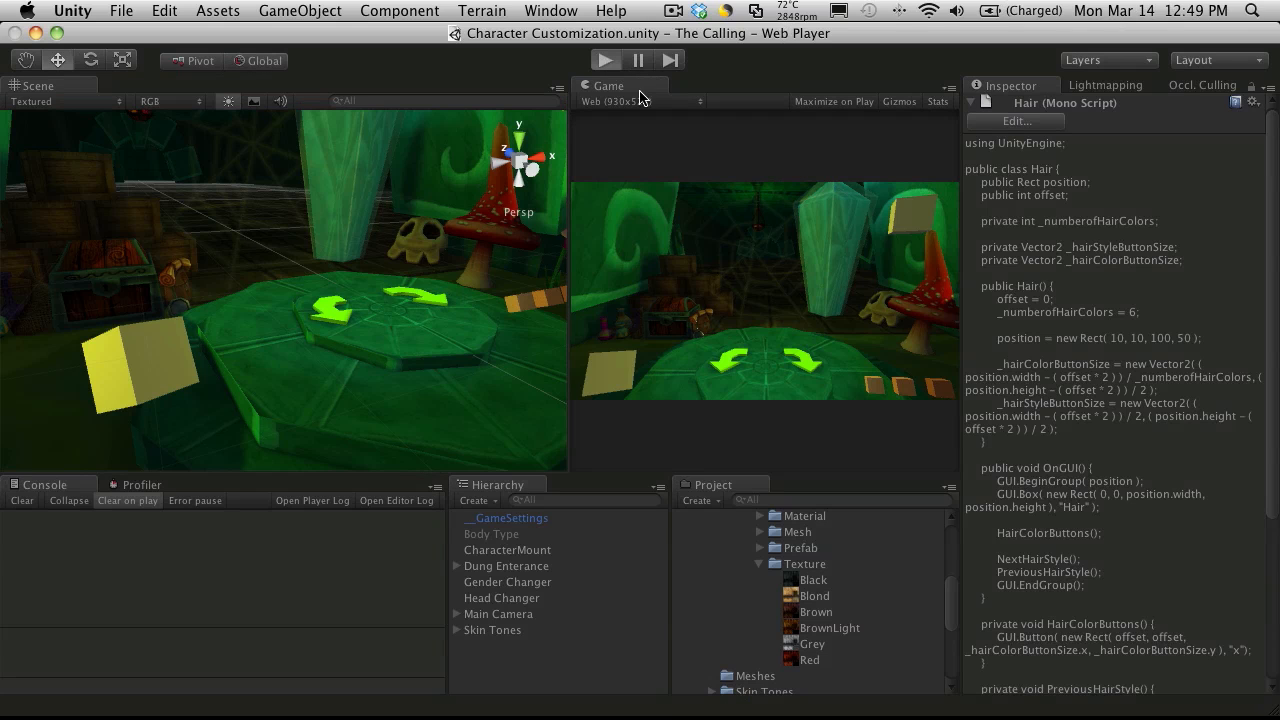
# Step: Play the scene and try the small x colour button above the style arrows
pyautogui.click(604, 60)
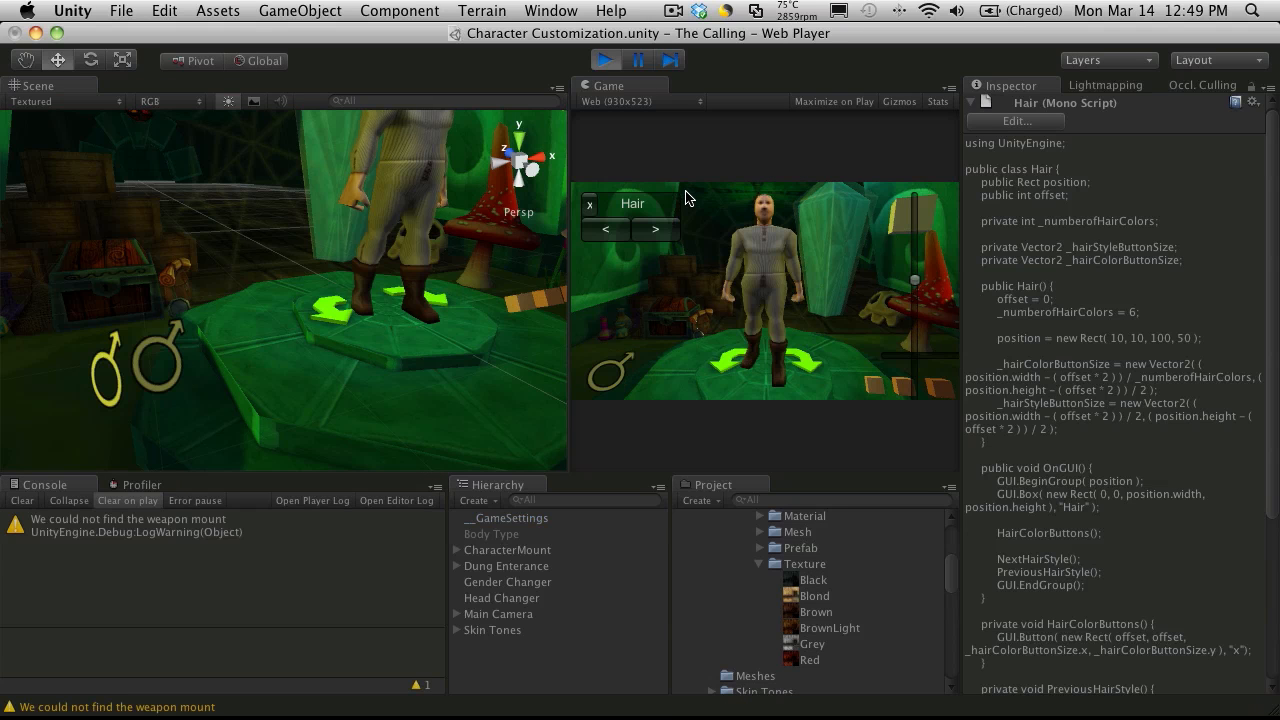
pyautogui.moveTo(590, 205)
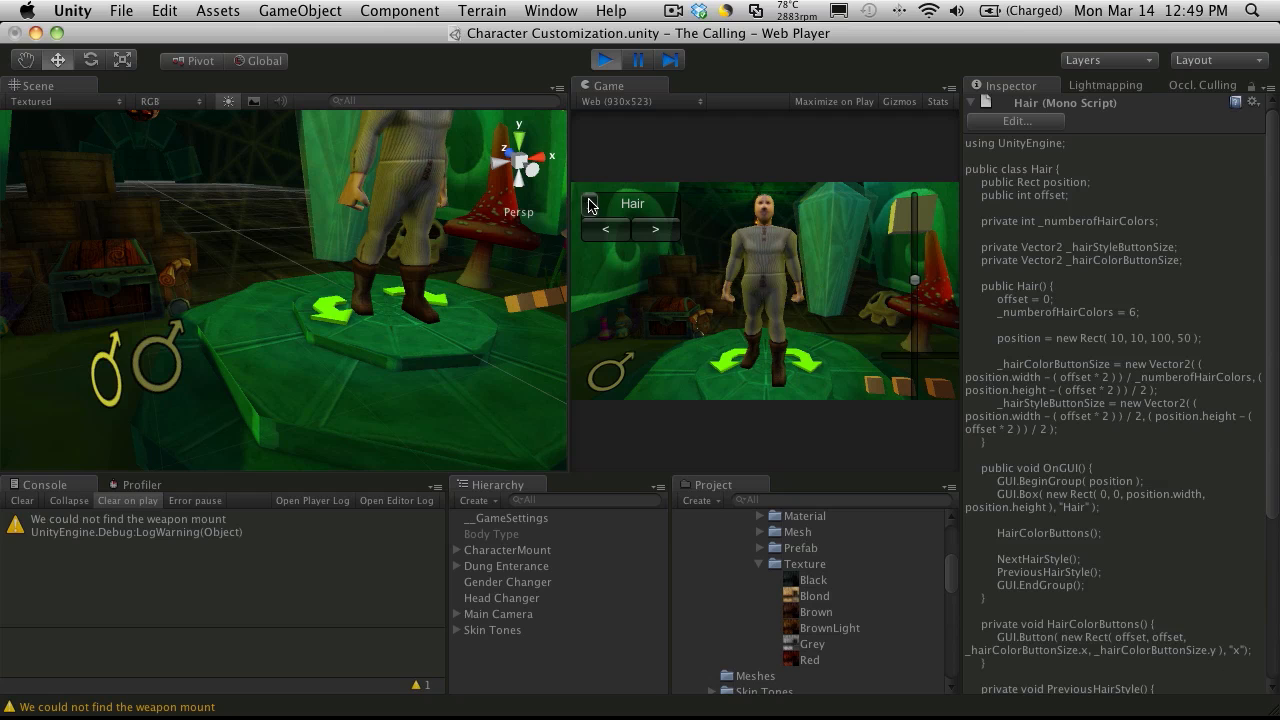
pyautogui.click(604, 59)
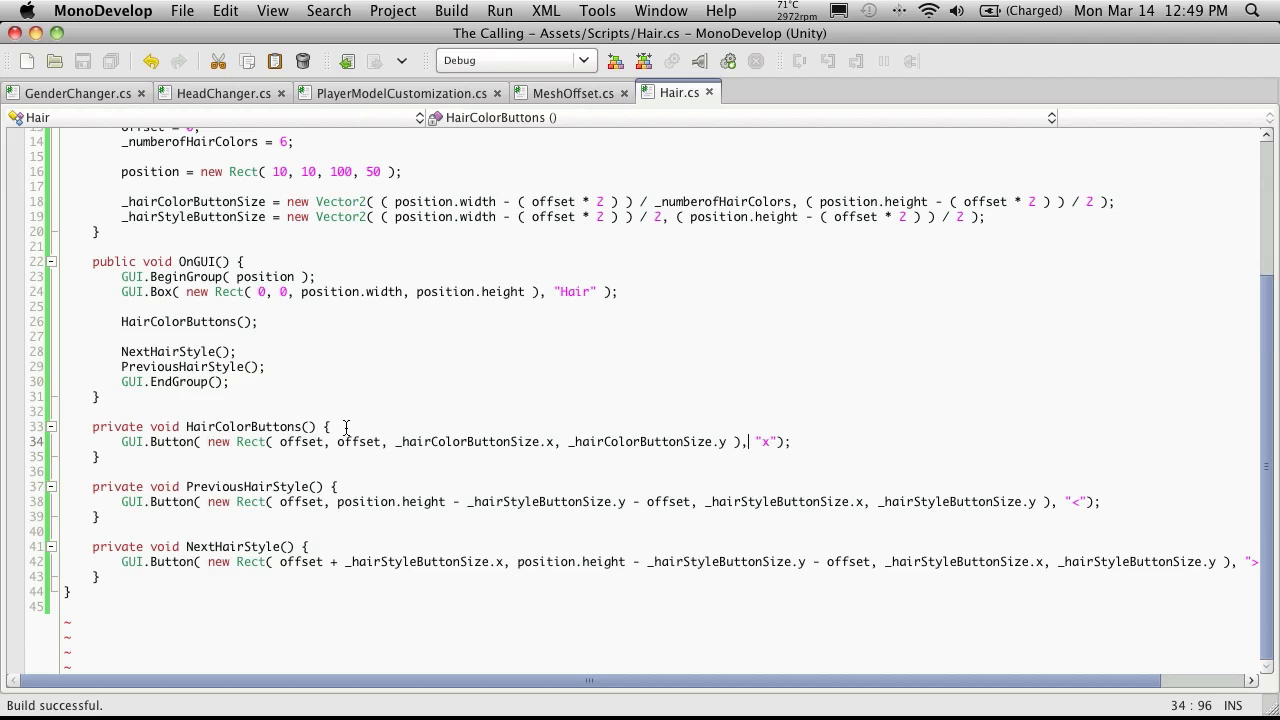
# Step: Wrap the hair colour button in for(int cnt = 0; cnt < _numberofHairColors; cnt++)
pyautogui.press('Return')
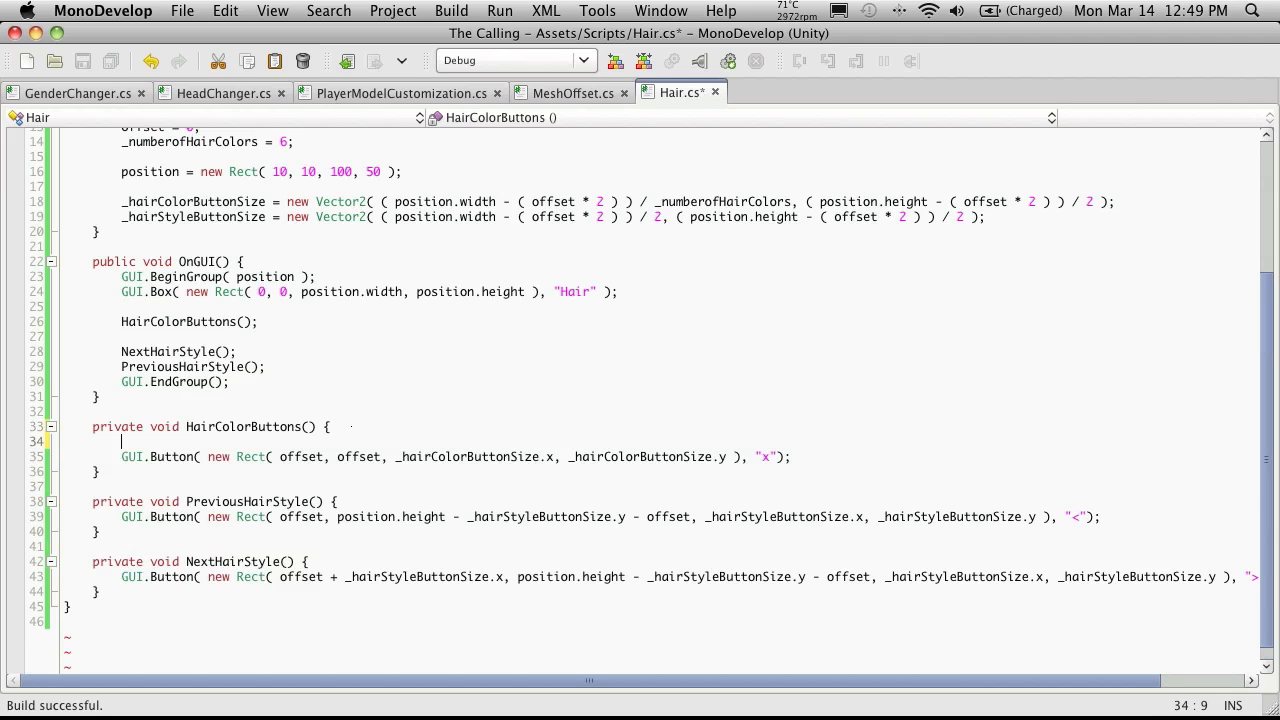
pyautogui.write('for(')
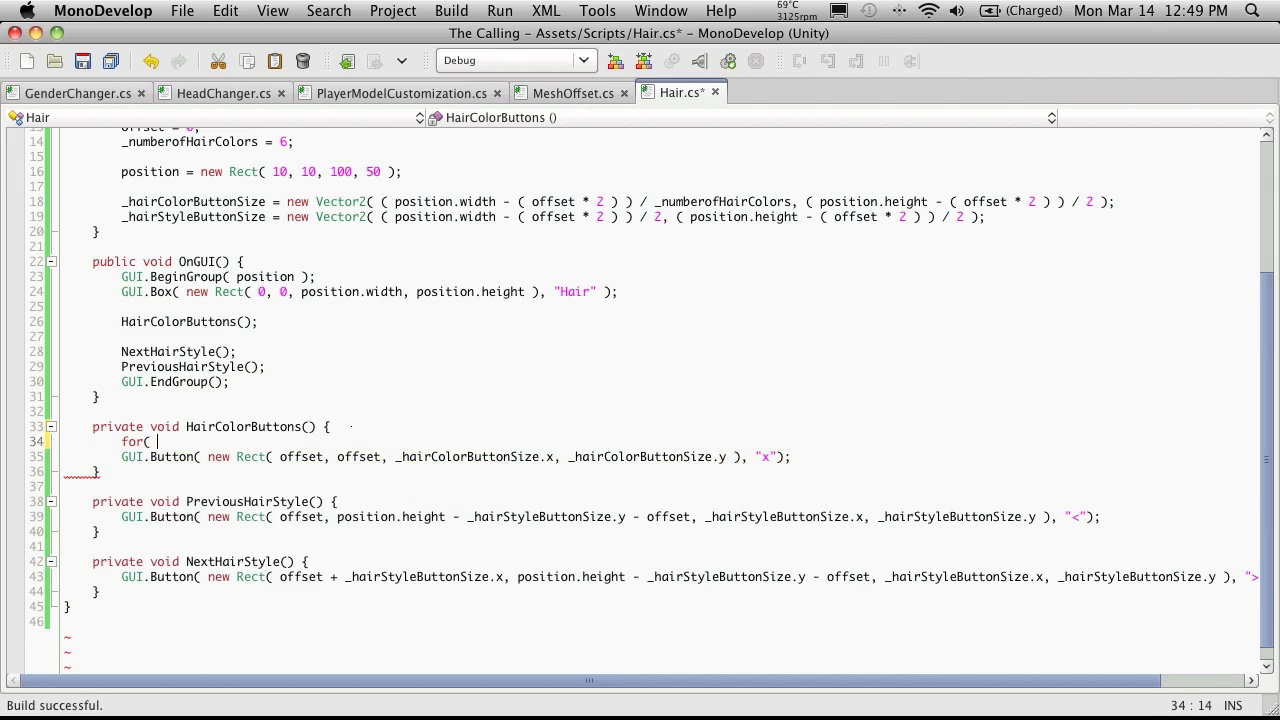
pyautogui.write('int cb')
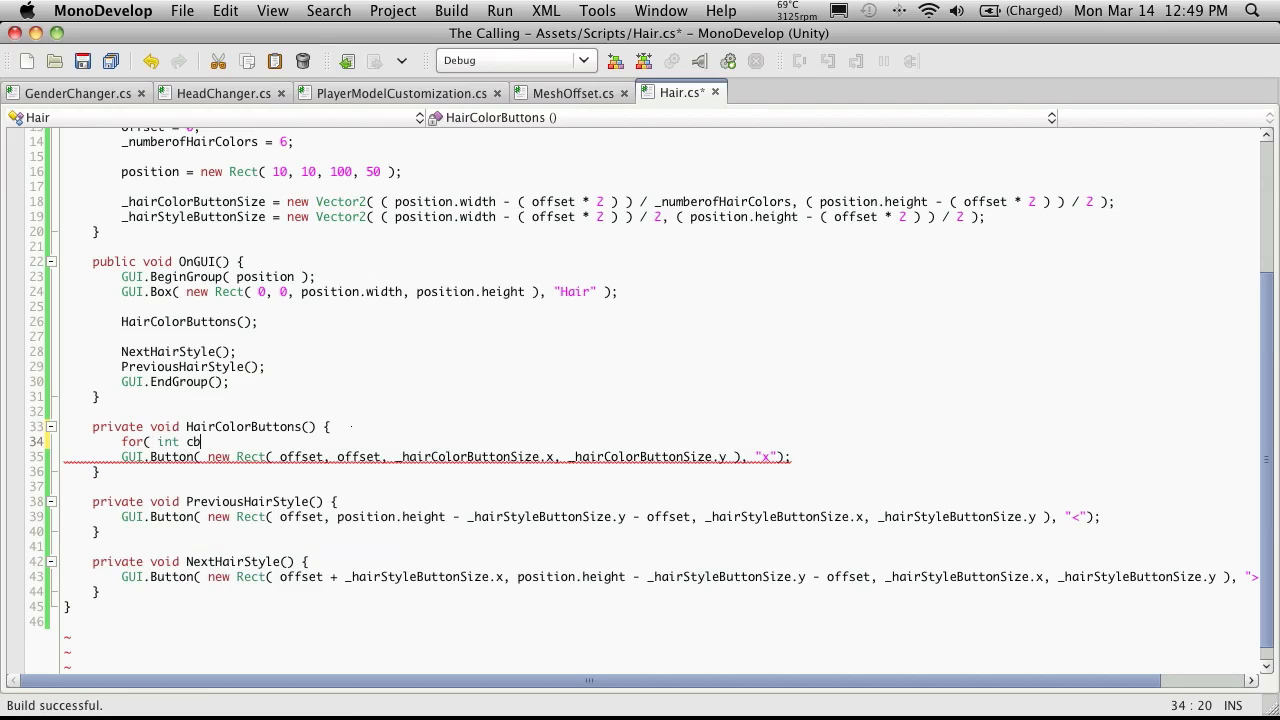
pyautogui.write('nt = 0; cnt')
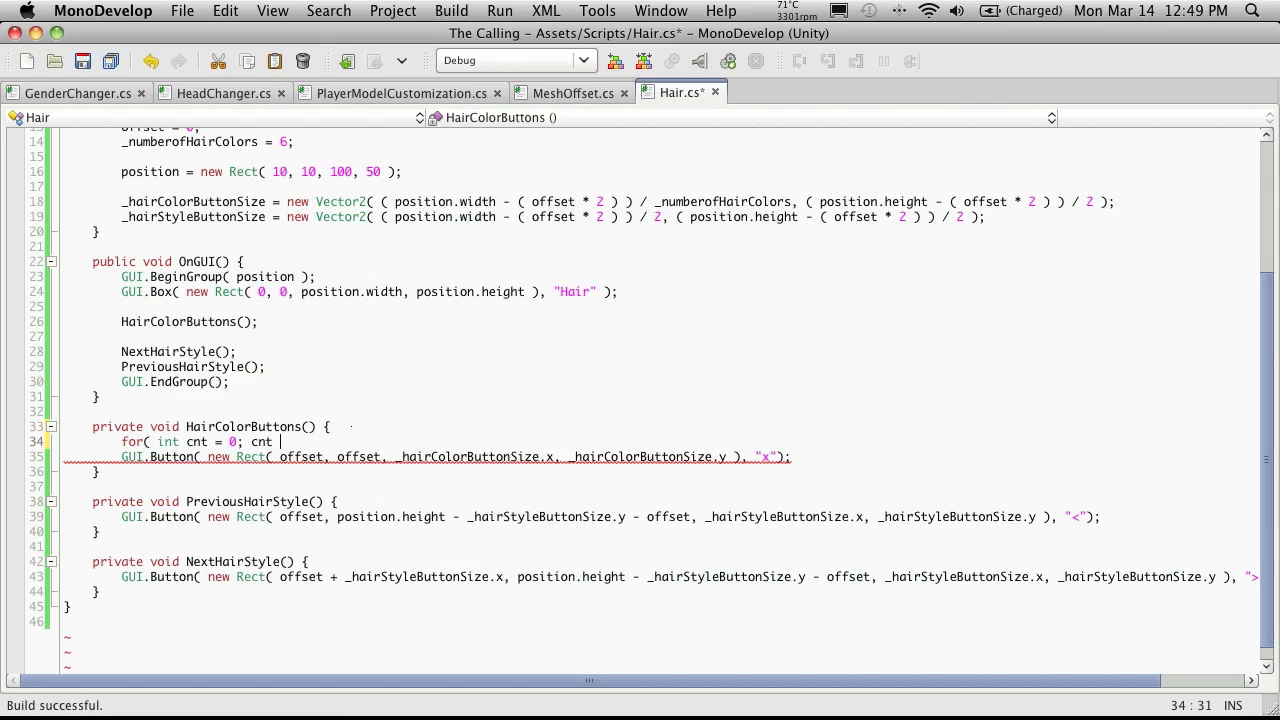
pyautogui.write('<')
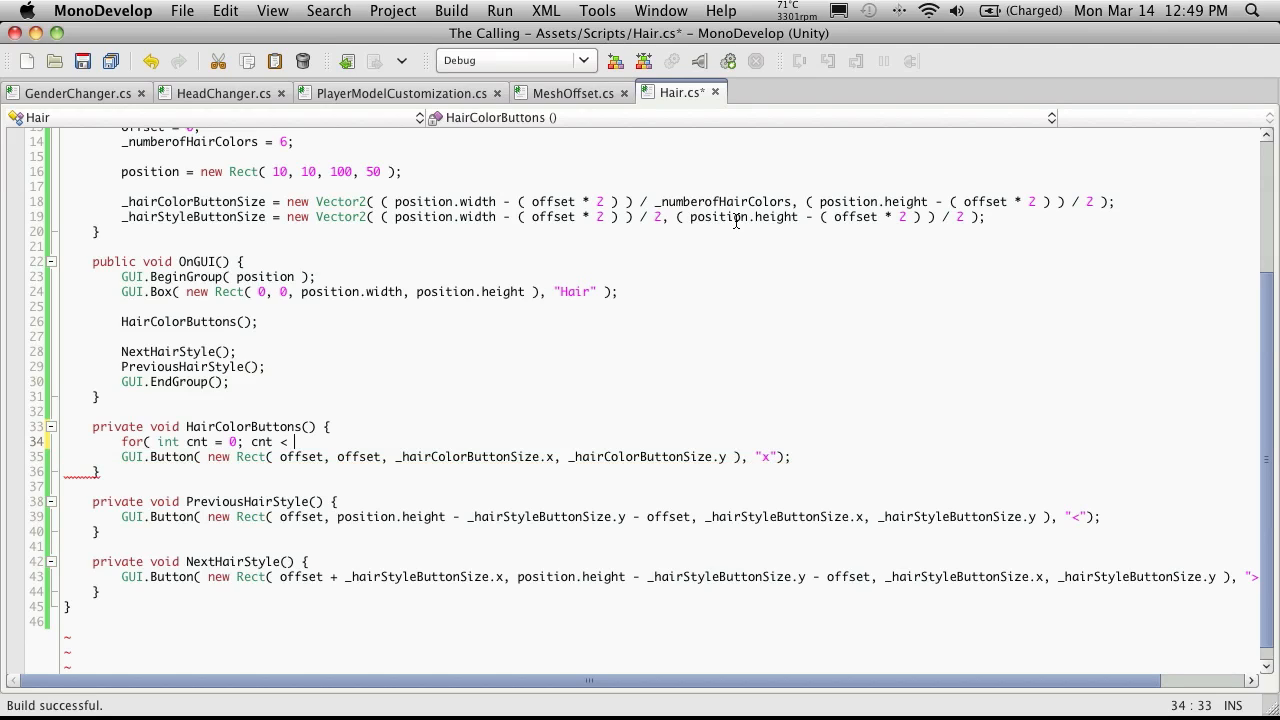
pyautogui.doubleClick(722, 201)
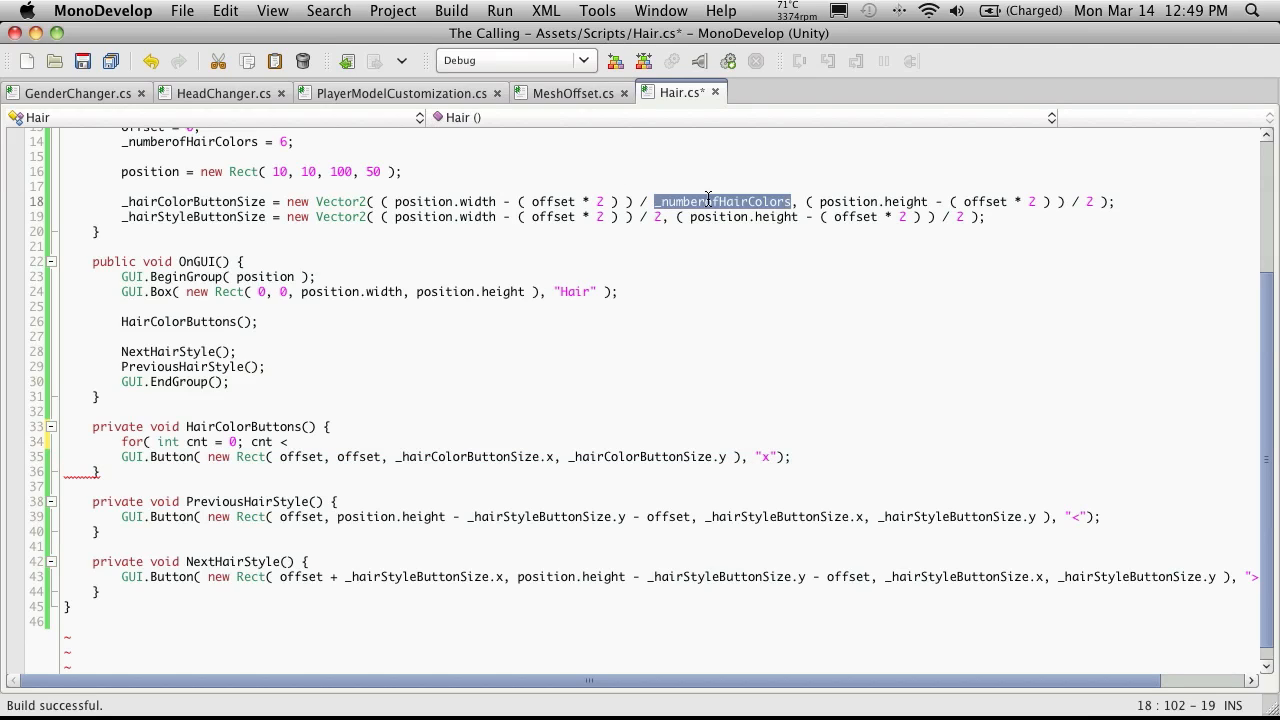
pyautogui.click(293, 442)
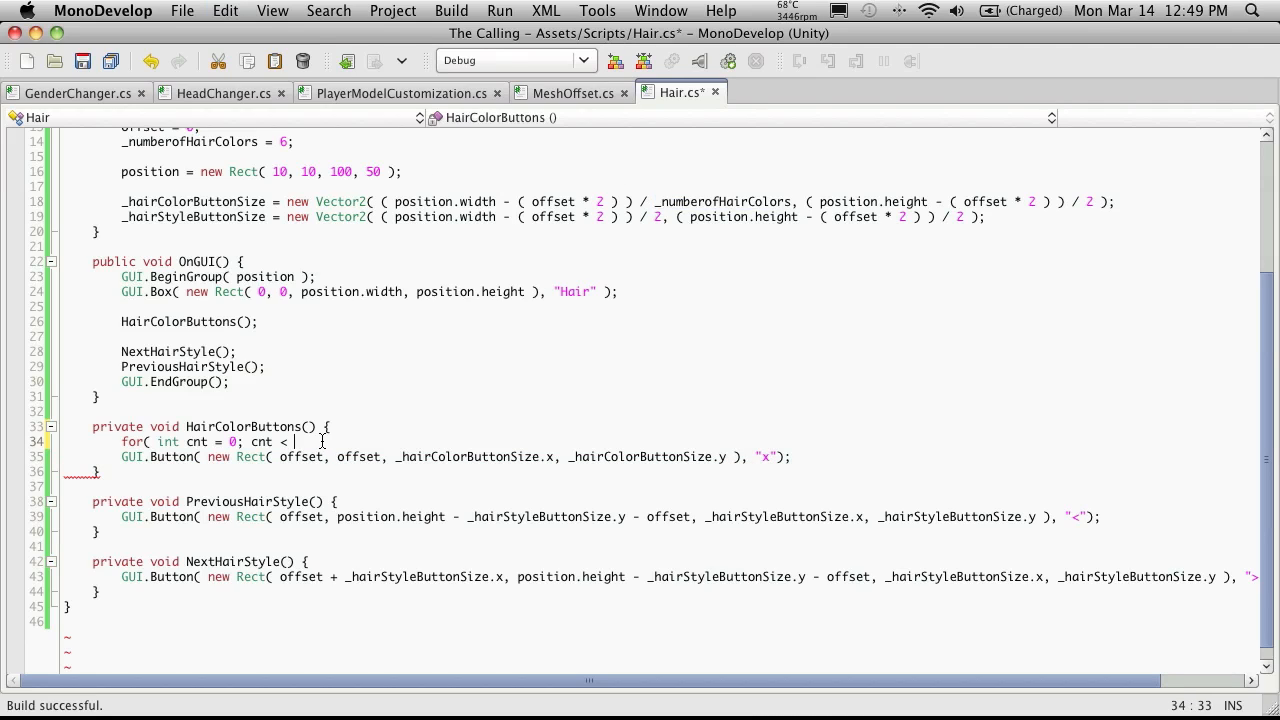
pyautogui.write('_numberofHairColors;')
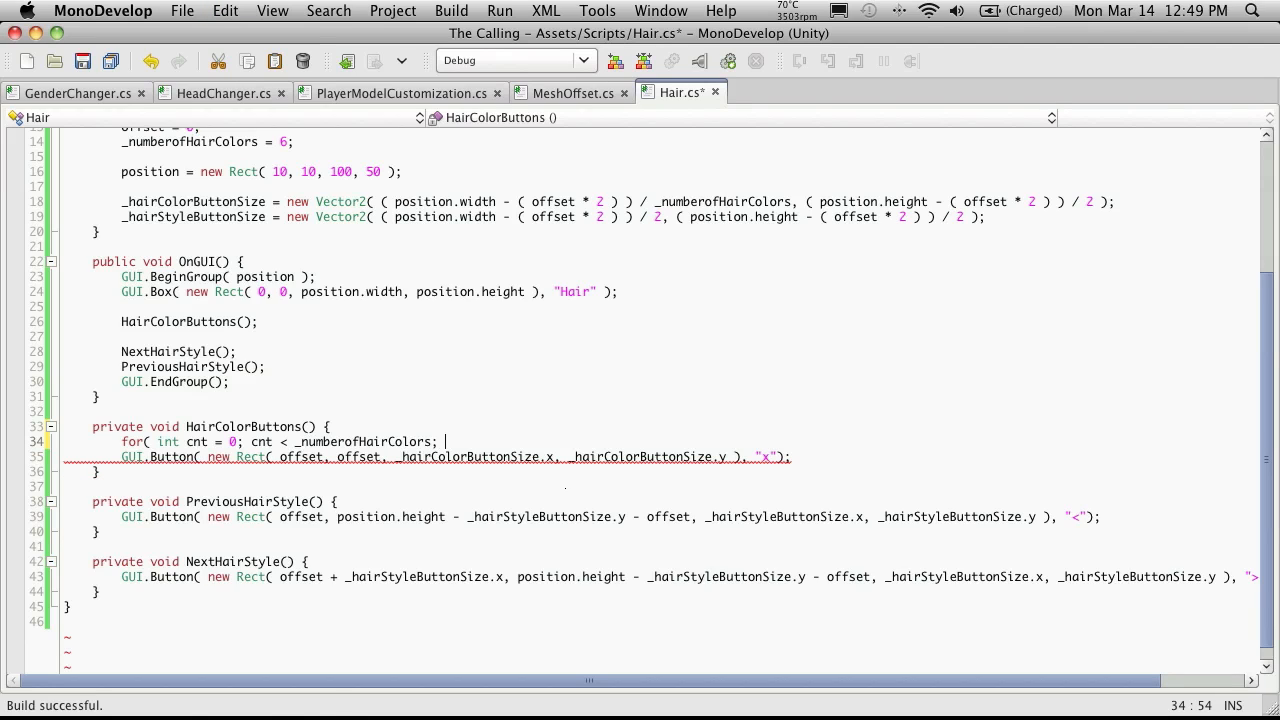
pyautogui.write('cnt++)')
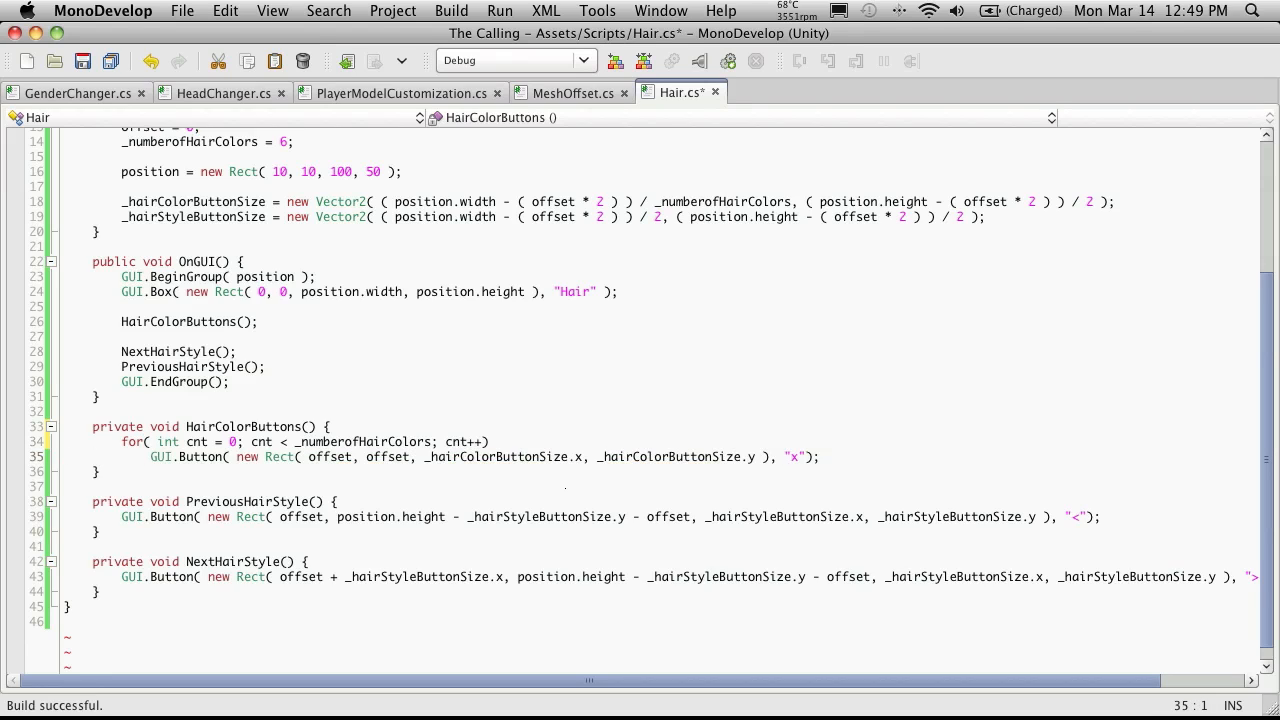
# Step: Offset the button's left position by _hairColorButtonSize.x multiplied by cnt
pyautogui.click(255, 470)
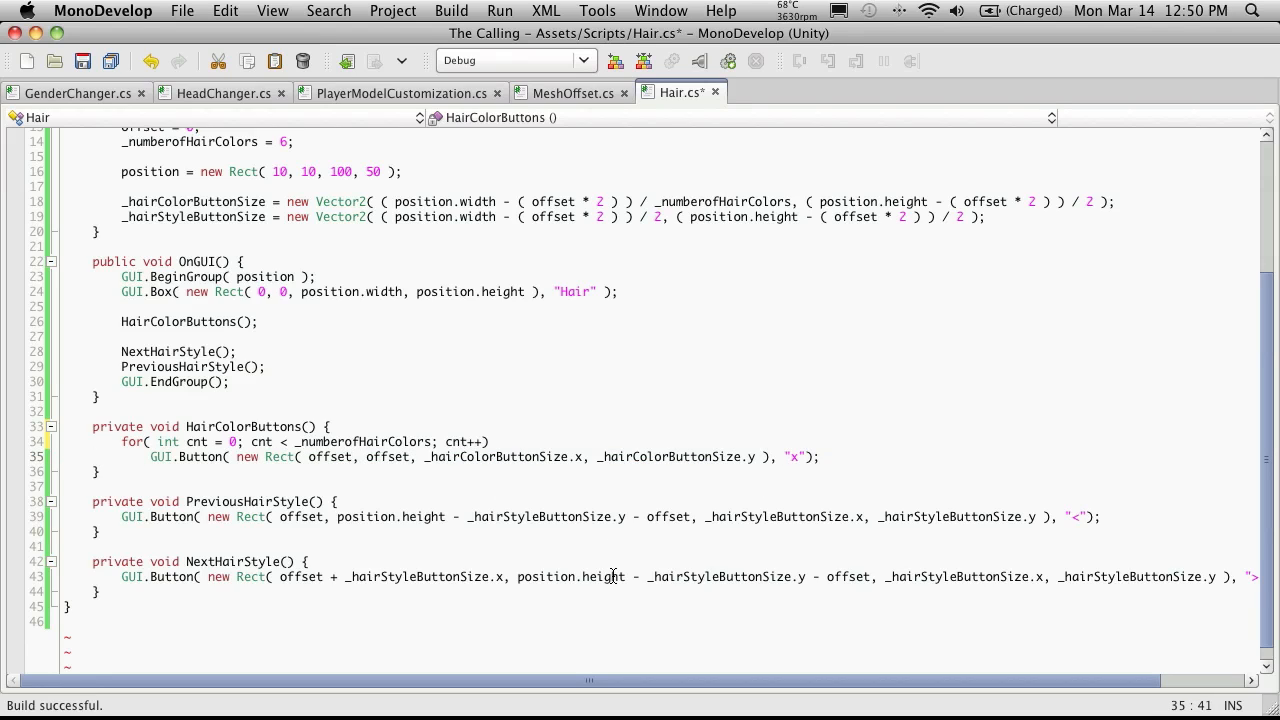
pyautogui.write('+ (_hairColorButtonSize.x * cnt')
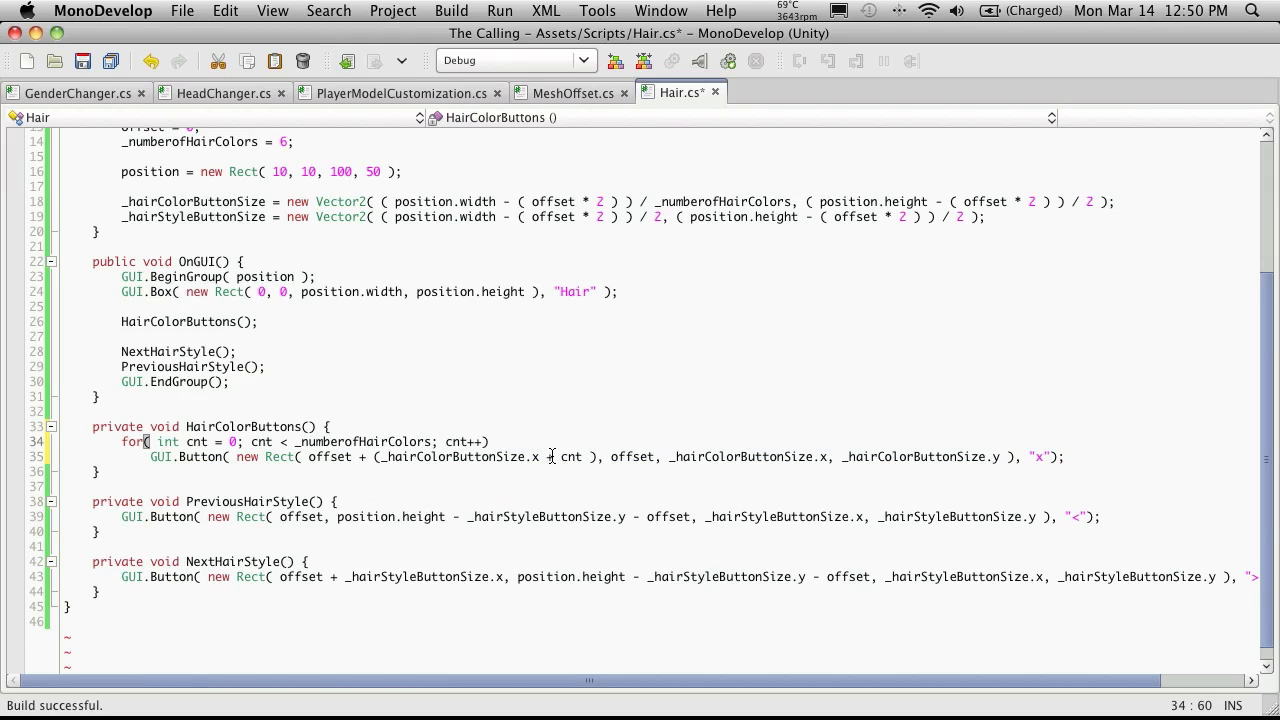
pyautogui.write('*')
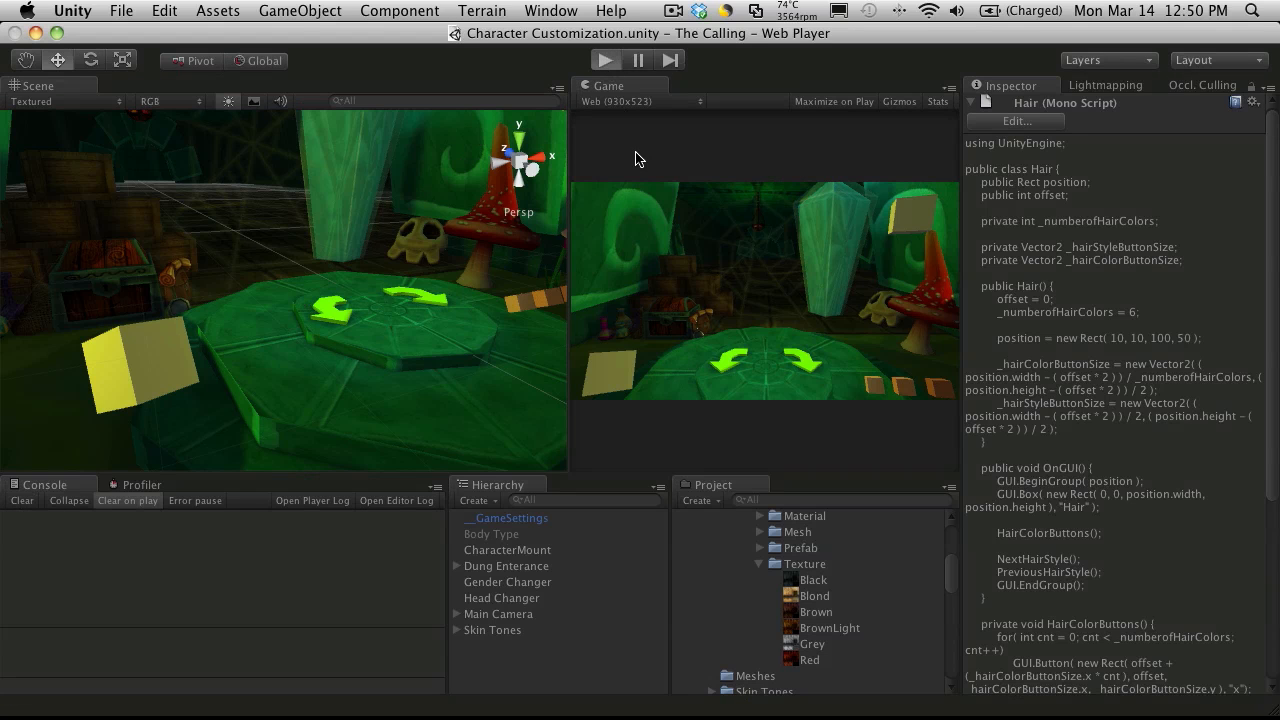
# Step: Play the scene in Unity to test the looped hair colour buttons, then switch away
pyautogui.click(604, 60)
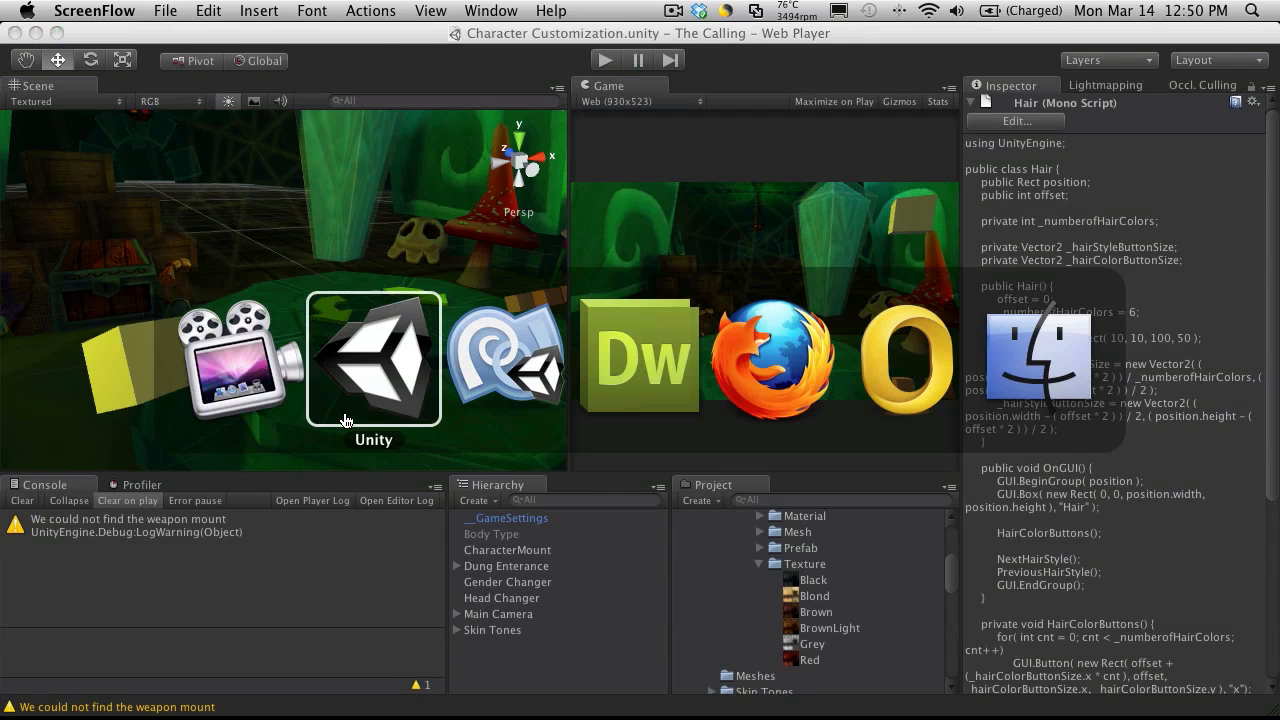
pyautogui.click(638, 357)
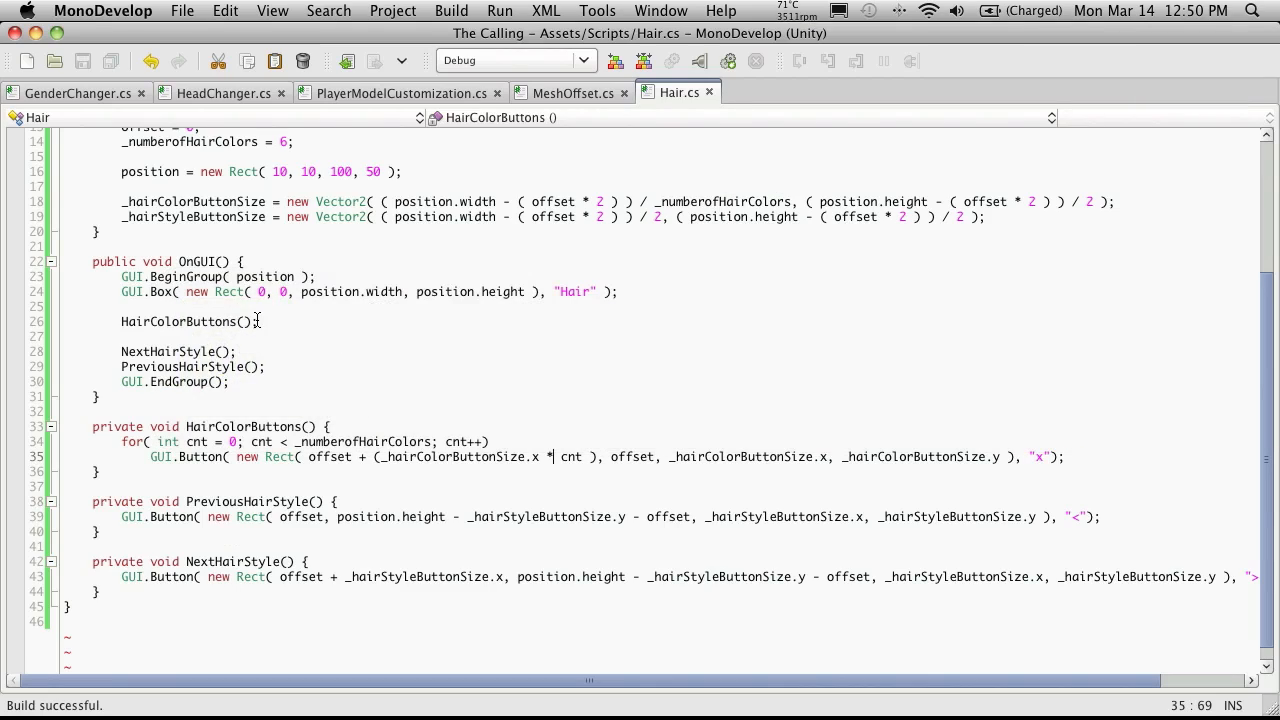
pyautogui.moveTo(352, 280)
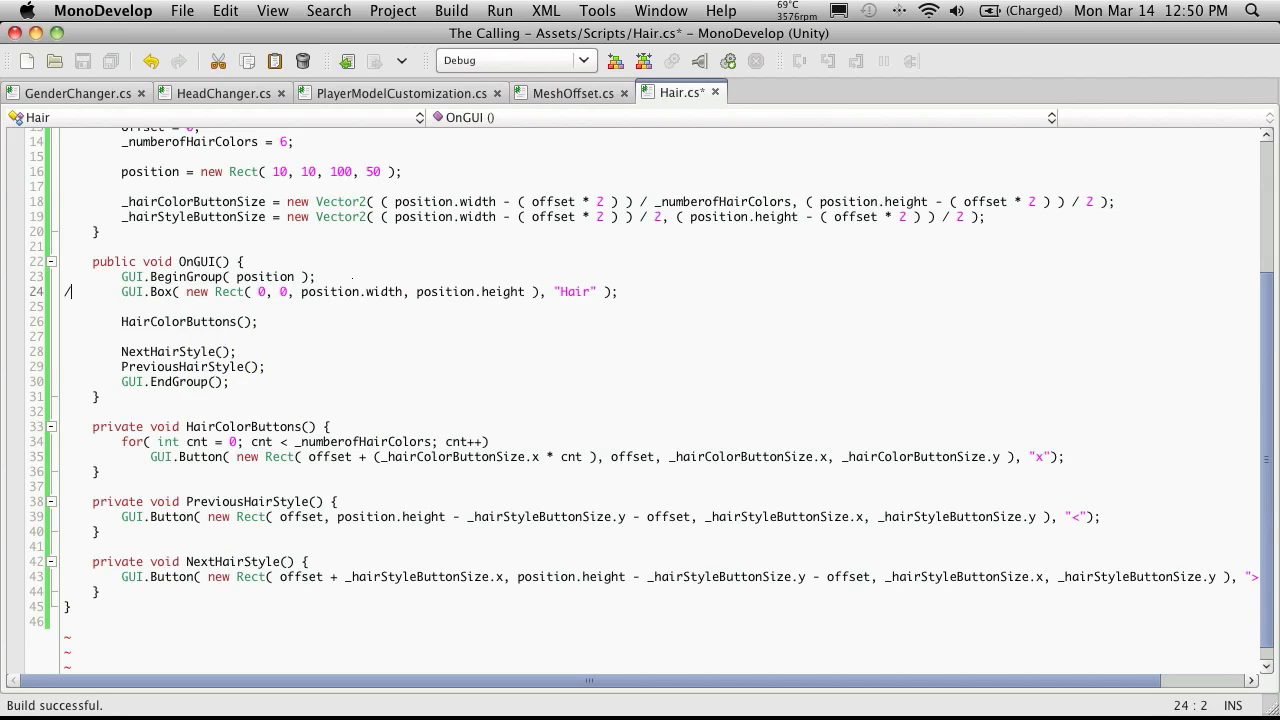
# Step: Comment out the GUI.Box line in OnGUI and scroll up through Hair.cs
pyautogui.write('/')
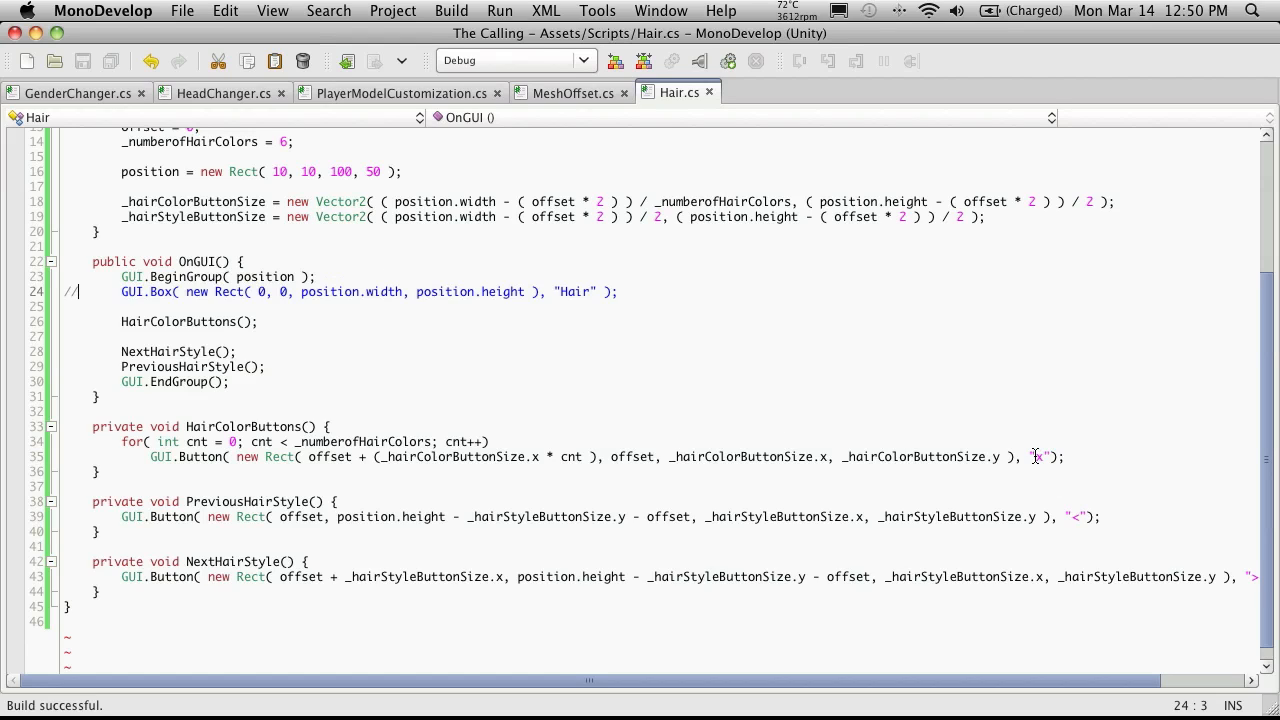
pyautogui.moveTo(1045, 457)
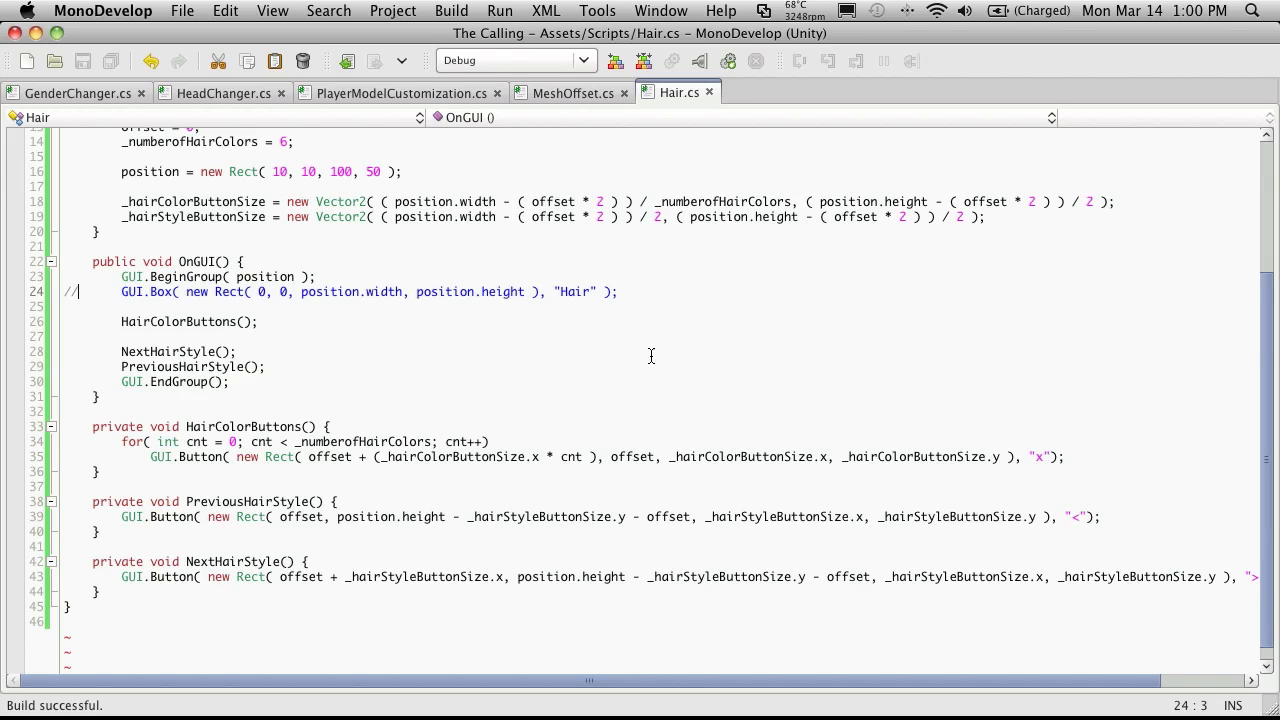
pyautogui.scroll(3)
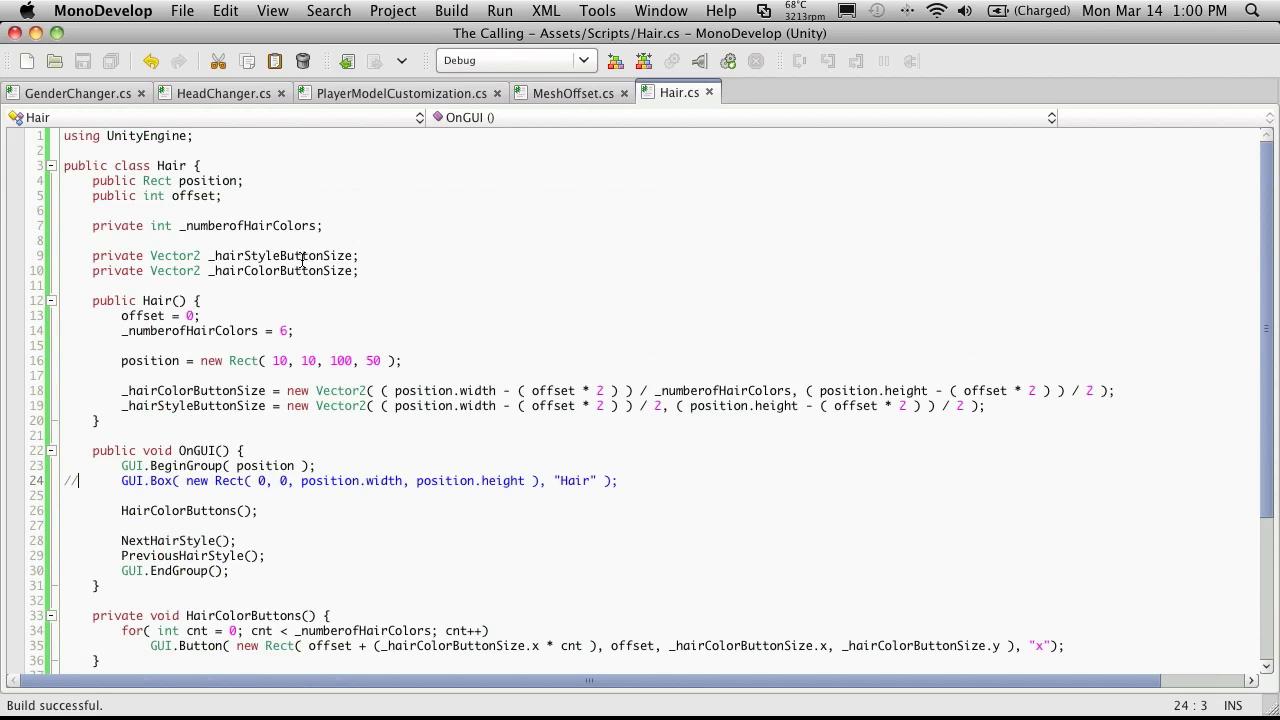
# Step: Add 'private Texture[] _hairColorTexture;' below the button size fields, with blank lines before the constructor
pyautogui.press('Return')
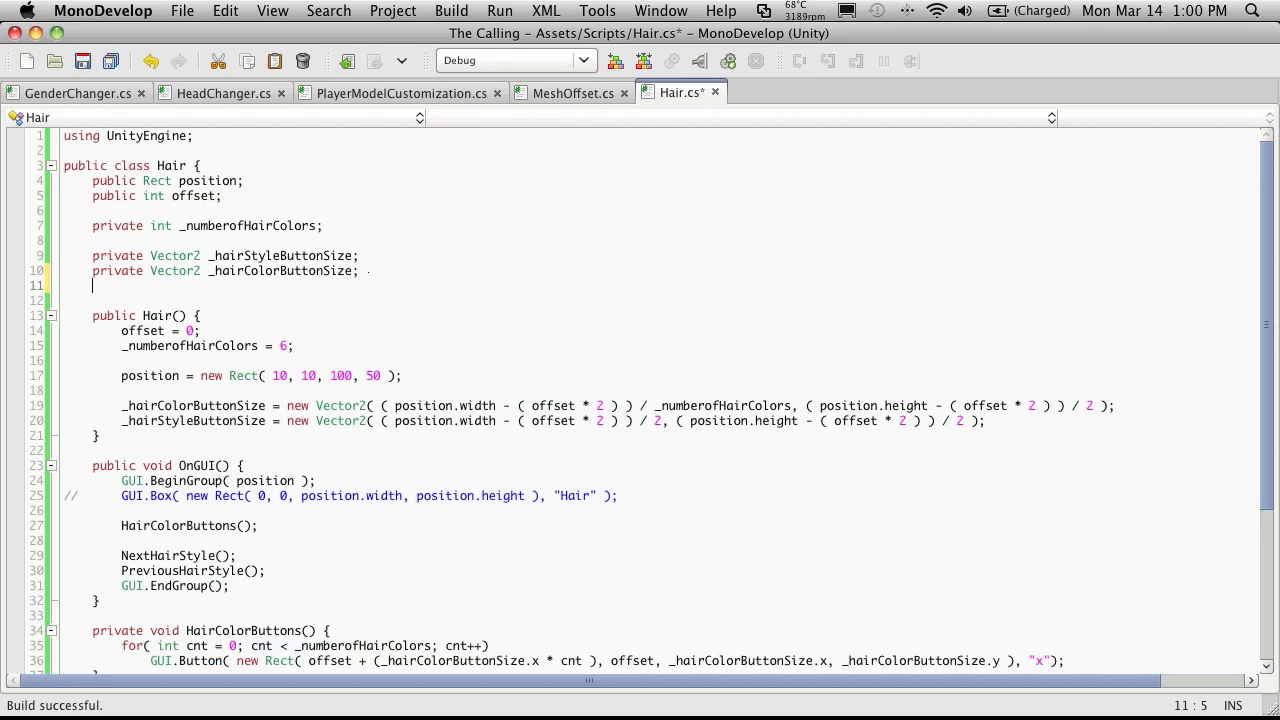
pyautogui.write('private')
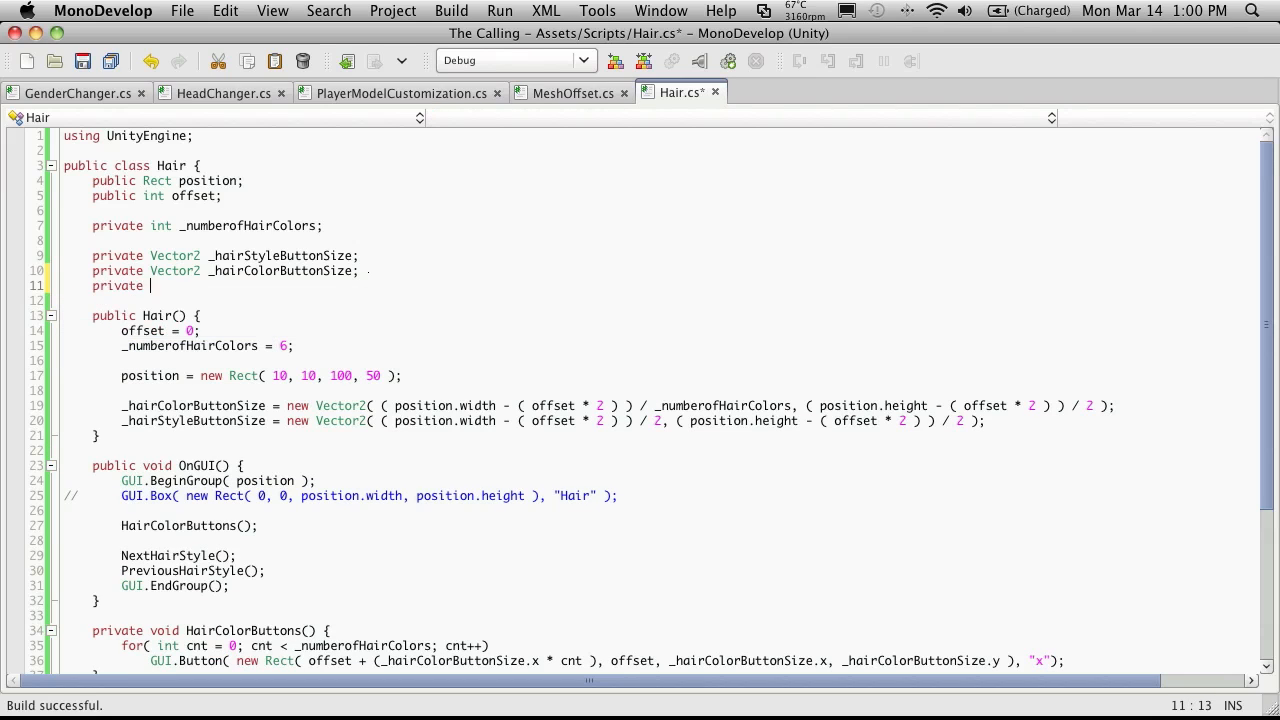
pyautogui.write('Texture[] _')
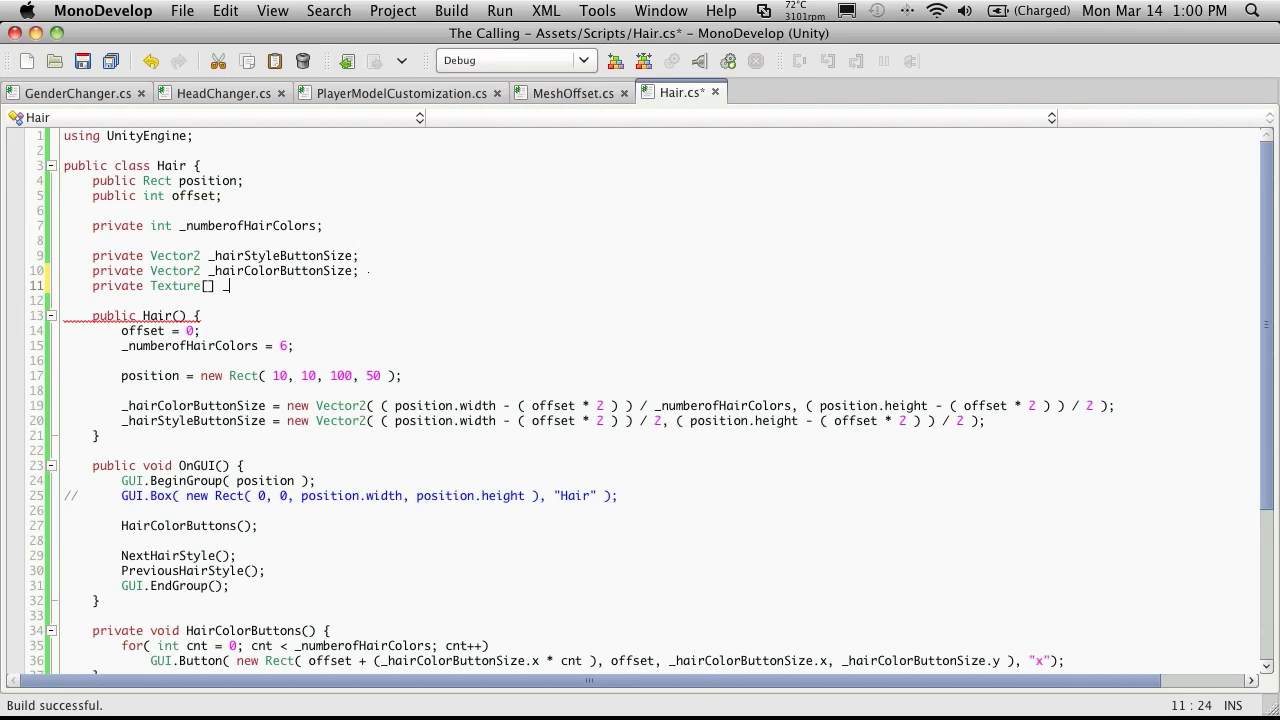
pyautogui.write('hairColorT')
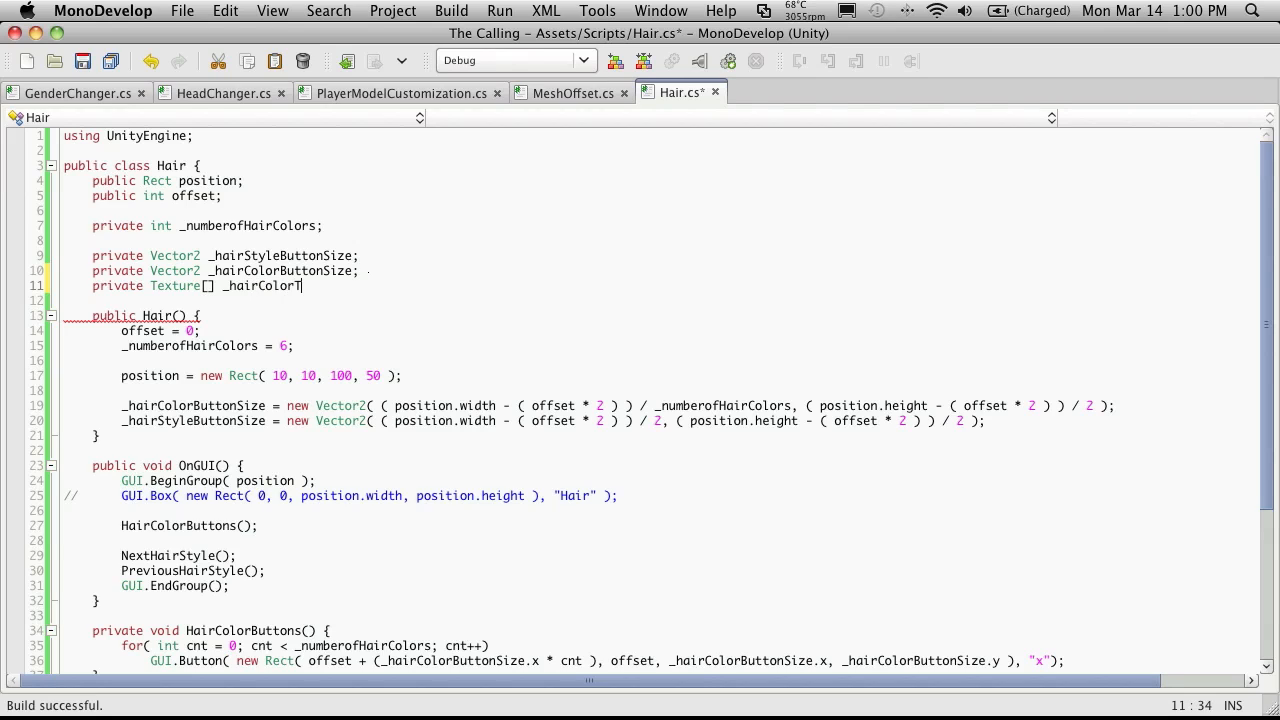
pyautogui.write('exture;')
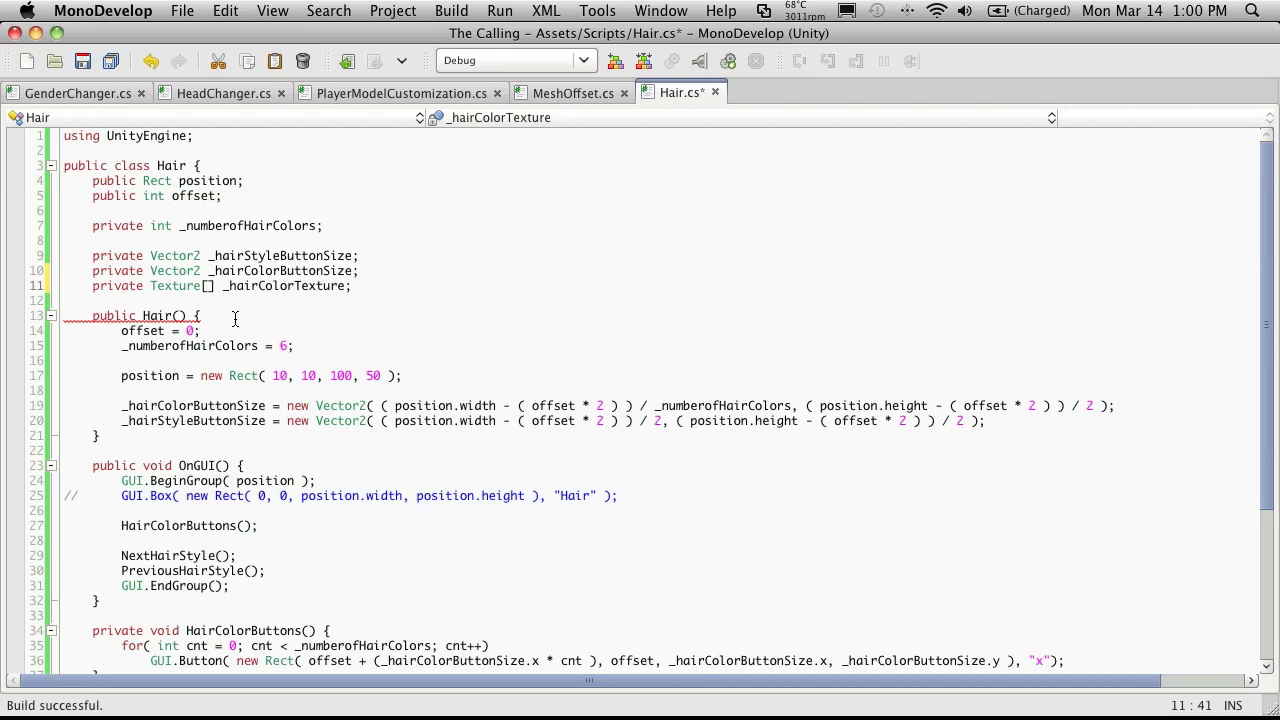
pyautogui.click(148, 315)
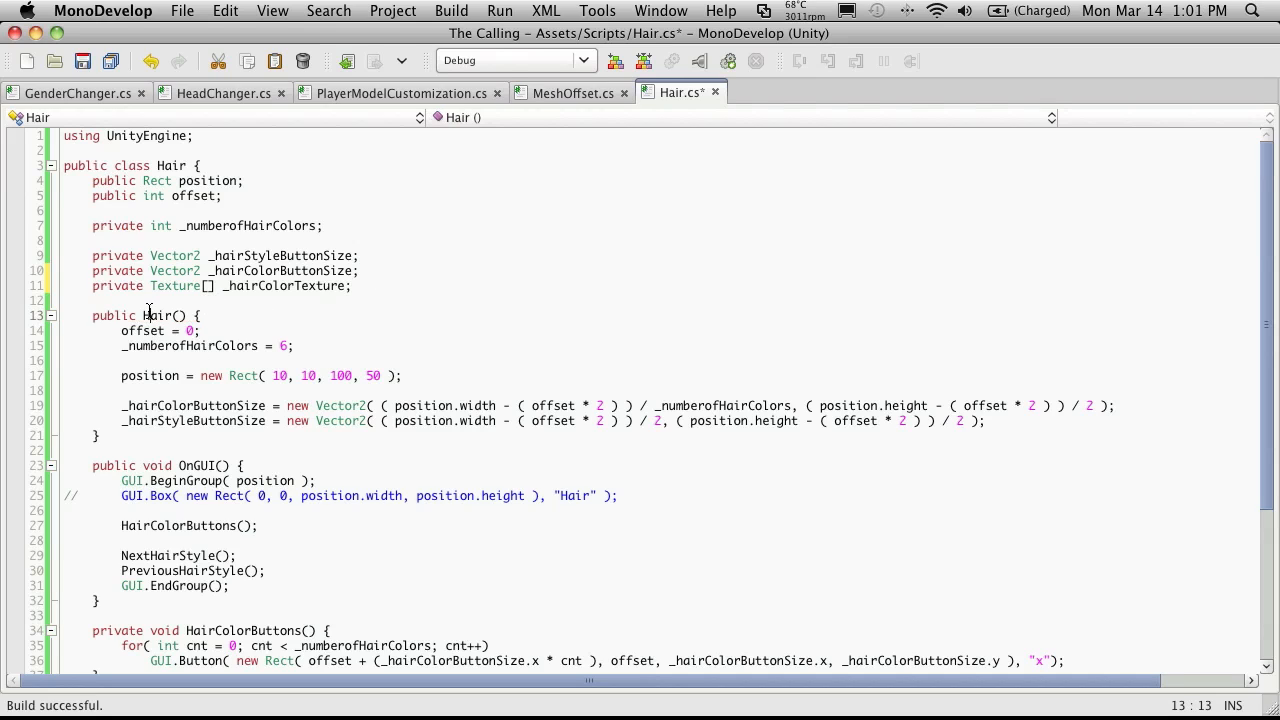
pyautogui.press('Return')
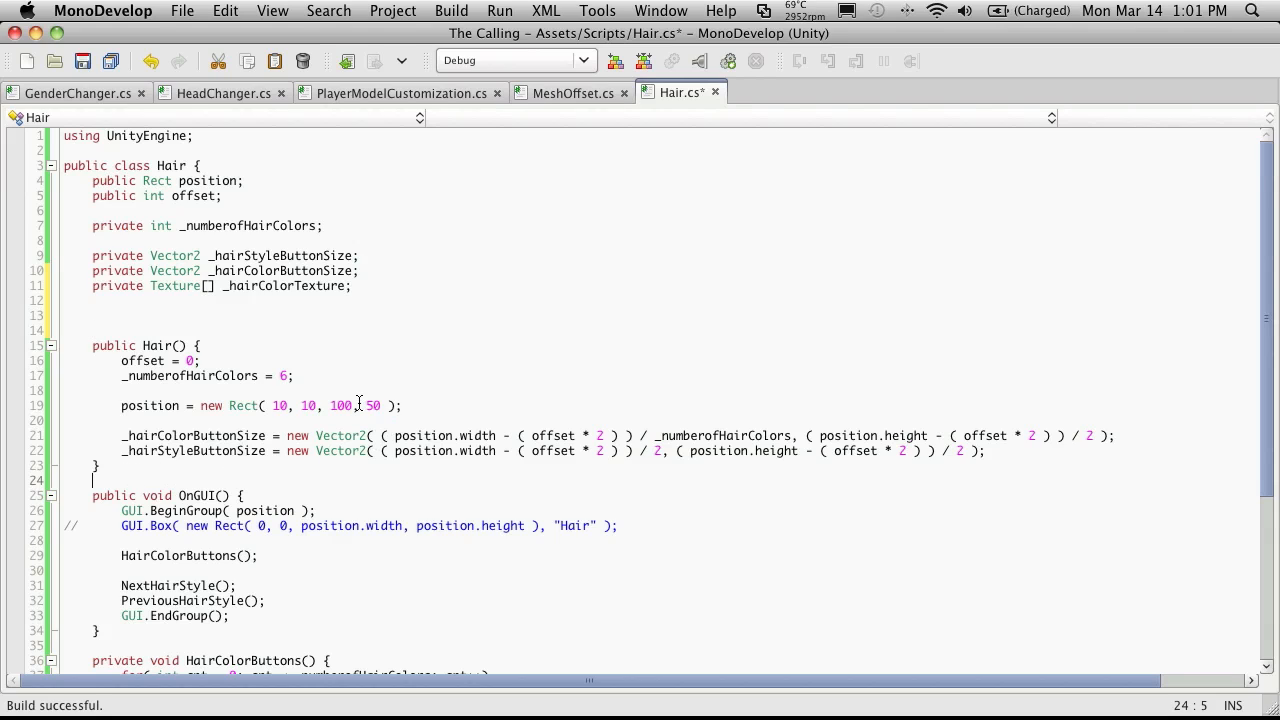
# Step: Add '_hairColorTexture = new Texture[_numberofHairColors];' to the Hair constructor and save Hair.cs
pyautogui.click(203, 376)
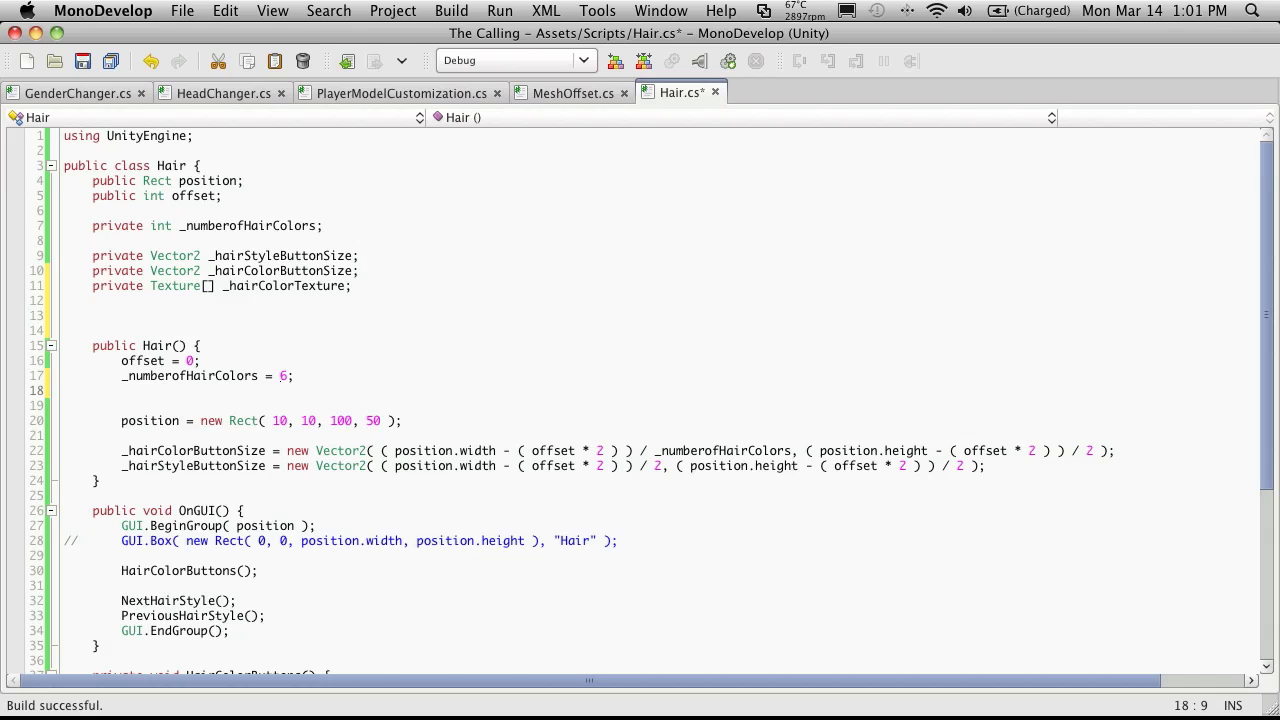
pyautogui.press('Return')
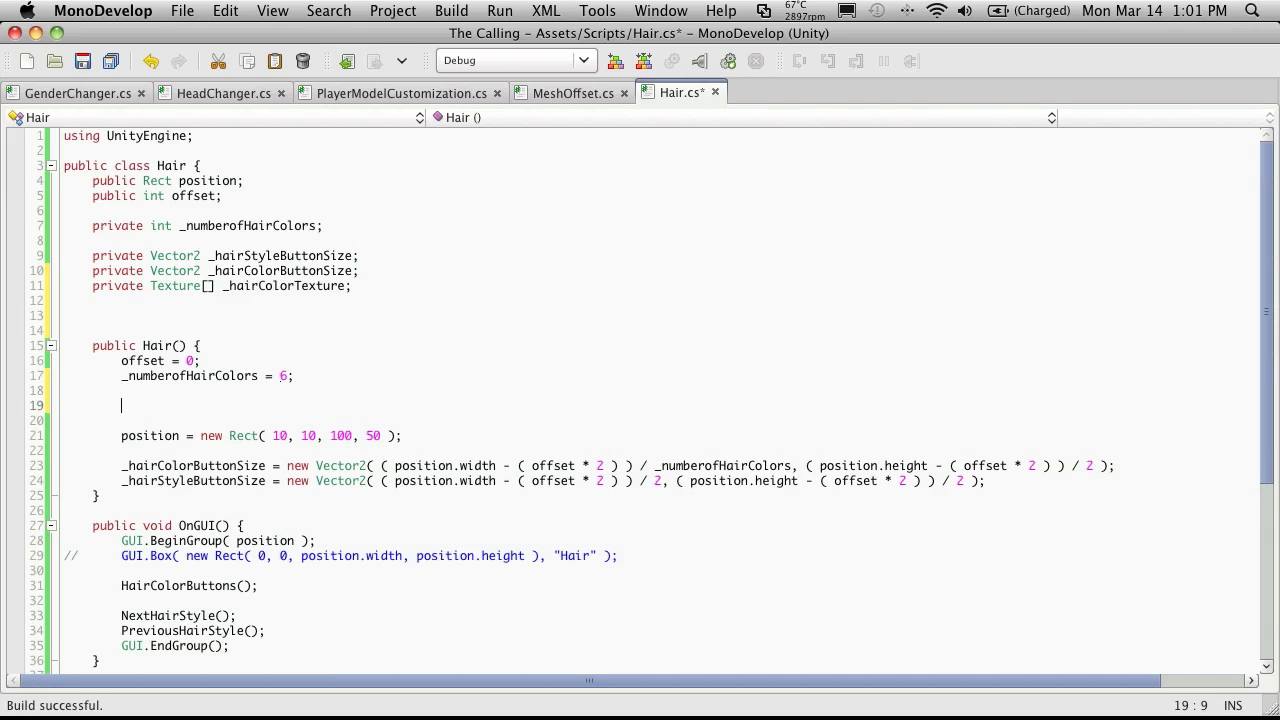
pyautogui.write('_hairColorTexture =')
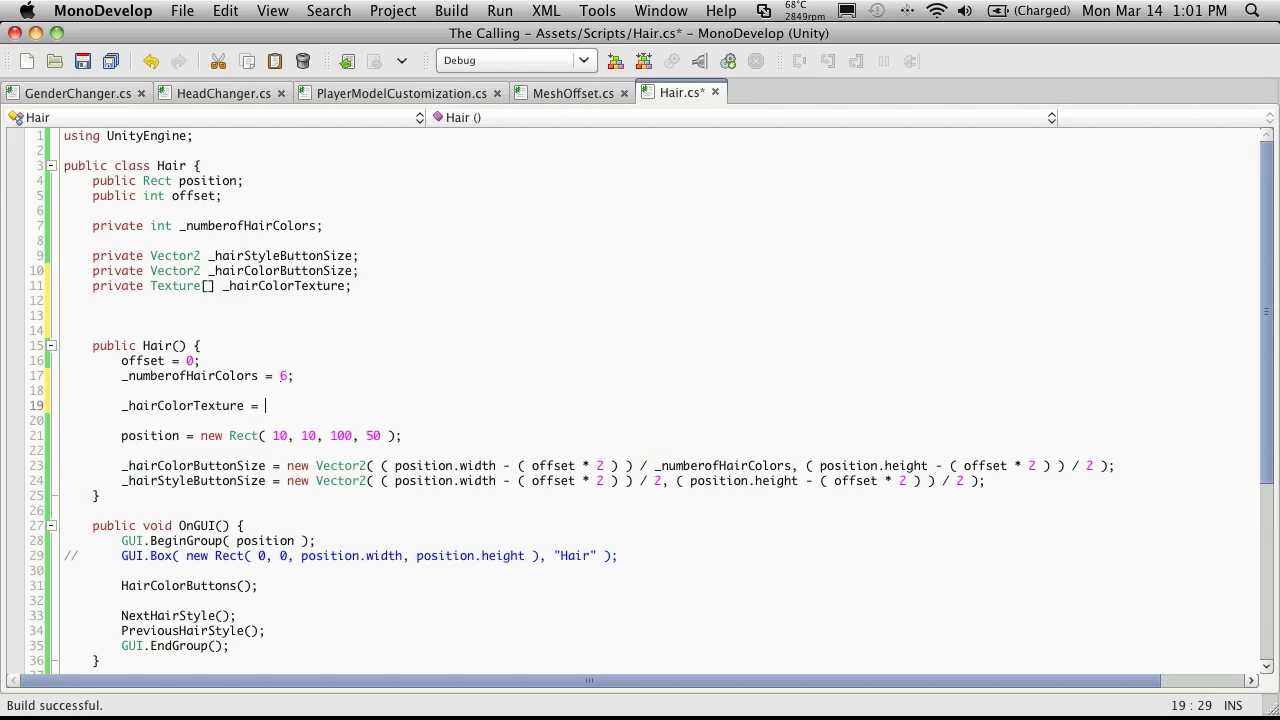
pyautogui.write('new')
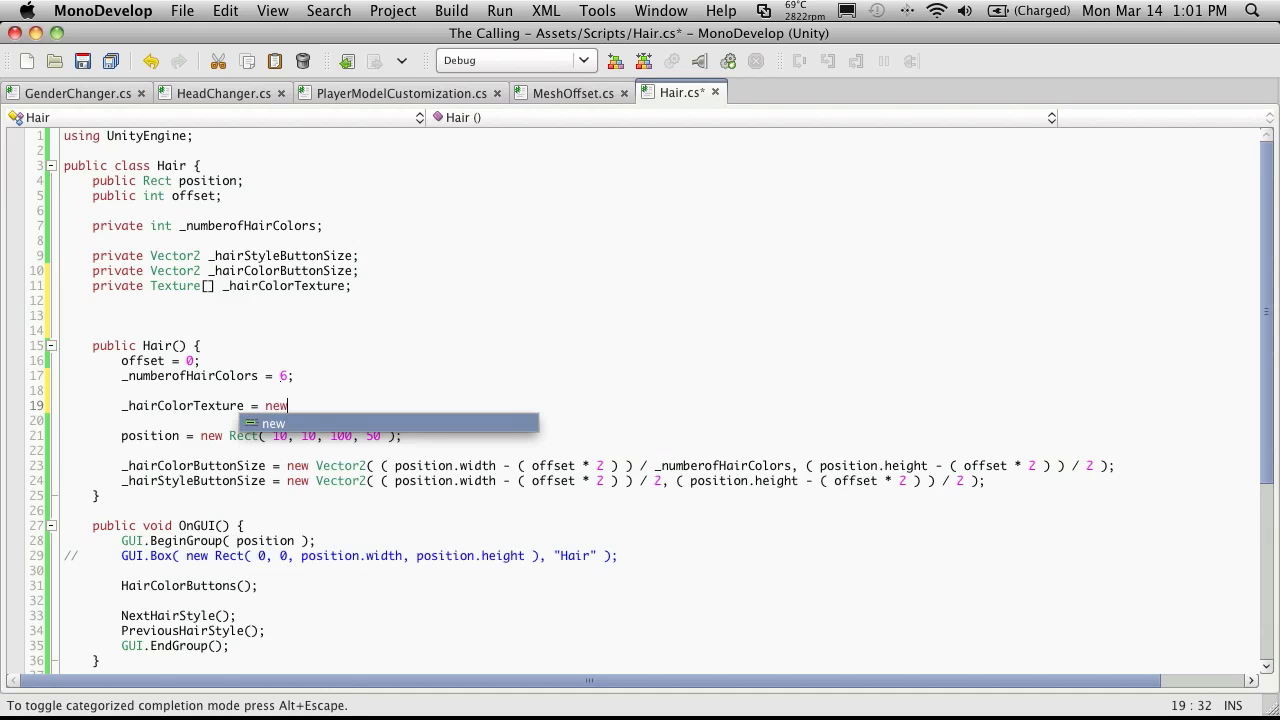
pyautogui.write('Texture[]')
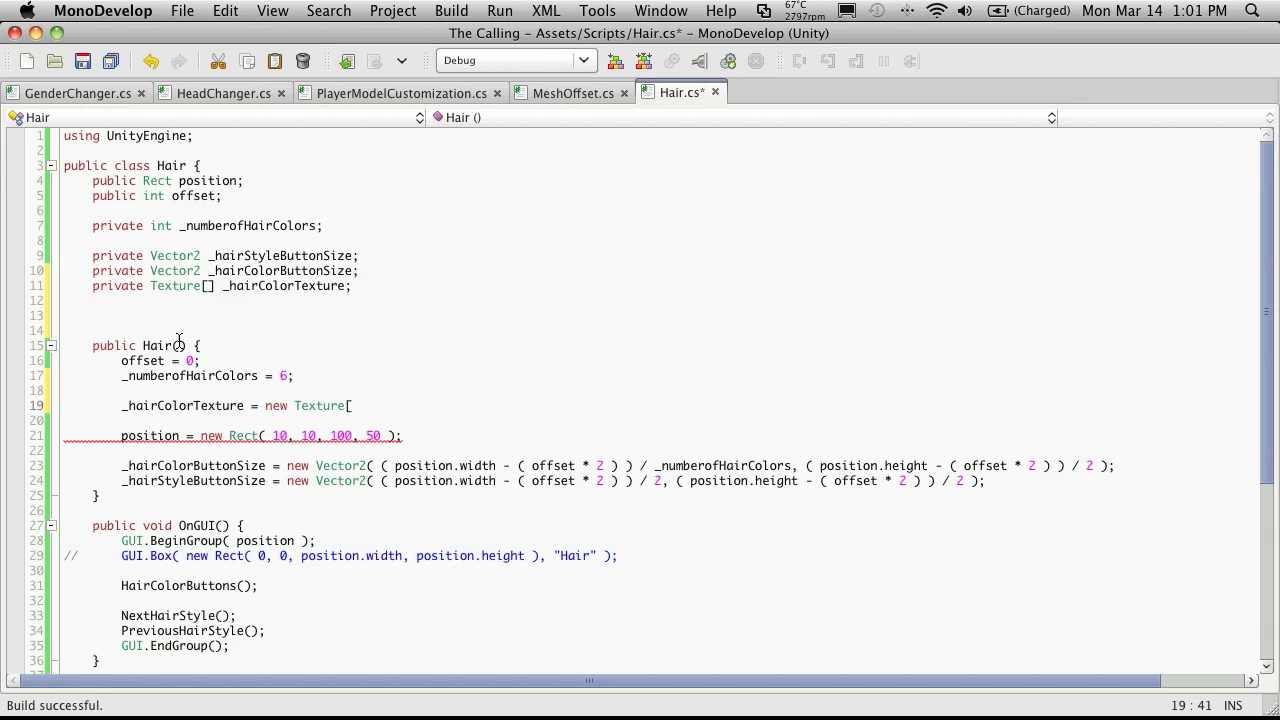
pyautogui.doubleClick(189, 375)
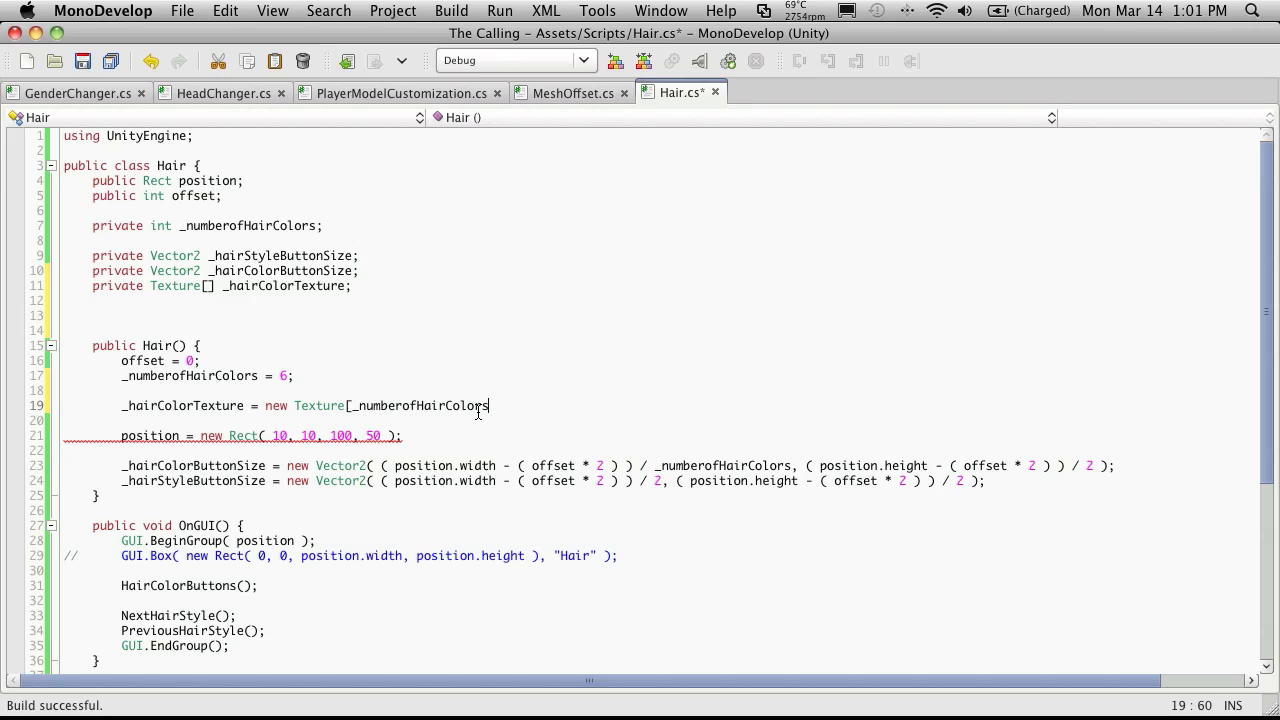
pyautogui.write('];')
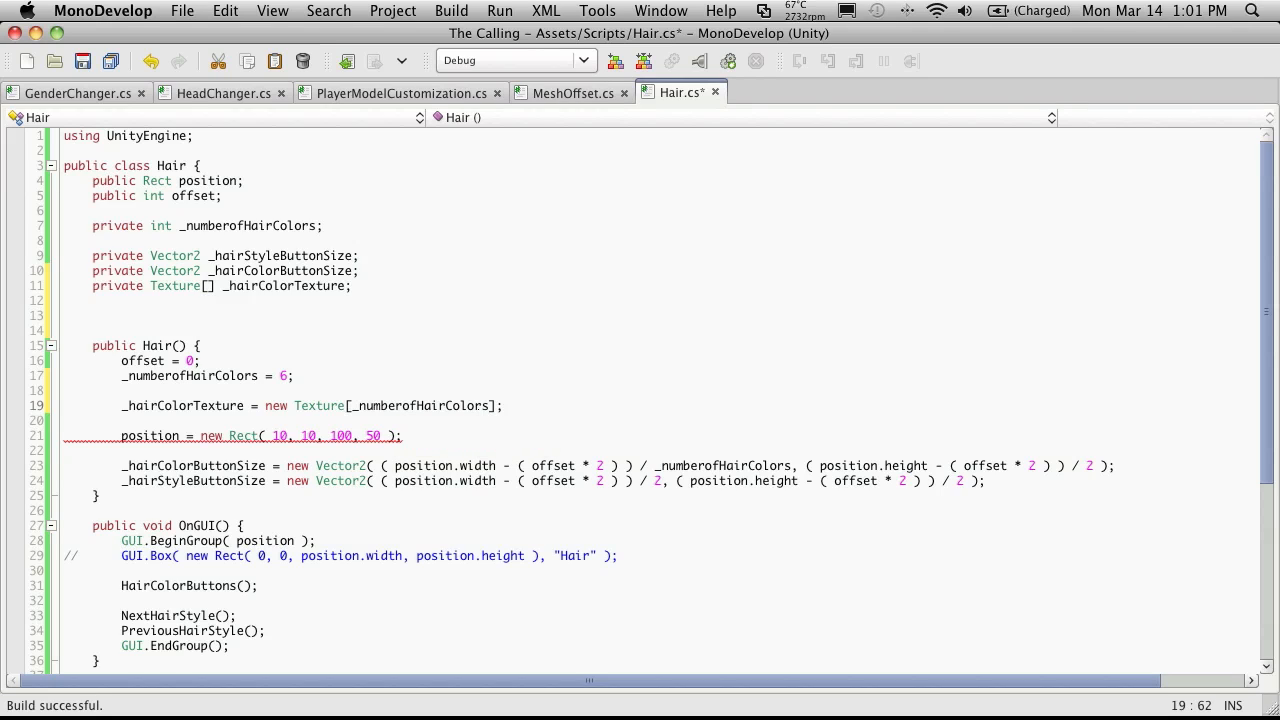
pyautogui.click(505, 405)
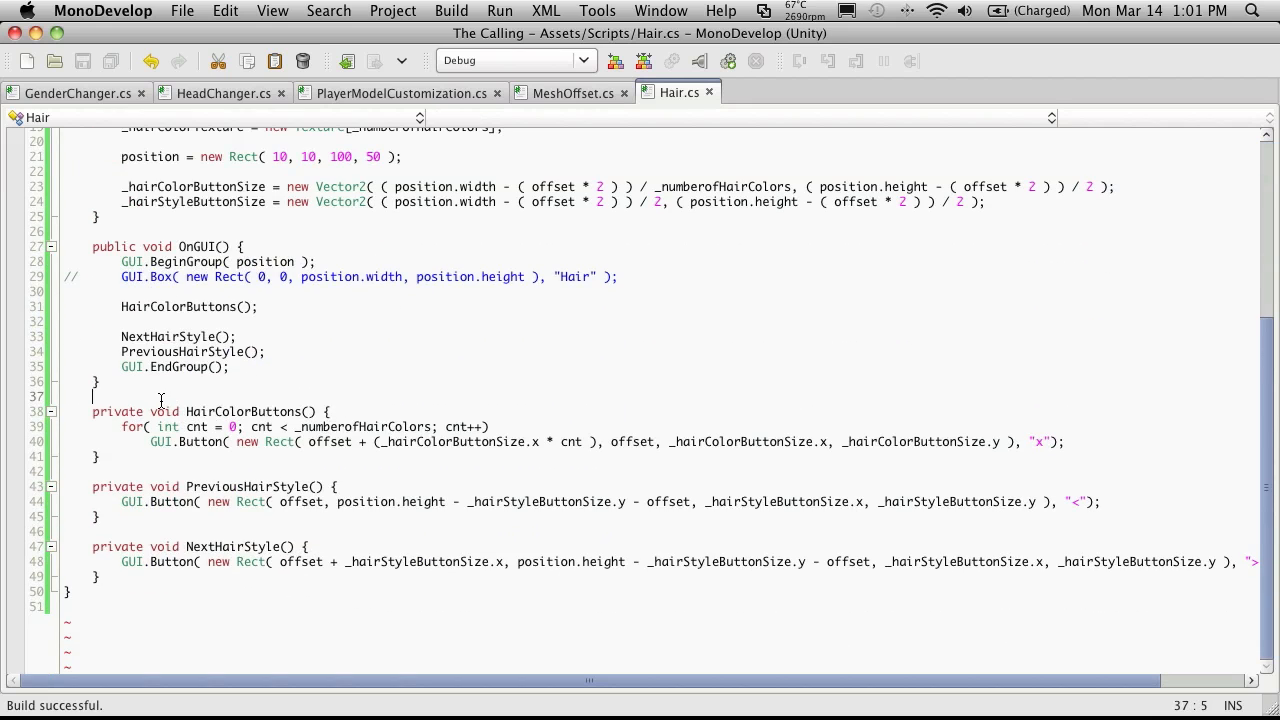
# Step: Add a private void LoadHairColorTextures() method at the end of the Hair class
pyautogui.click(114, 577)
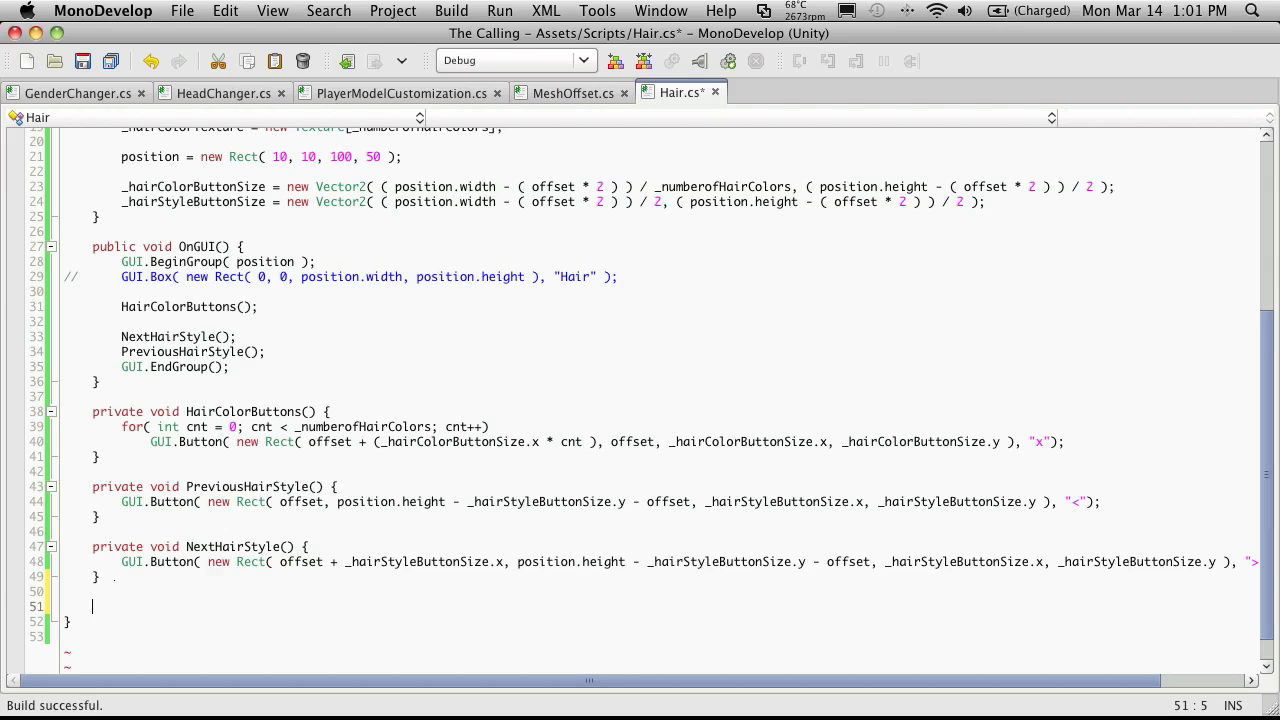
pyautogui.write('private')
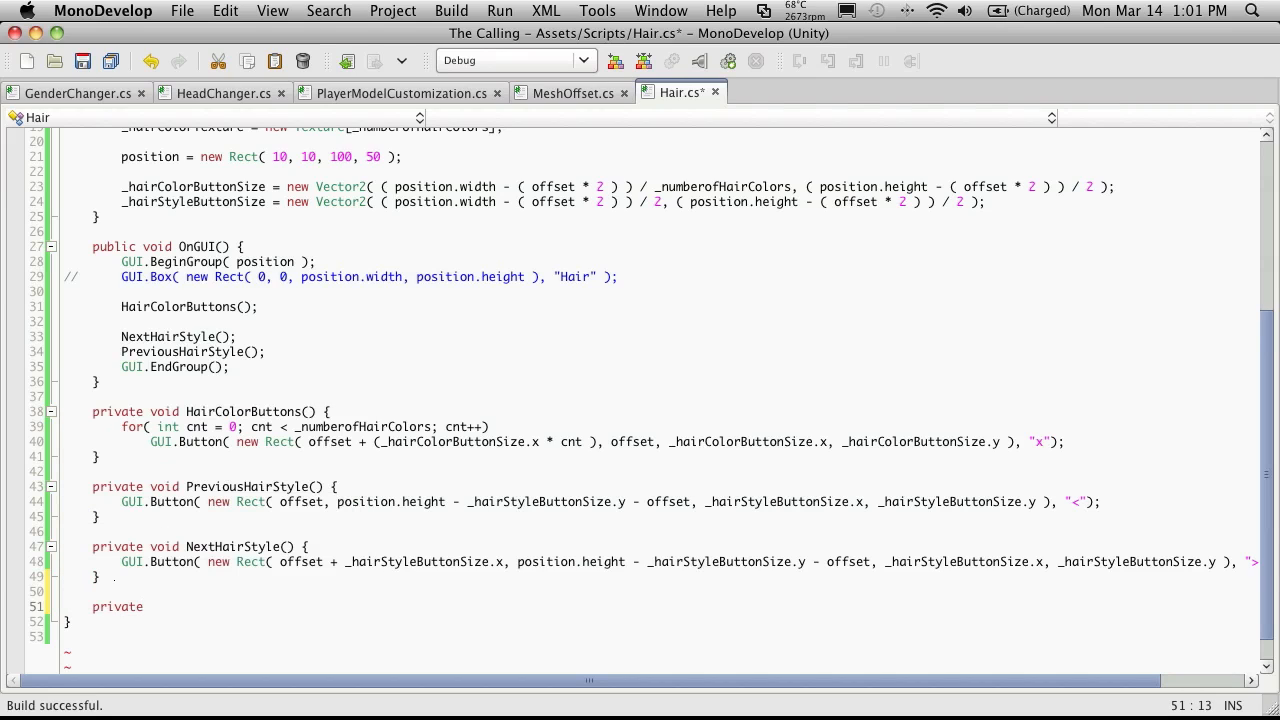
pyautogui.click(148, 607)
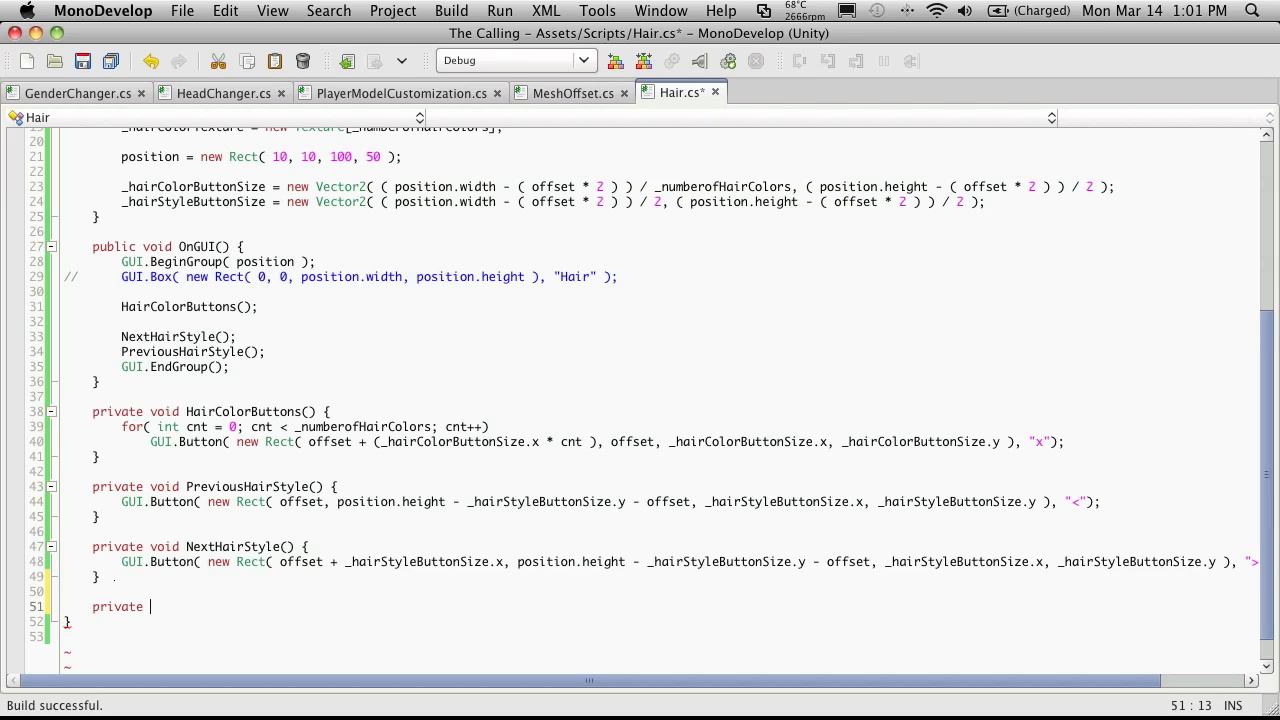
pyautogui.write('void LoadHair(')
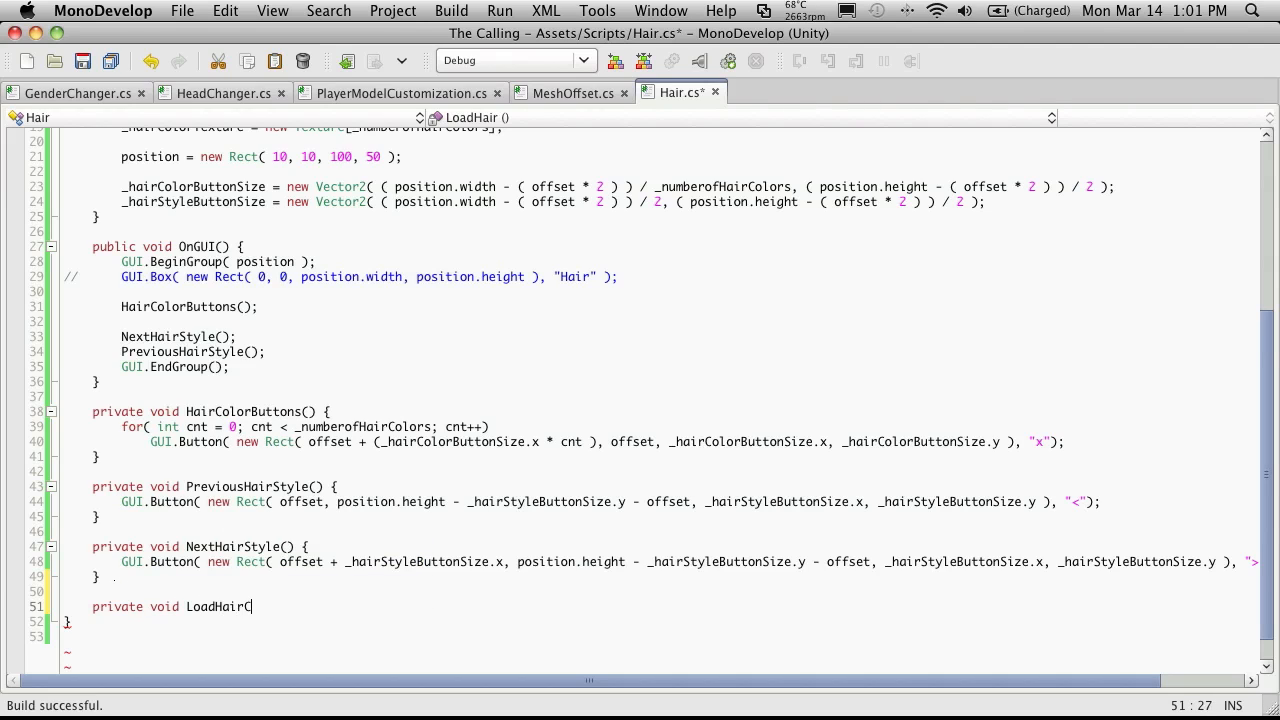
pyautogui.write('olorText')
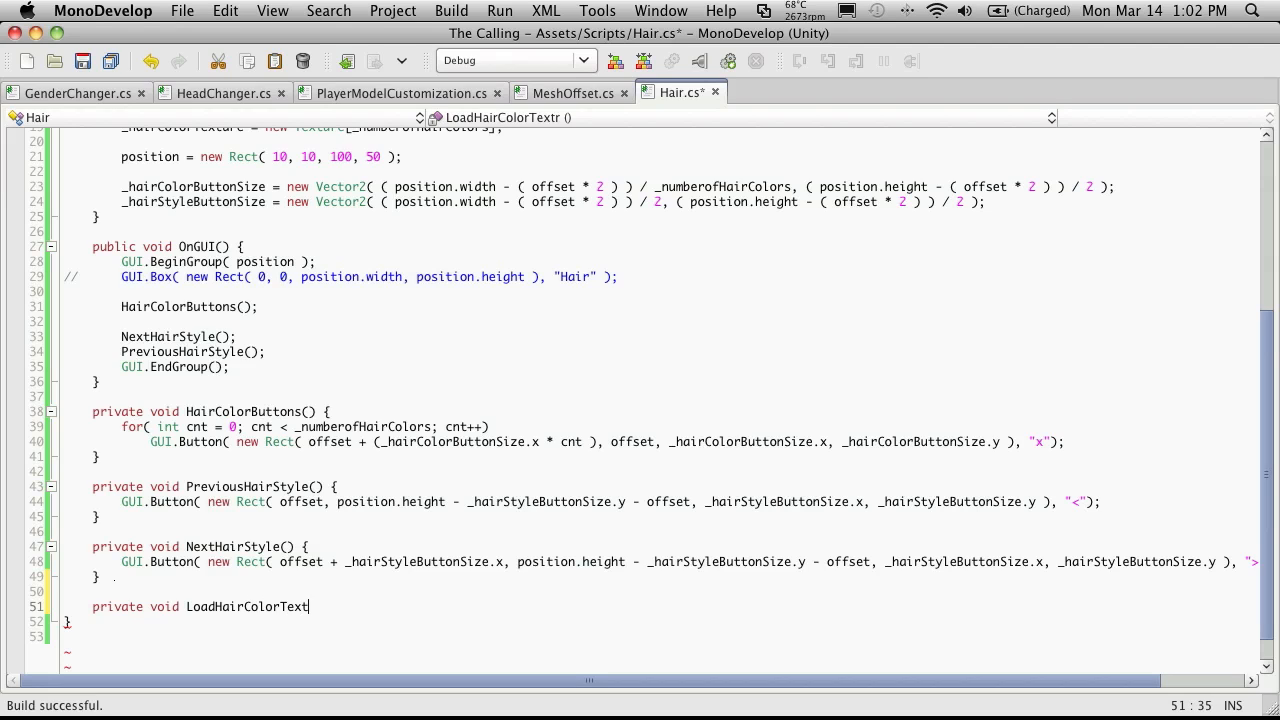
pyautogui.write('ures')
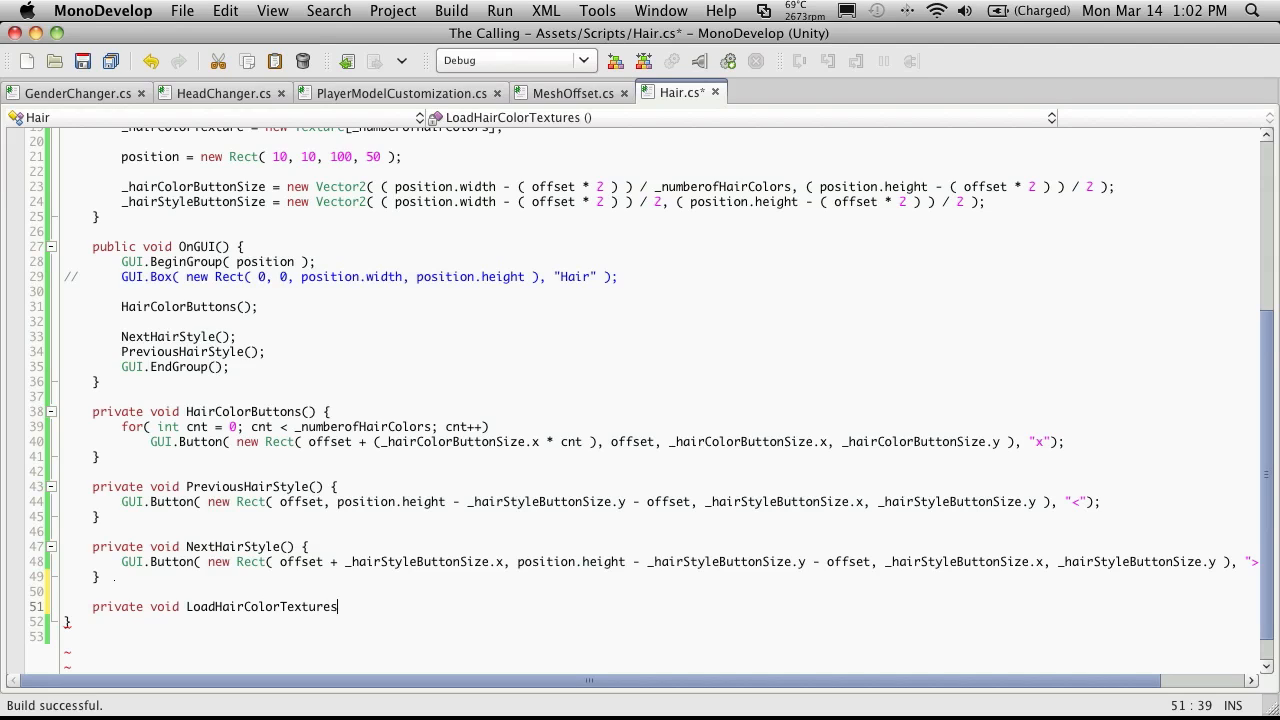
pyautogui.write('() {')
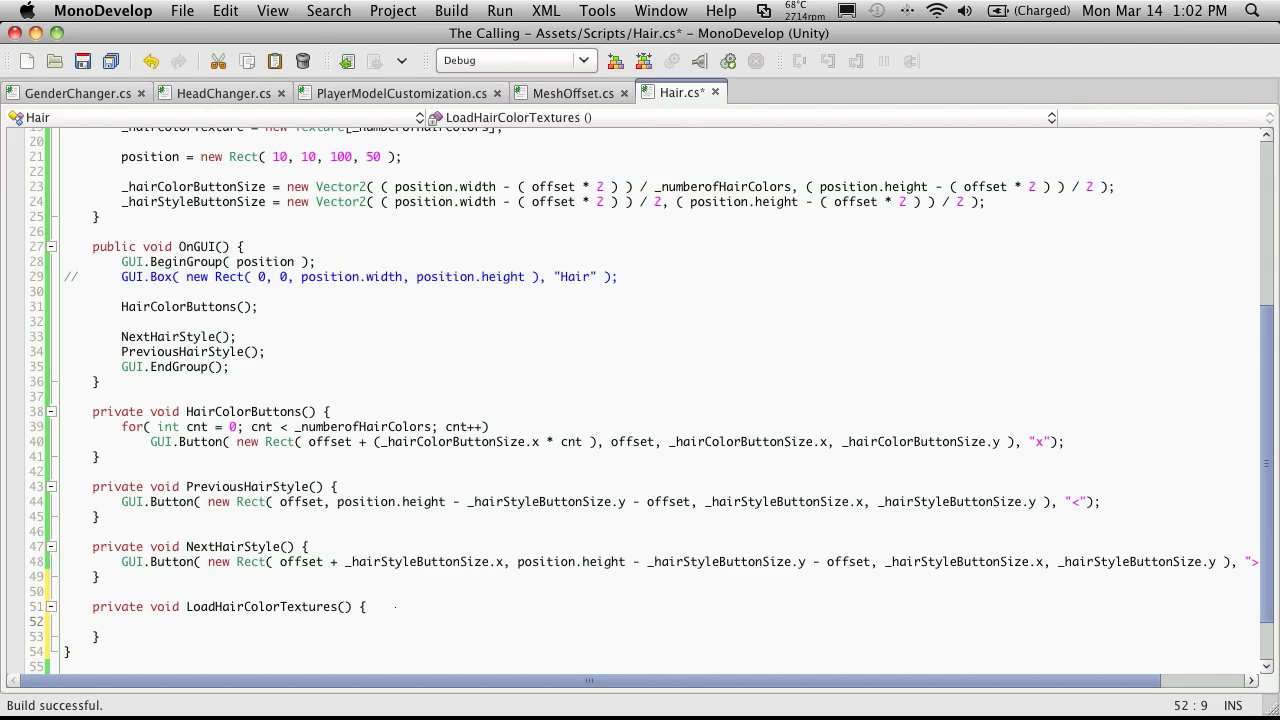
# Step: Write for(int cnt = 0; cnt < _hairColorTexture.Length; cnt++) inside the method
pyautogui.write('for(')
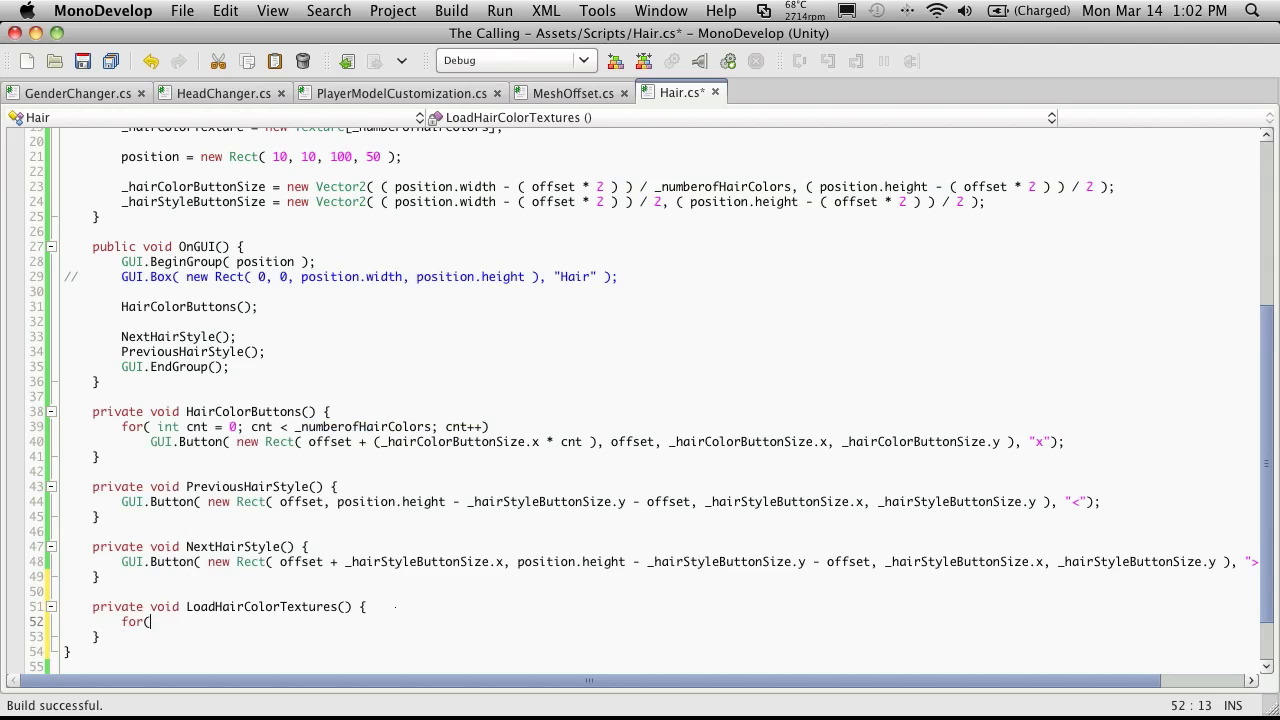
pyautogui.write('i')
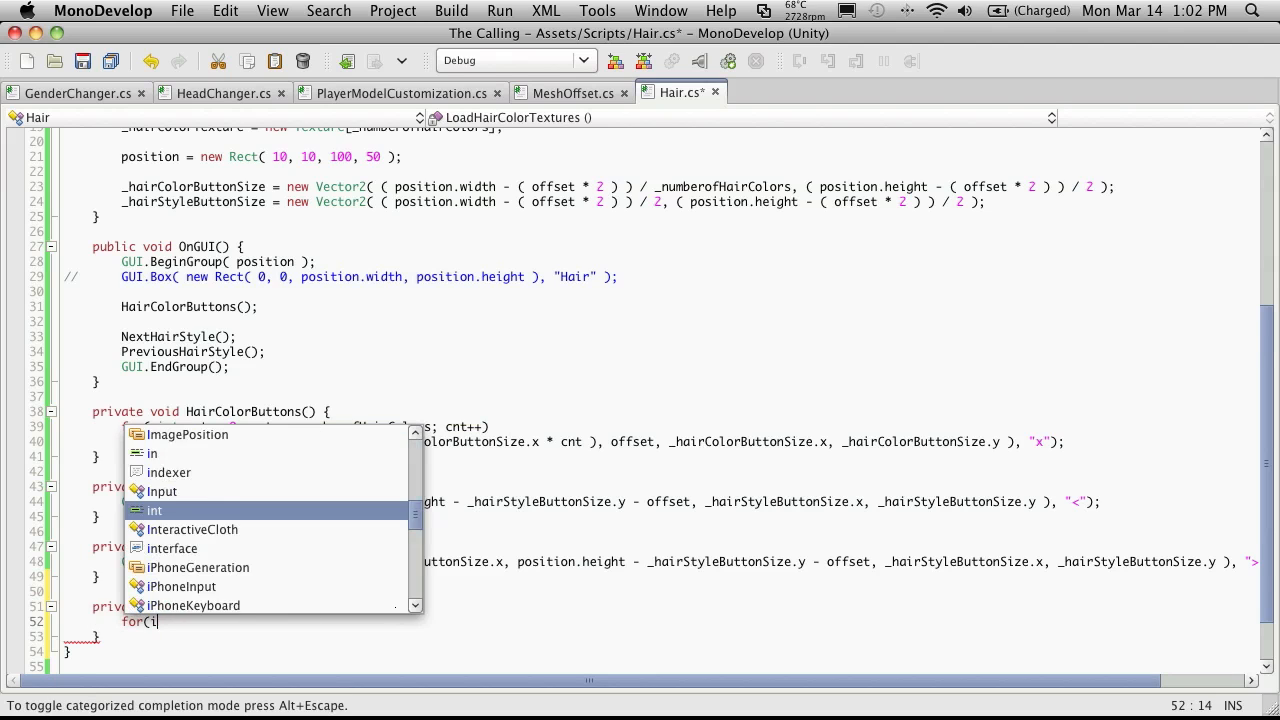
pyautogui.write('int cnt = 0;')
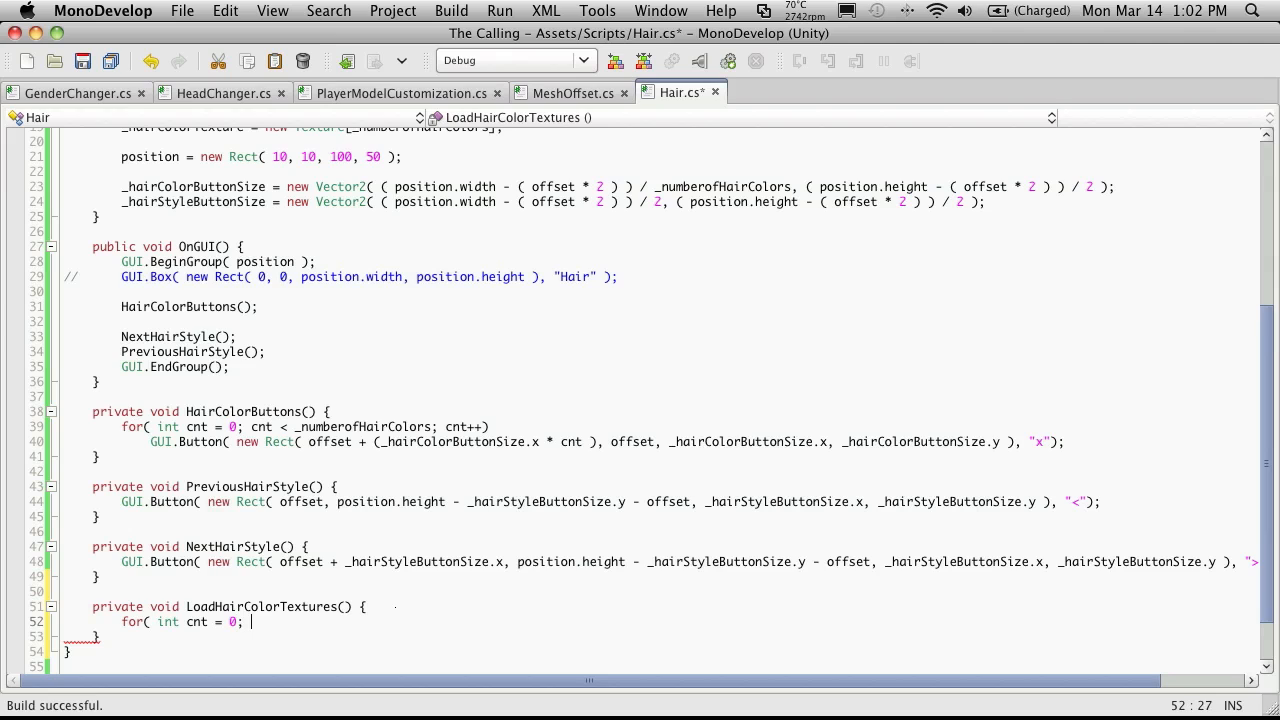
pyautogui.write('cnt <')
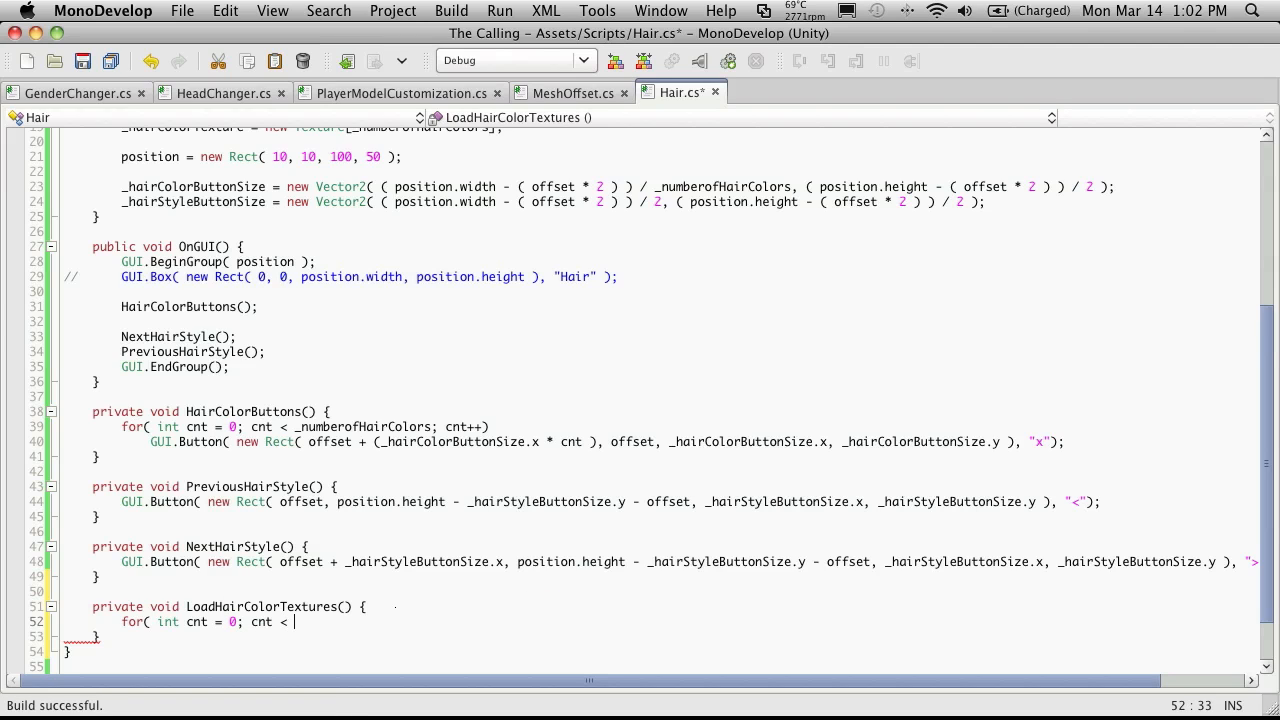
pyautogui.scroll(3)
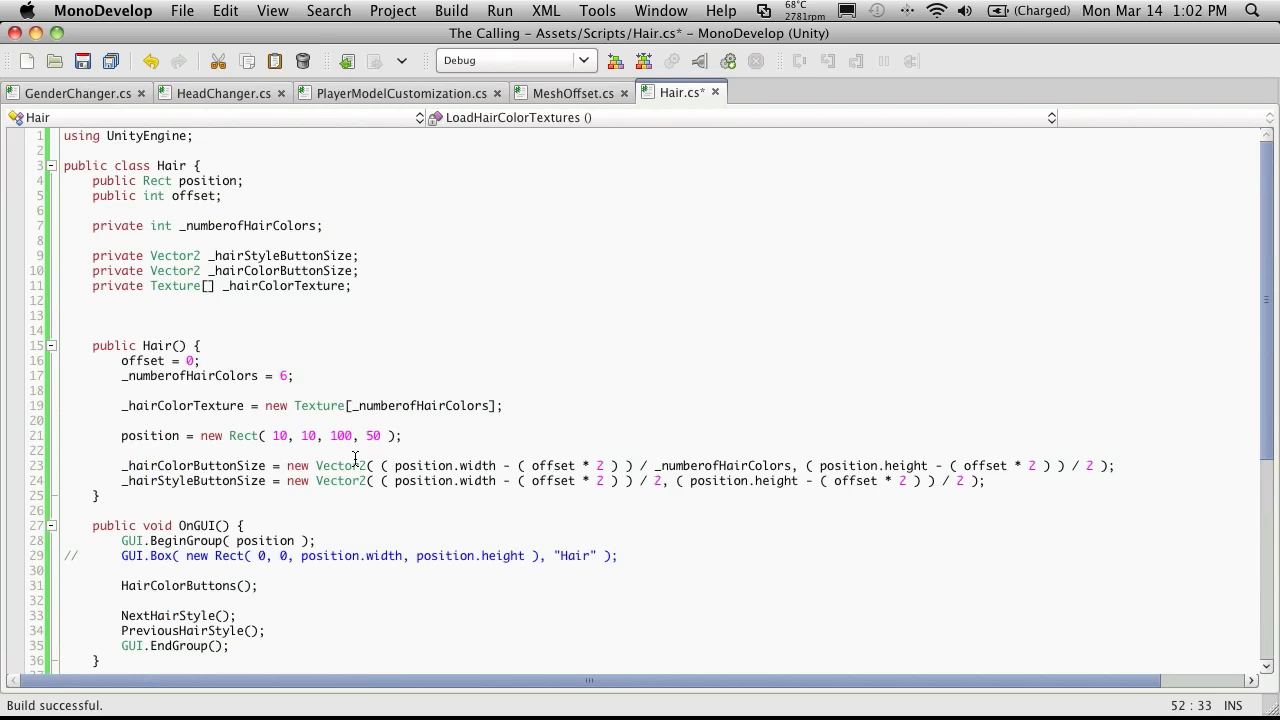
pyautogui.doubleClick(183, 406)
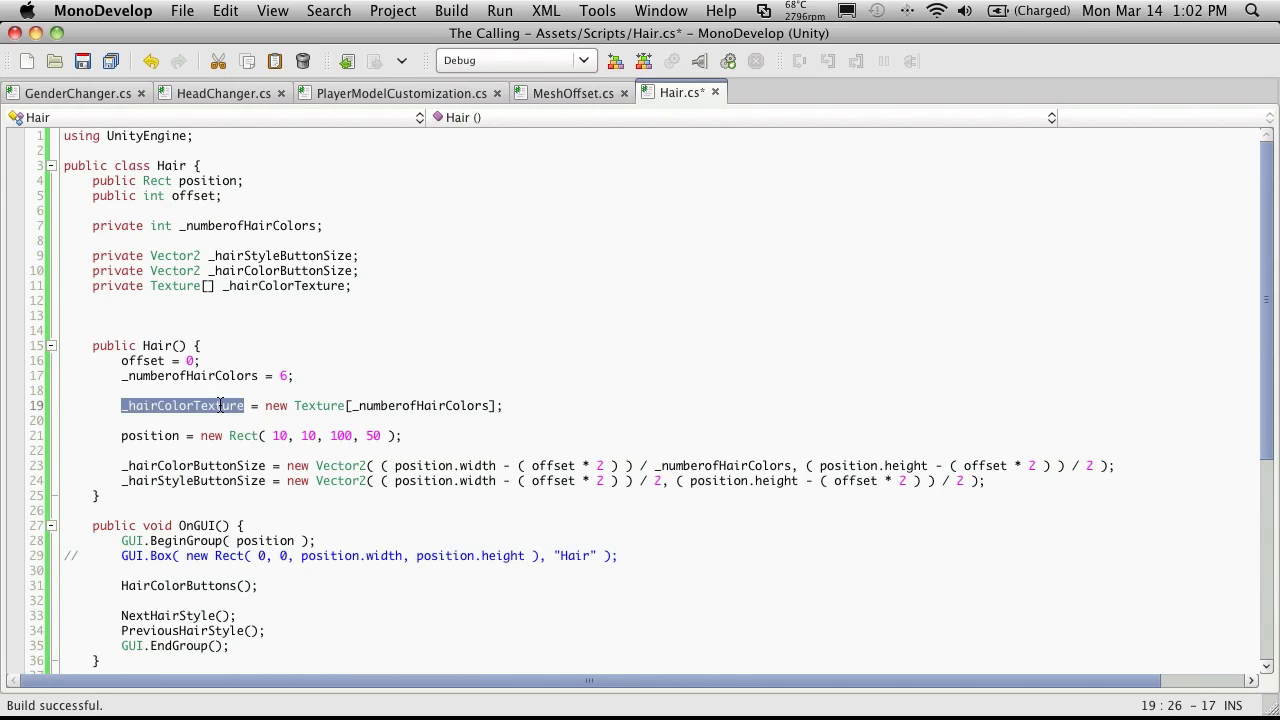
pyautogui.scroll(-3)
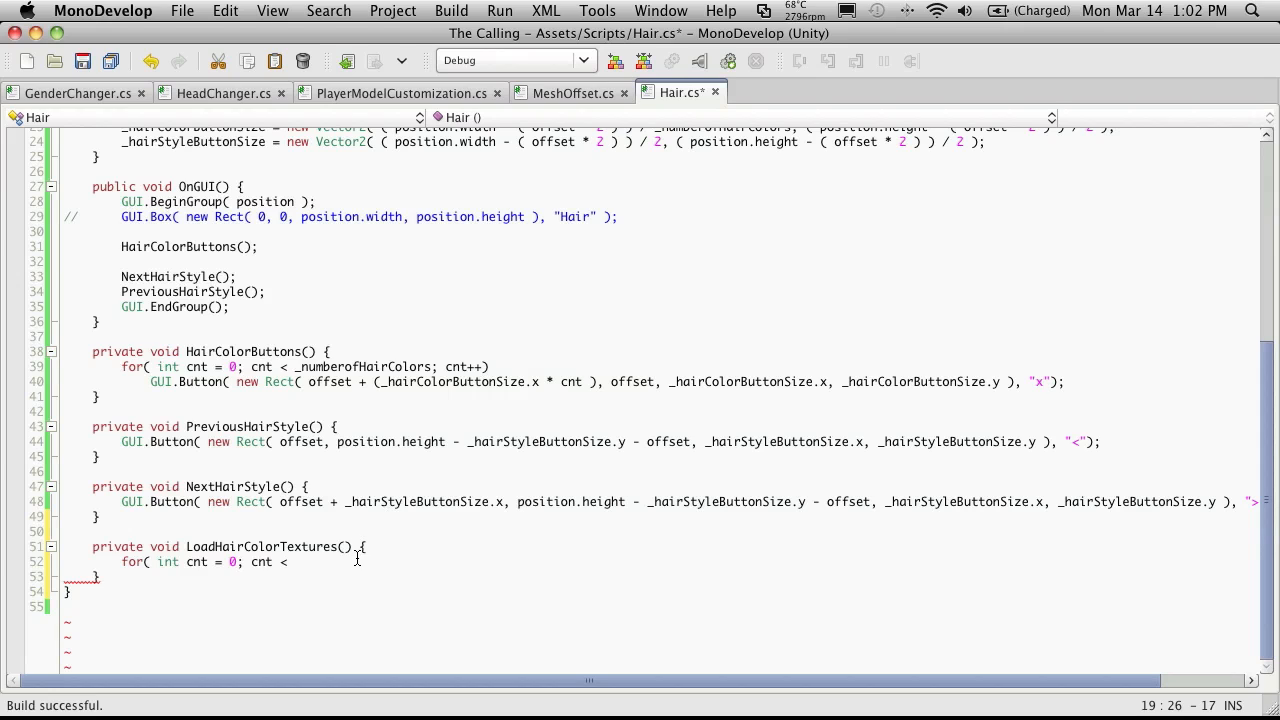
pyautogui.write('_hairColorTexture')
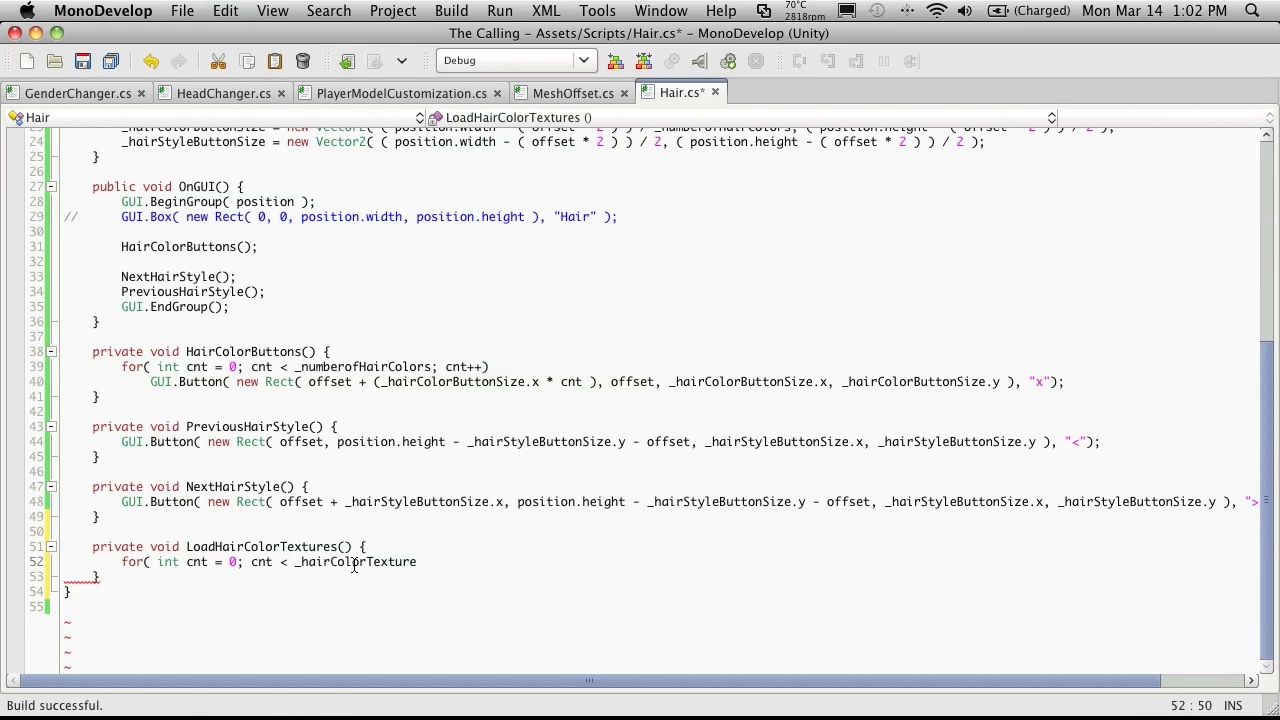
pyautogui.write('.Length')
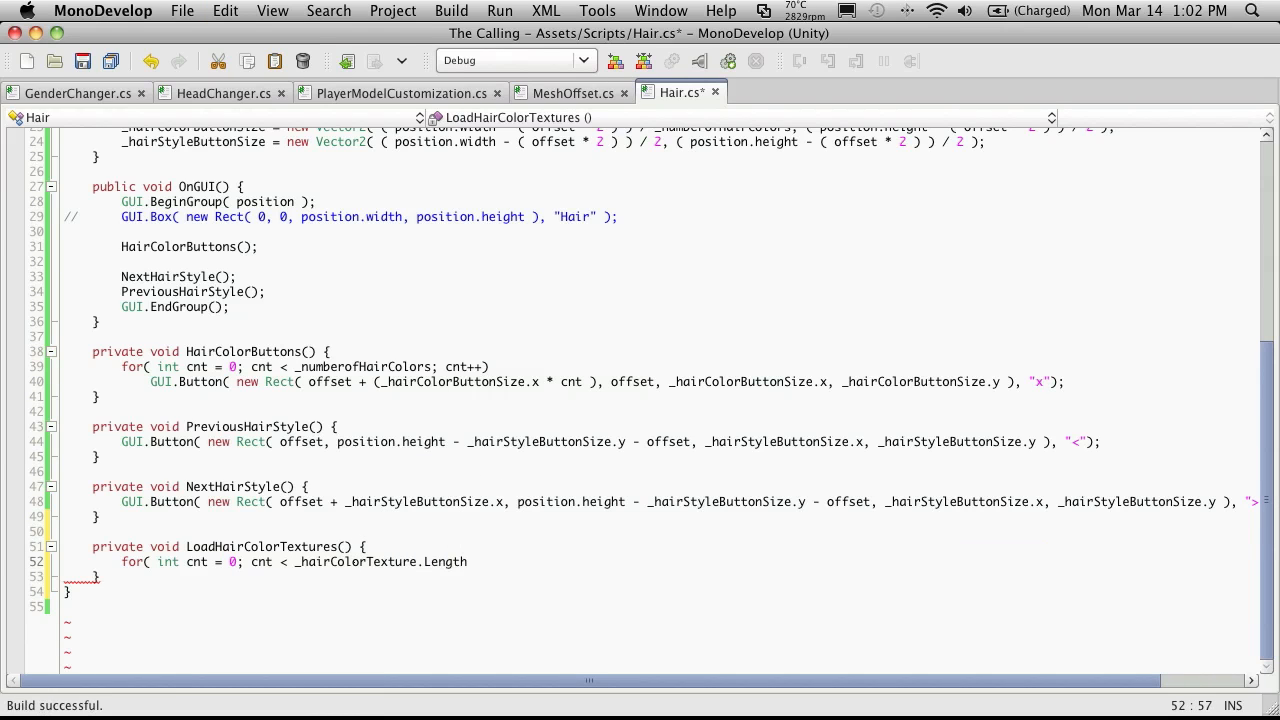
pyautogui.write('; cnt')
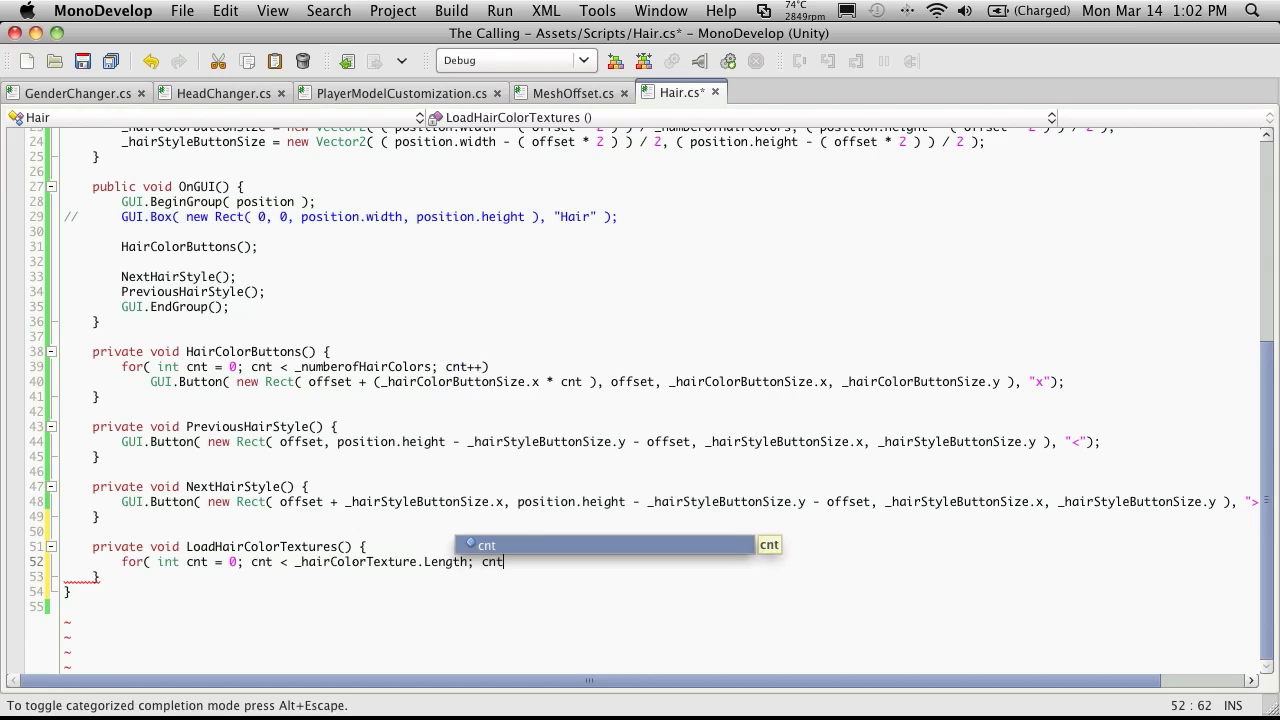
pyautogui.write('++')
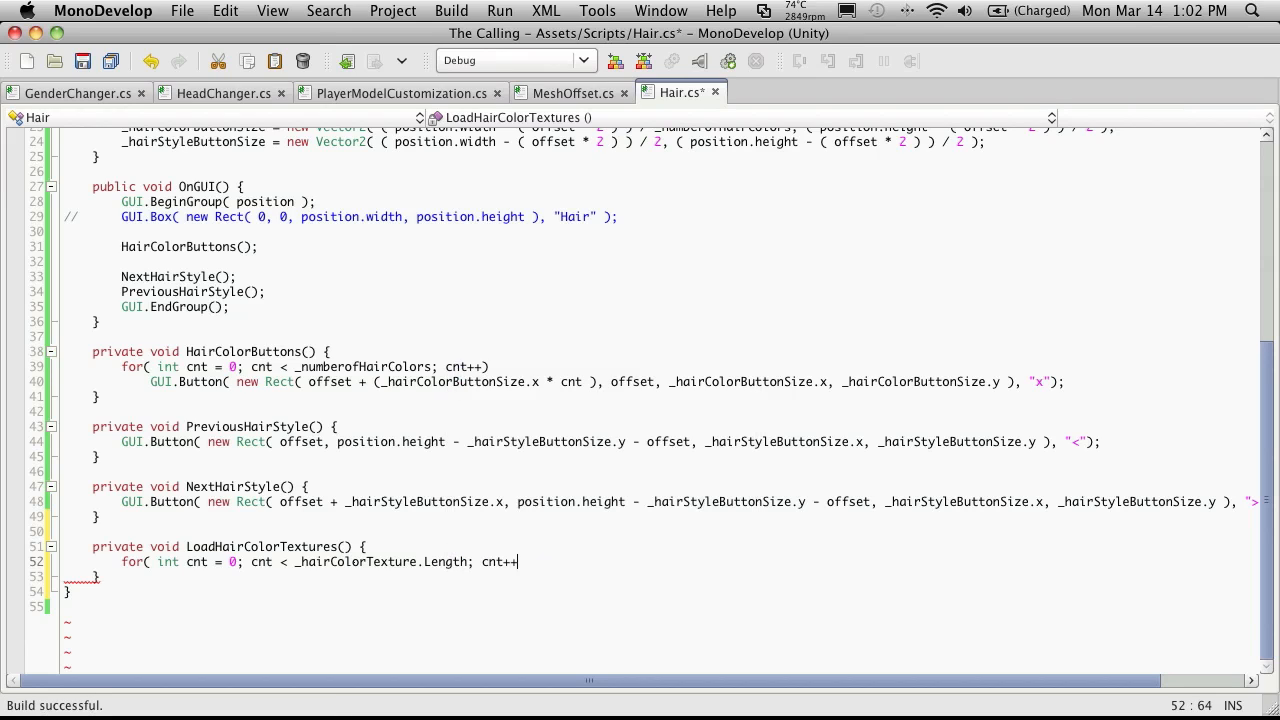
pyautogui.write(')')
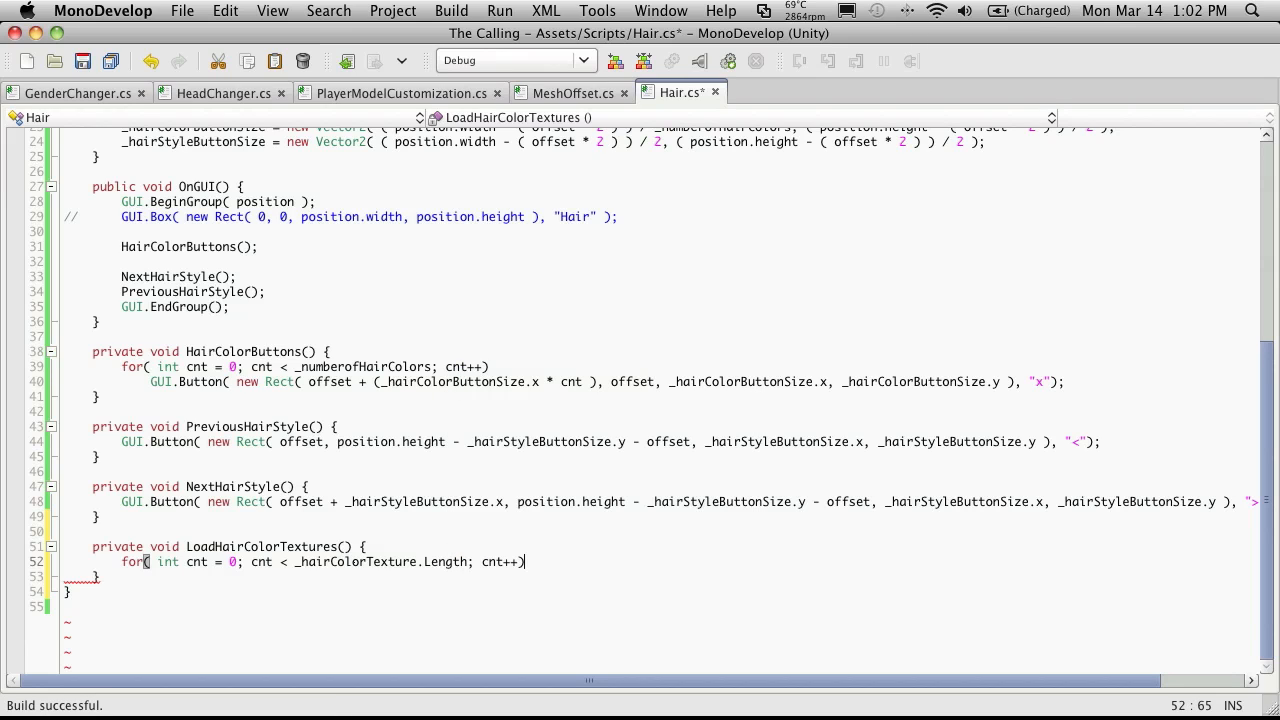
pyautogui.press('Return')
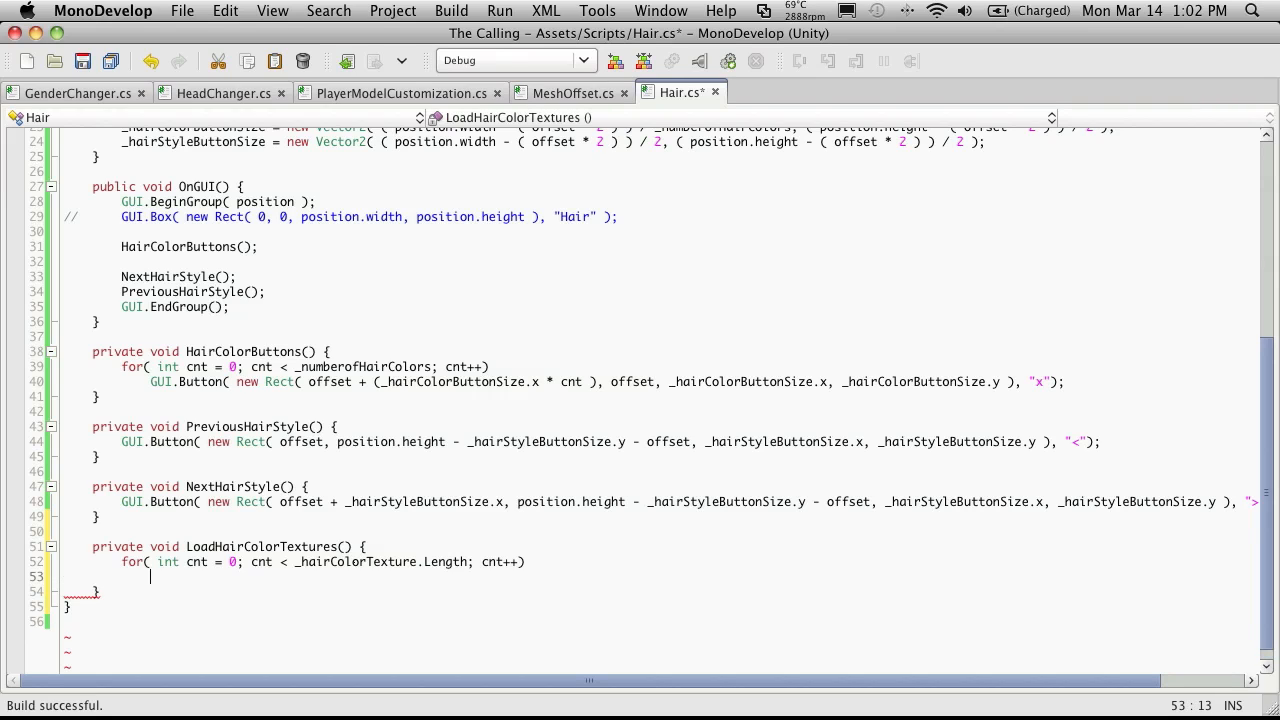
# Step: Assign _hairColorTexture[cnt] = Resources.Load(path + "") as Texture inside the loop
pyautogui.write('_')
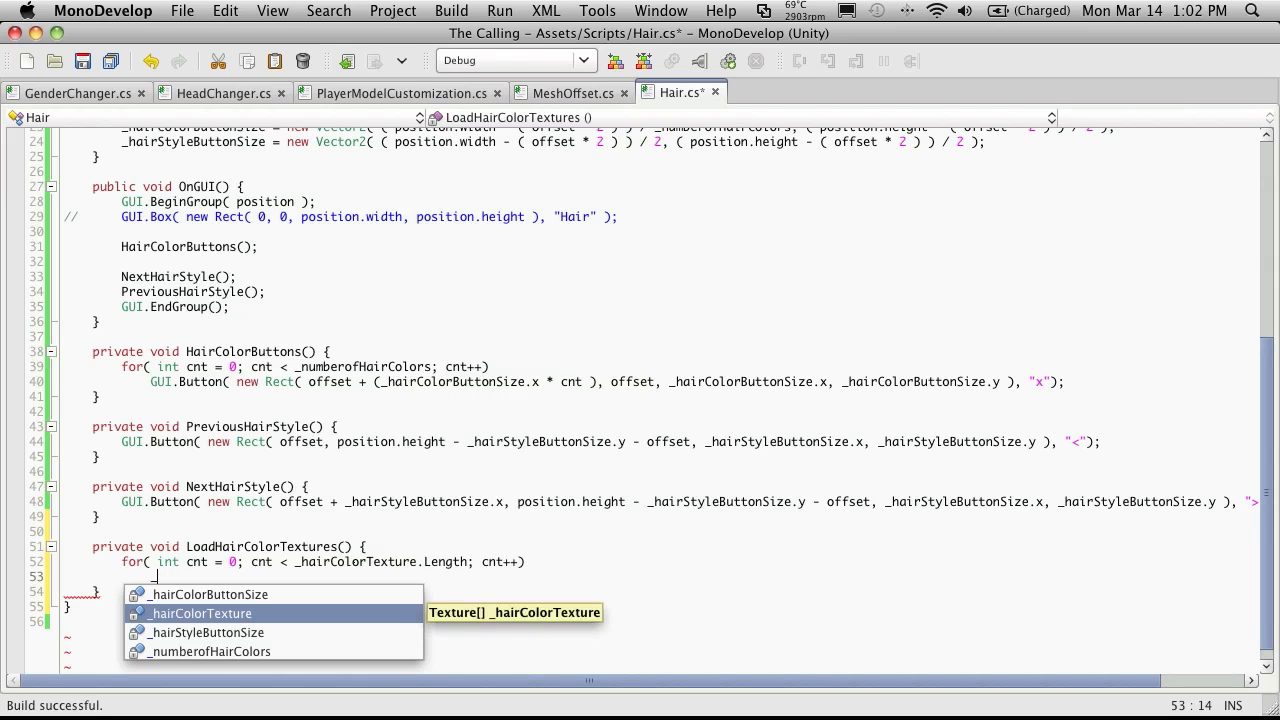
pyautogui.write('hairColorTexture')
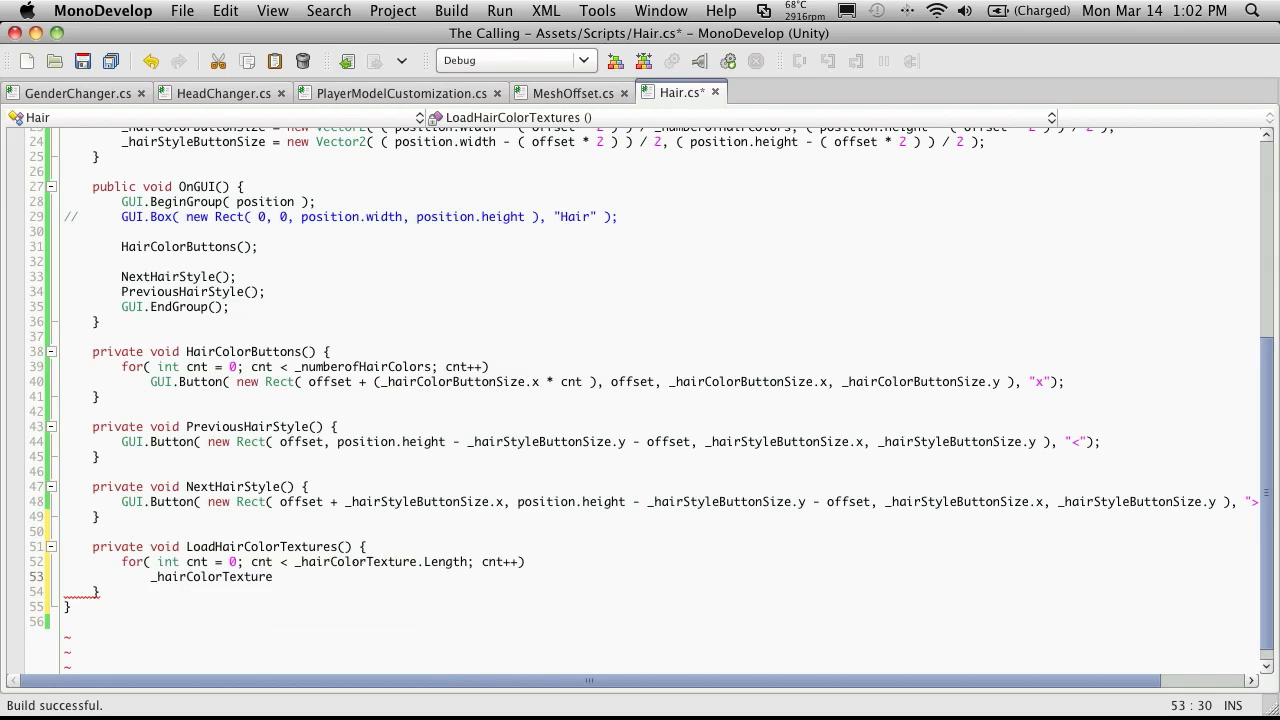
pyautogui.write('[cnt] = Resources')
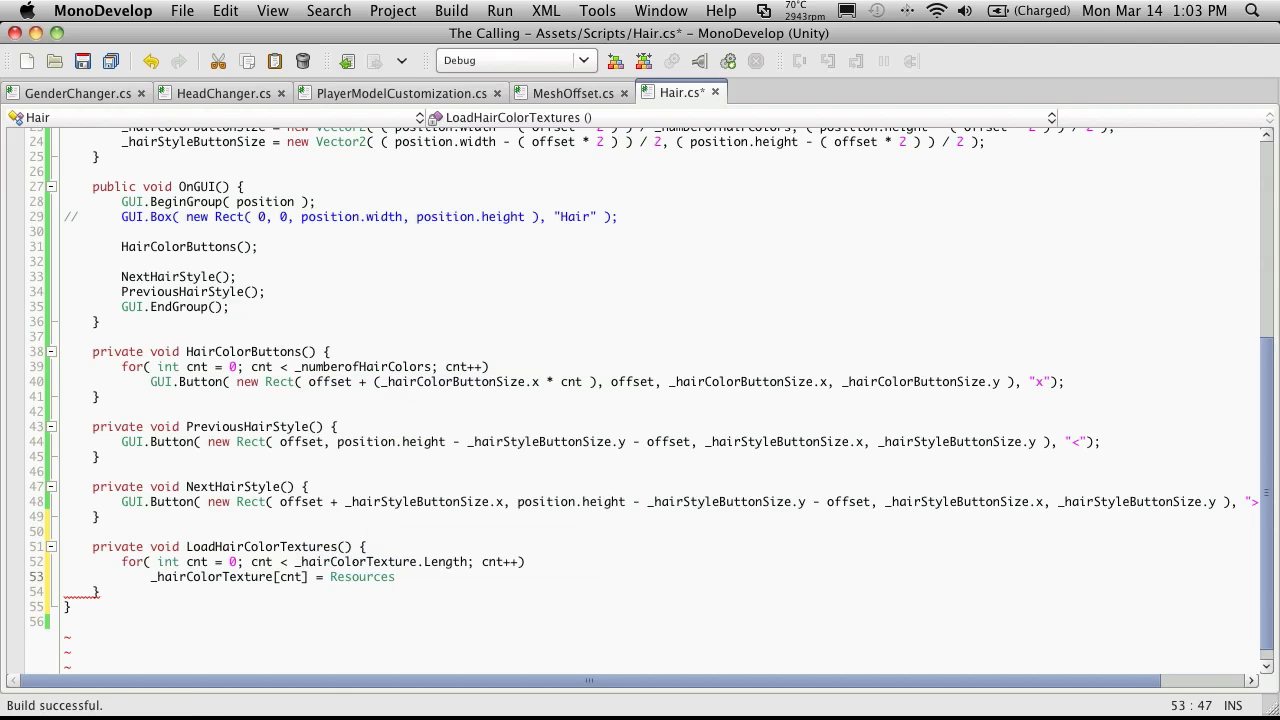
pyautogui.write('.Load(')
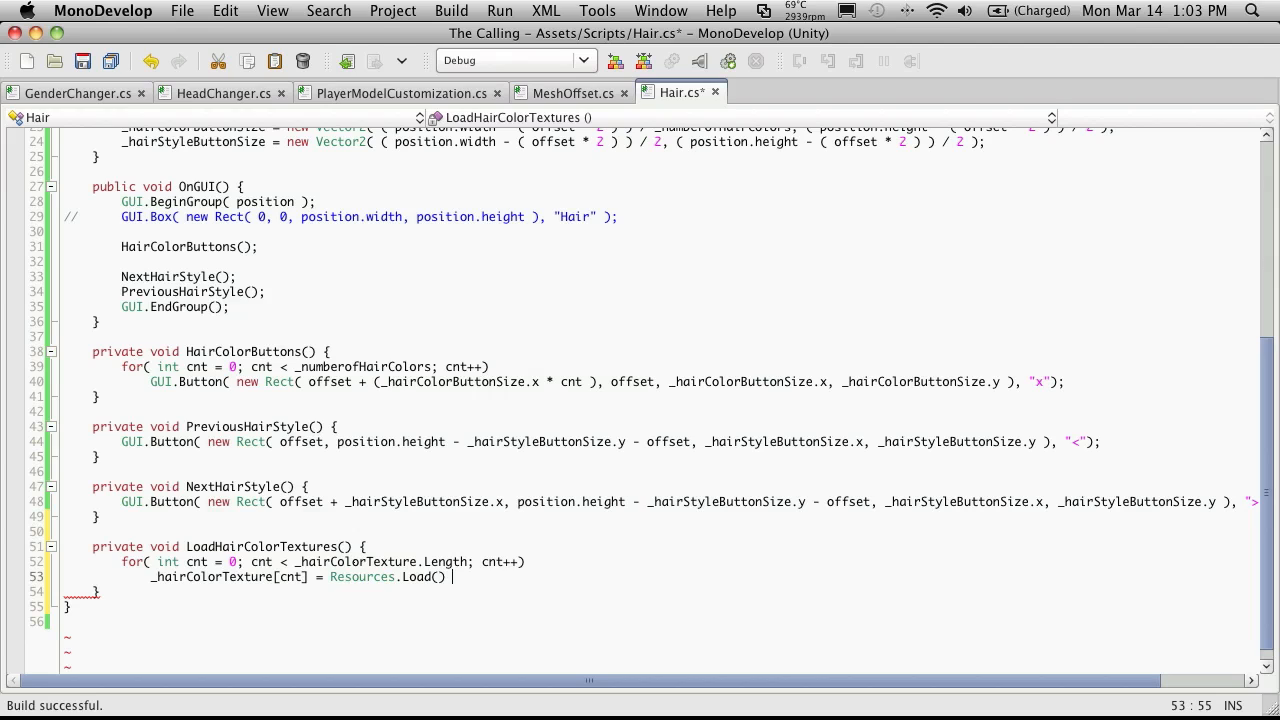
pyautogui.write('as Texture')
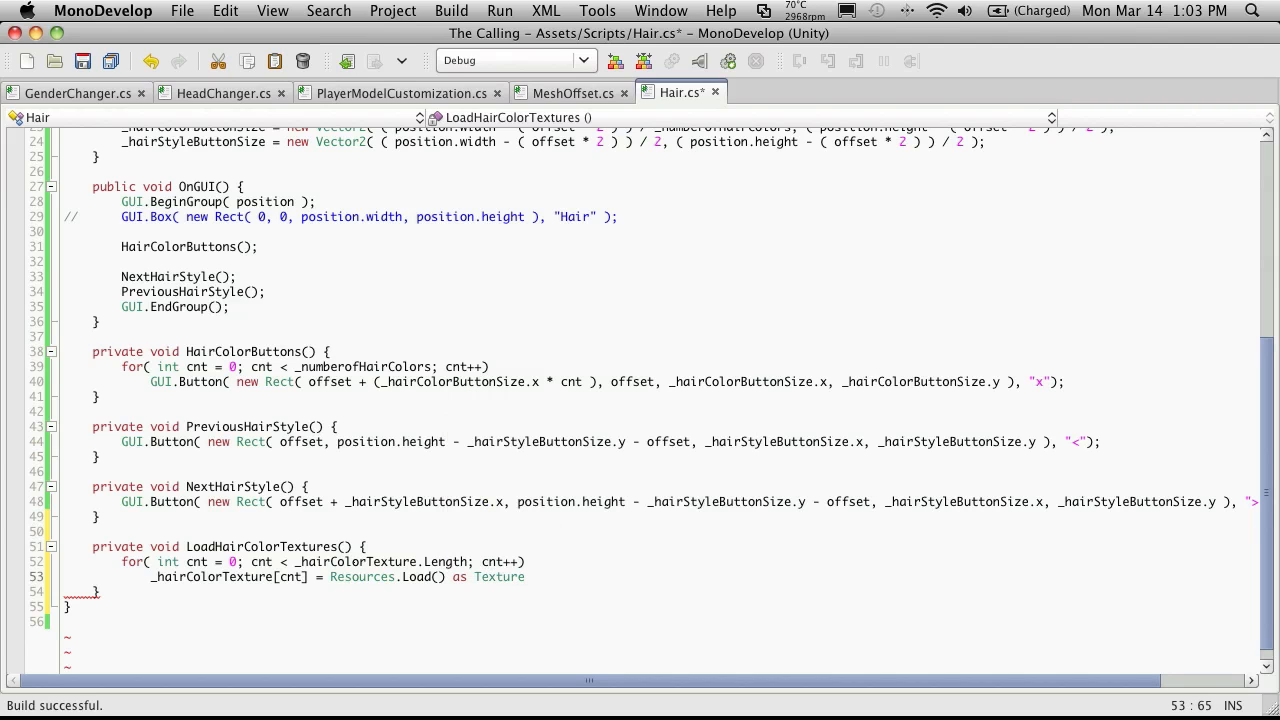
pyautogui.write(';')
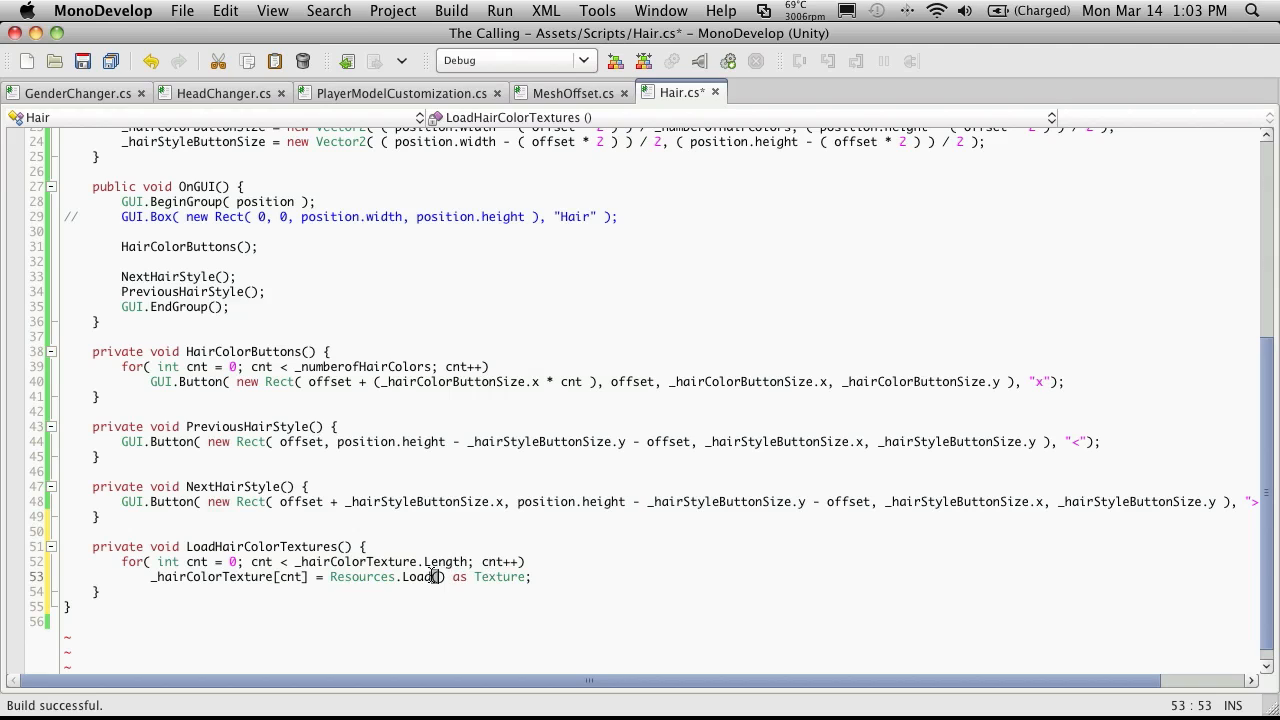
# Step: Declare string path = ""; at the start of LoadHairColorTextures
pyautogui.click(388, 546)
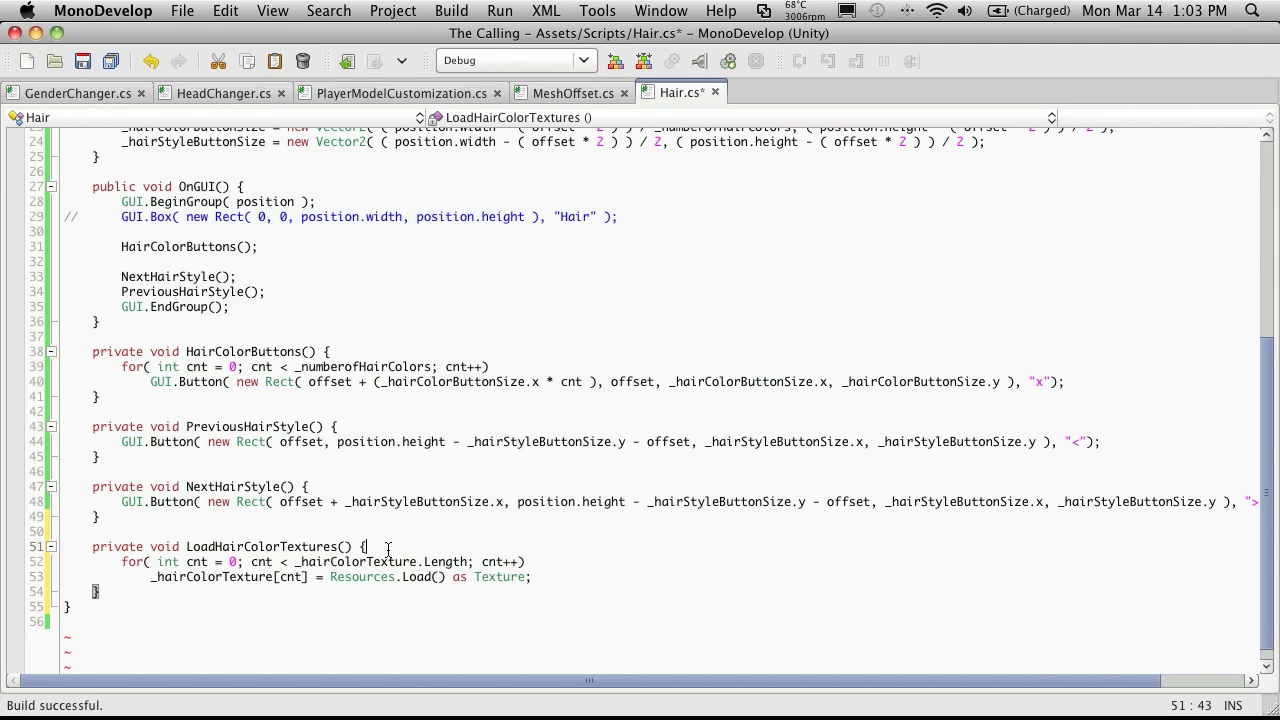
pyautogui.write('string')
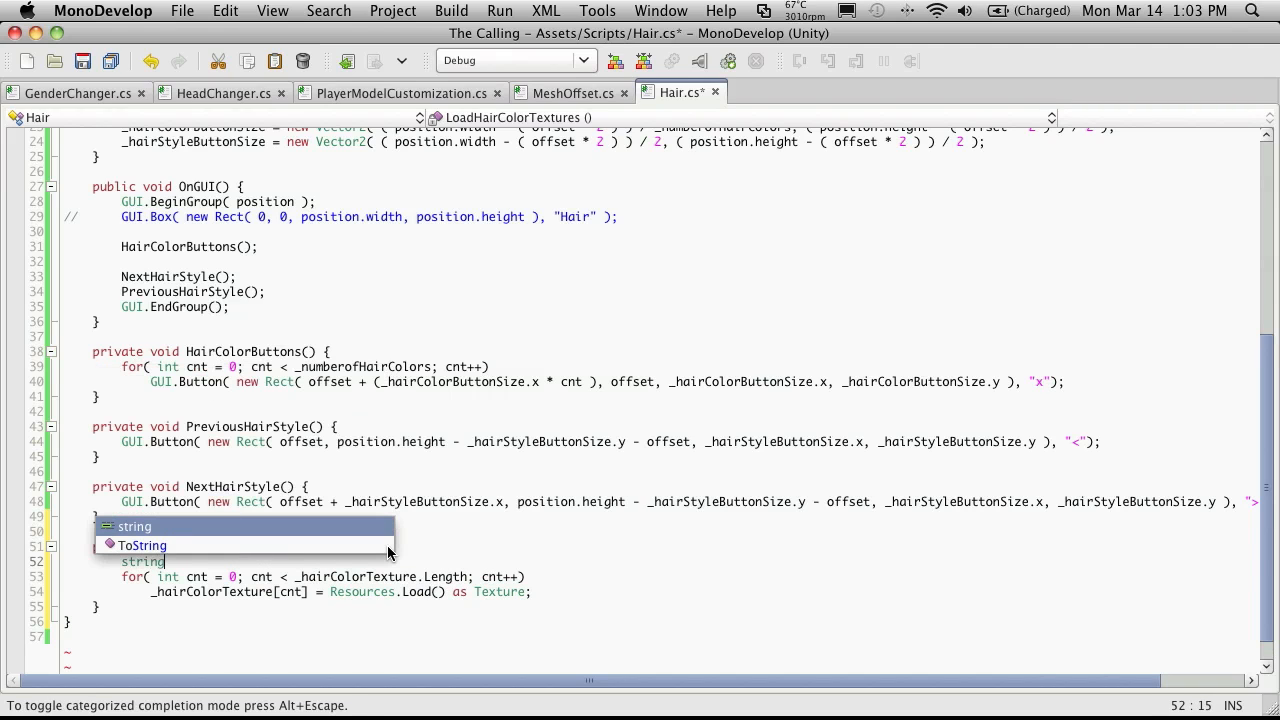
pyautogui.write('po')
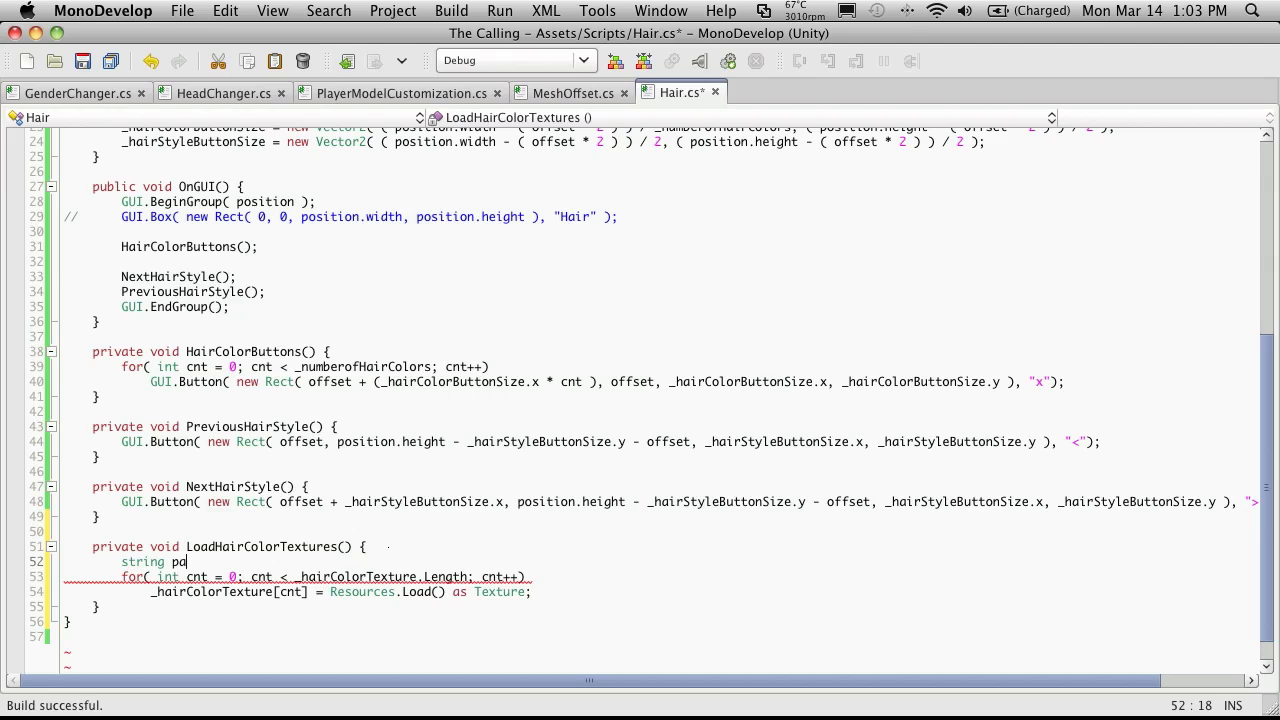
pyautogui.write('th =')
pyautogui.click(341, 591)
pyautogui.write(' path + ')
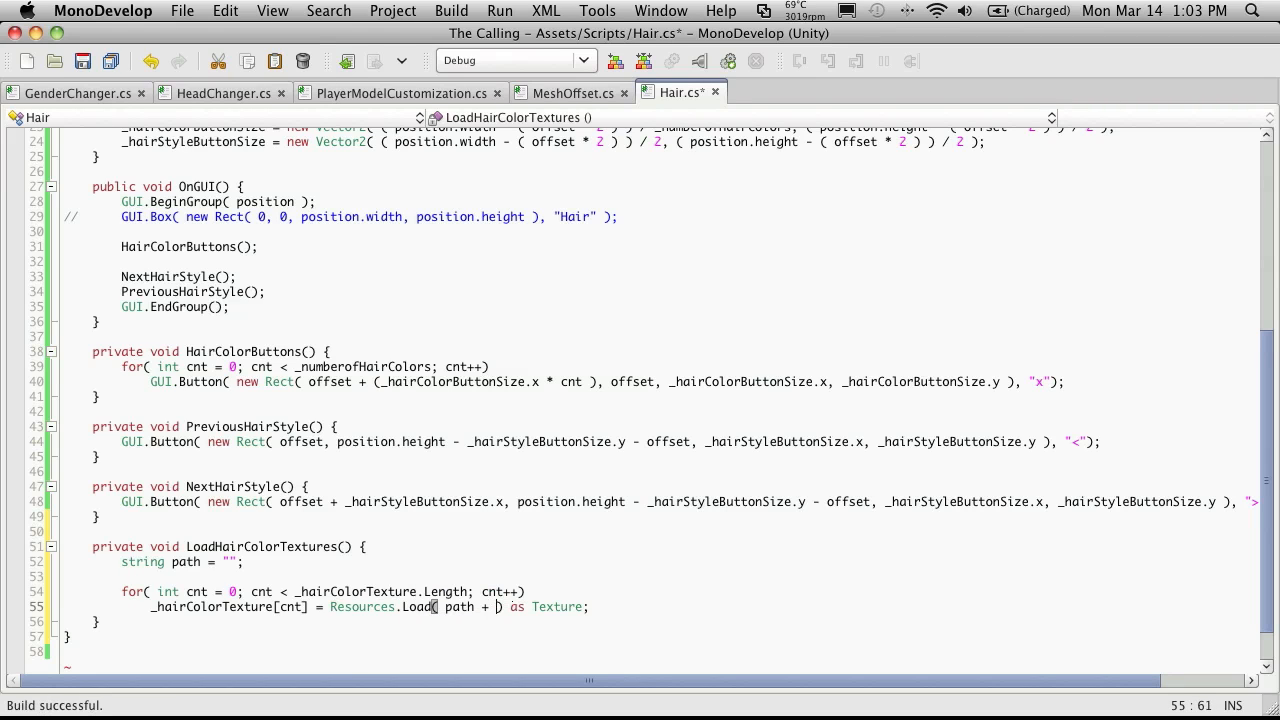
pyautogui.write('""')
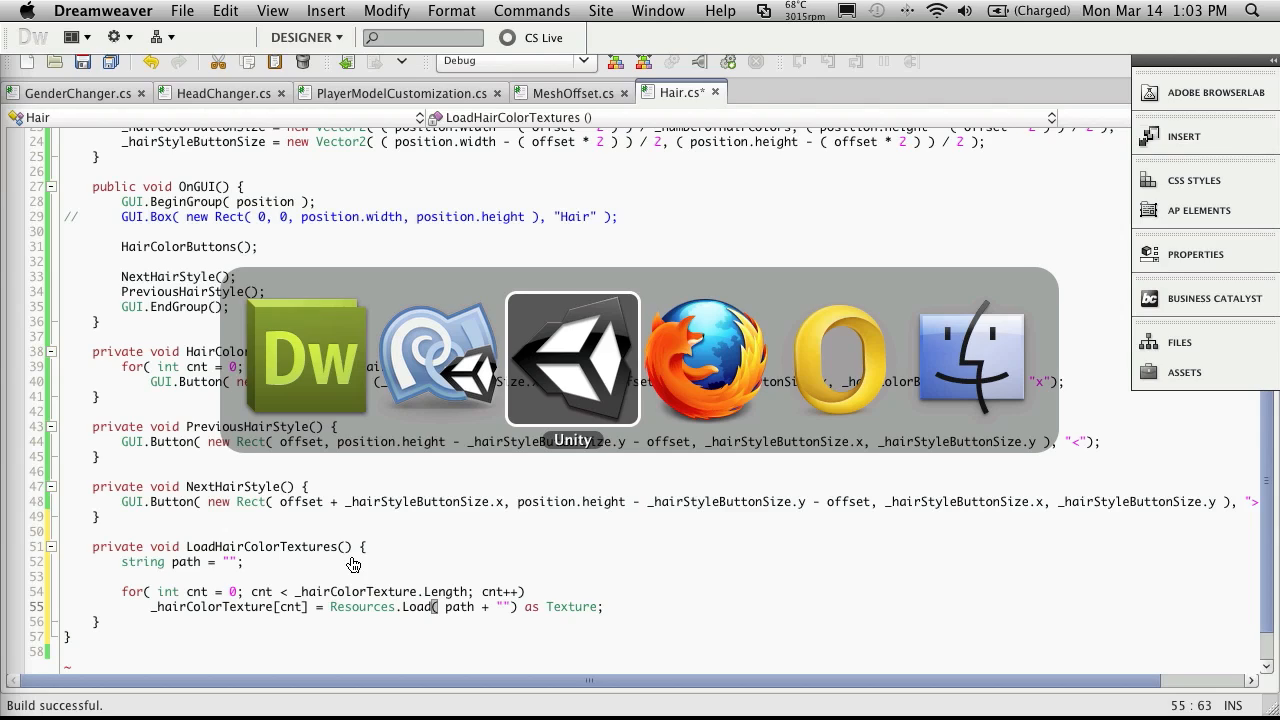
pyautogui.click(572, 358)
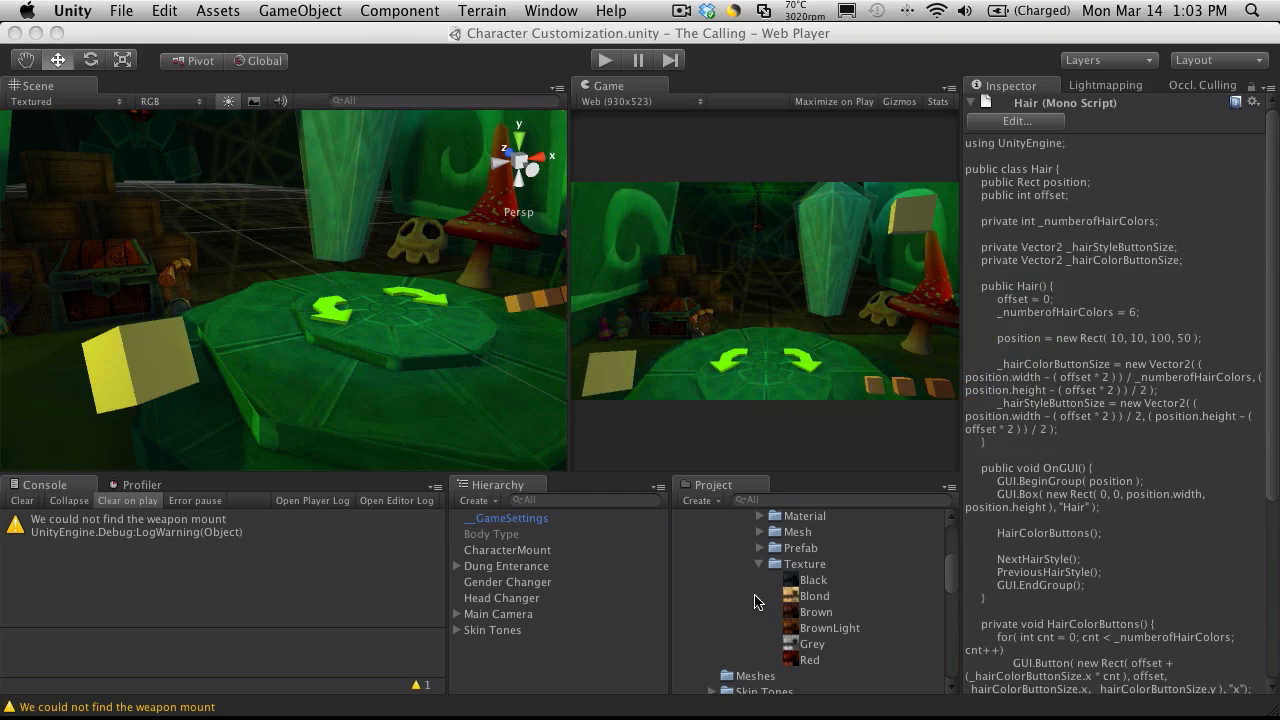
pyautogui.click(722, 533)
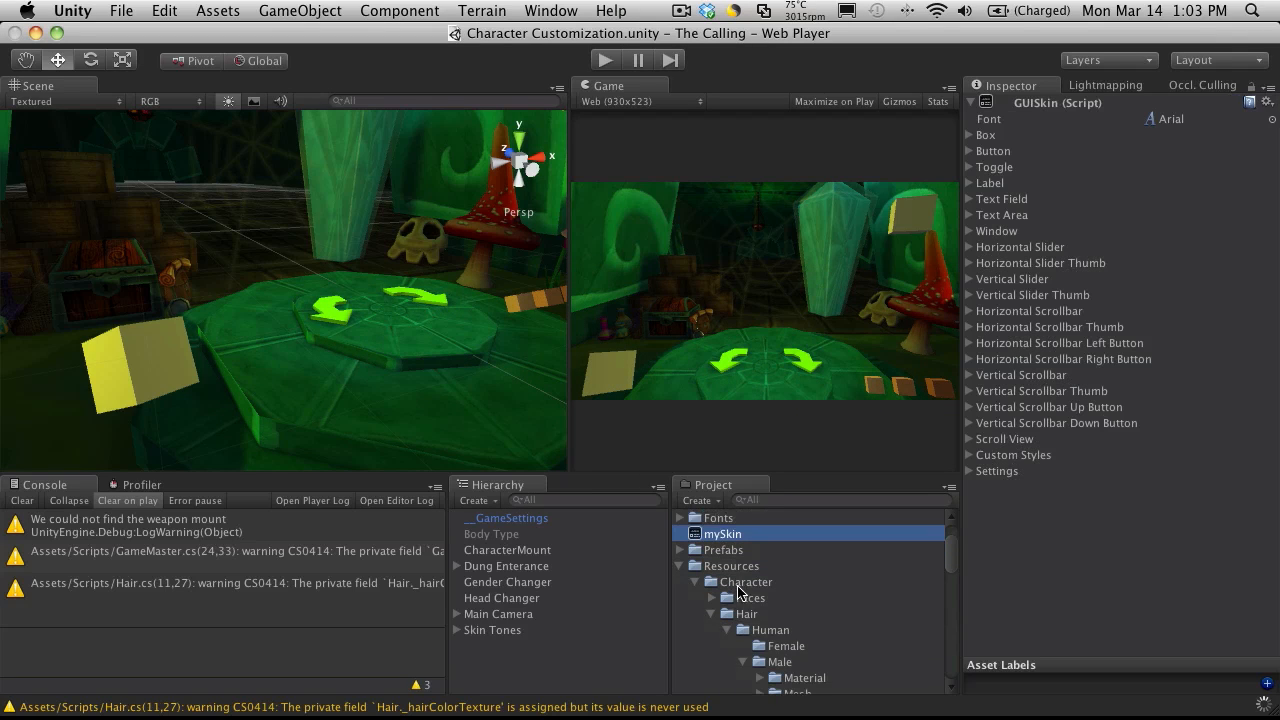
pyautogui.scroll(3)
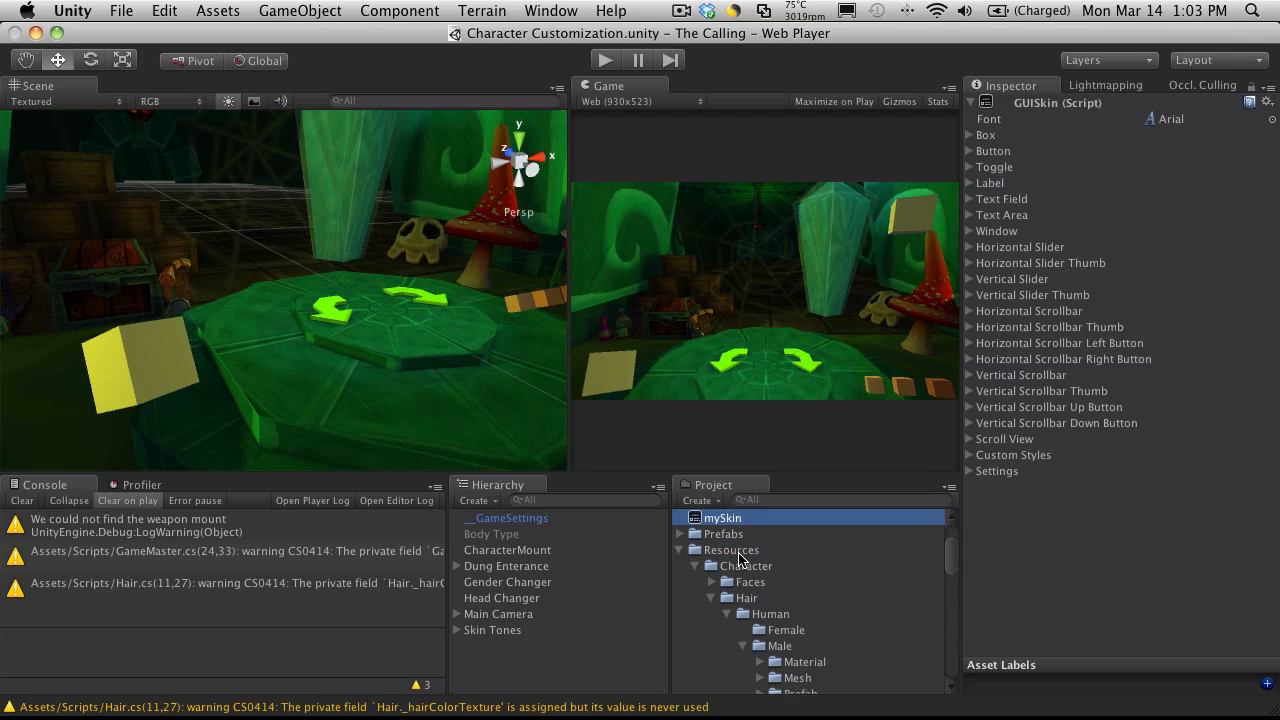
pyautogui.click(731, 549)
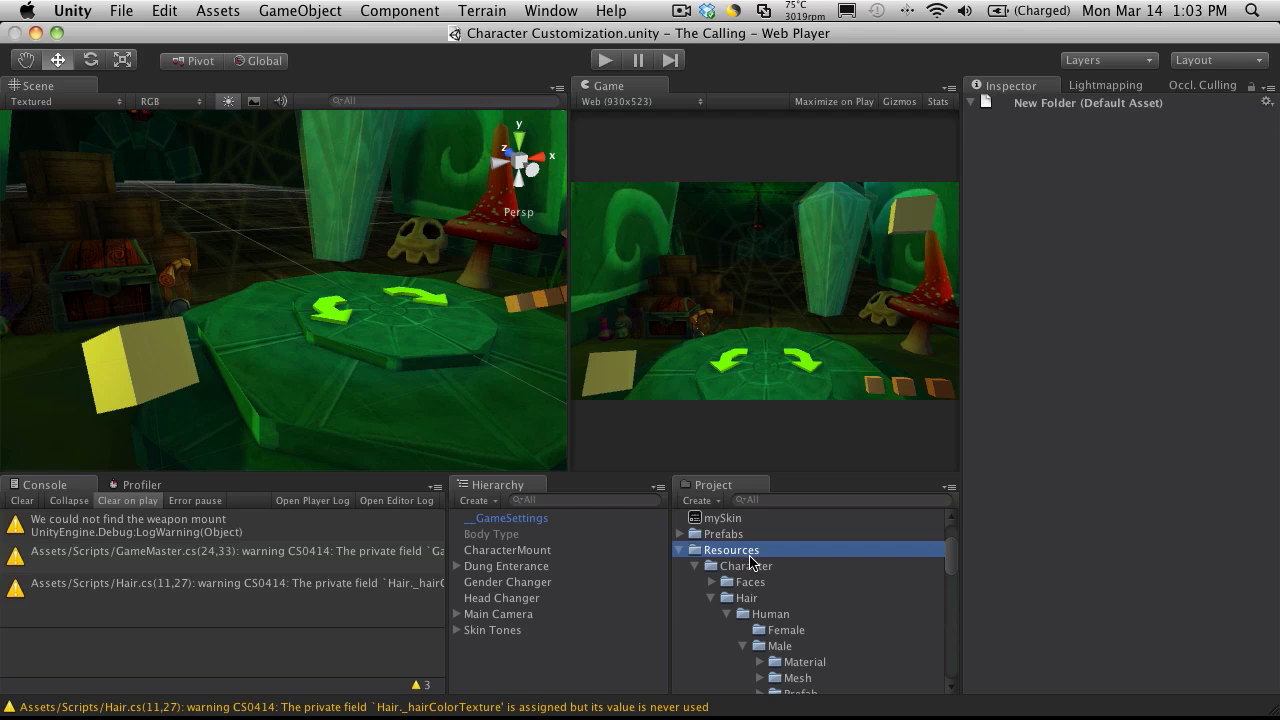
pyautogui.click(744, 565)
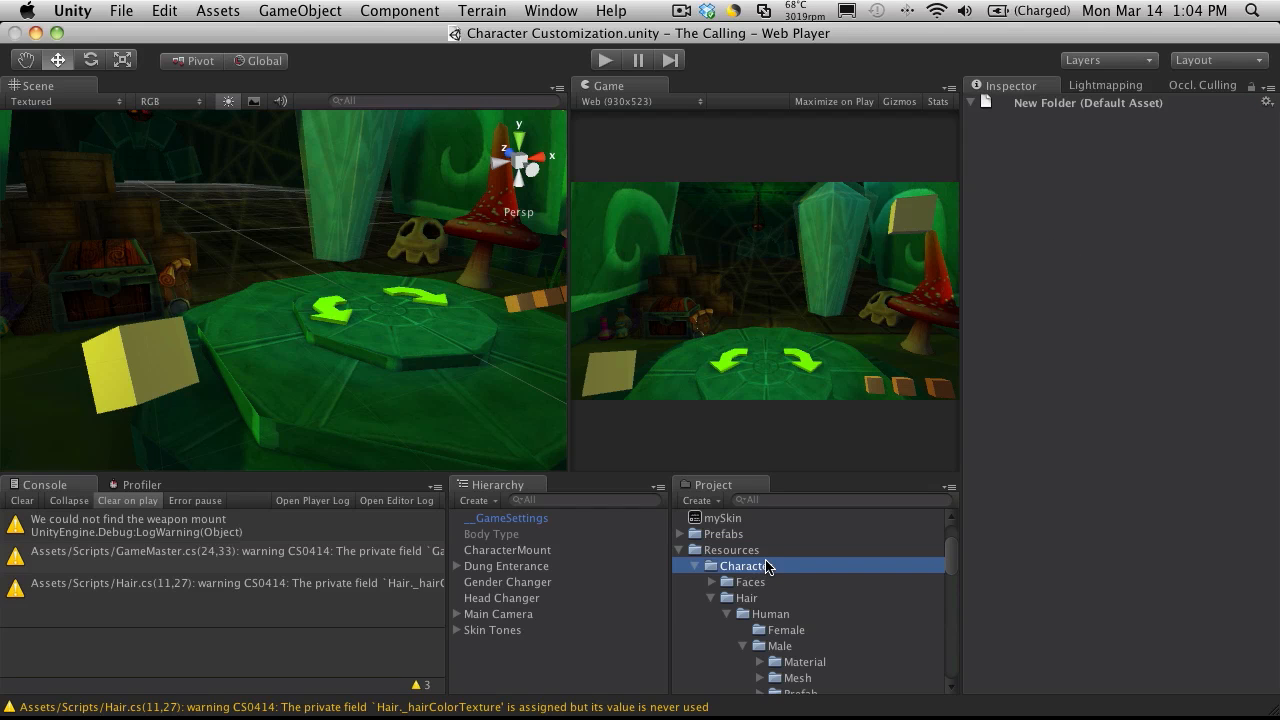
pyautogui.click(770, 613)
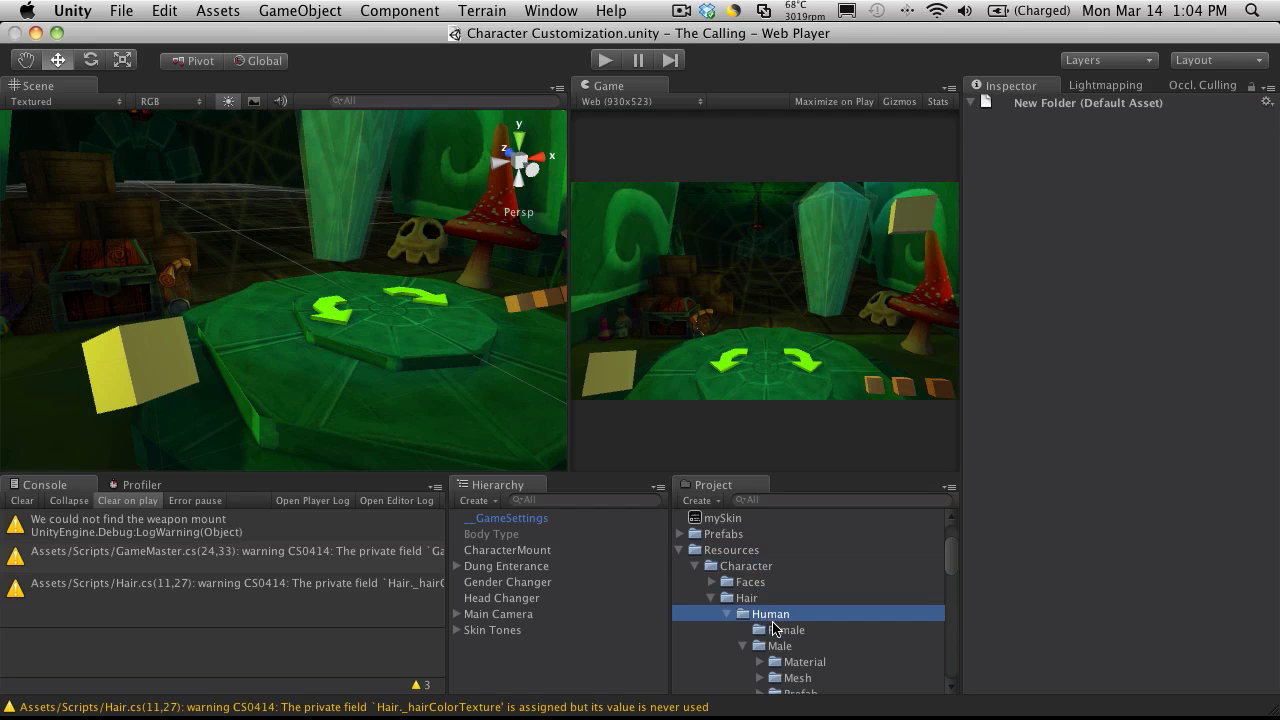
pyautogui.scroll(-3)
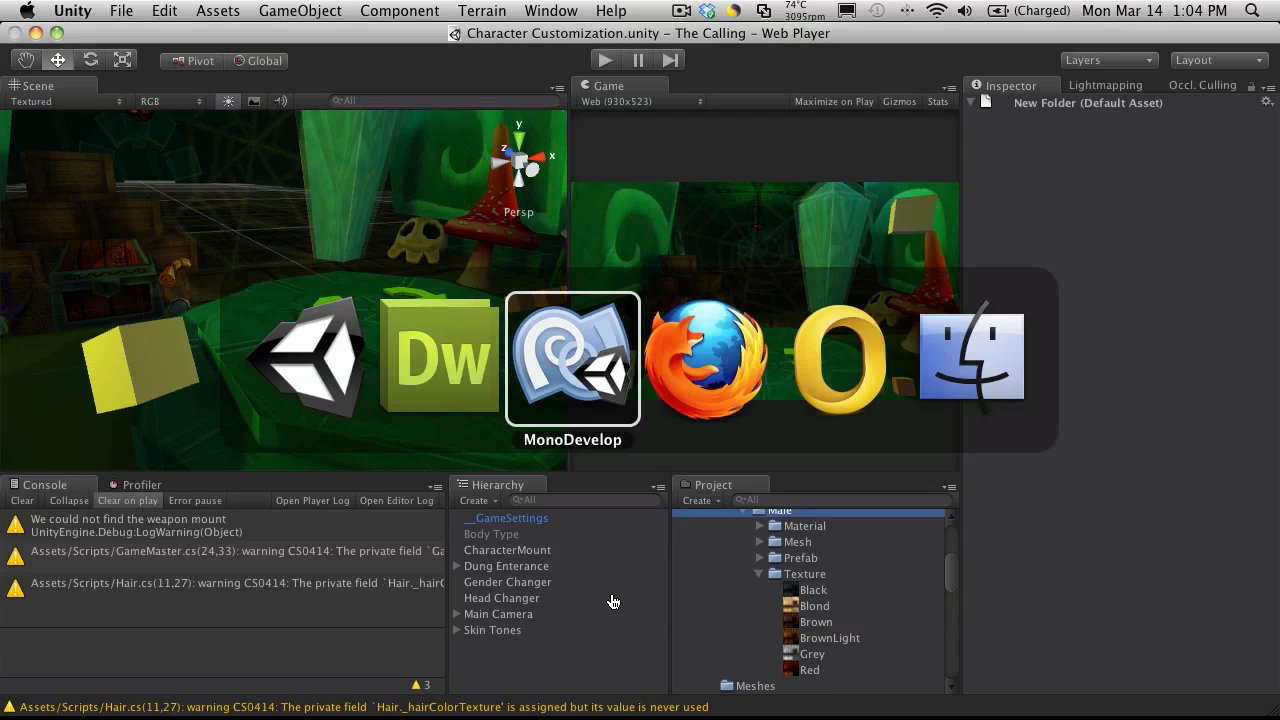
# Step: Fill the empty path string with "Character/Hair/Human/Male/Texture/"
pyautogui.click(572, 358)
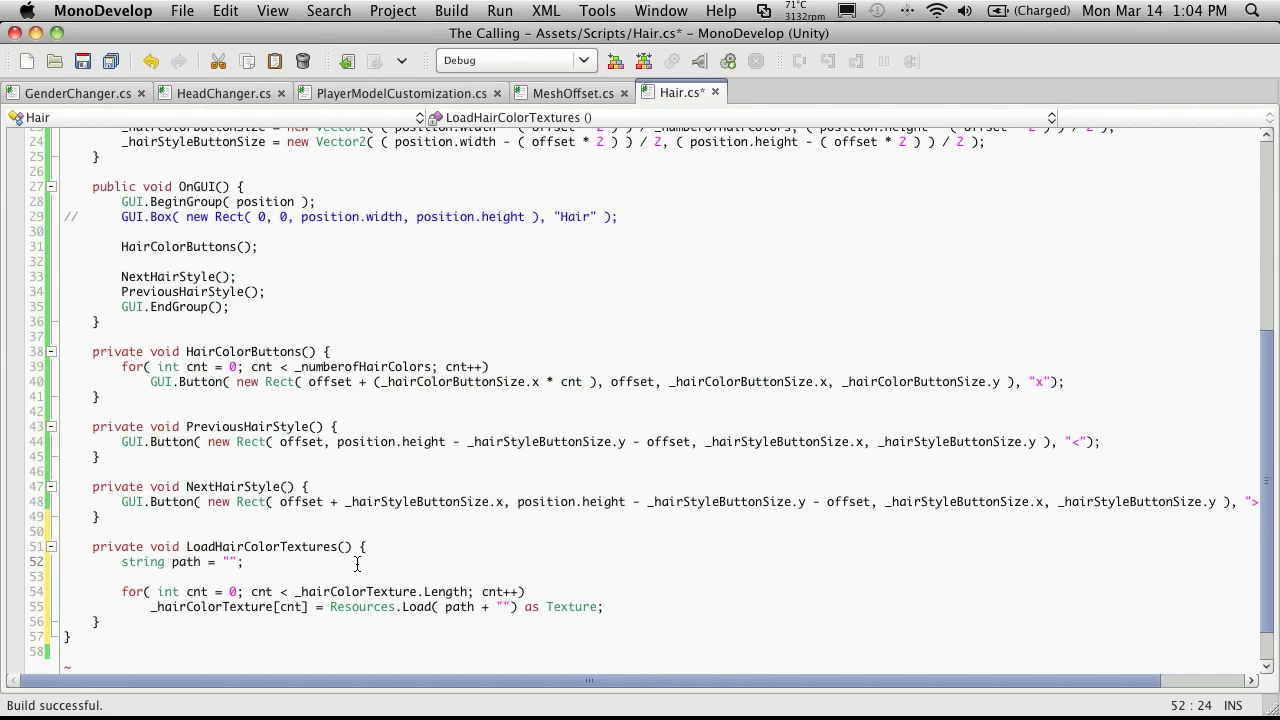
pyautogui.write('Character')
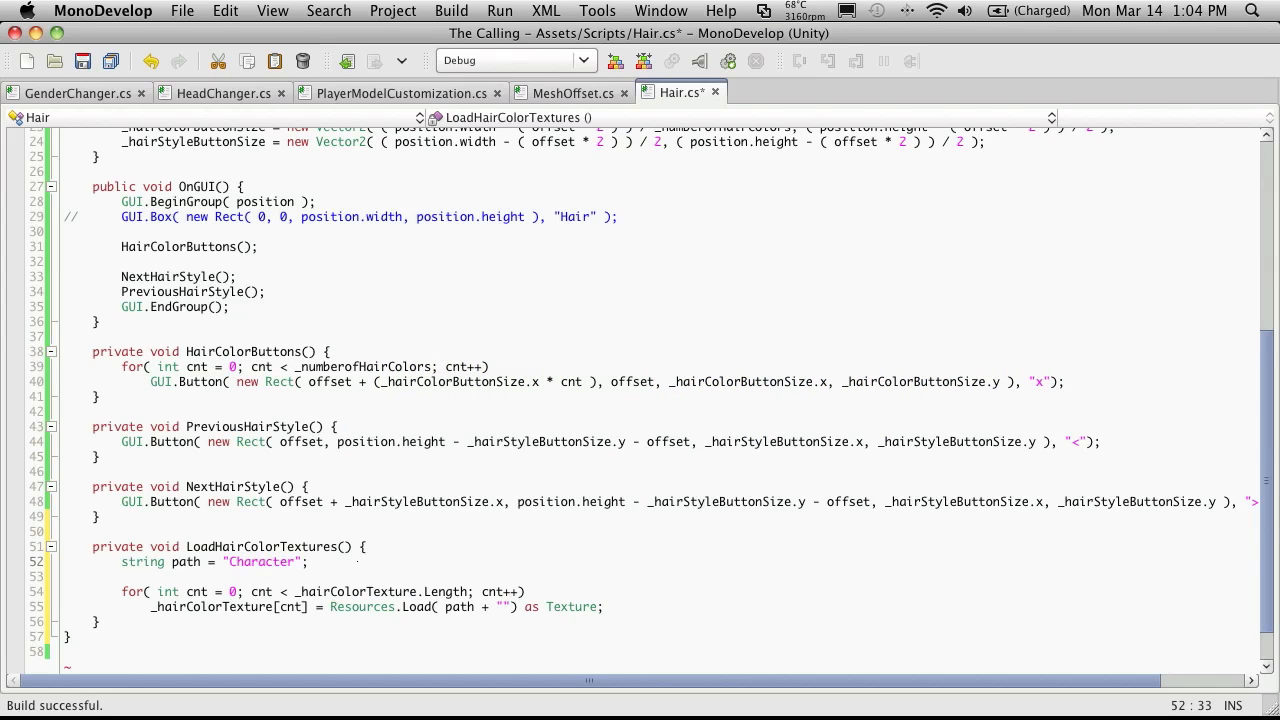
pyautogui.write('/Hair')
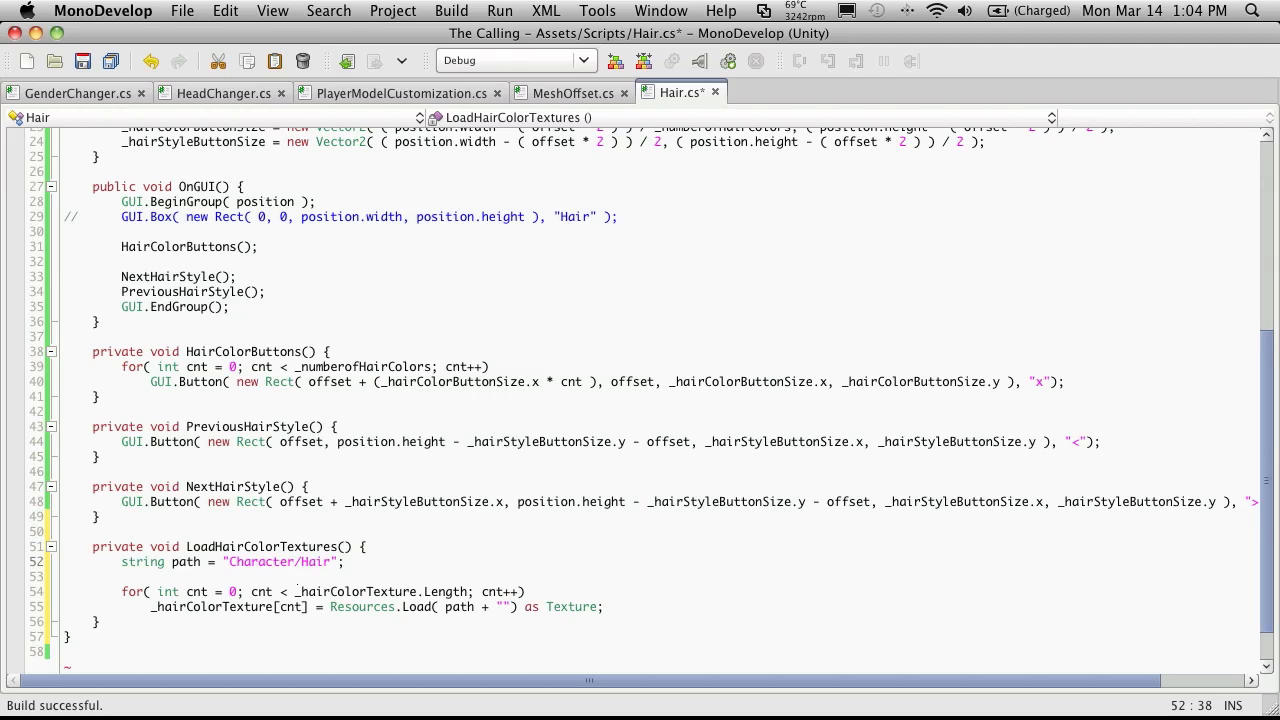
pyautogui.write('Hu')
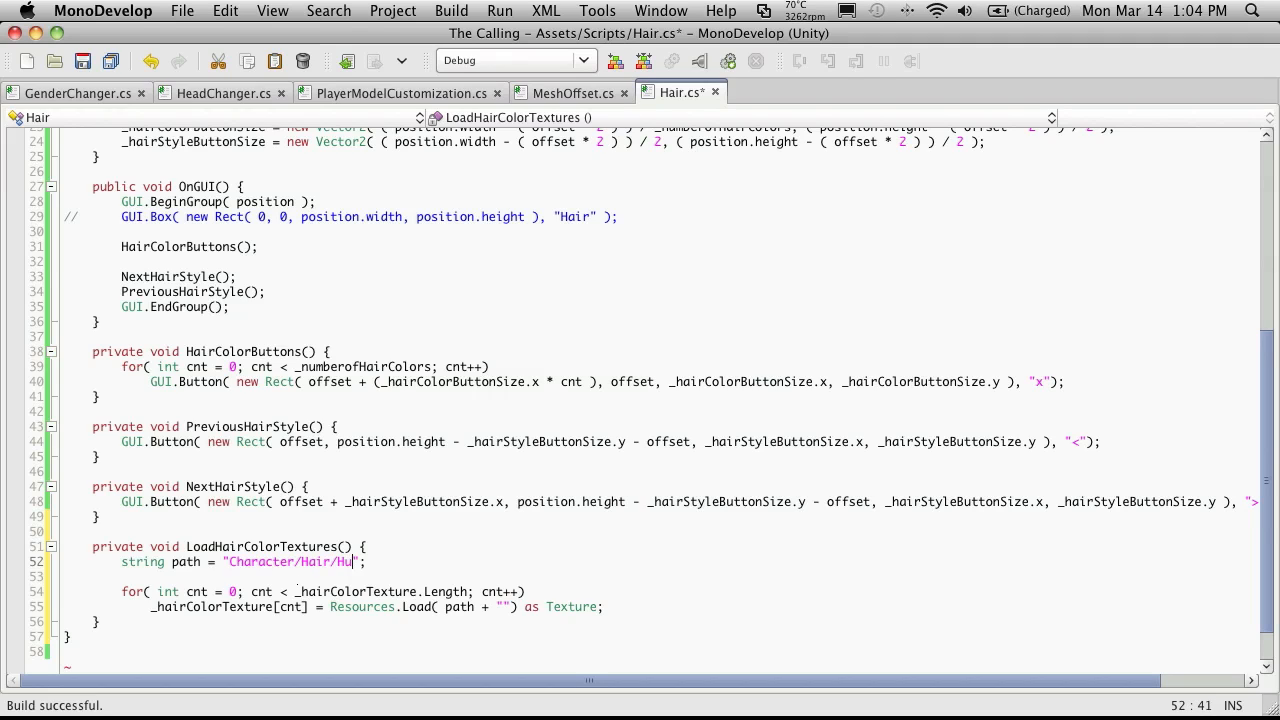
pyautogui.write('man/M')
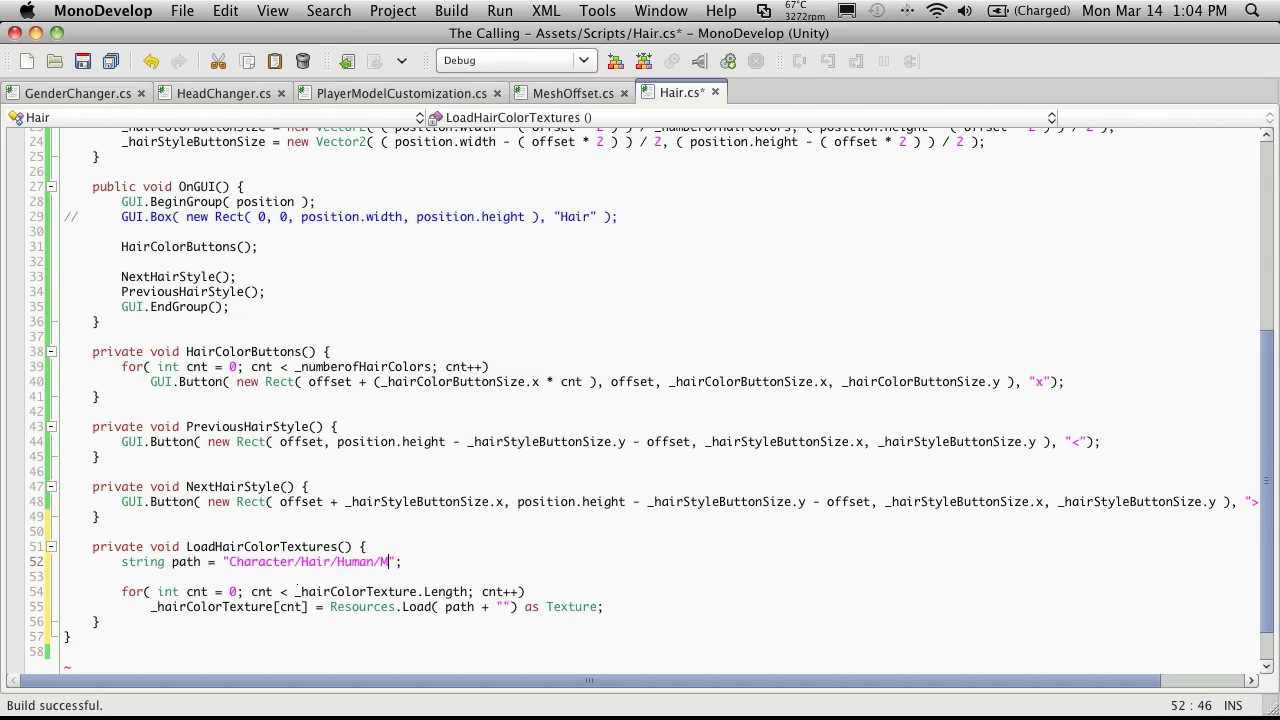
pyautogui.write('ale/Te')
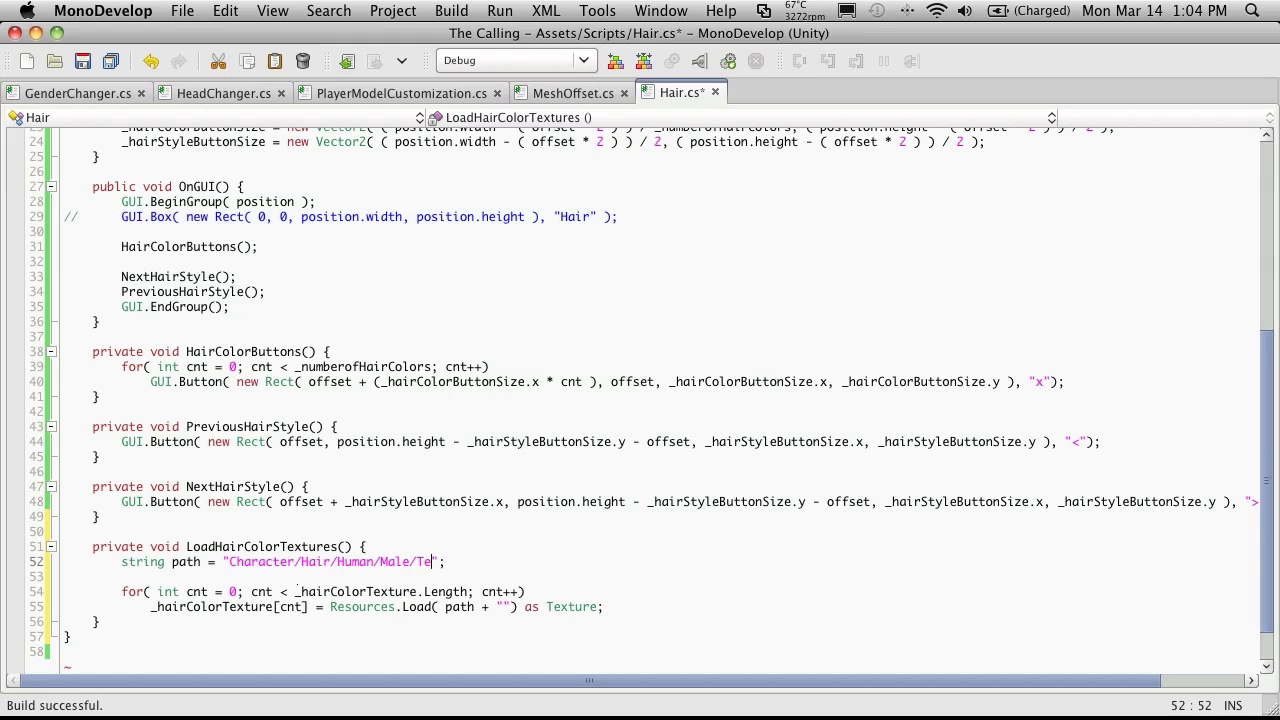
pyautogui.write('xture/')
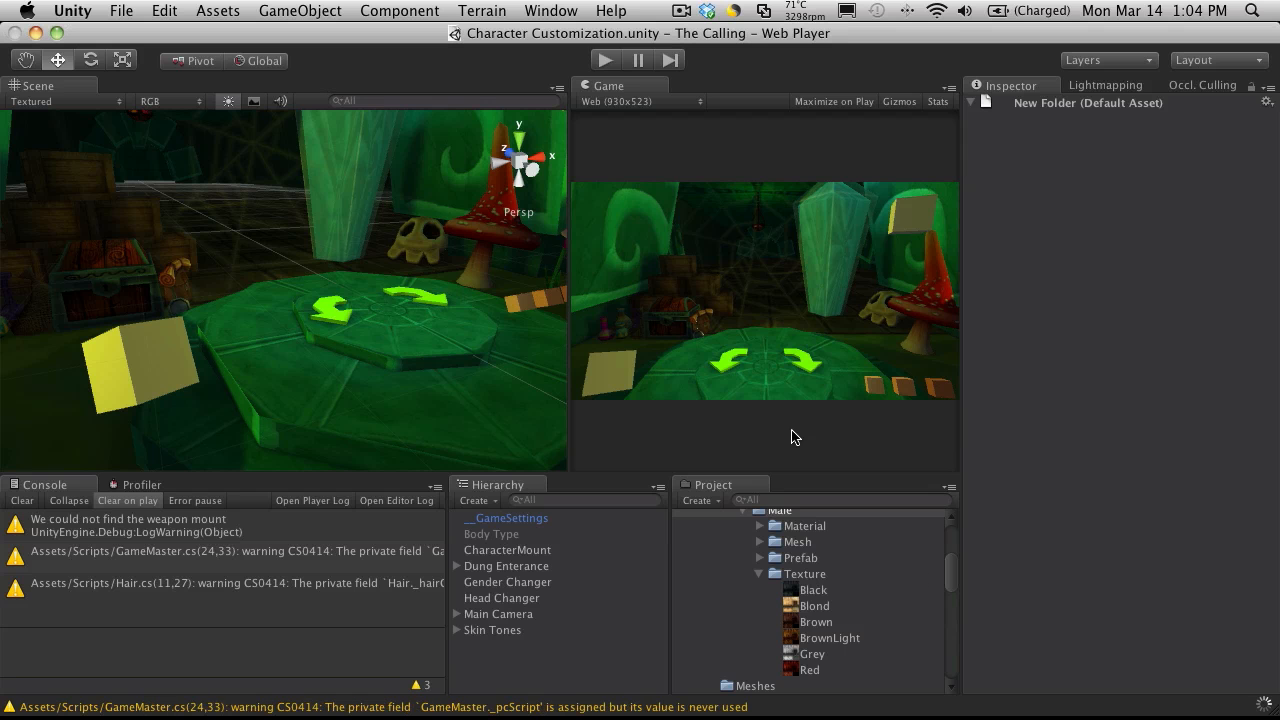
# Step: Select the BrownLight texture in the Project panel and rename it to Light_Brown
pyautogui.scroll(-3)
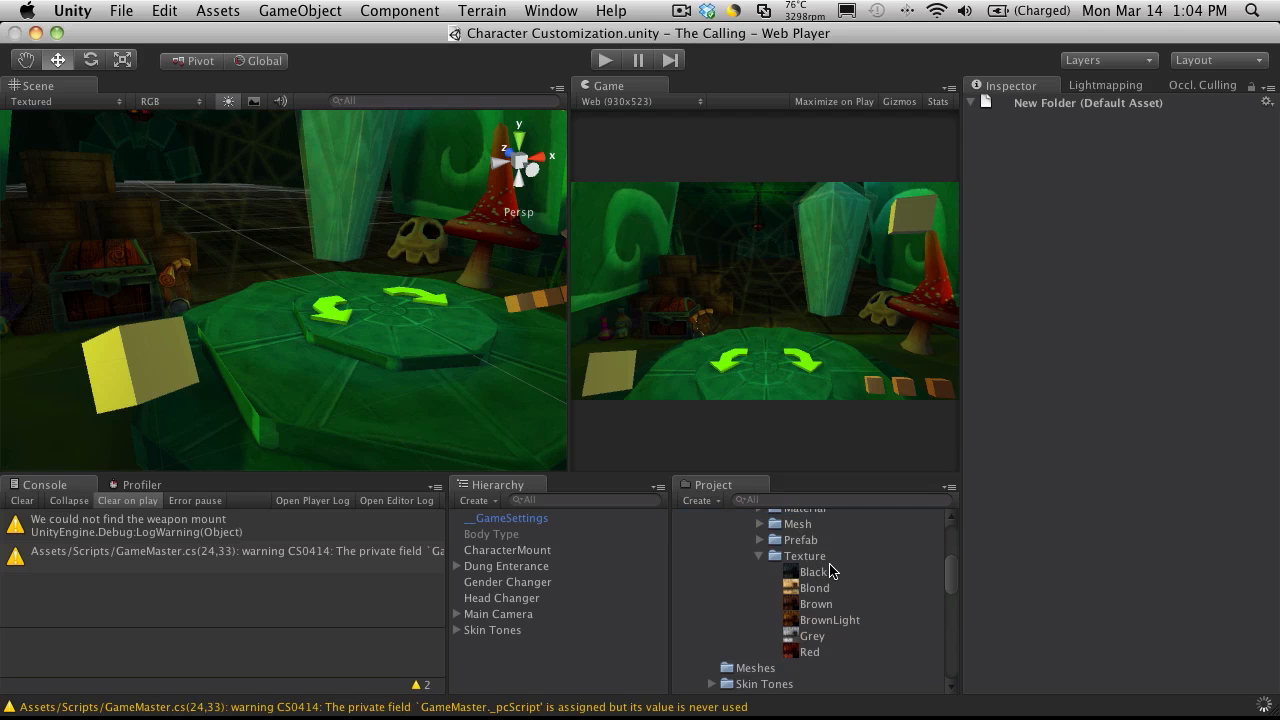
pyautogui.click(829, 620)
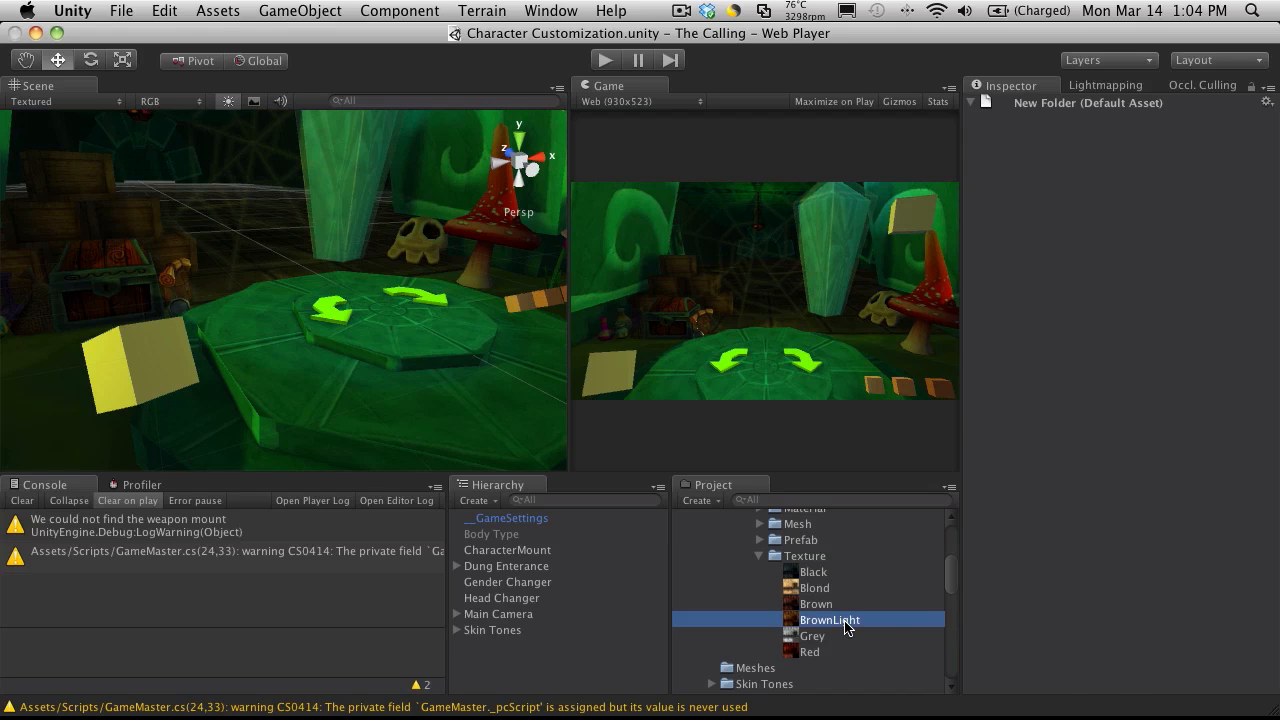
pyautogui.click(829, 620)
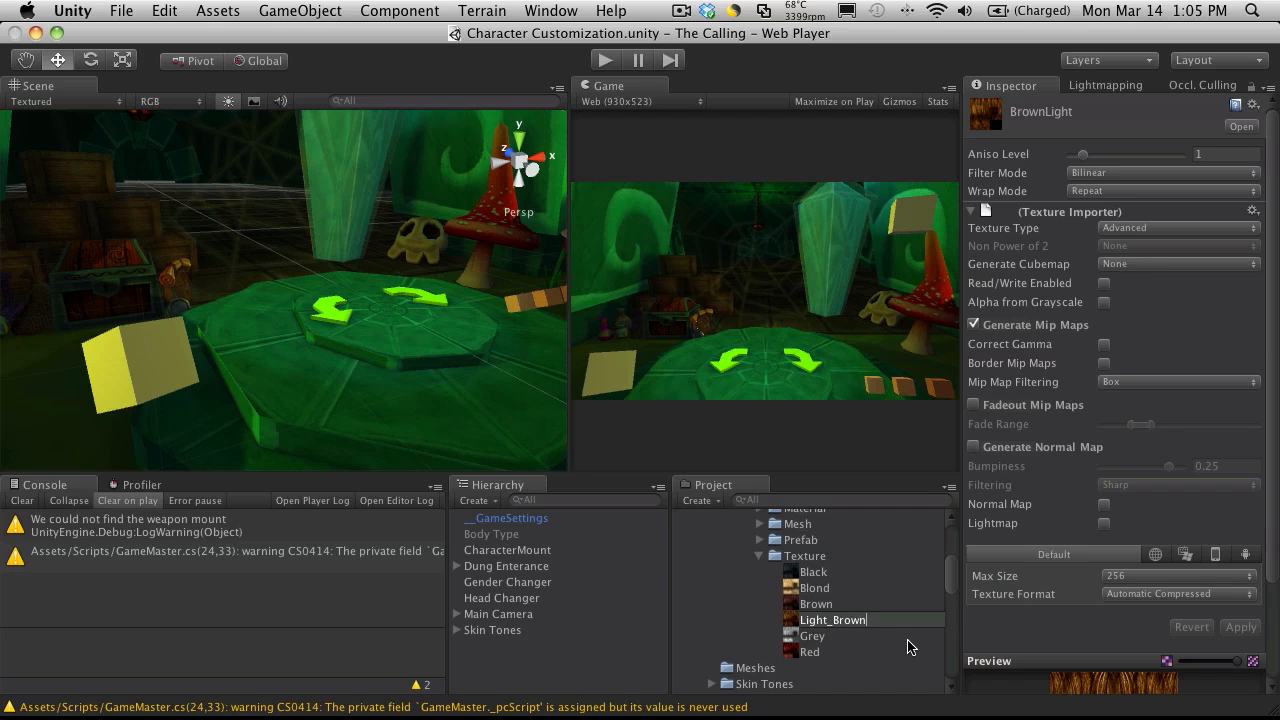
pyautogui.click(833, 635)
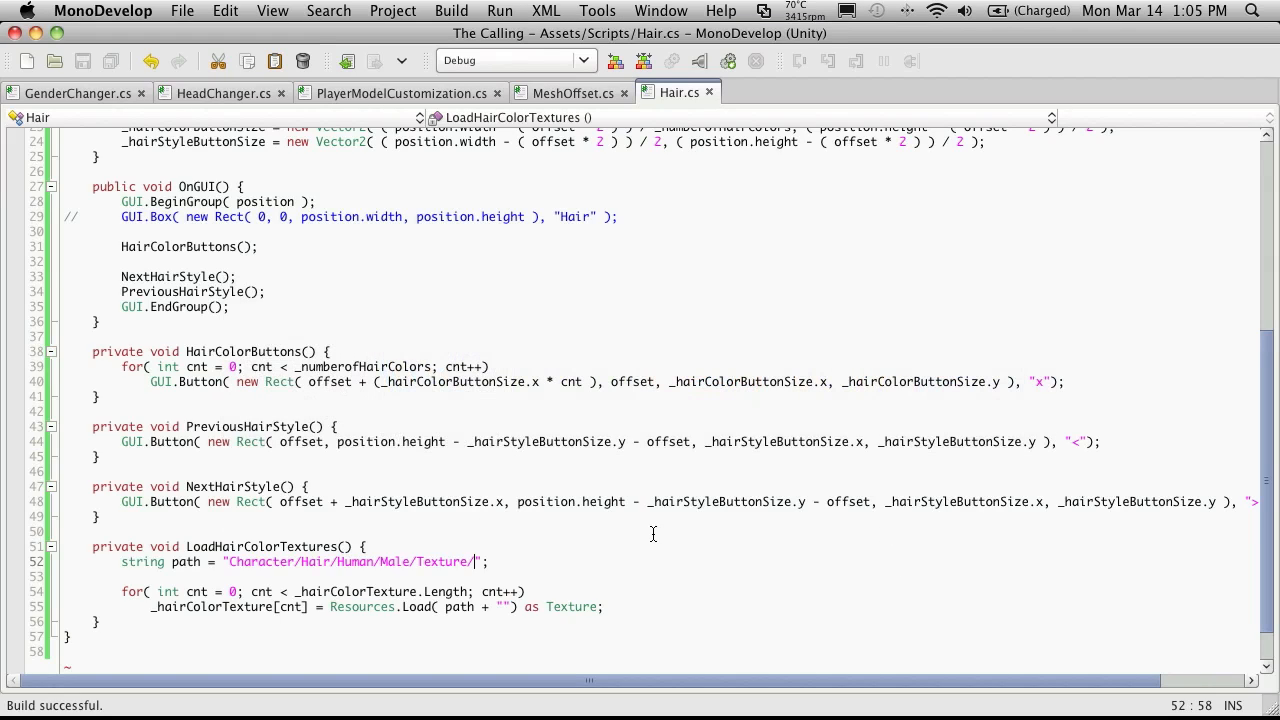
pyautogui.moveTo(103, 632)
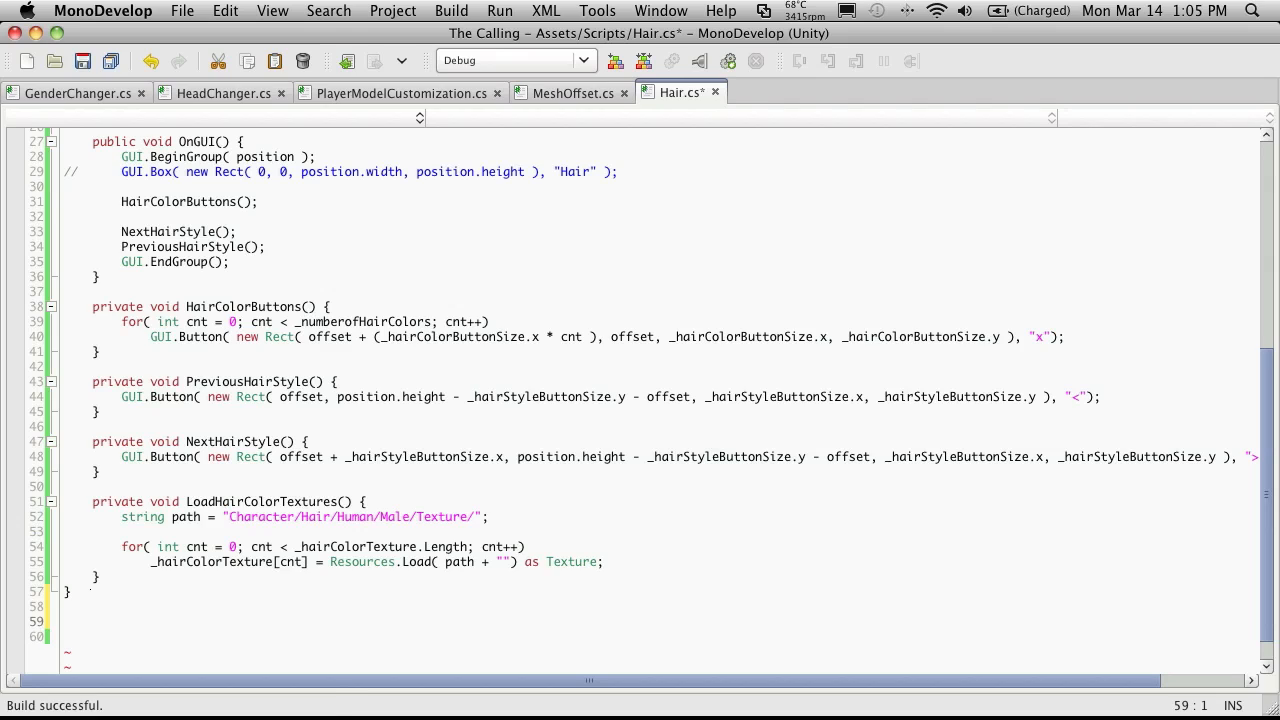
# Step: Type 'public enum HairColorNames {' below the Hair class and open an empty body line
pyautogui.write('public')
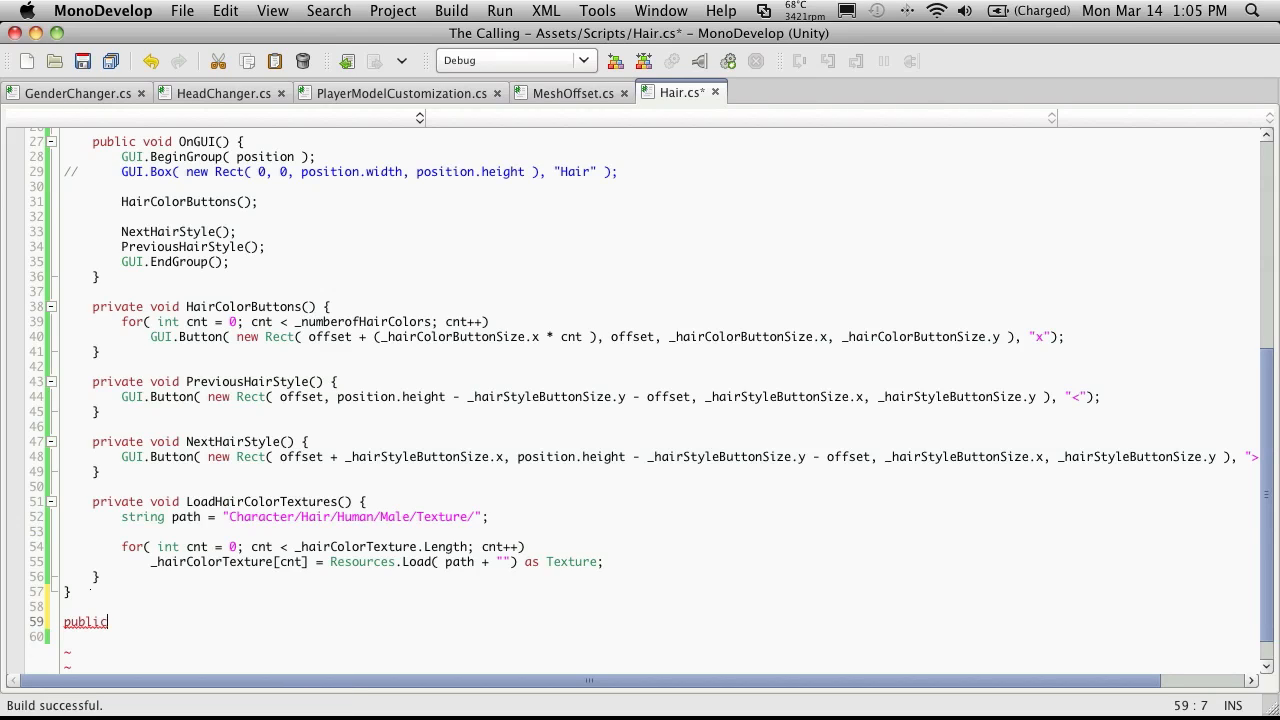
pyautogui.write('enum')
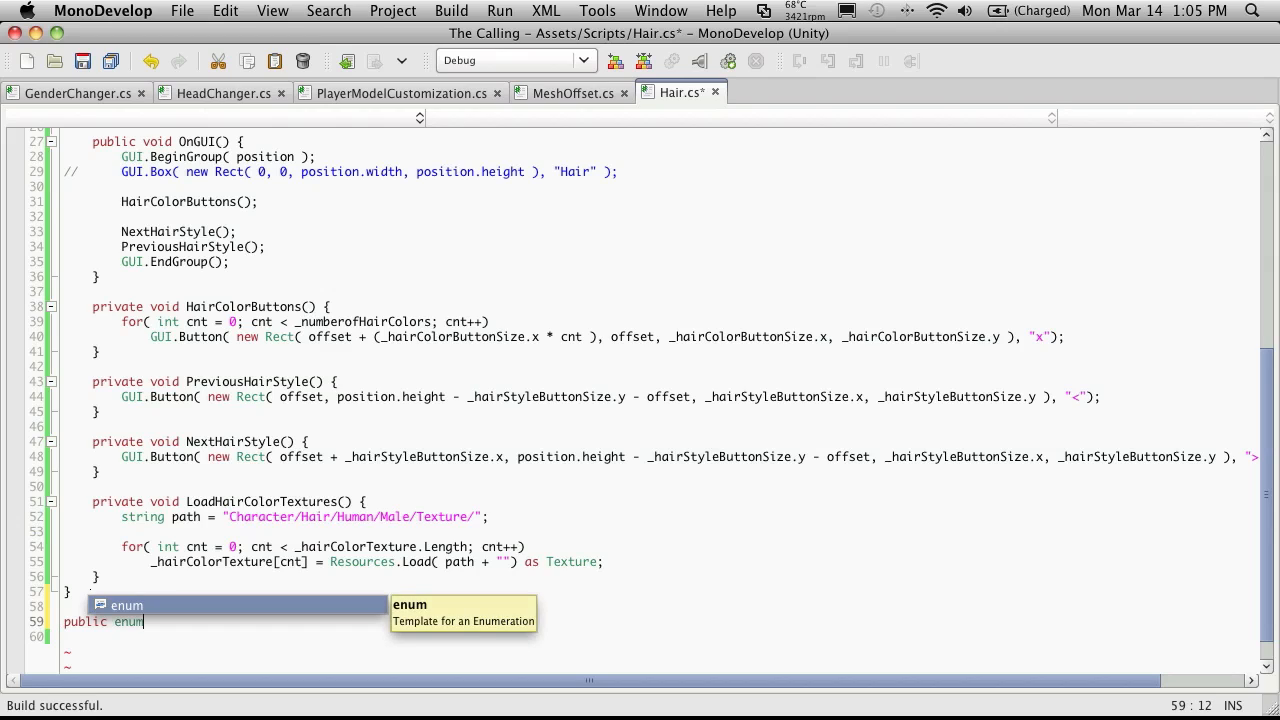
pyautogui.write('H')
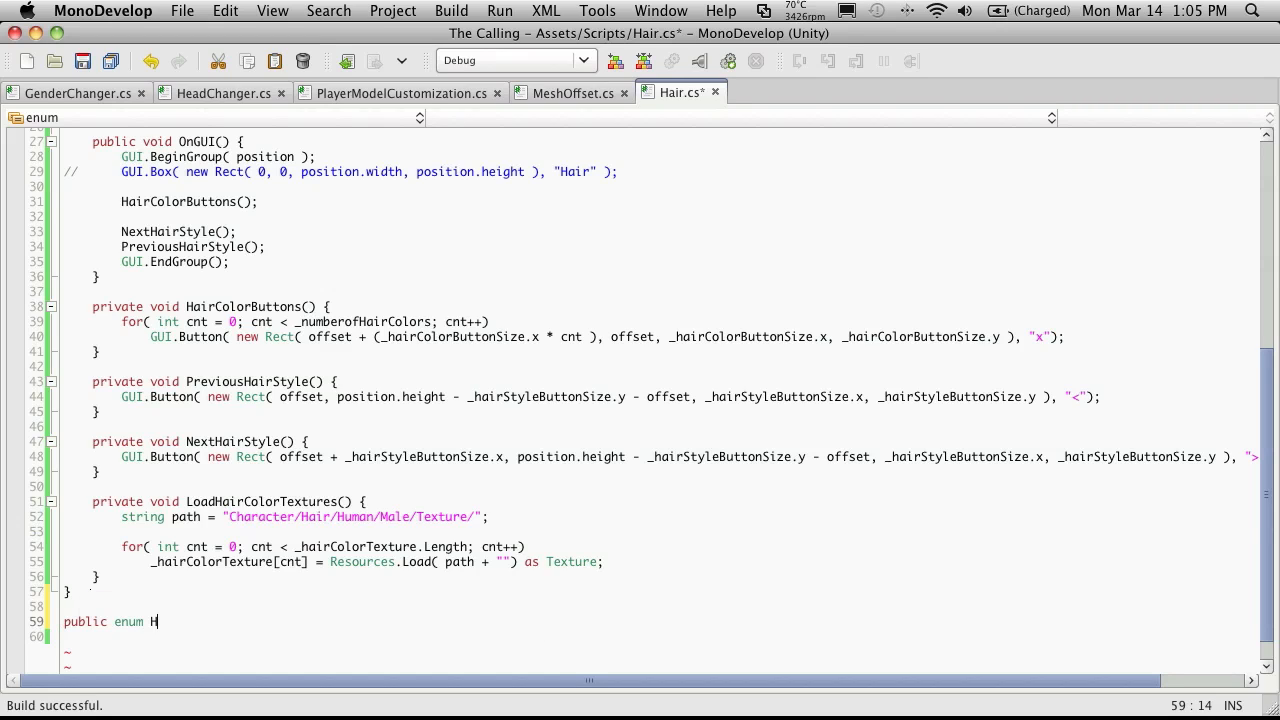
pyautogui.write('airC')
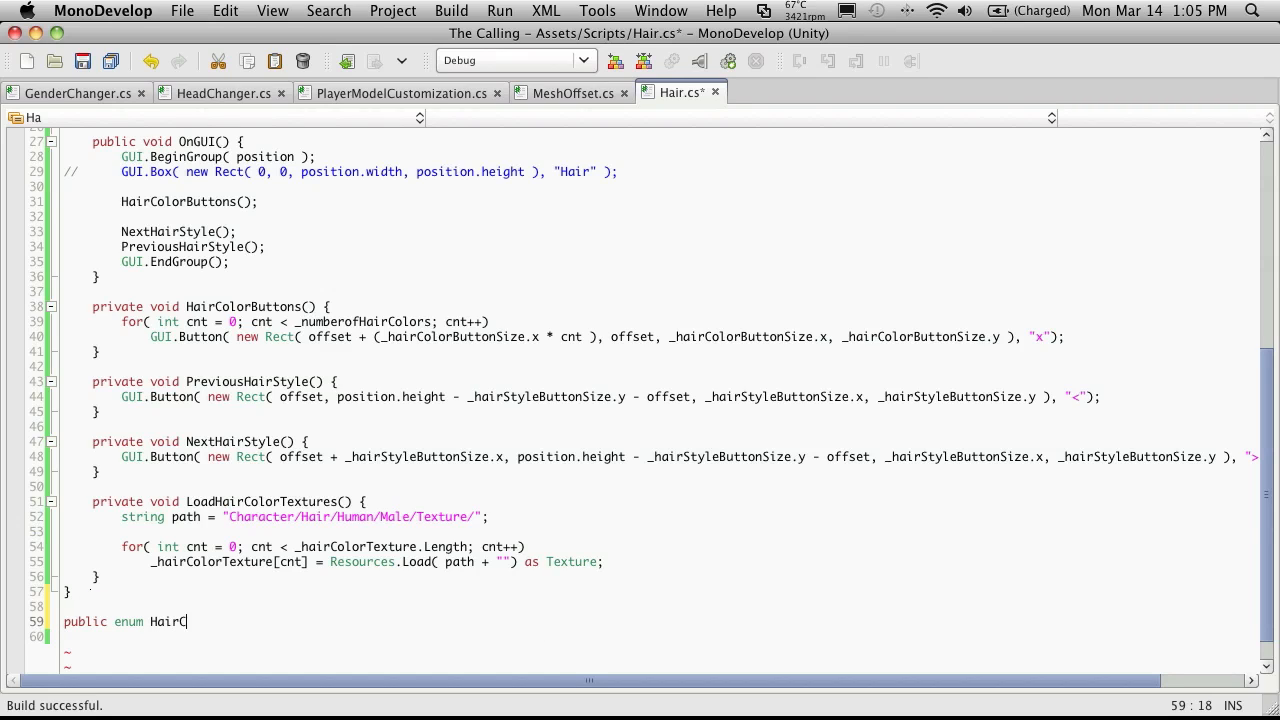
pyautogui.write('olora')
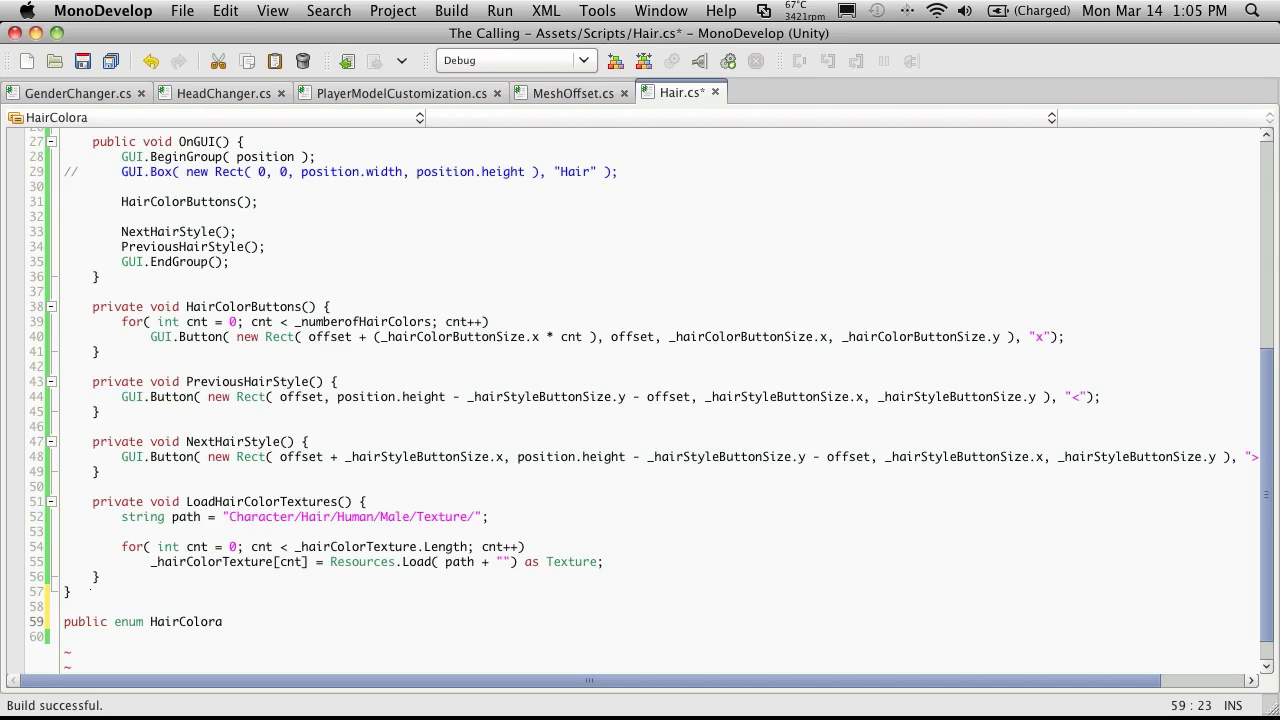
pyautogui.write('Names')
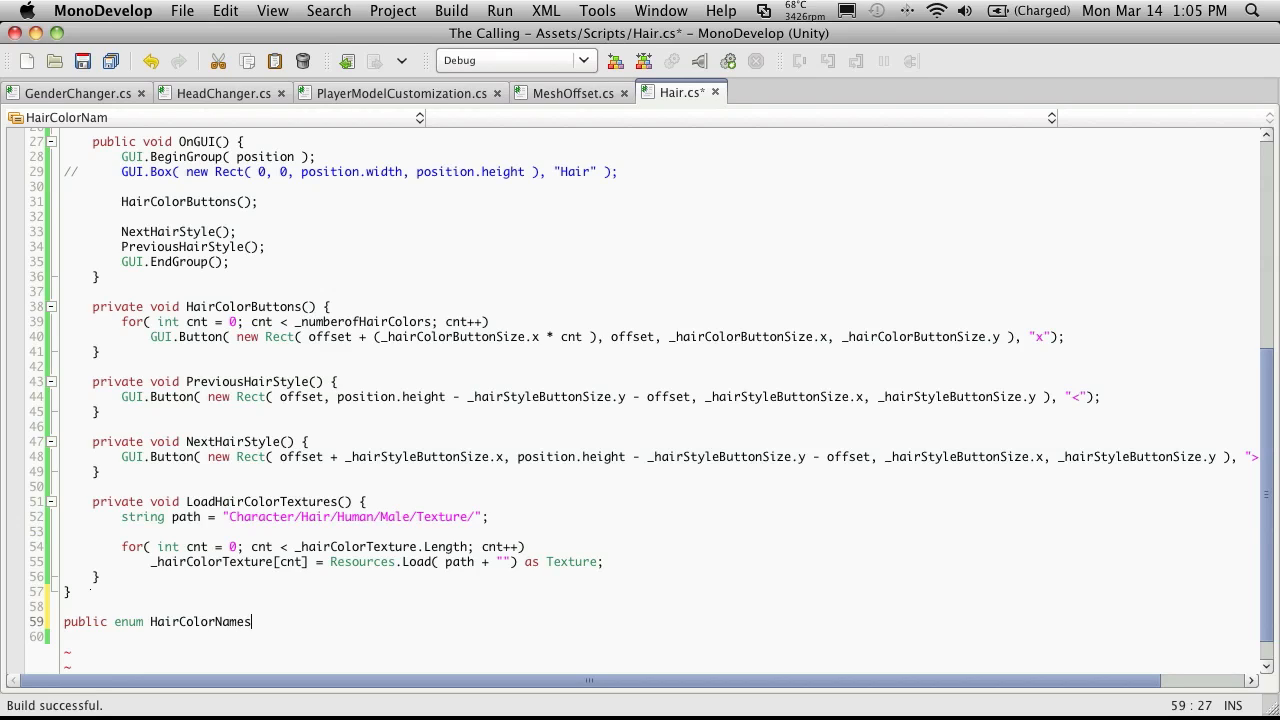
pyautogui.write('{')
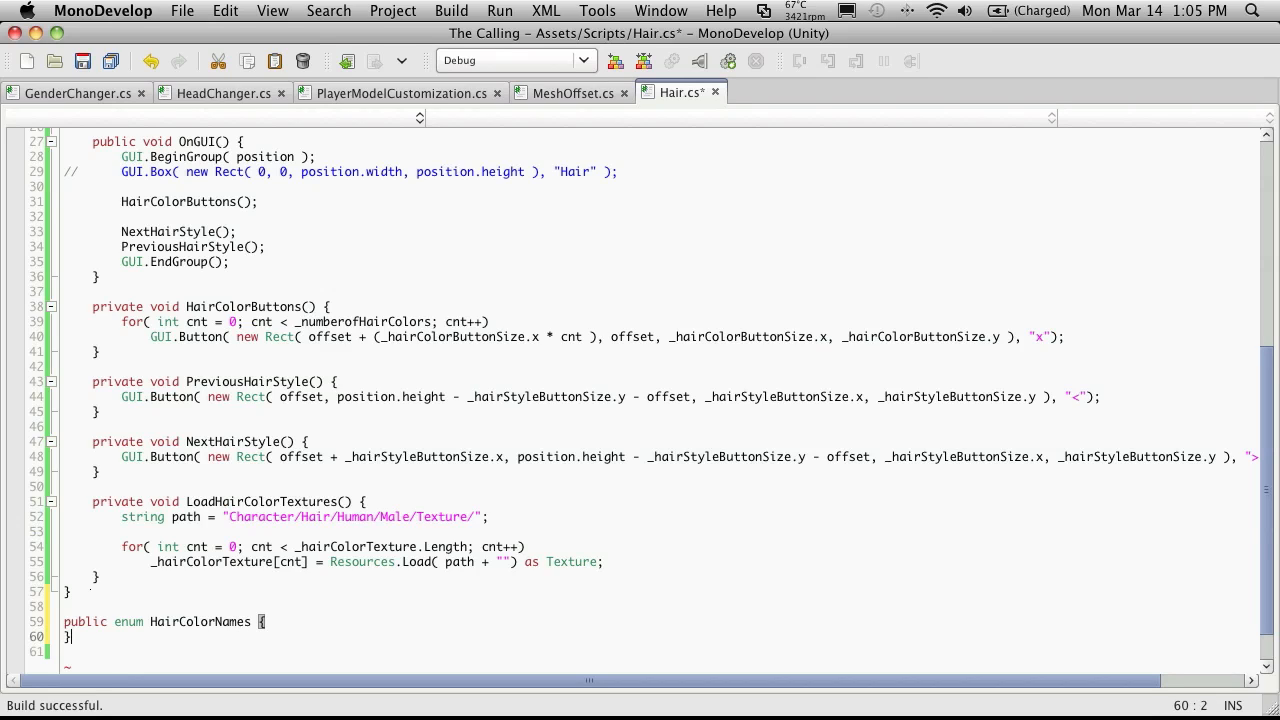
pyautogui.press('Return')
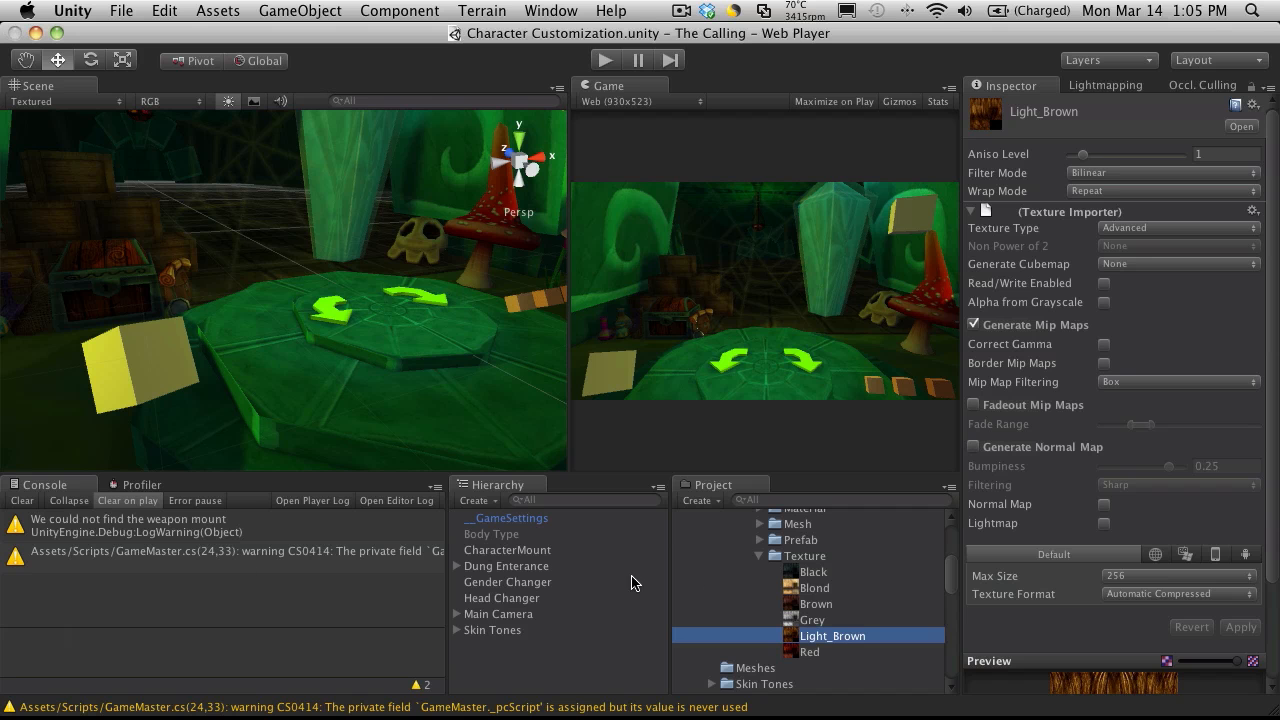
pyautogui.moveTo(855, 598)
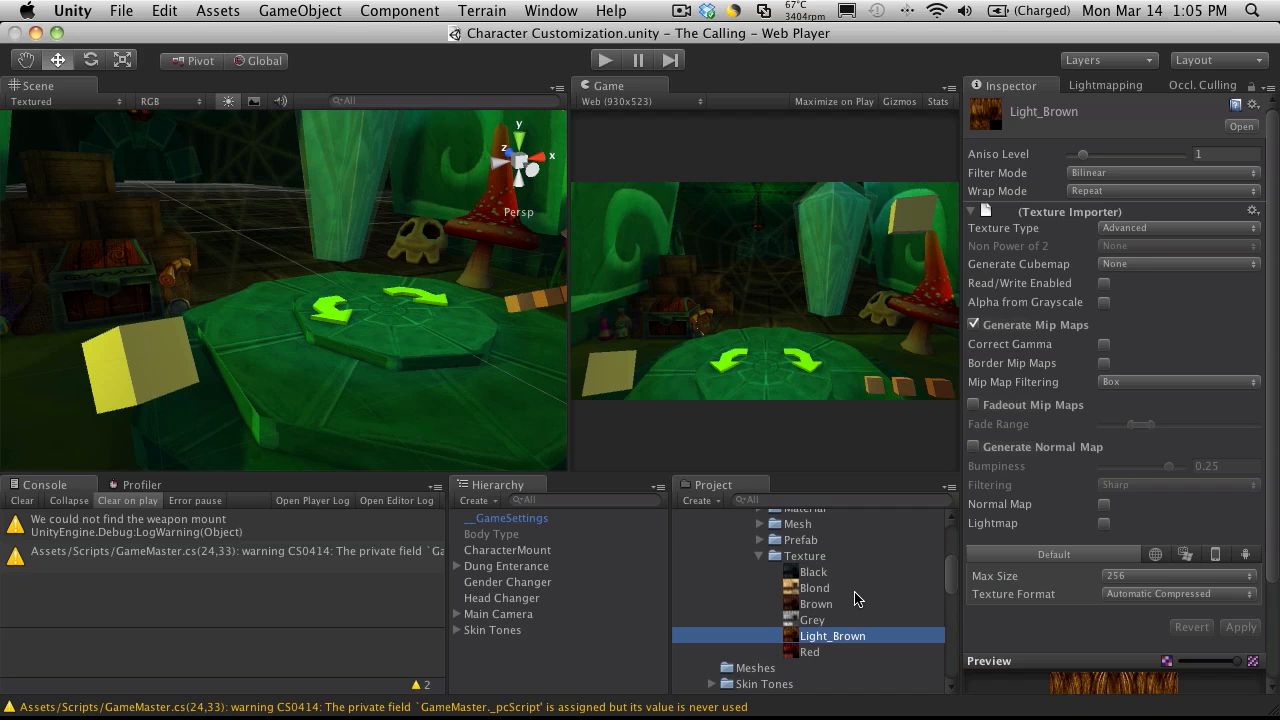
pyautogui.moveTo(843, 632)
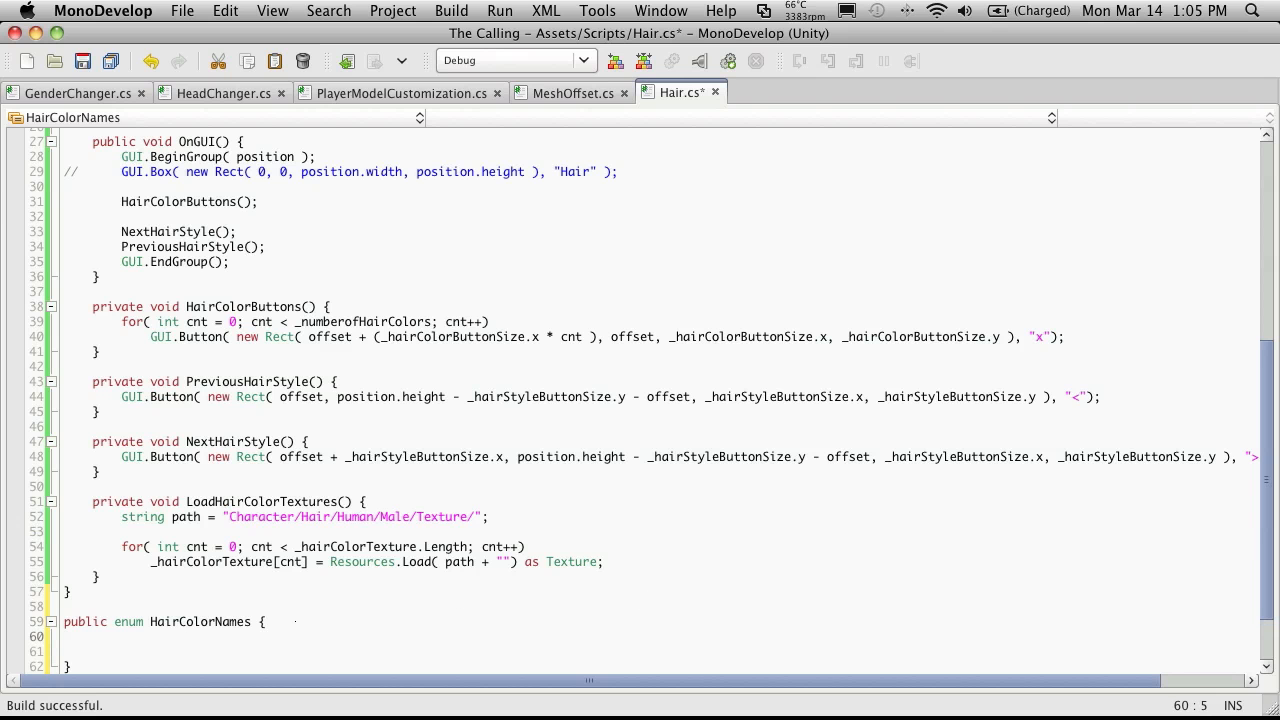
# Step: Fill the HairColorNames enum with Black, Blonde, Brown, Light_Brown, Red and Grey
pyautogui.write('Black,')
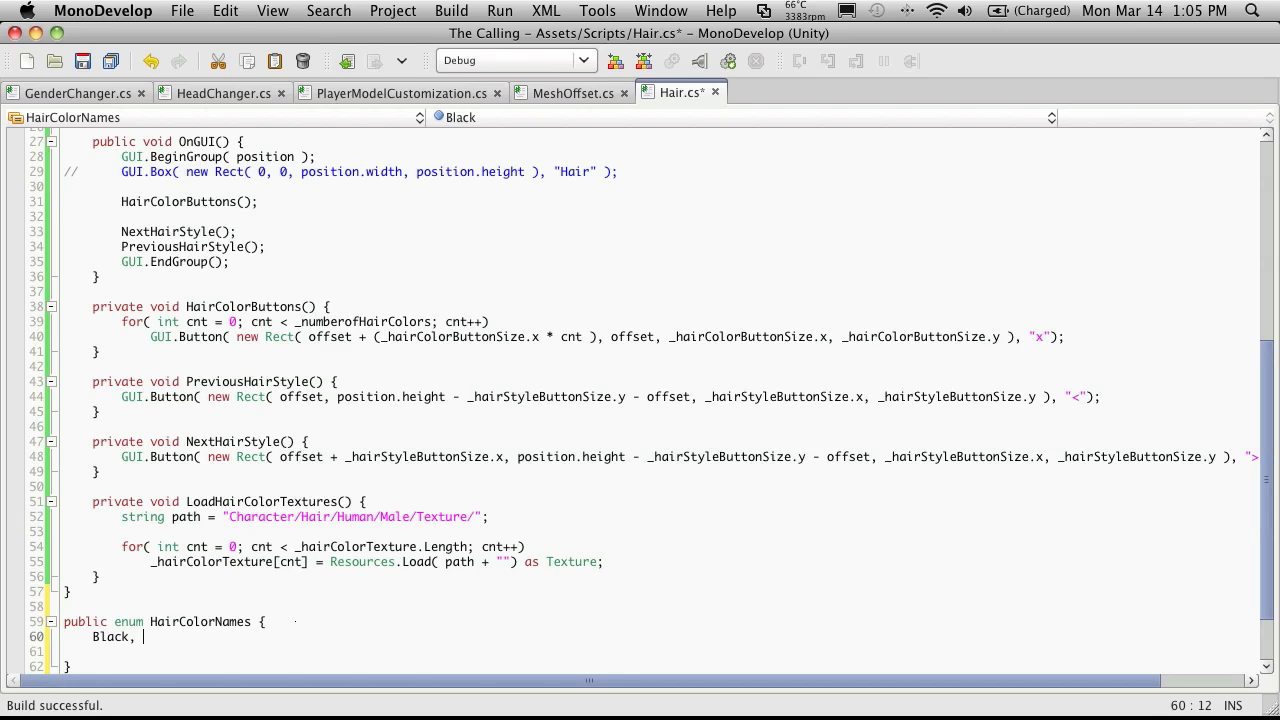
pyautogui.write('Blon')
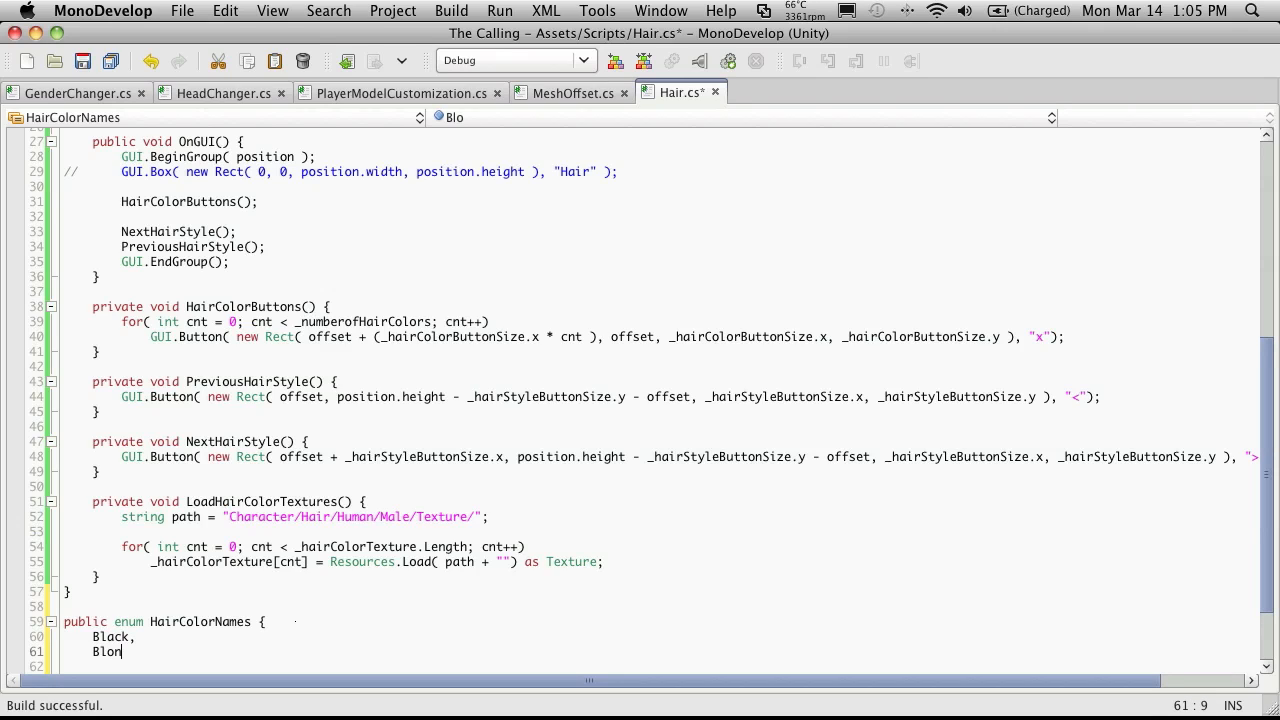
pyautogui.write('de,')
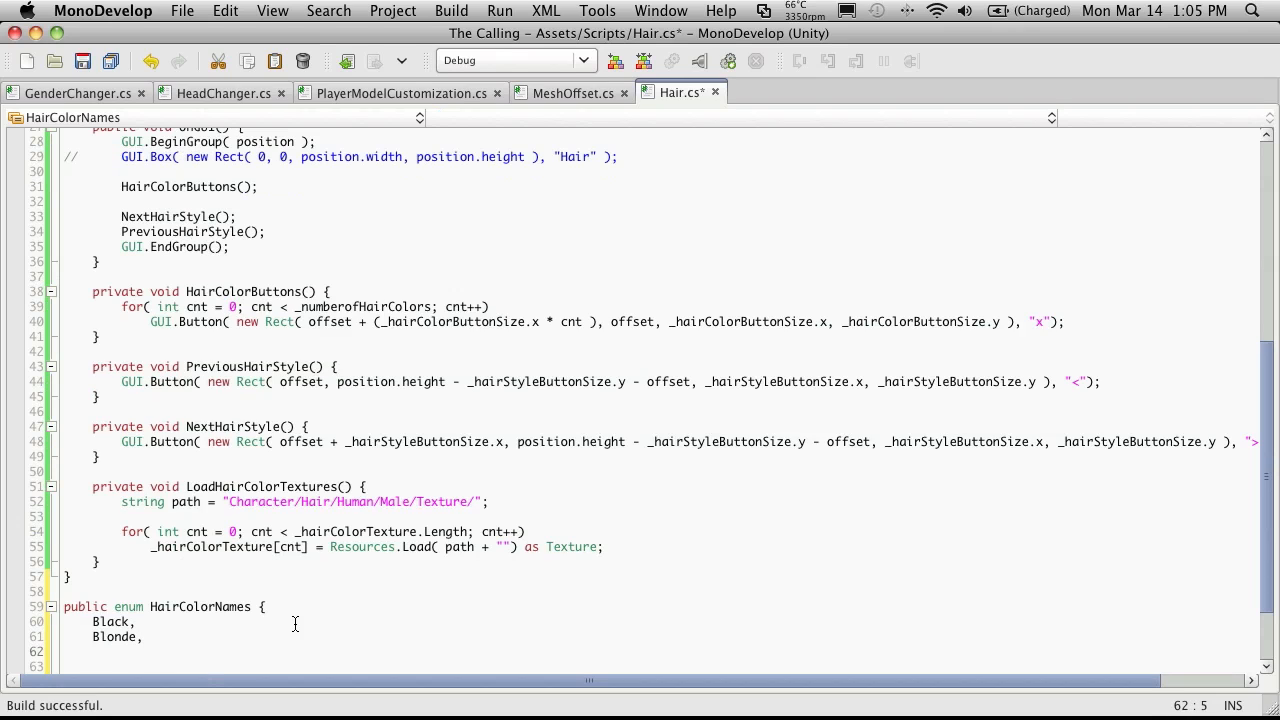
pyautogui.write('Brown,')
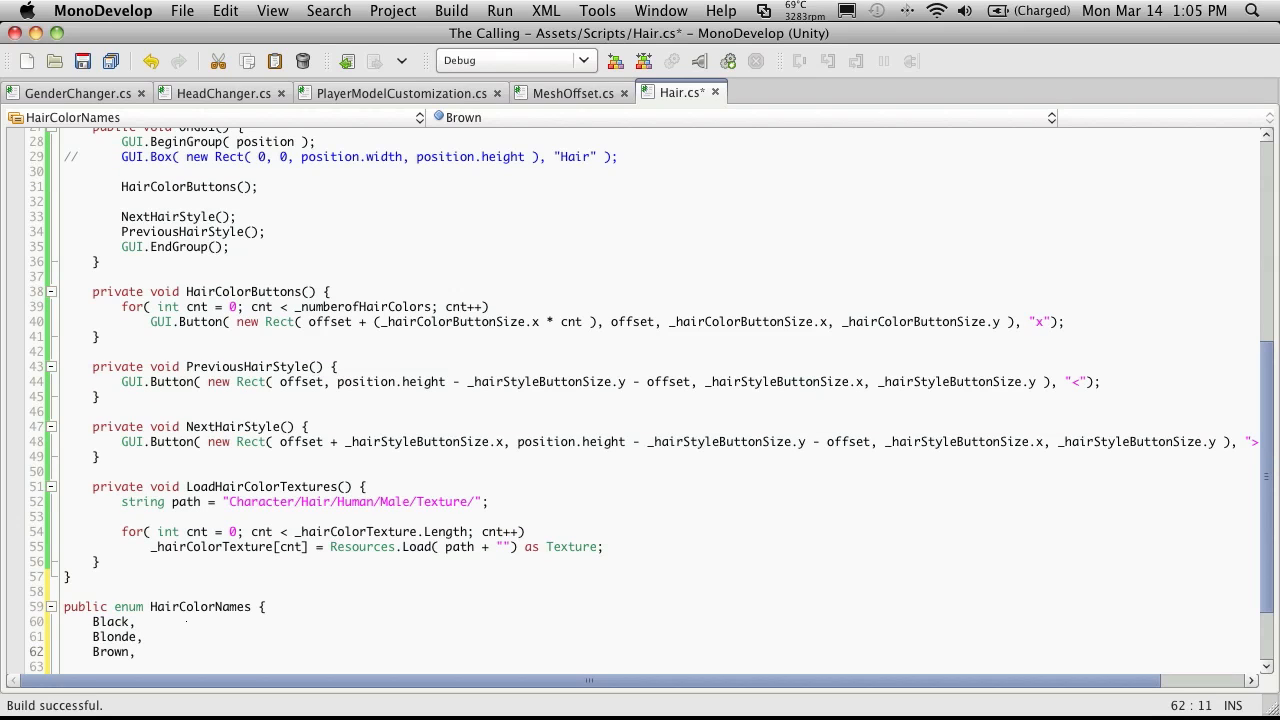
pyautogui.write('Gr')
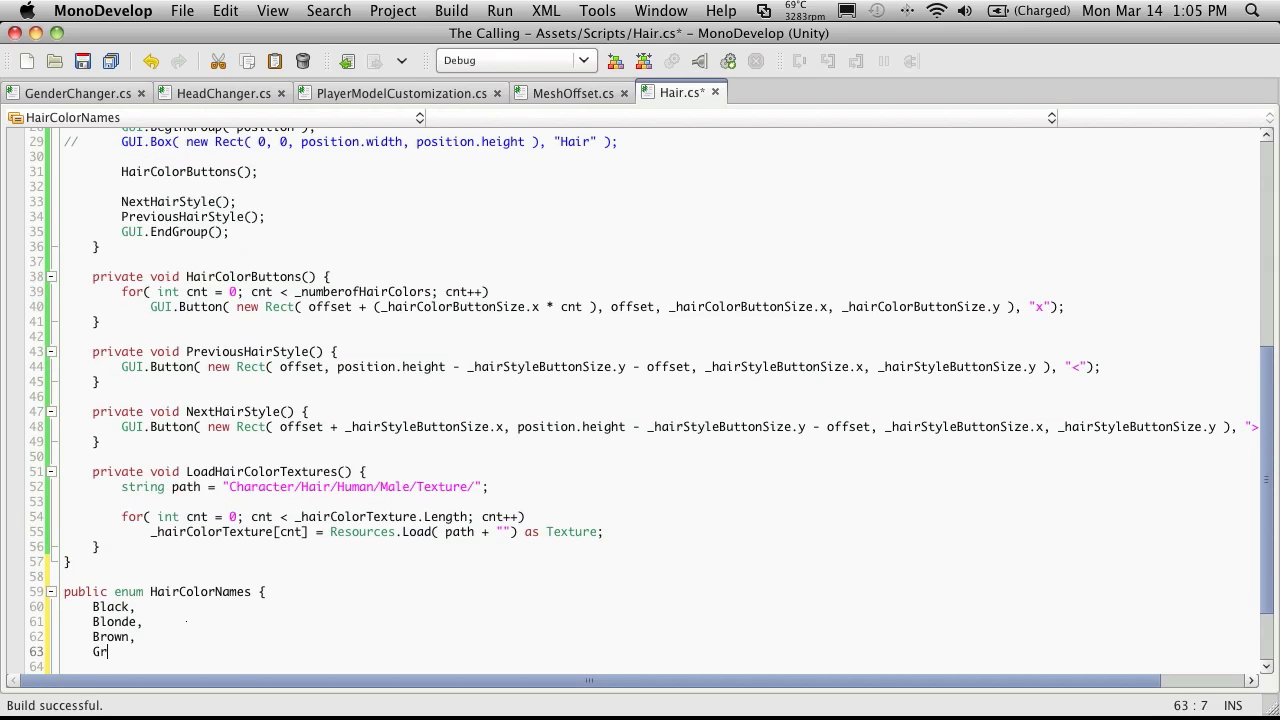
pyautogui.write('ey,')
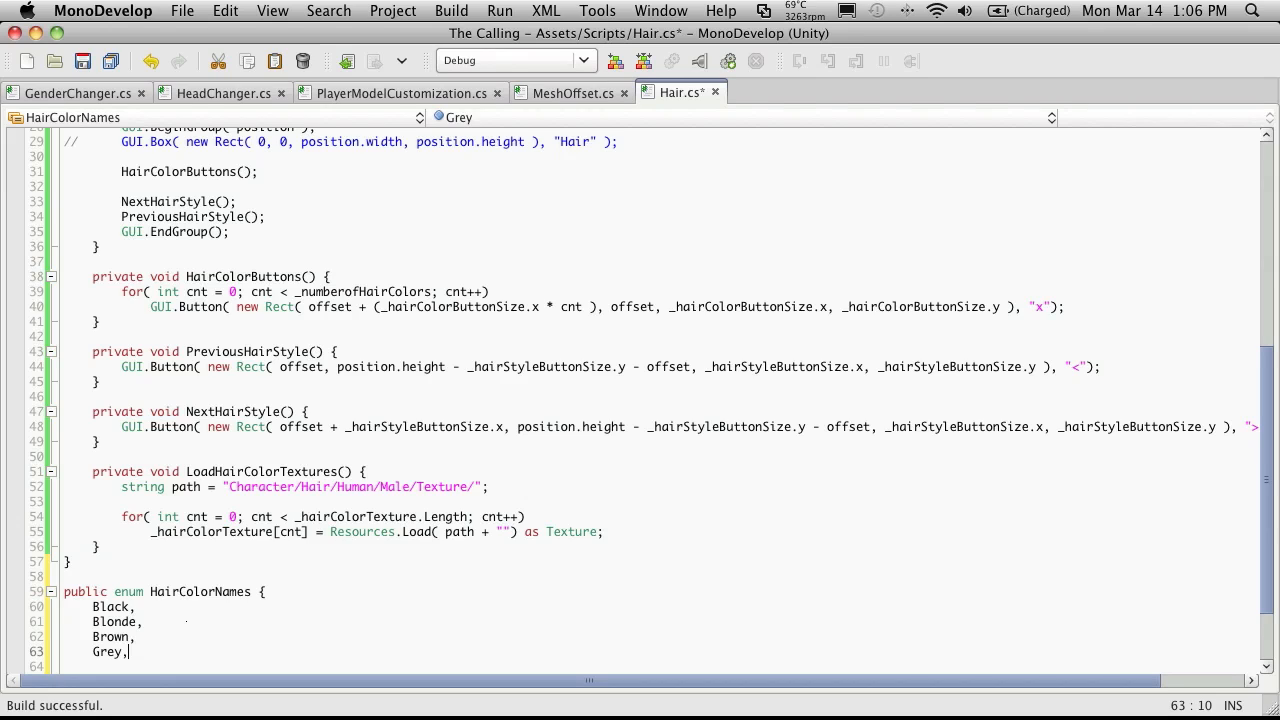
pyautogui.press('Return')
pyautogui.write('Light')
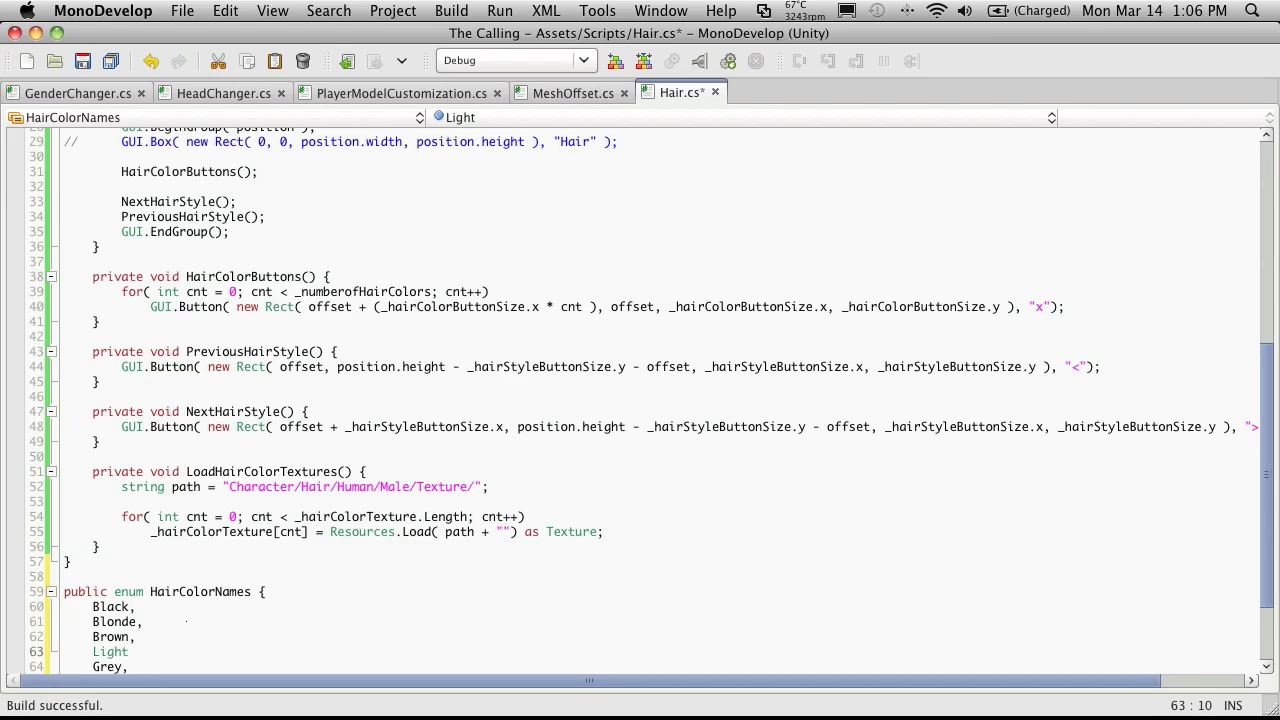
pyautogui.write('_Br')
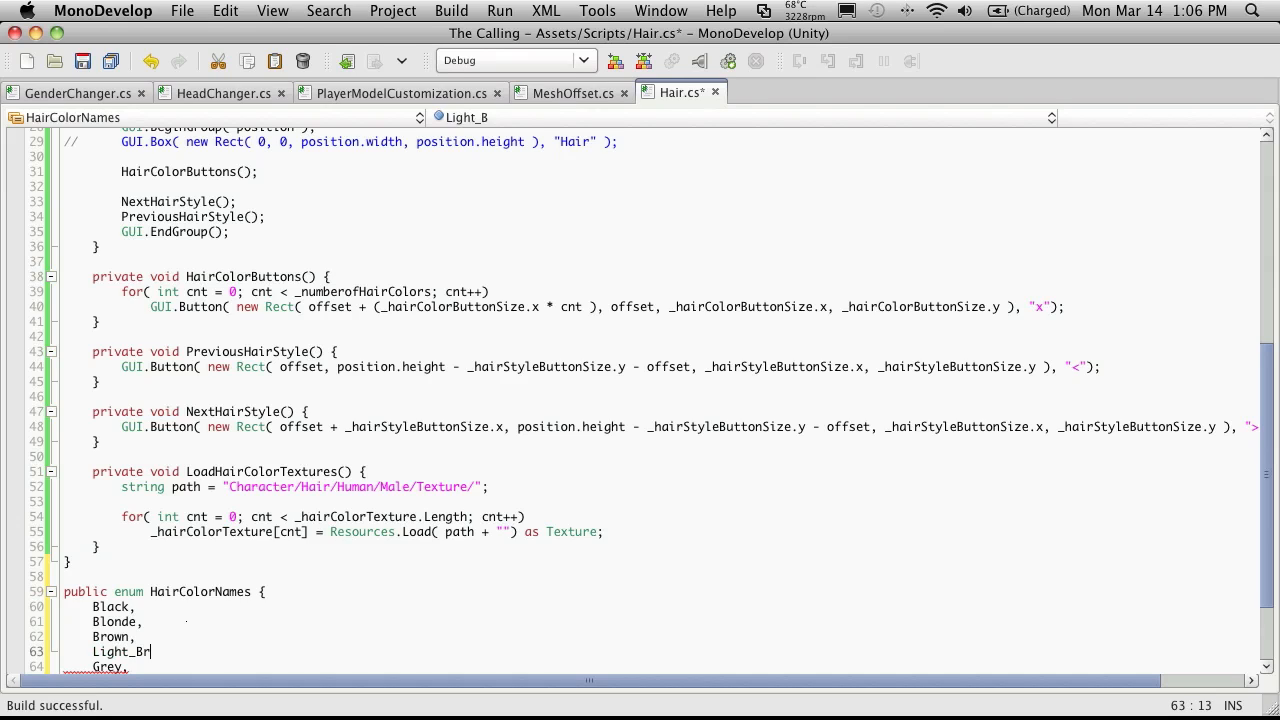
pyautogui.write('own,')
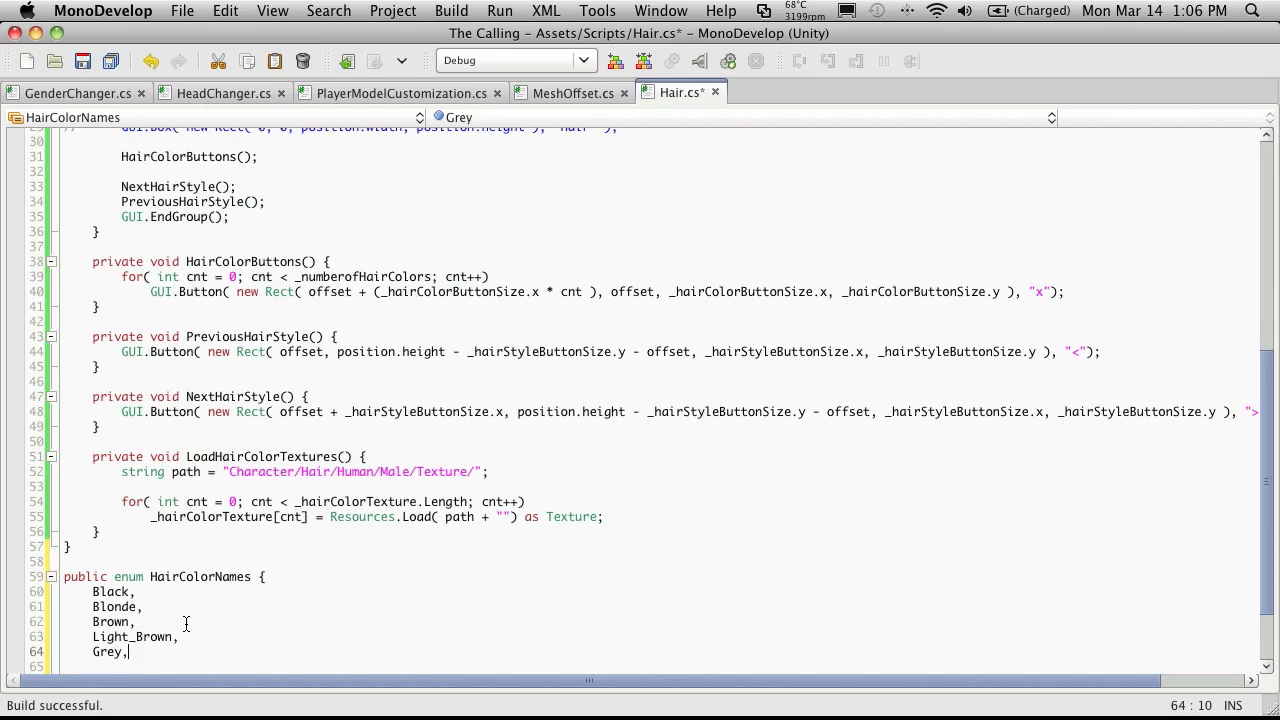
pyautogui.scroll(-3)
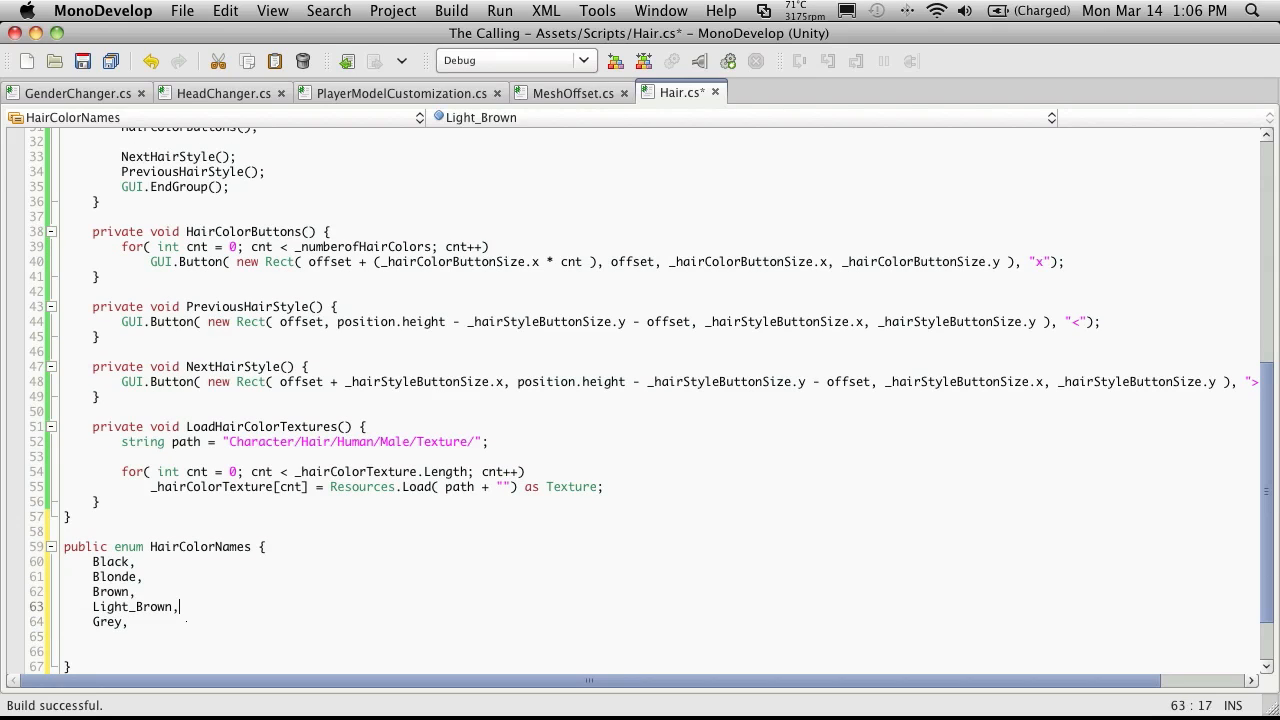
pyautogui.write('Red,')
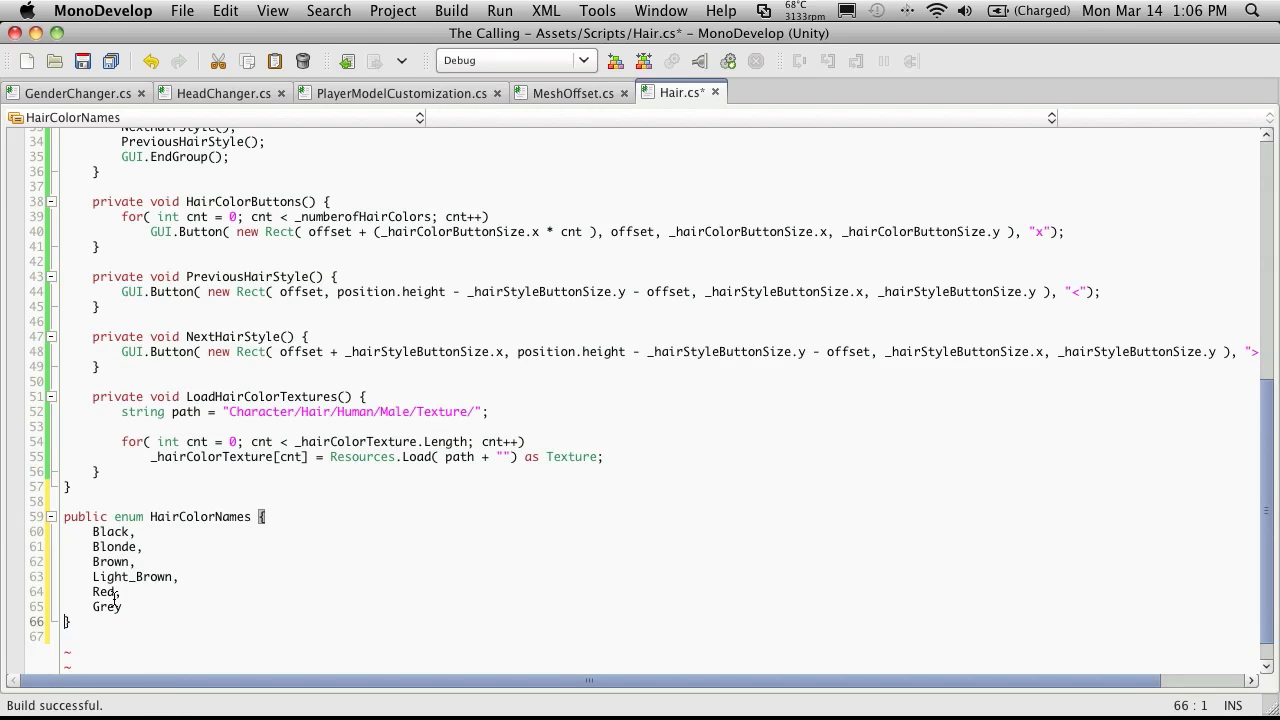
pyautogui.moveTo(225, 626)
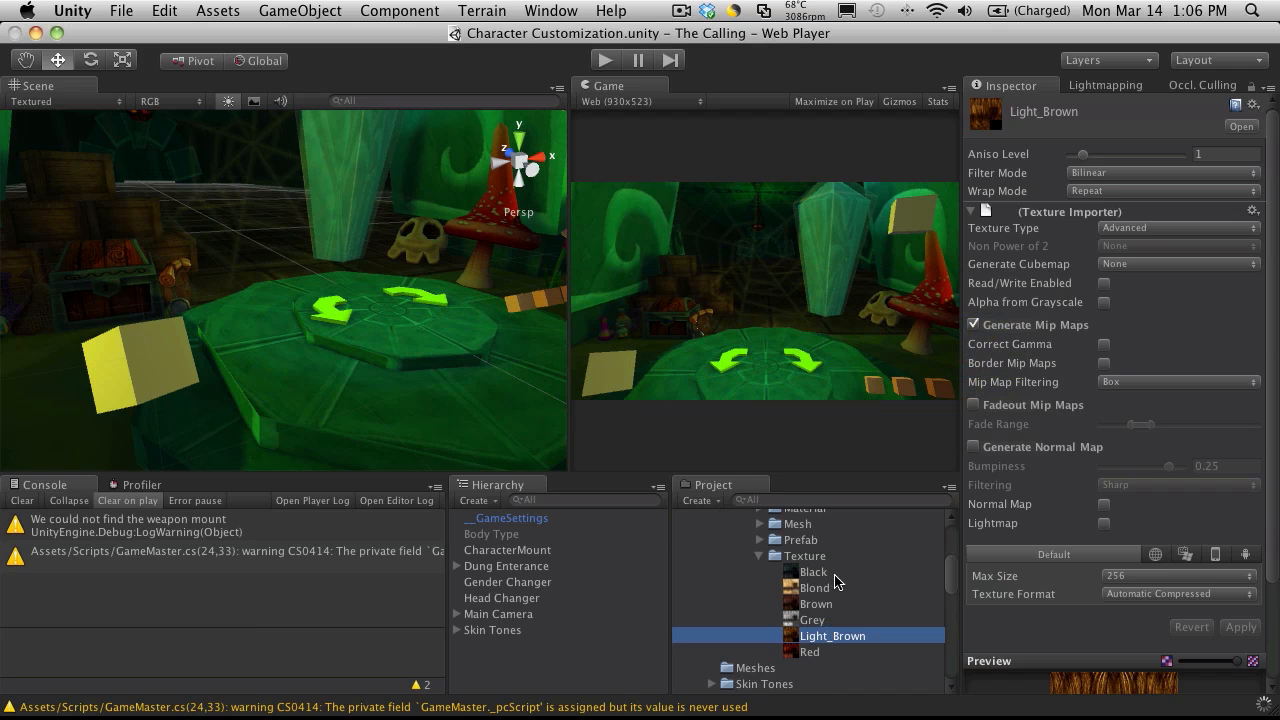
# Step: Rename the Blond texture in the Project panel's Texture folder to Blonde
pyautogui.click(814, 587)
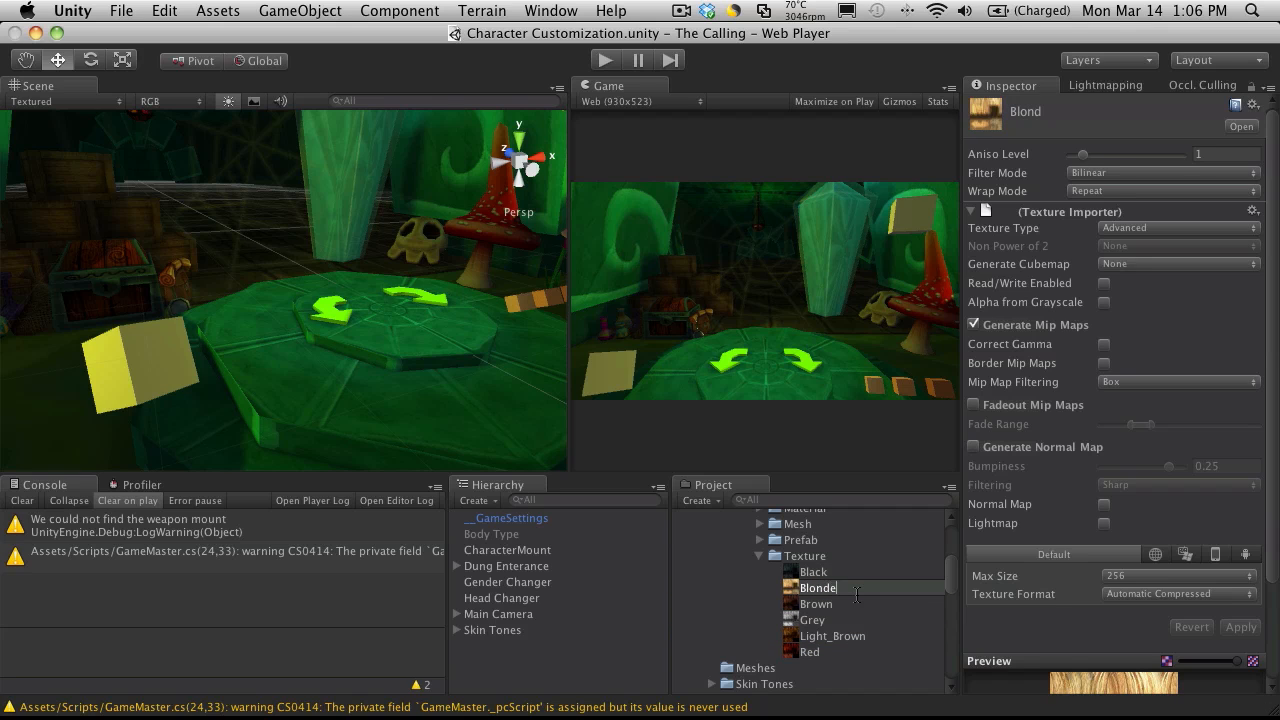
pyautogui.click(817, 587)
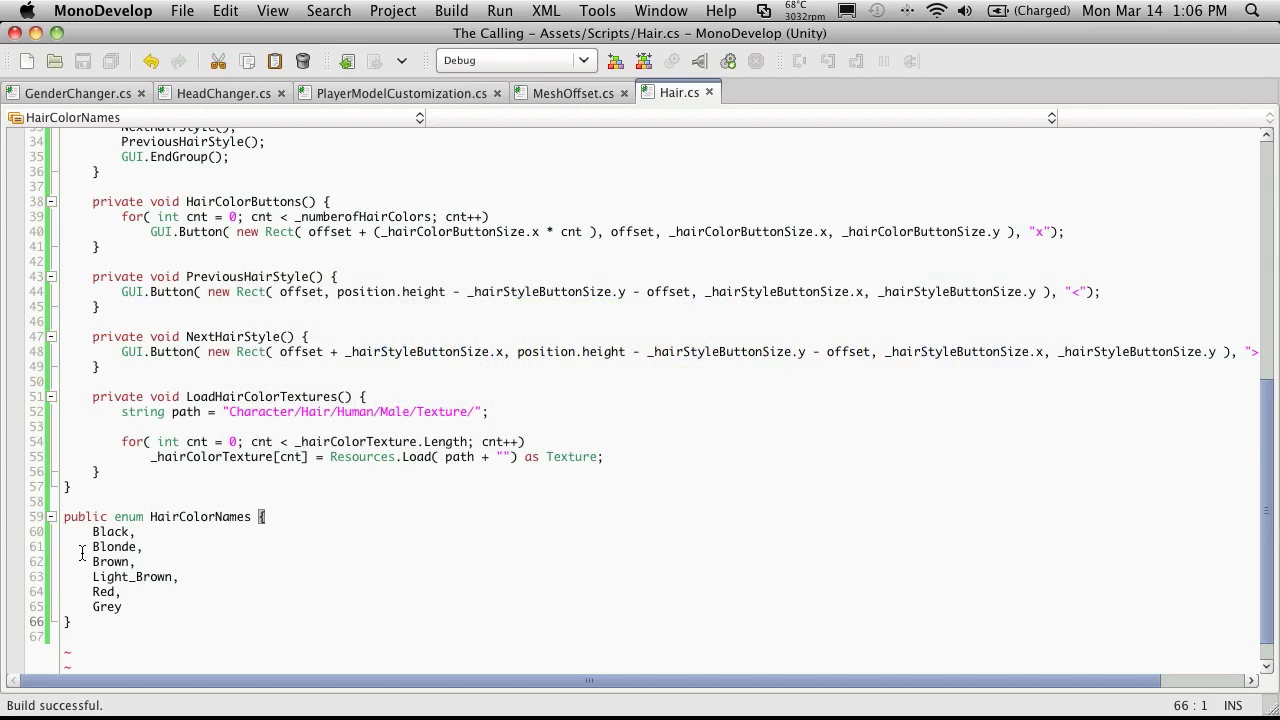
pyautogui.moveTo(100, 546)
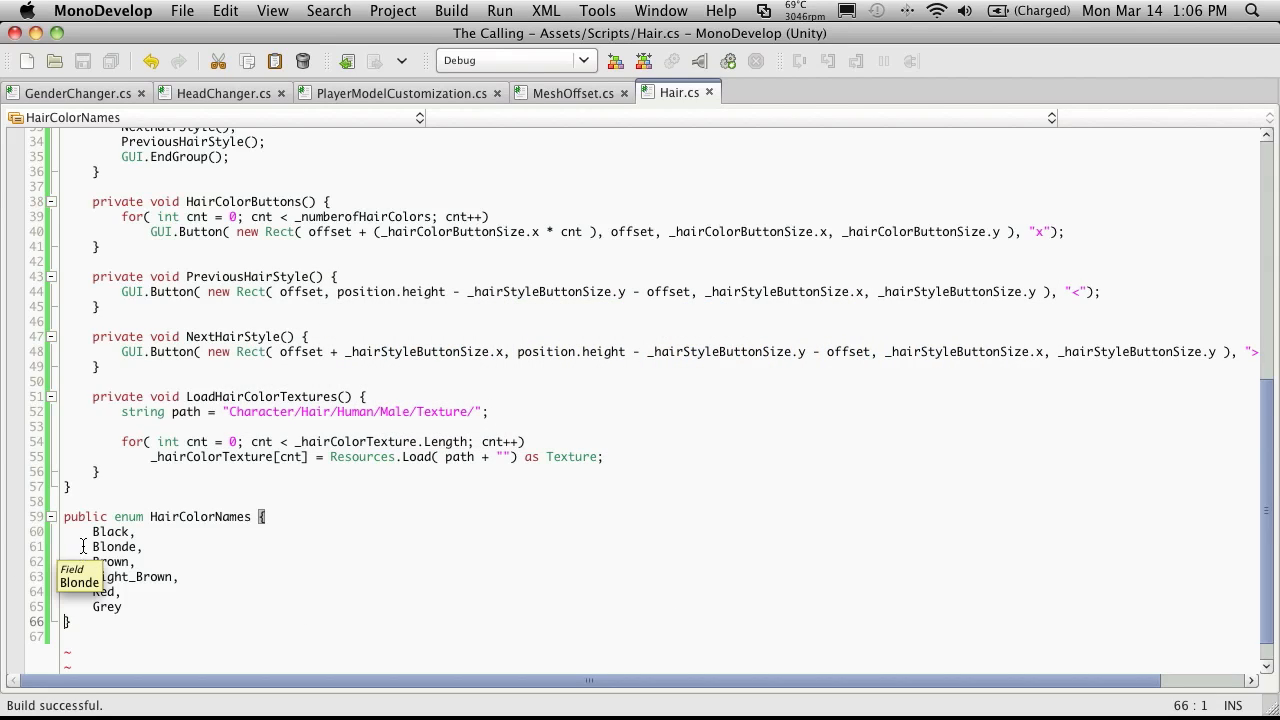
# Step: Load each texture from path + ((HairColorNames)cnt).ToString(), then test-run the scene in Unity
pyautogui.click(563, 457)
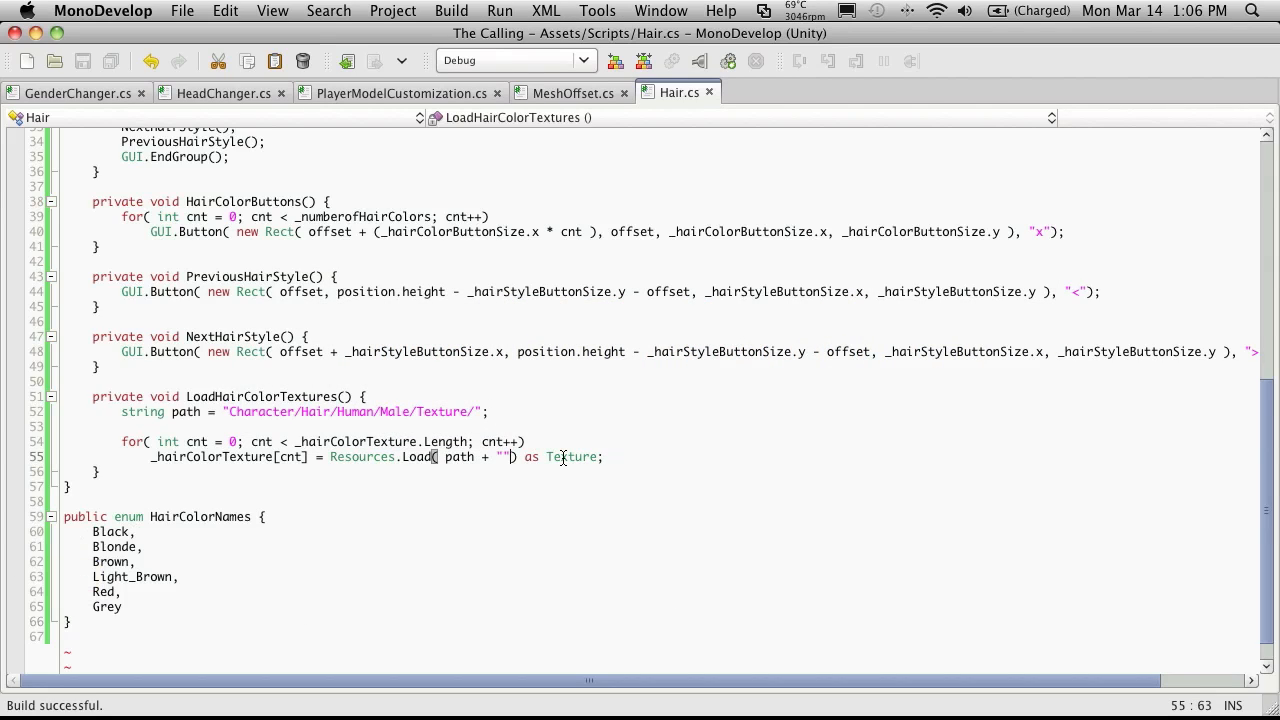
pyautogui.press('Backspace')
pyautogui.write('(HairColorNames')
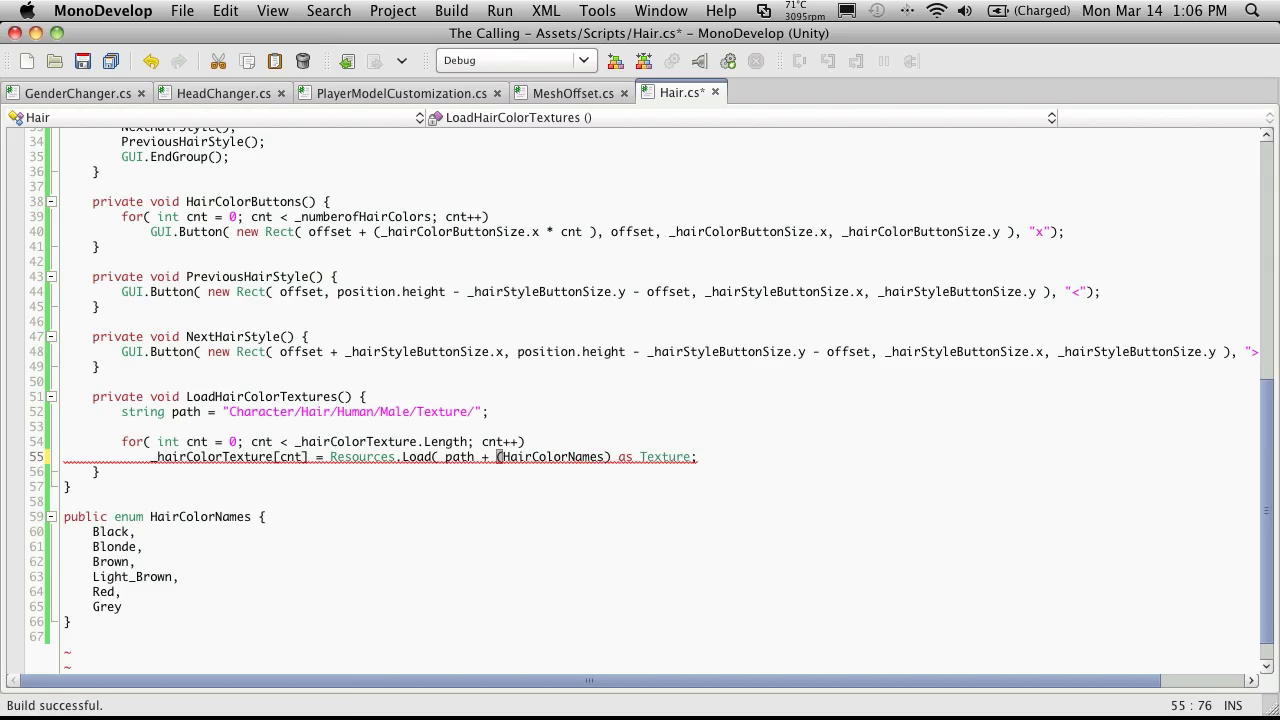
pyautogui.write(')')
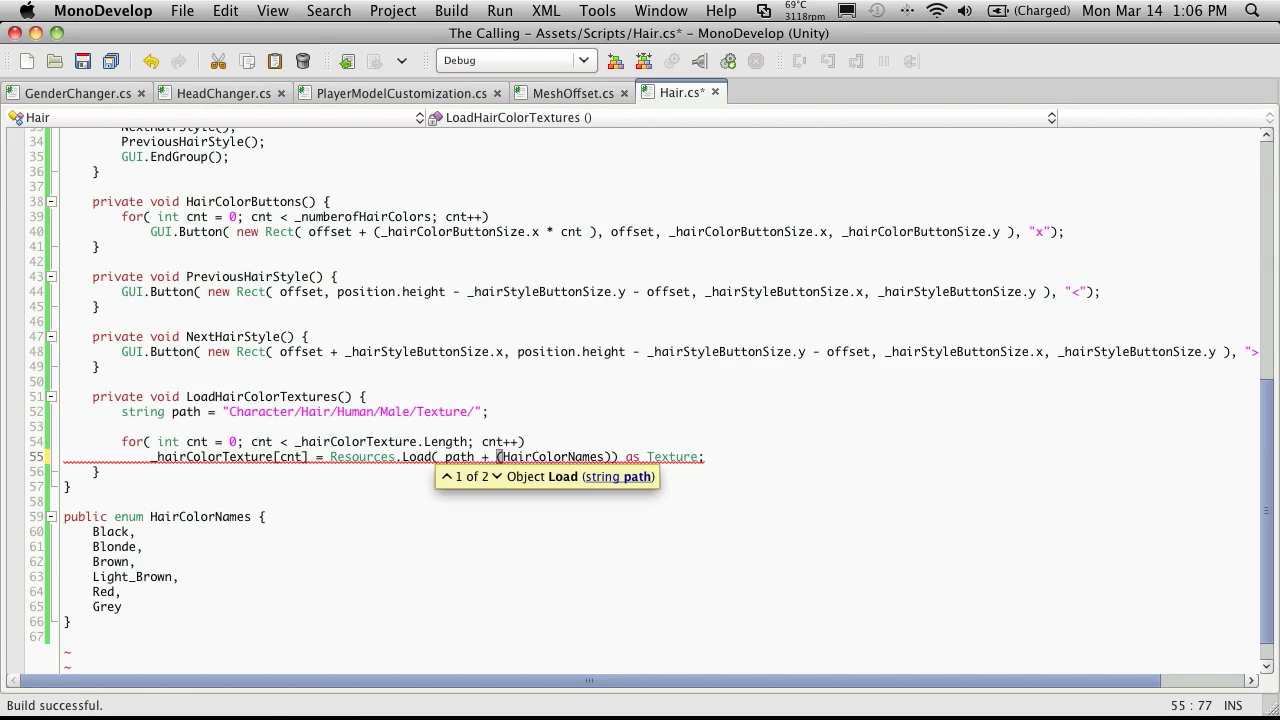
pyautogui.write('int)')
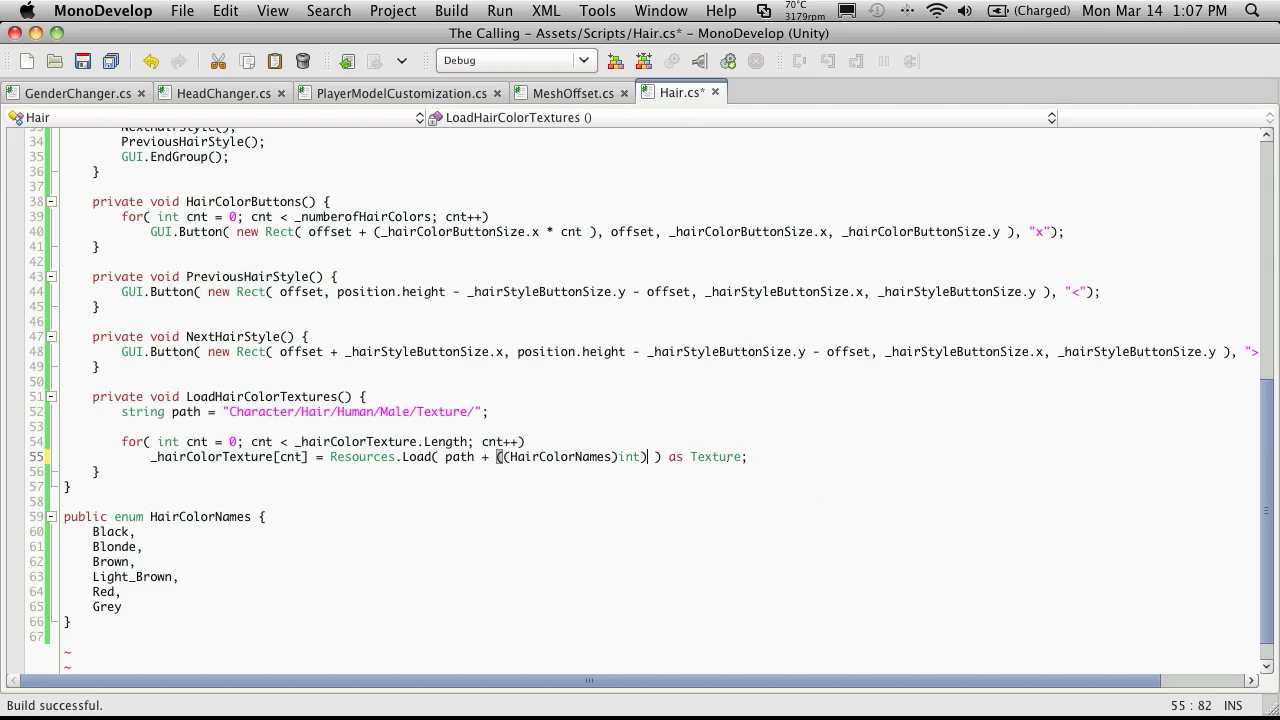
pyautogui.write('.ToString()')
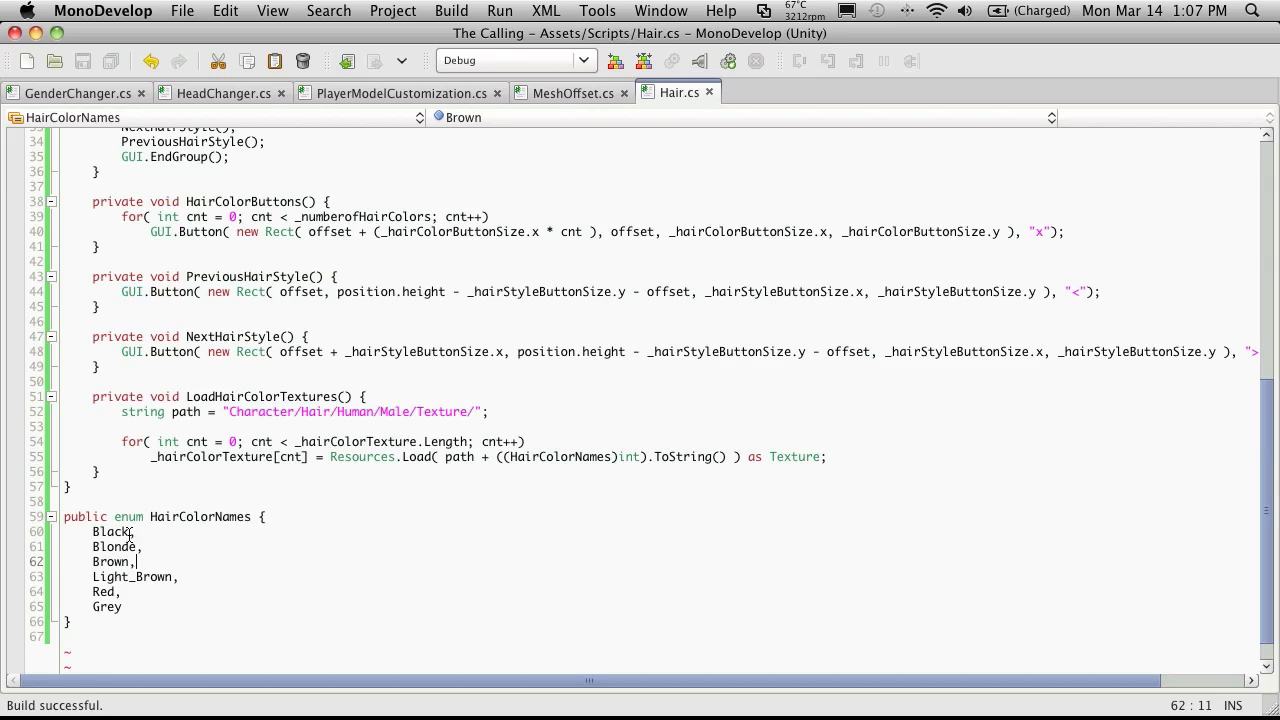
pyautogui.doubleClick(108, 531)
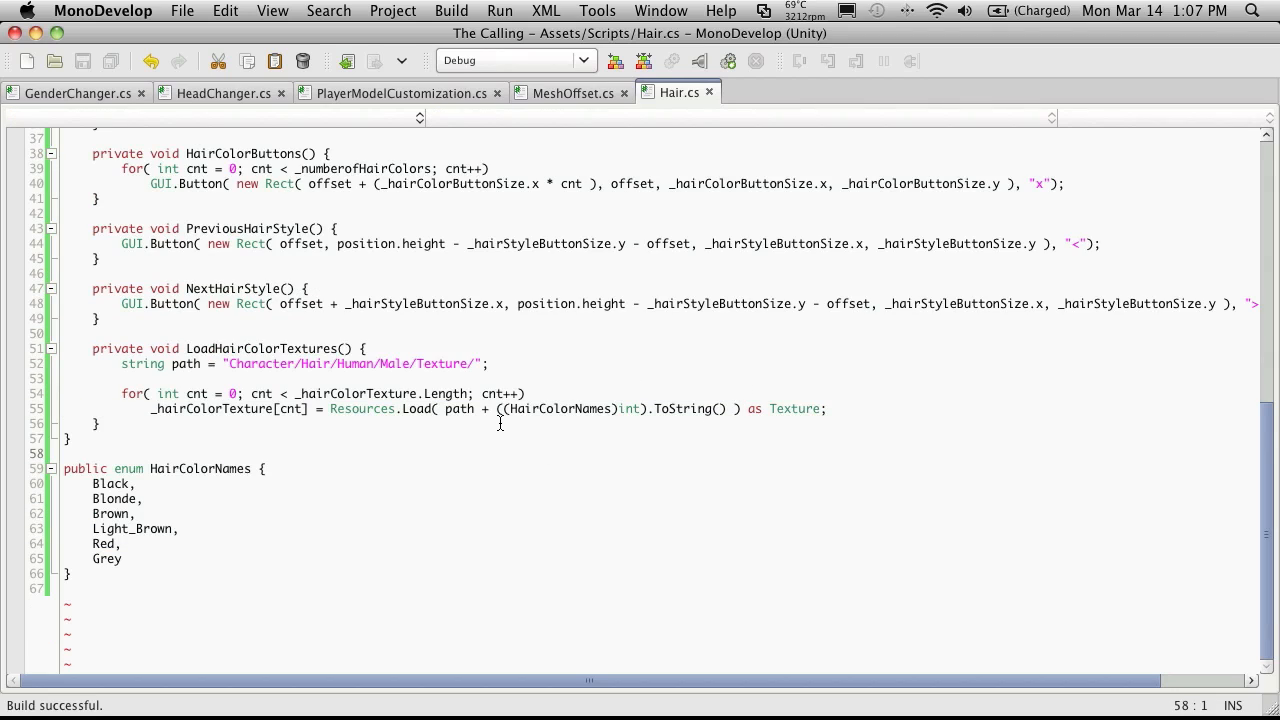
pyautogui.moveTo(645, 410)
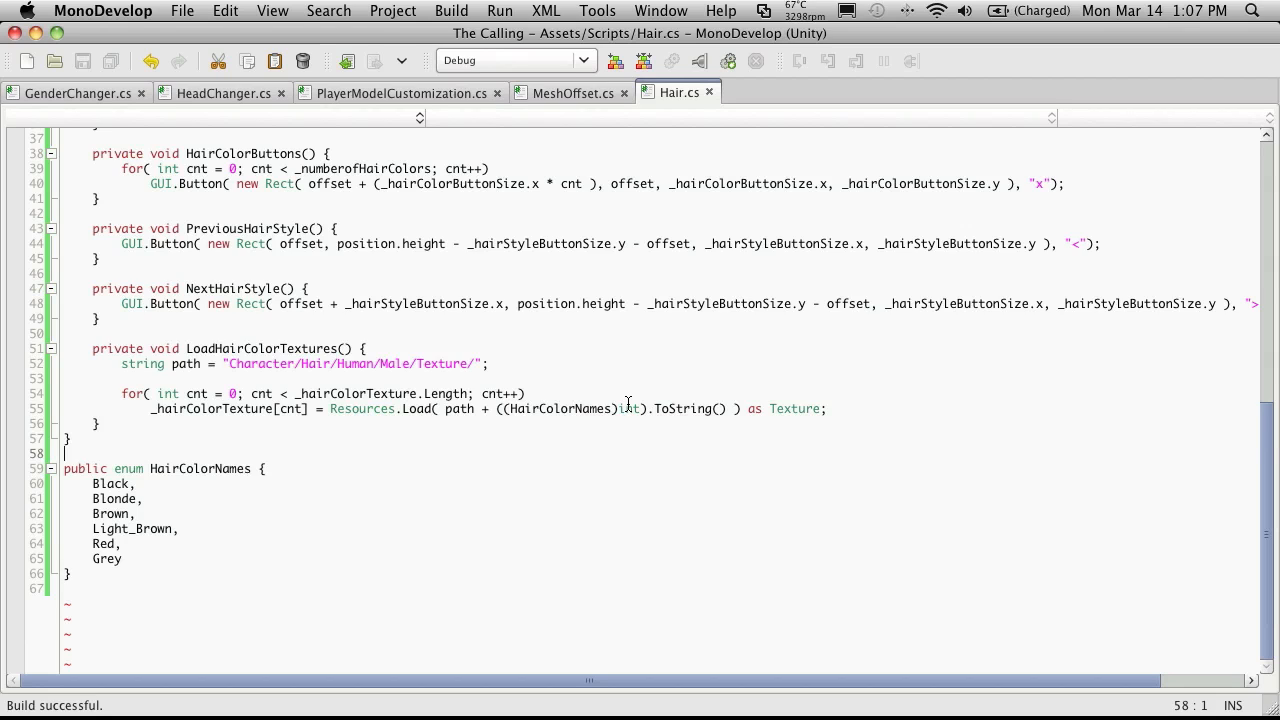
pyautogui.write('cnt')
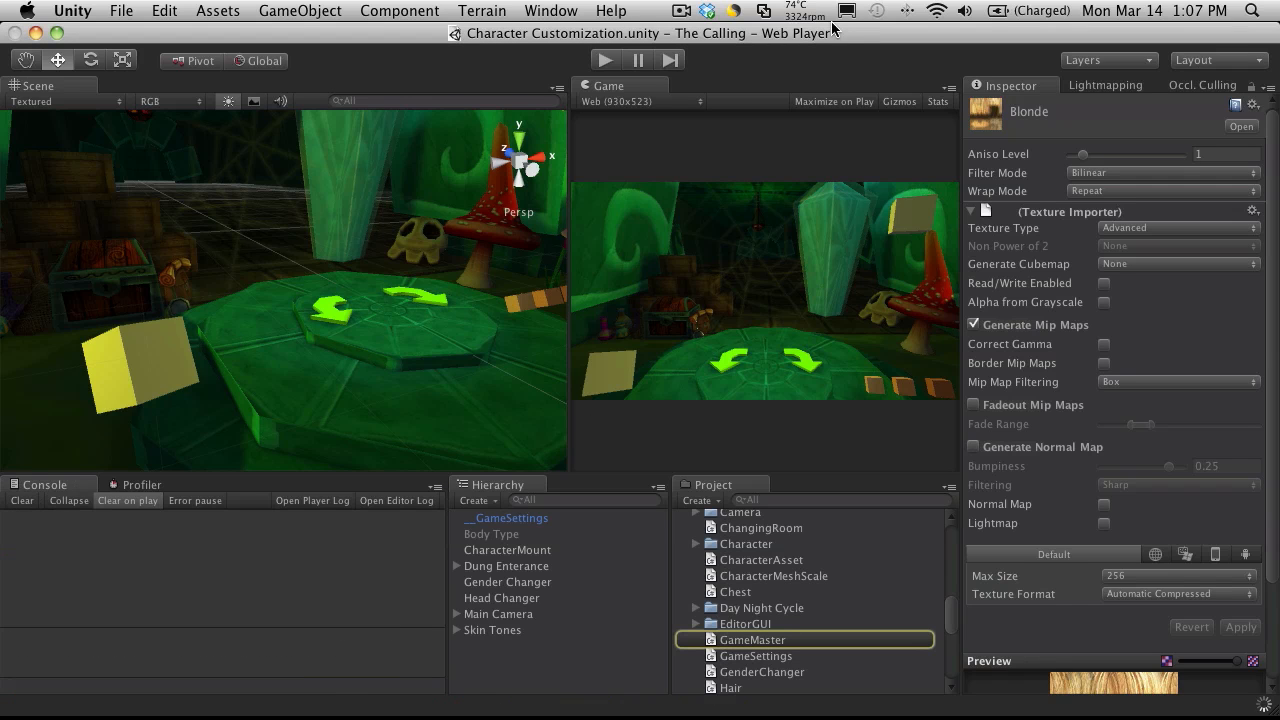
pyautogui.click(604, 60)
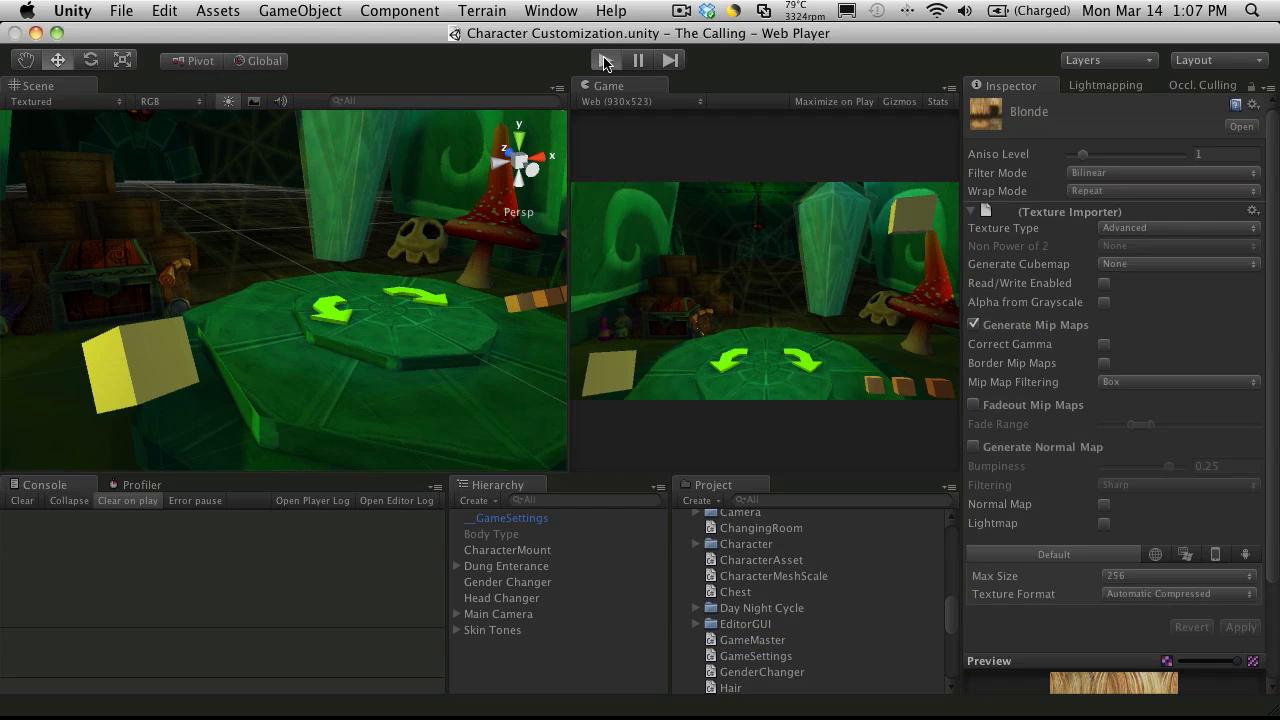
pyautogui.click(604, 60)
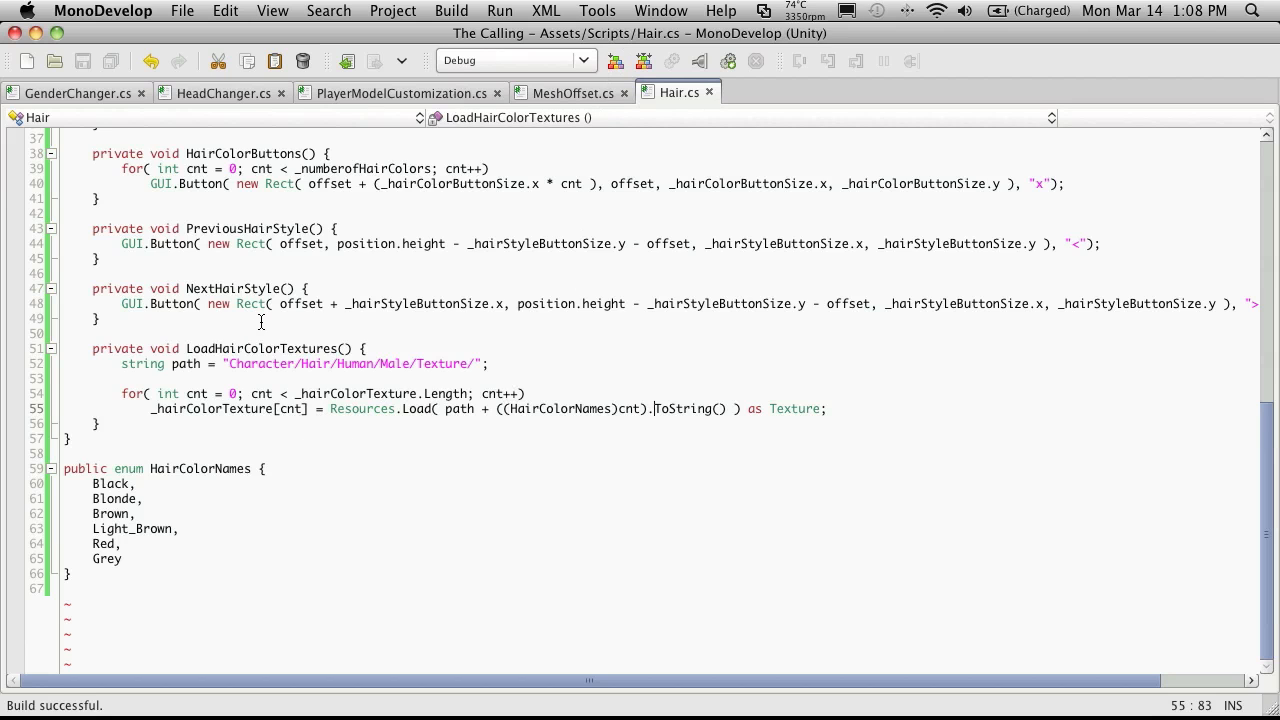
# Step: Call LoadHairColorTextures() at the end of the Hair constructor
pyautogui.doubleClick(260, 348)
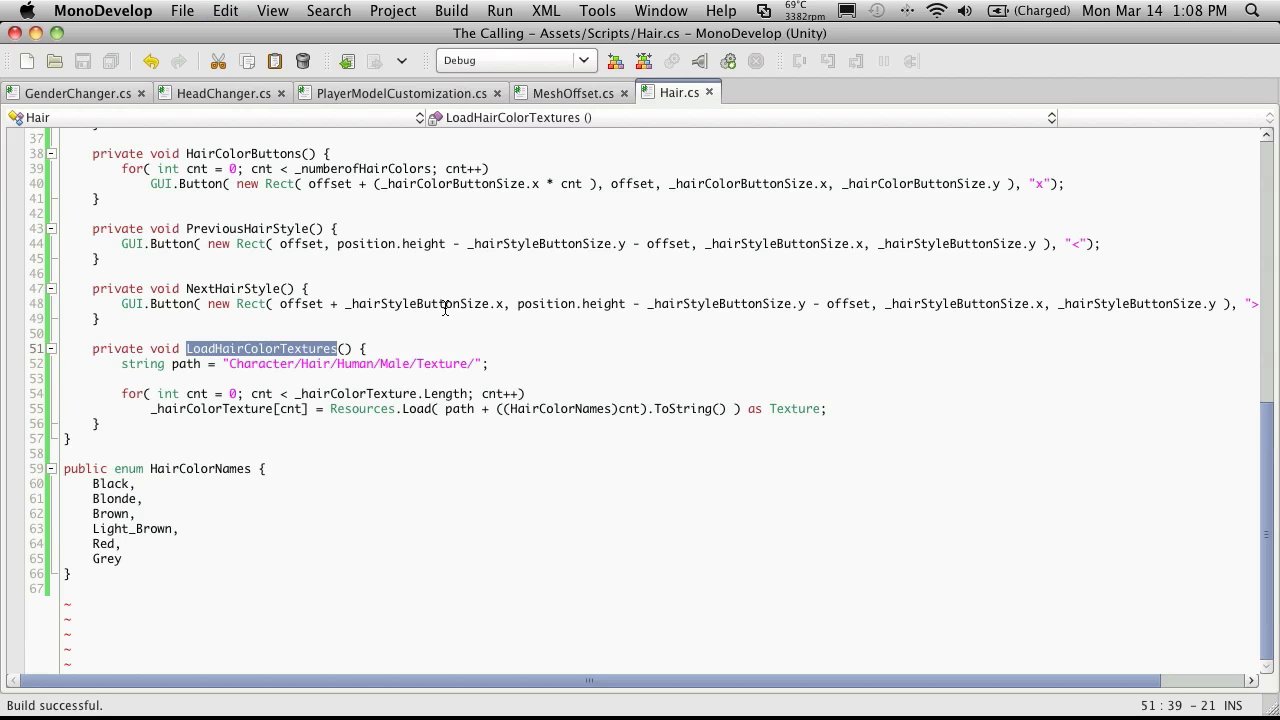
pyautogui.scroll(3)
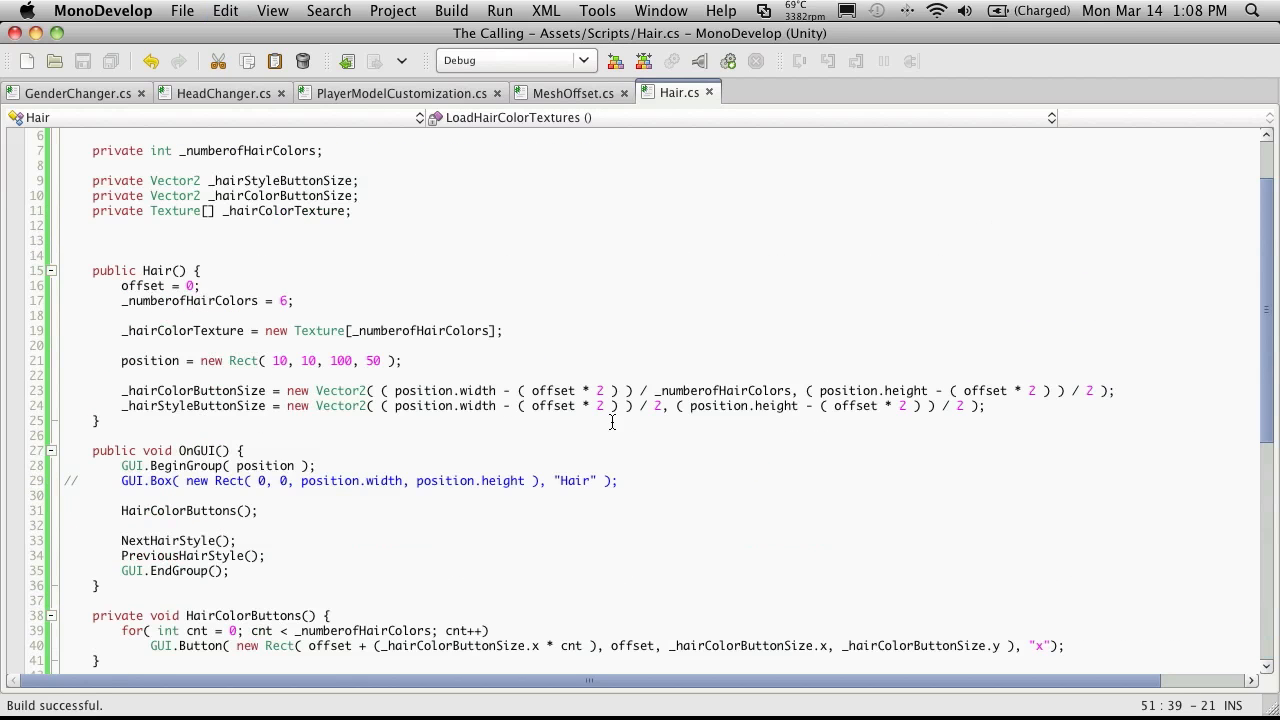
pyautogui.click(990, 405)
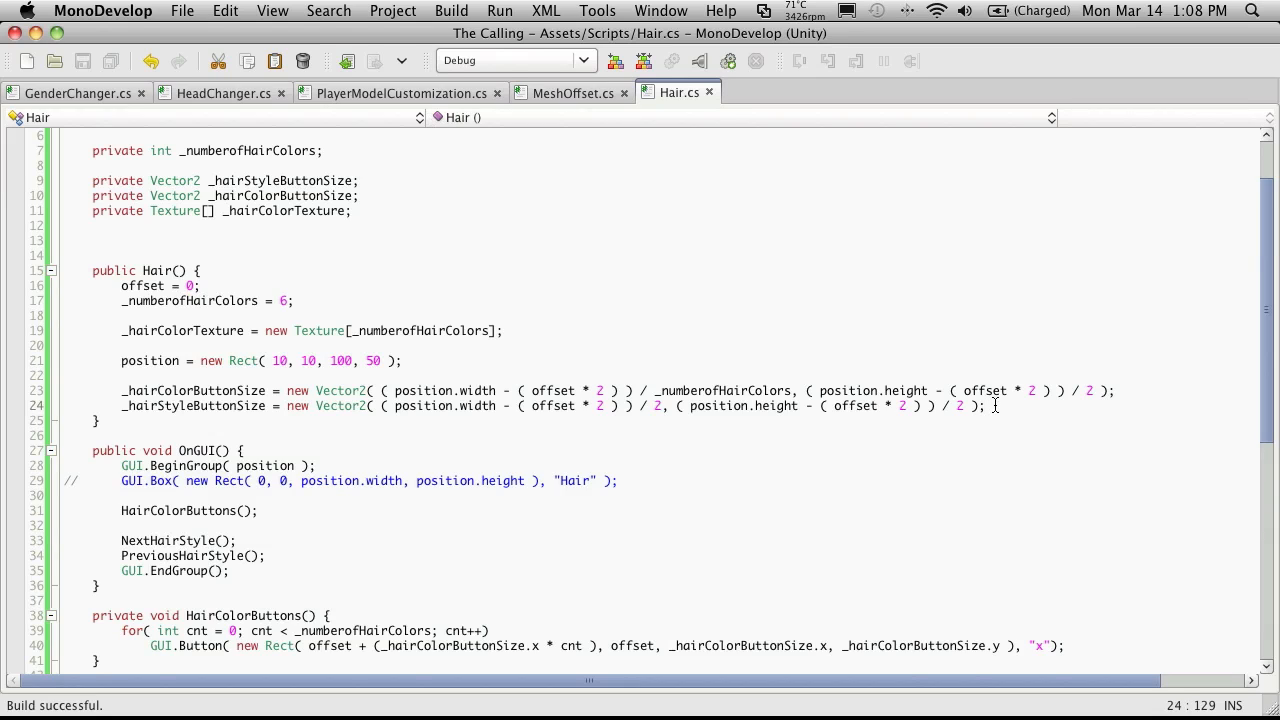
pyautogui.write('LoadHairColorTextures()')
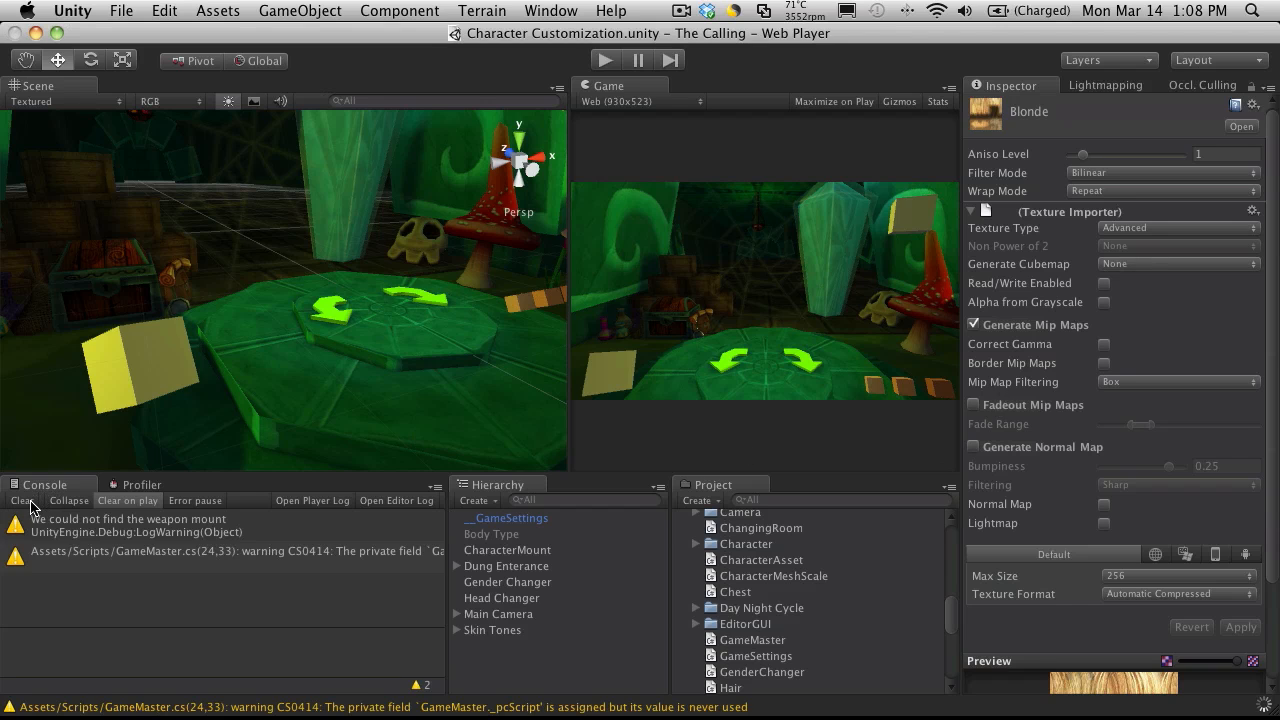
# Step: Clear the Console, run and stop the scene, and inspect the main-thread Load error
pyautogui.click(22, 500)
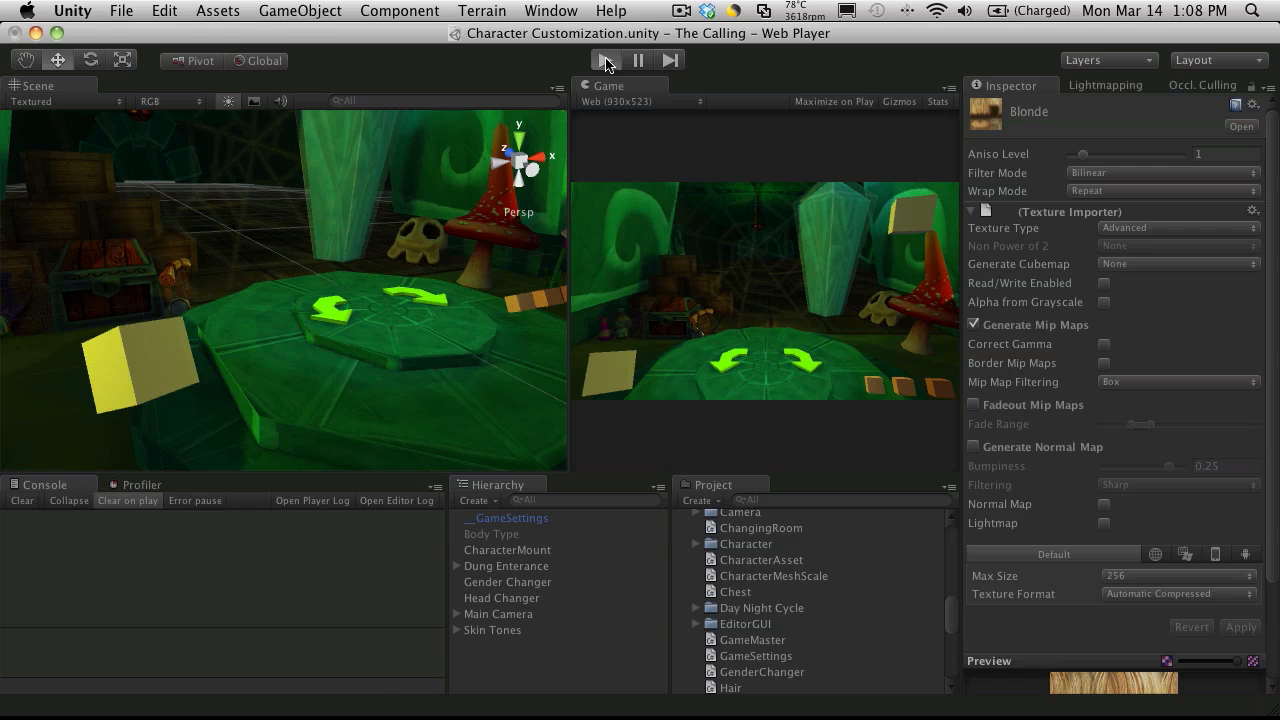
pyautogui.click(604, 60)
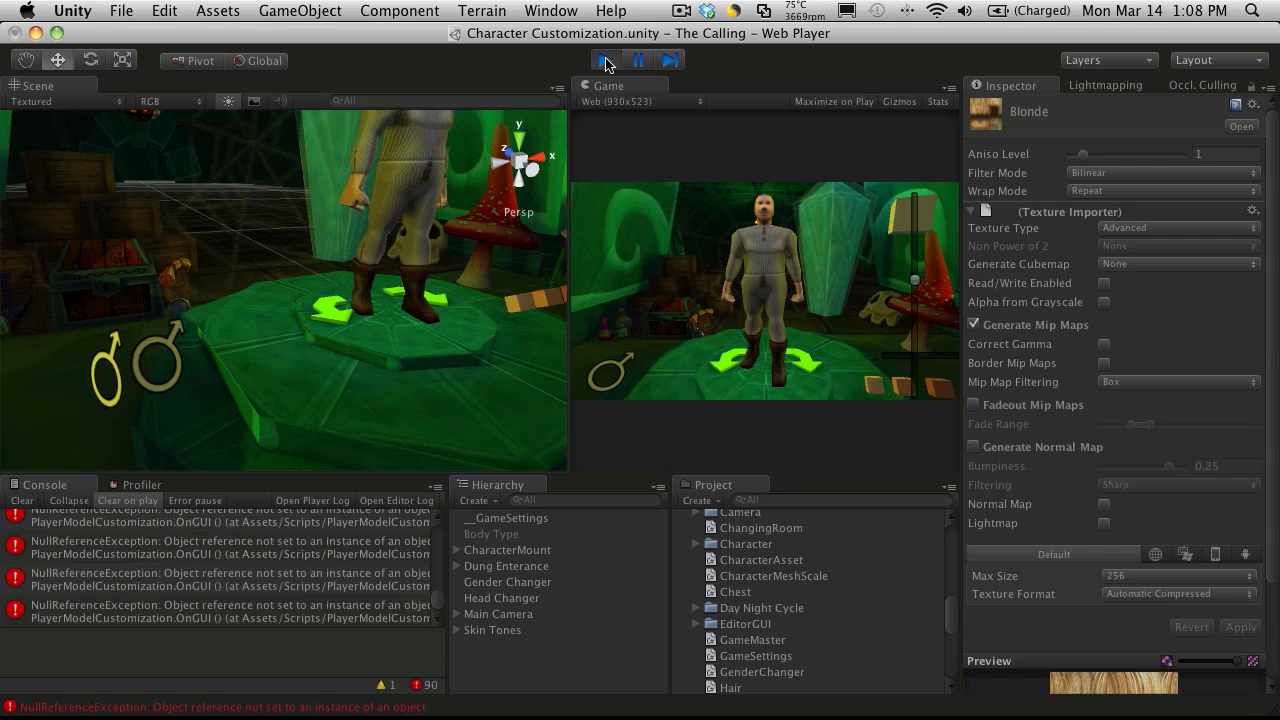
pyautogui.click(604, 60)
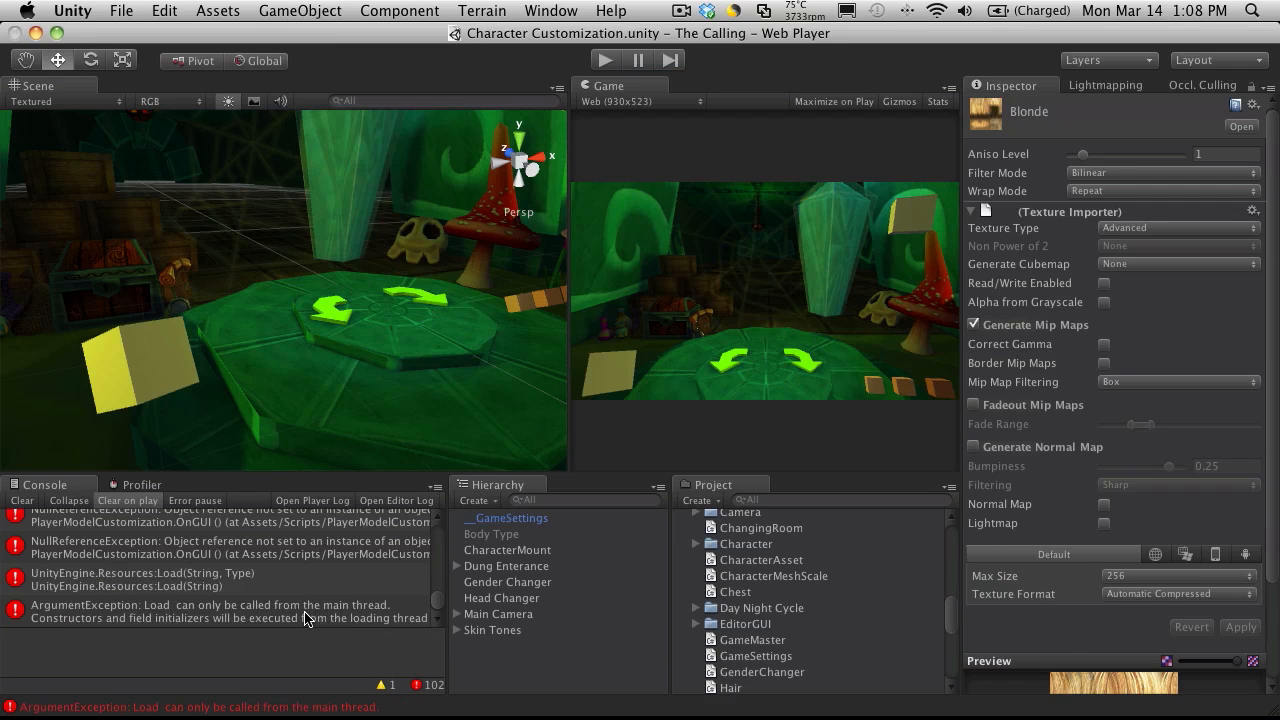
pyautogui.click(210, 611)
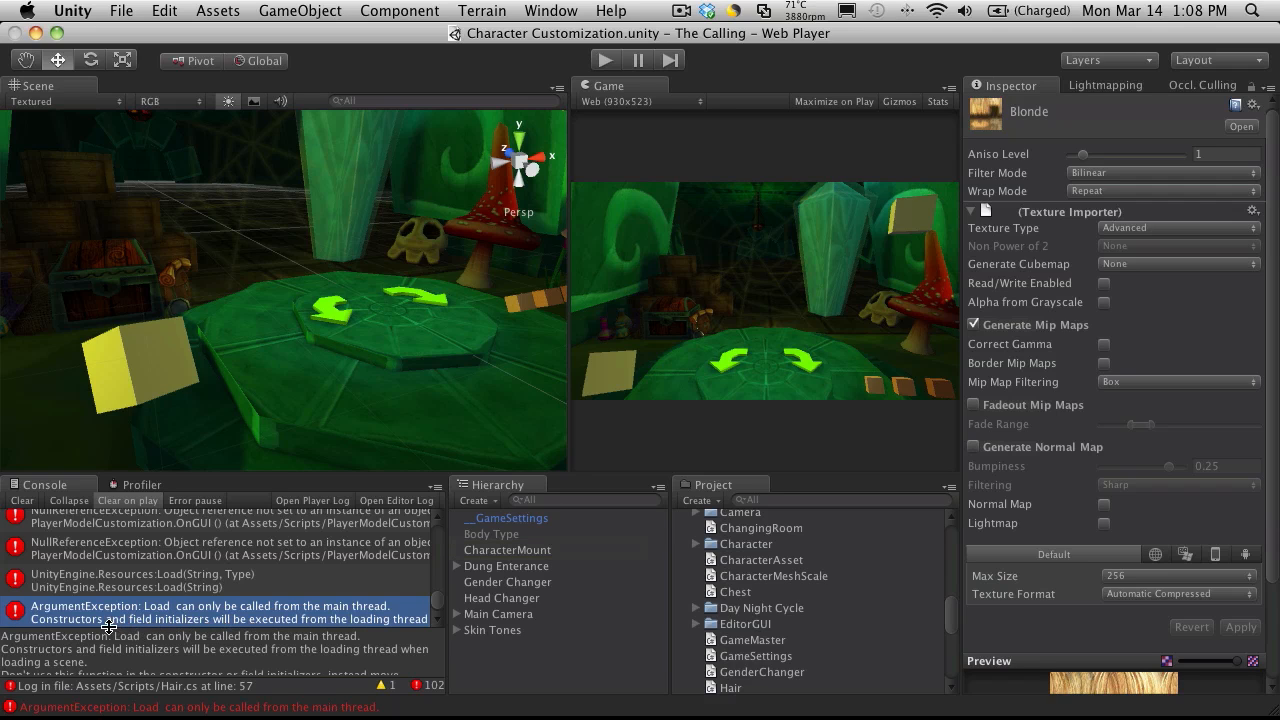
pyautogui.moveTo(308, 636)
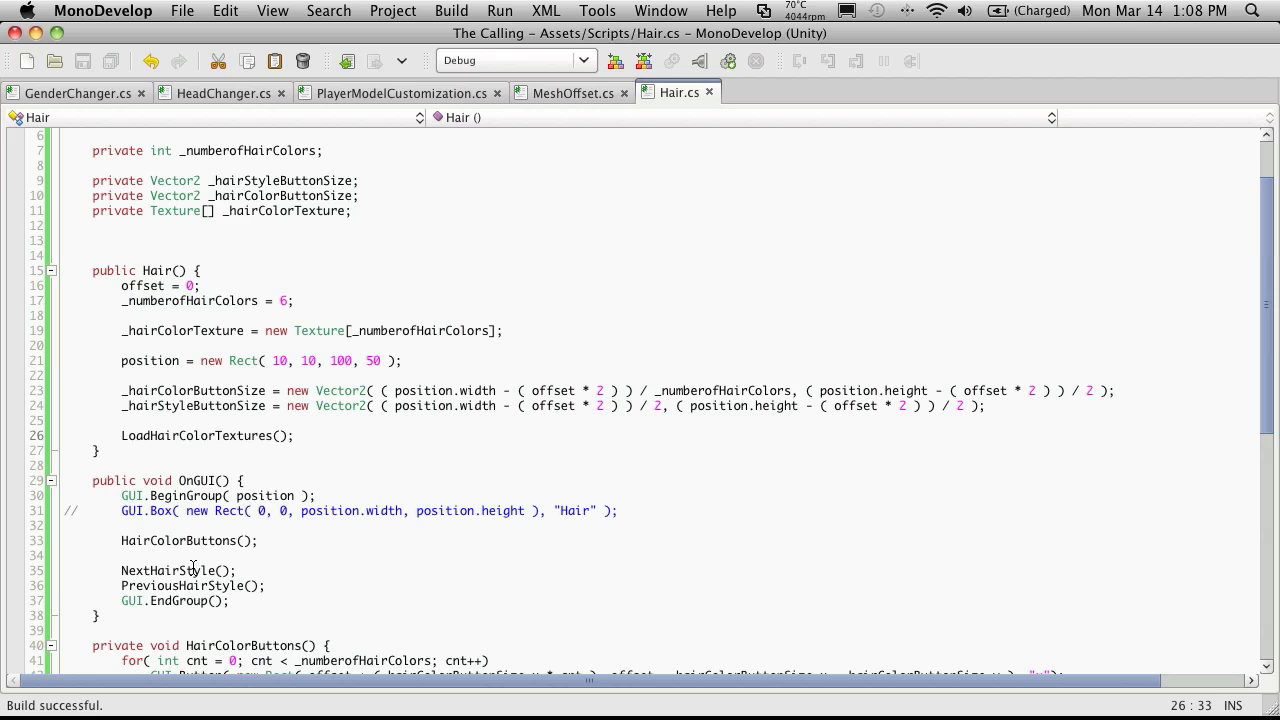
# Step: Wrap the texture loading in an if (_hairColorTexture[0] == null) check
pyautogui.scroll(3)
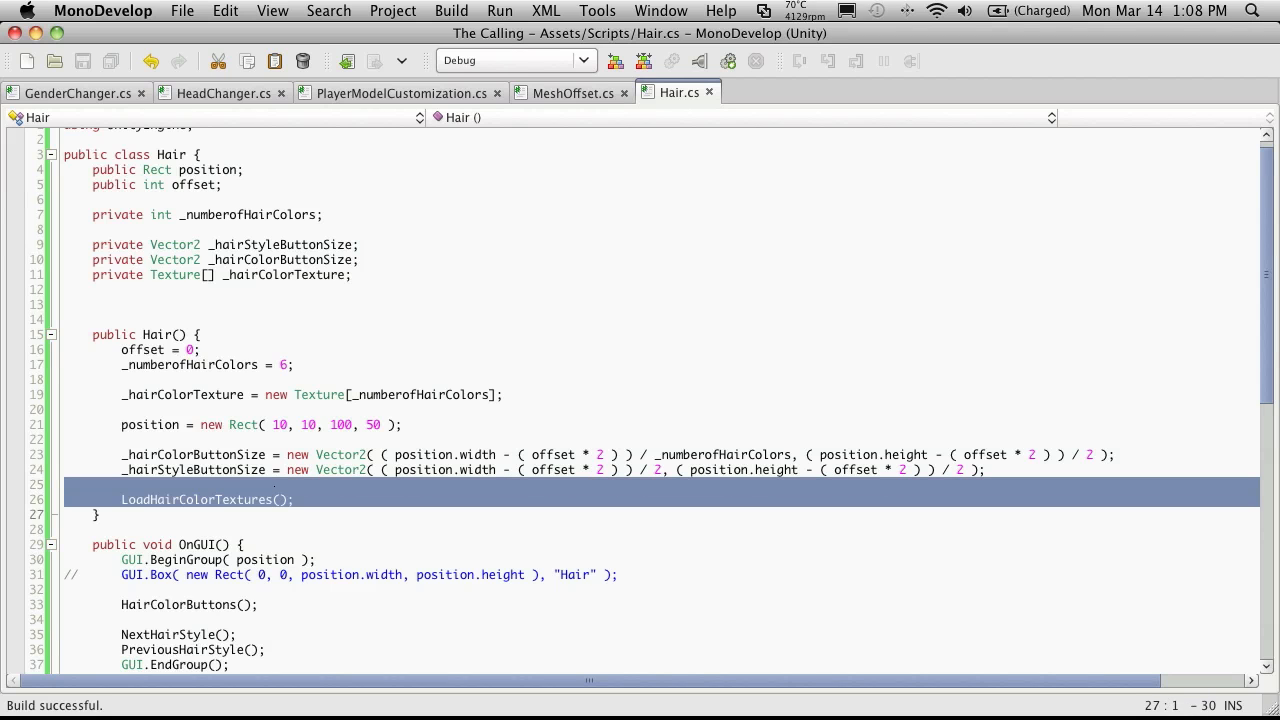
pyautogui.scroll(-3)
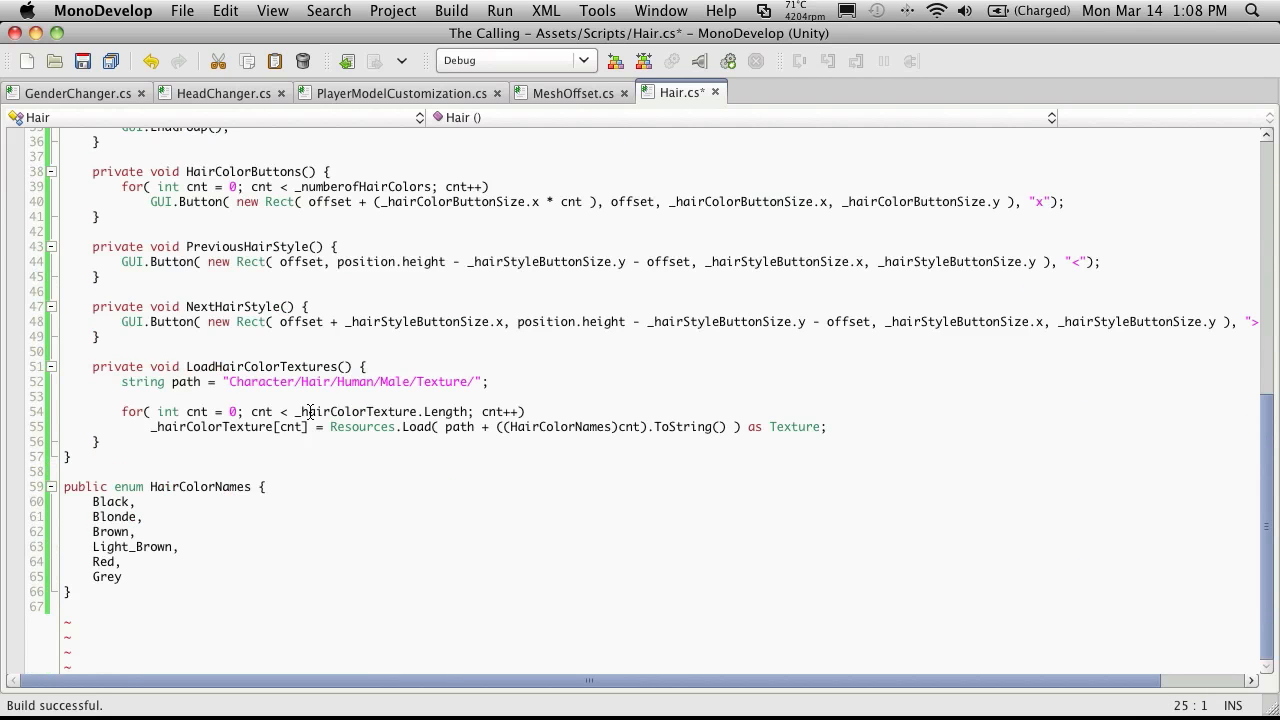
pyautogui.click(367, 366)
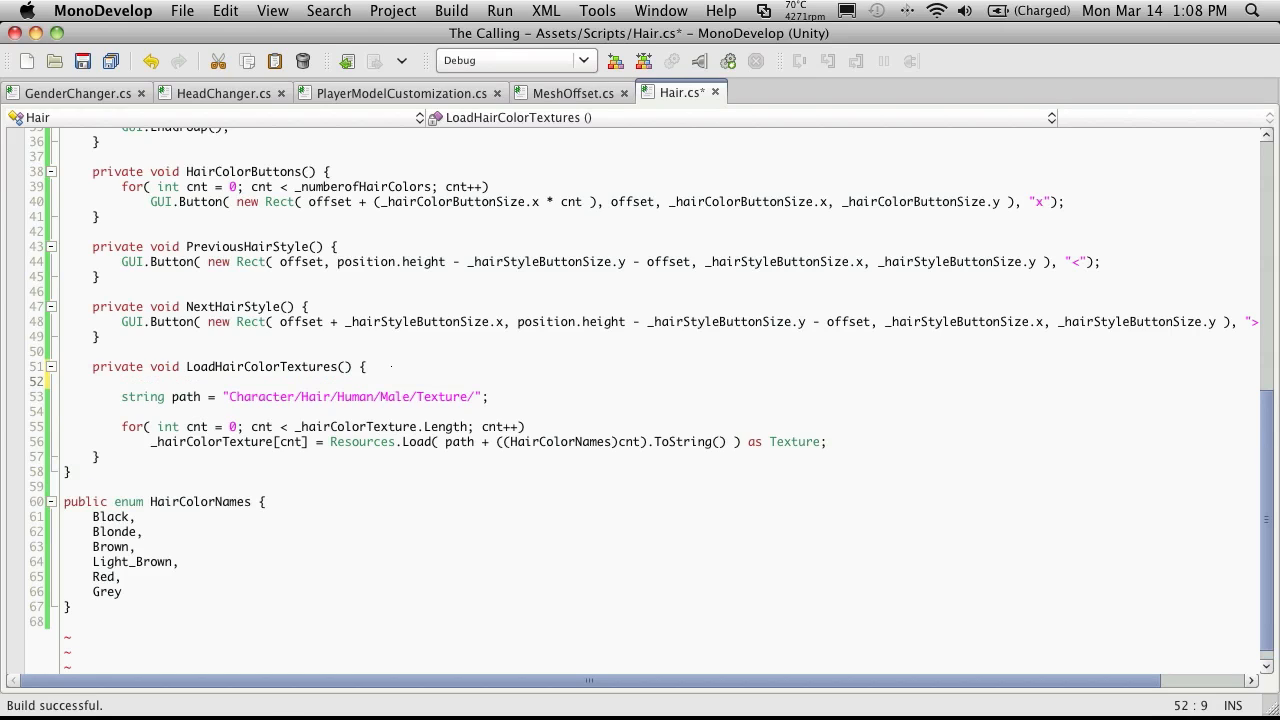
pyautogui.write('if(')
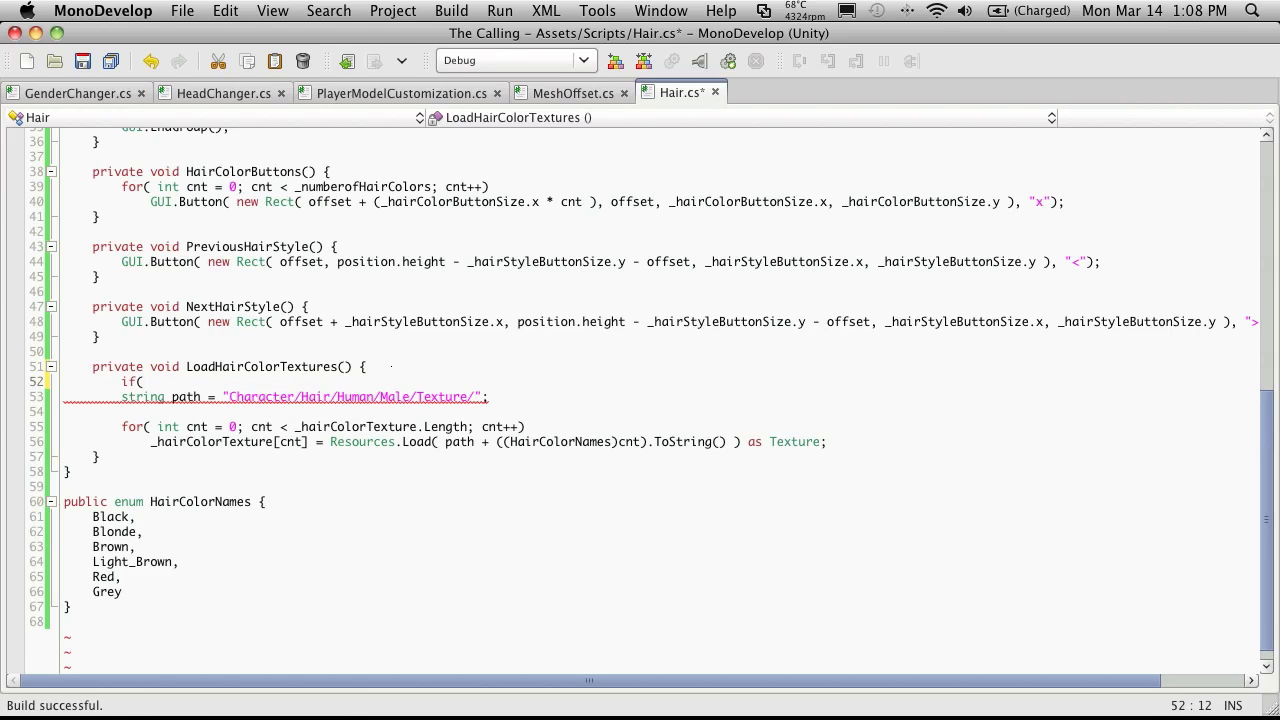
pyautogui.write('_har')
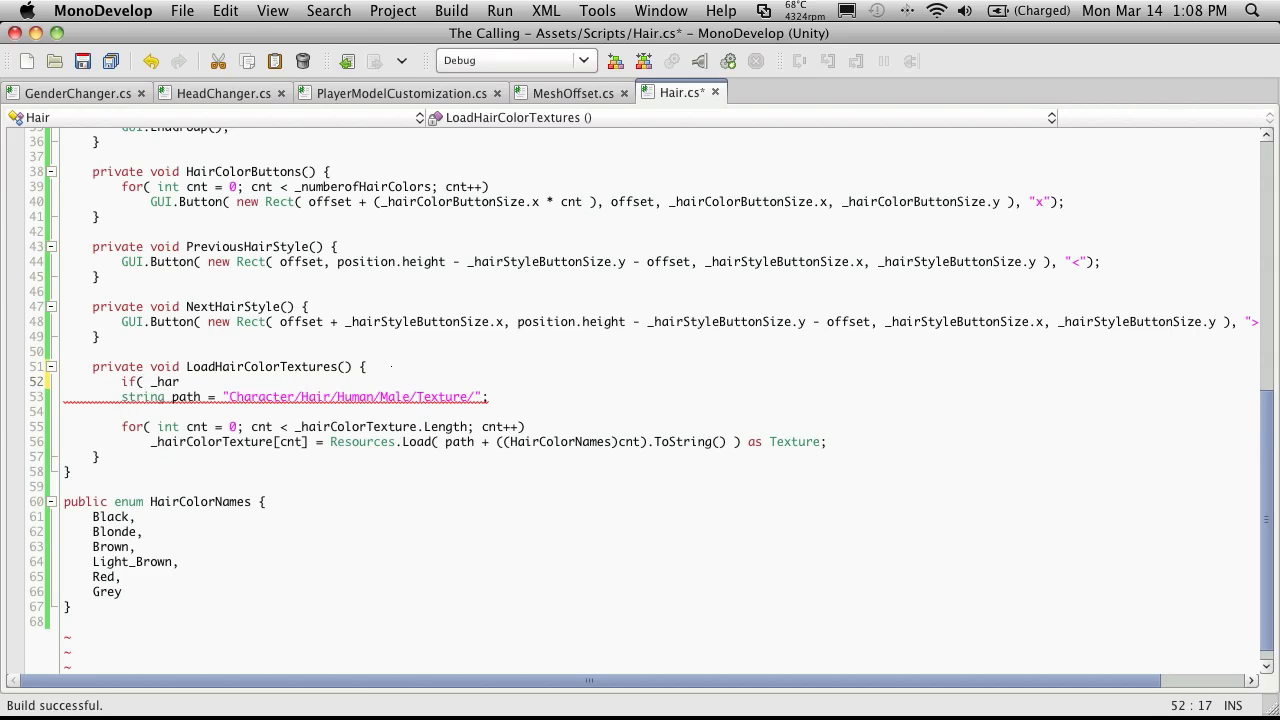
pyautogui.write('rColorTexture')
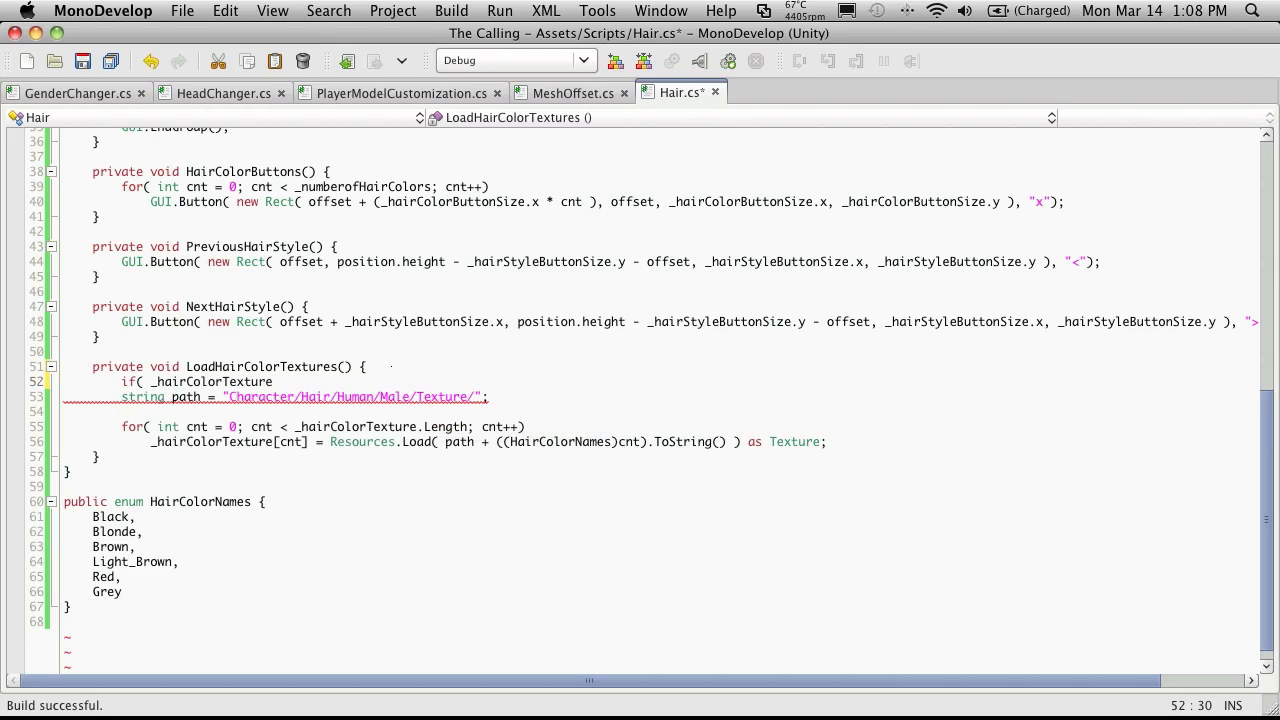
pyautogui.write('[0] =')
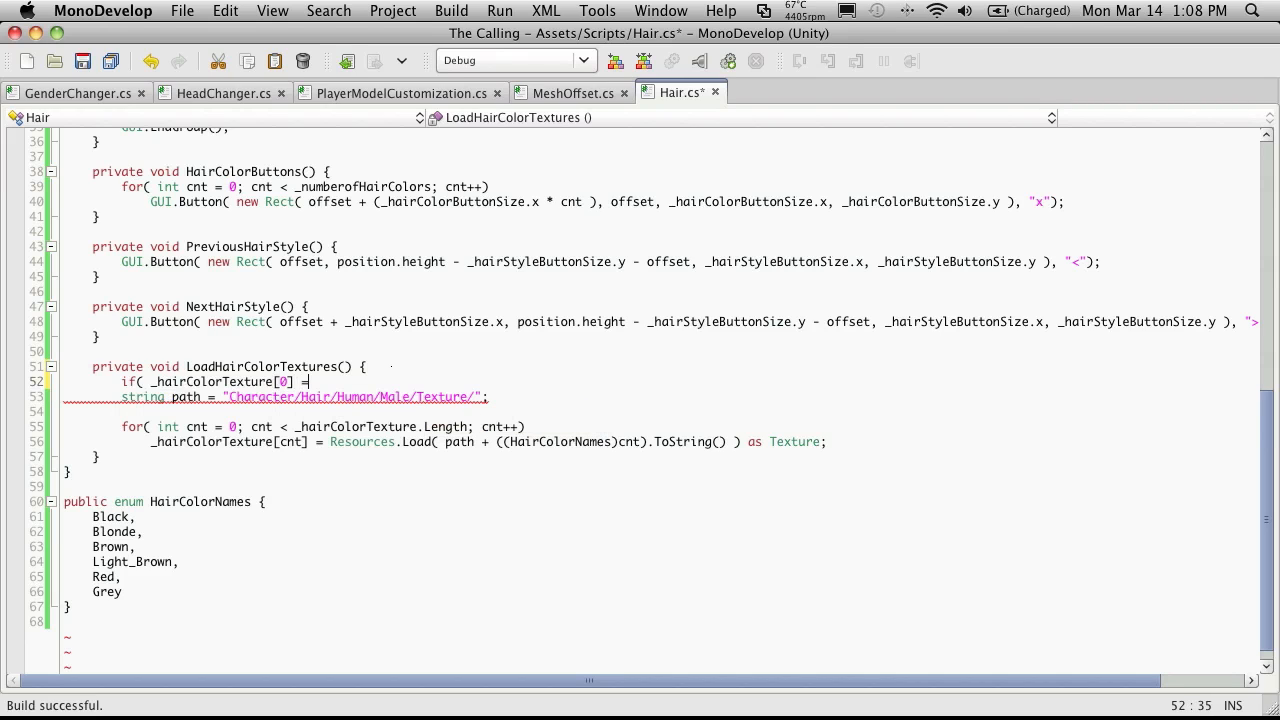
pyautogui.write('== null')
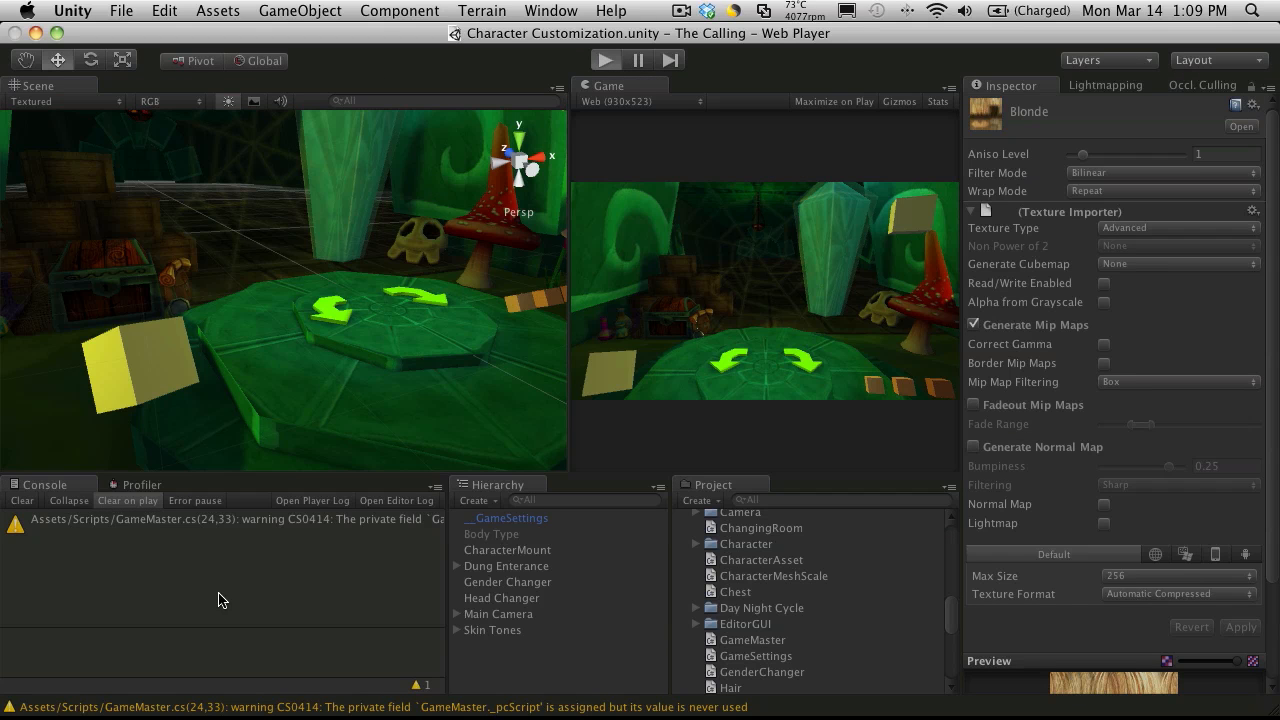
# Step: Replace the "x" button label with _hairColorTexture[cnt] and test the buttons in Unity
pyautogui.click(604, 59)
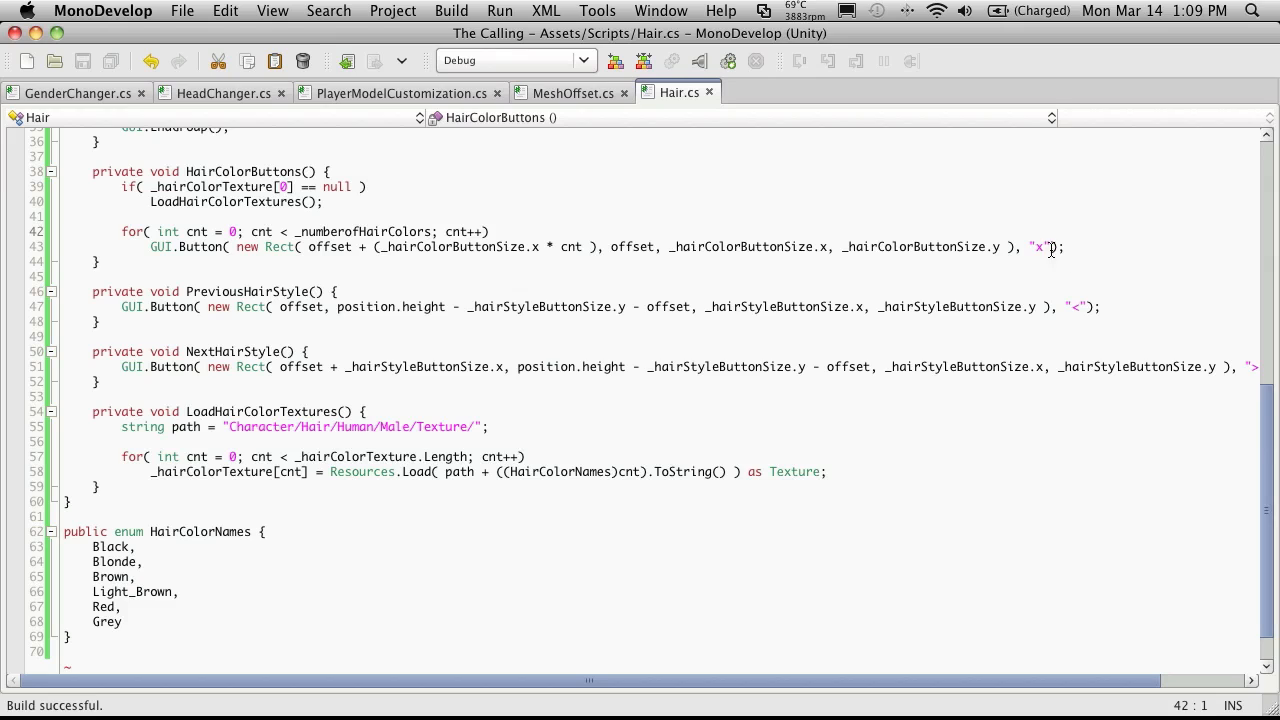
pyautogui.press('Backspace')
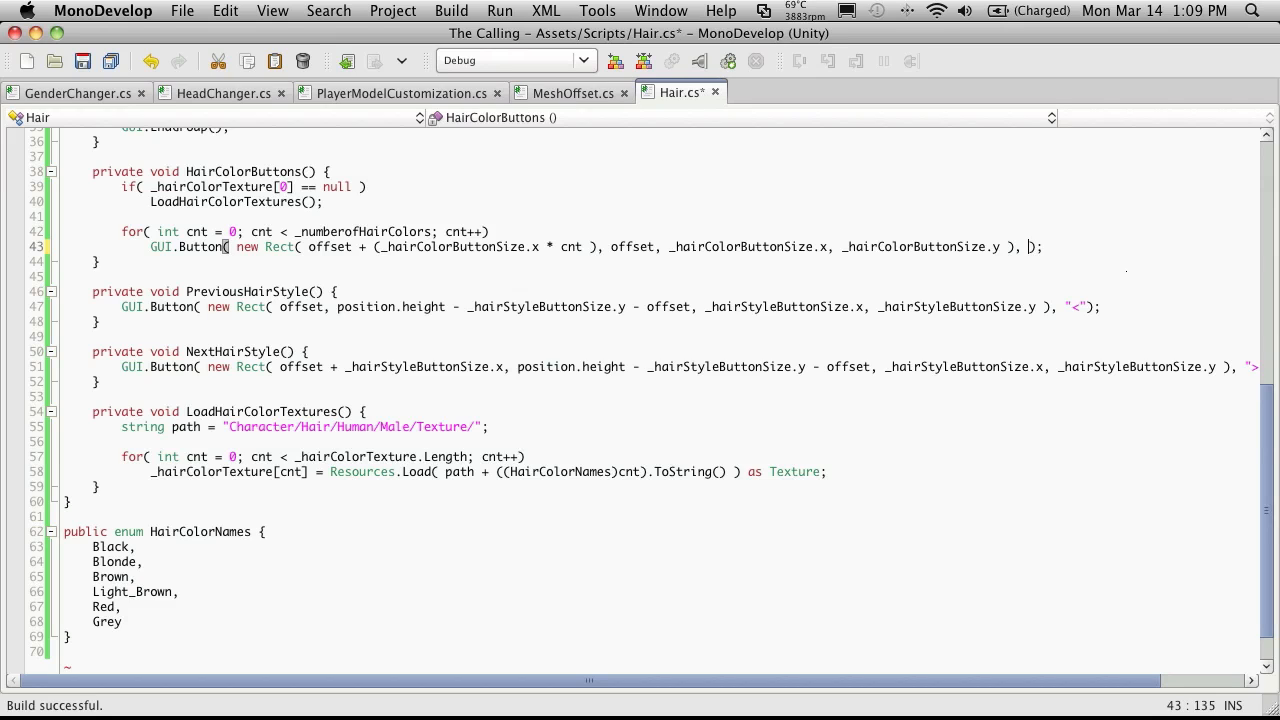
pyautogui.write('_hairColorTexture[')
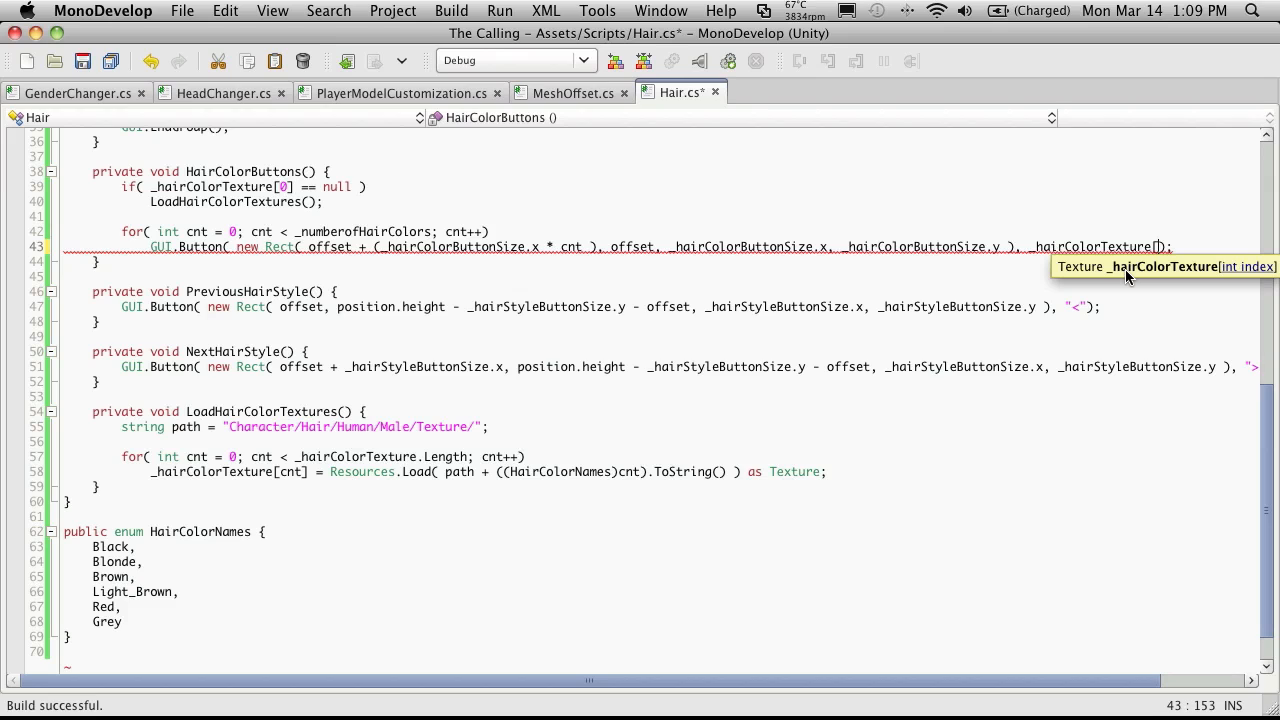
pyautogui.write('cnt')
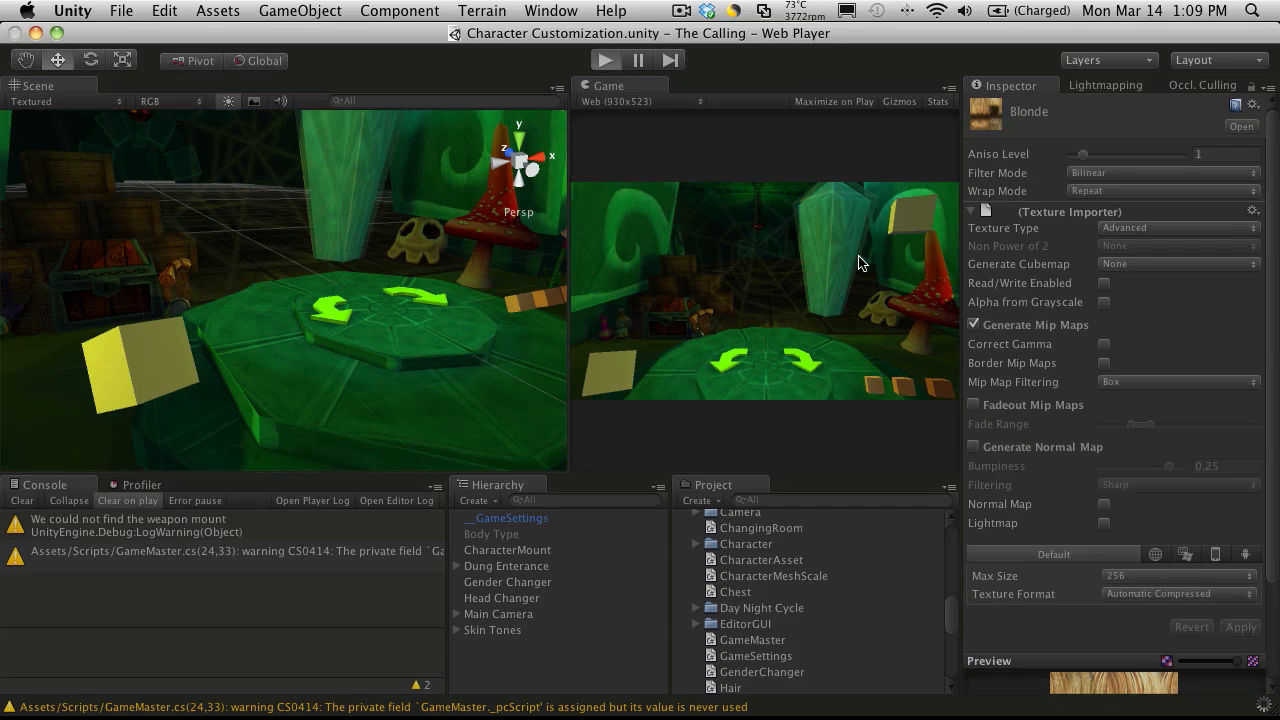
pyautogui.click(604, 59)
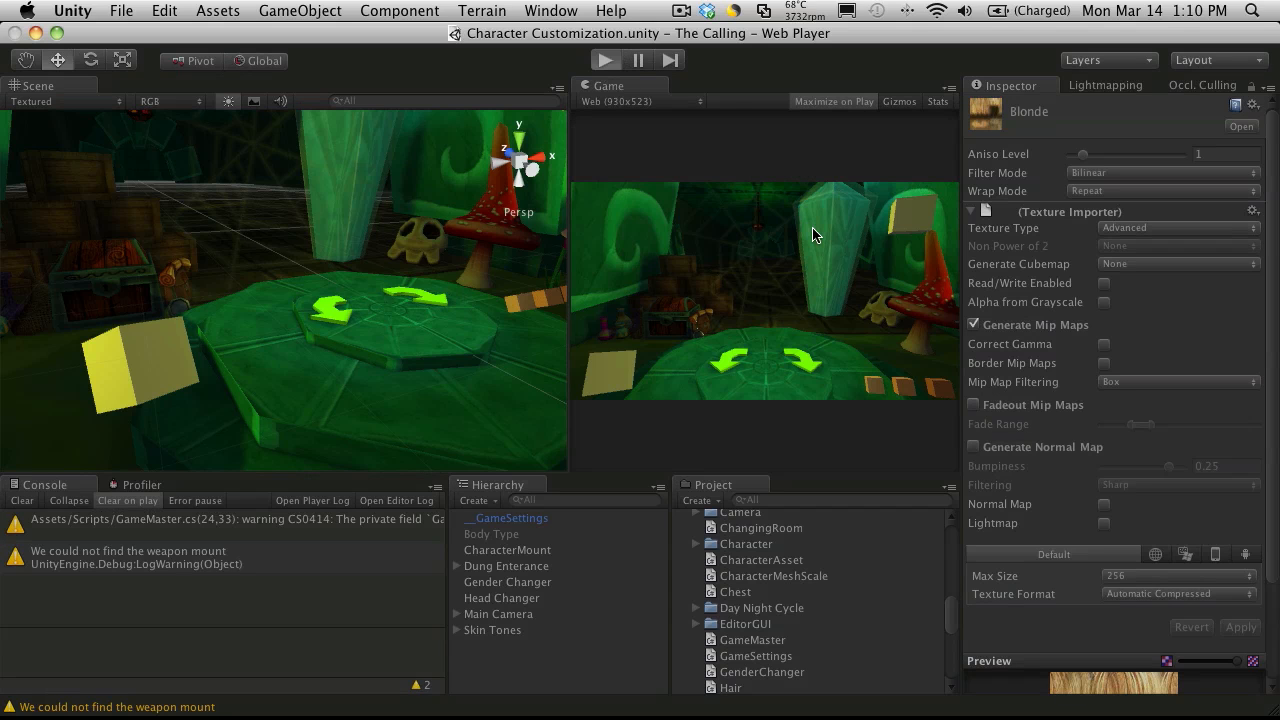
pyautogui.click(833, 101)
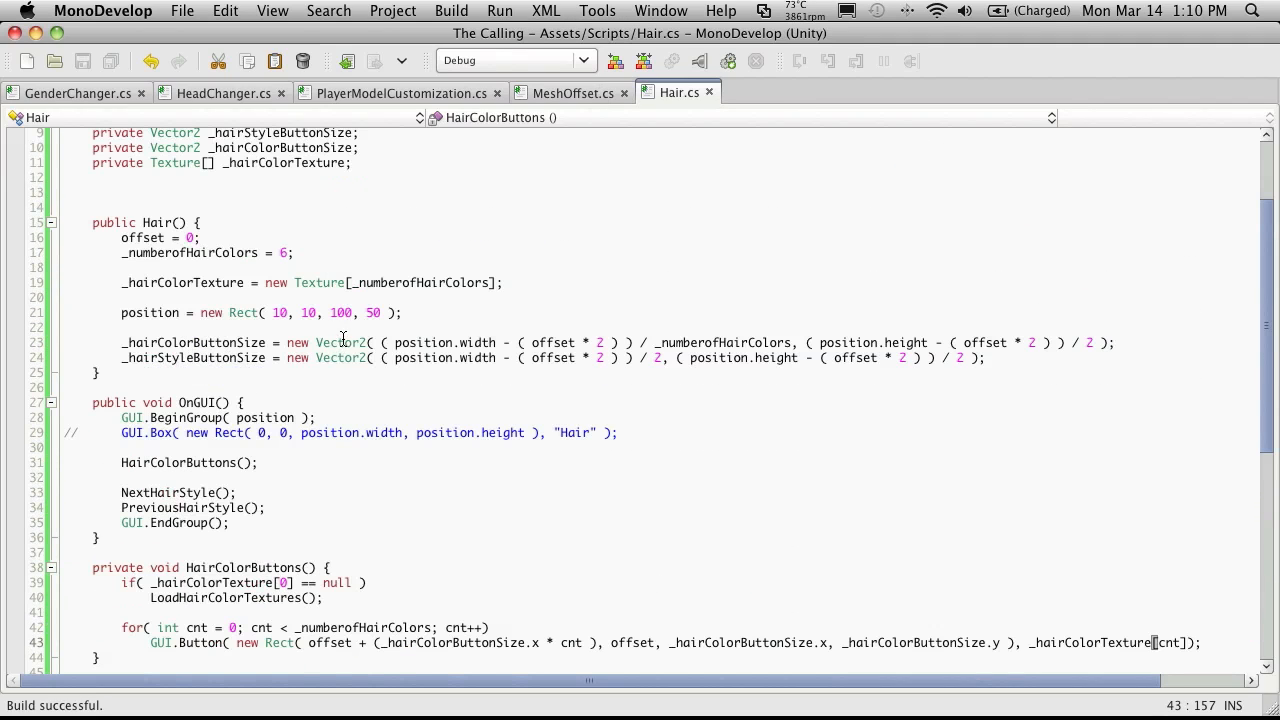
# Step: Move the hair panel to x 100, add a "box" style to each button, and preview in Unity
pyautogui.click(358, 322)
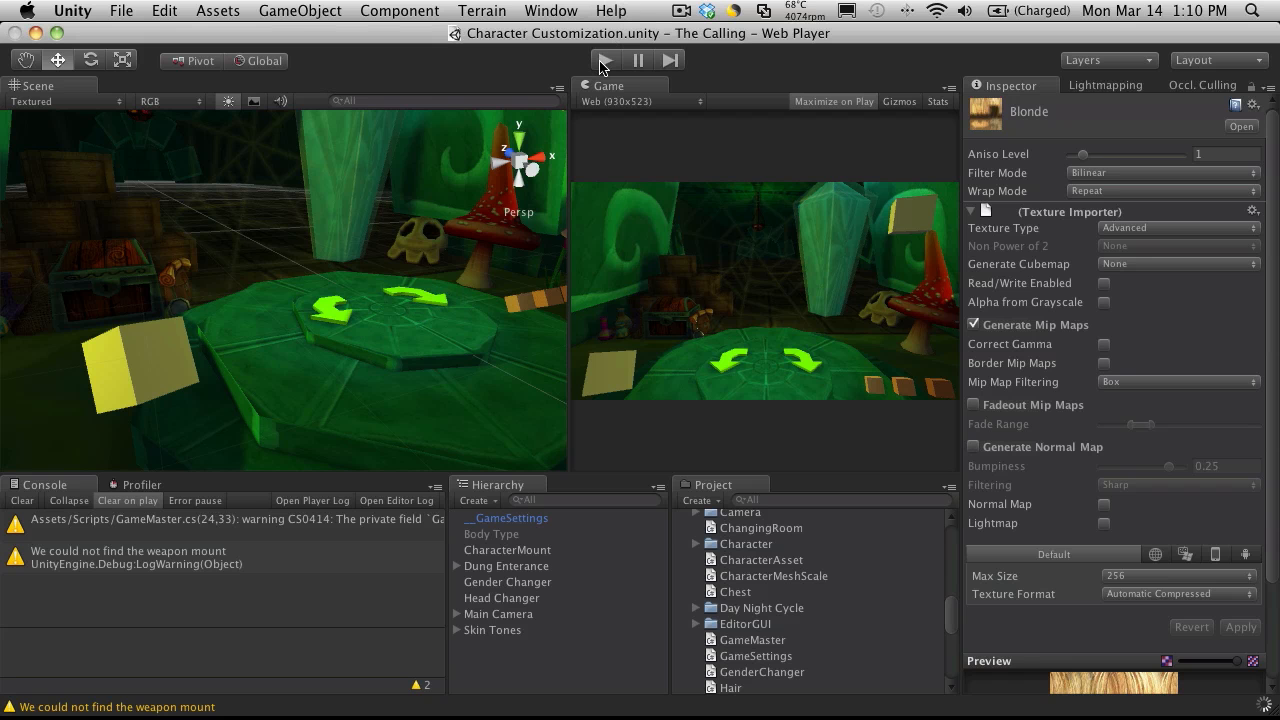
pyautogui.click(603, 60)
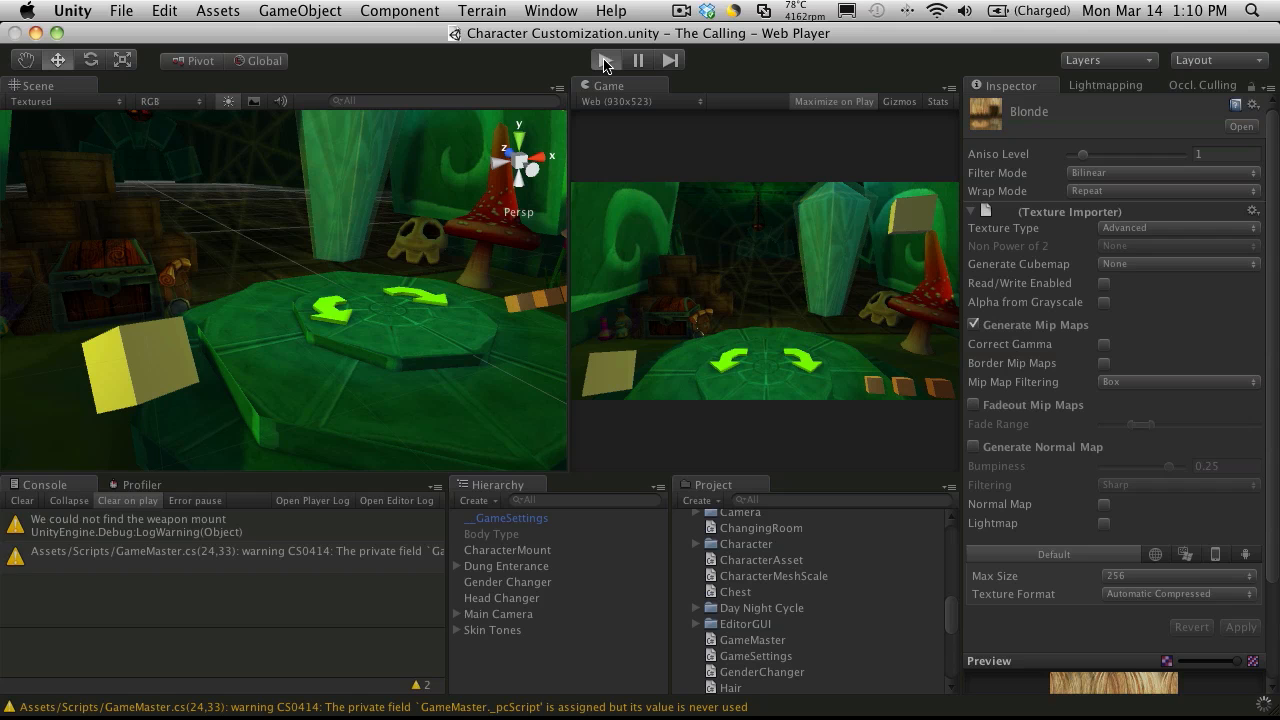
pyautogui.moveTo(770, 235)
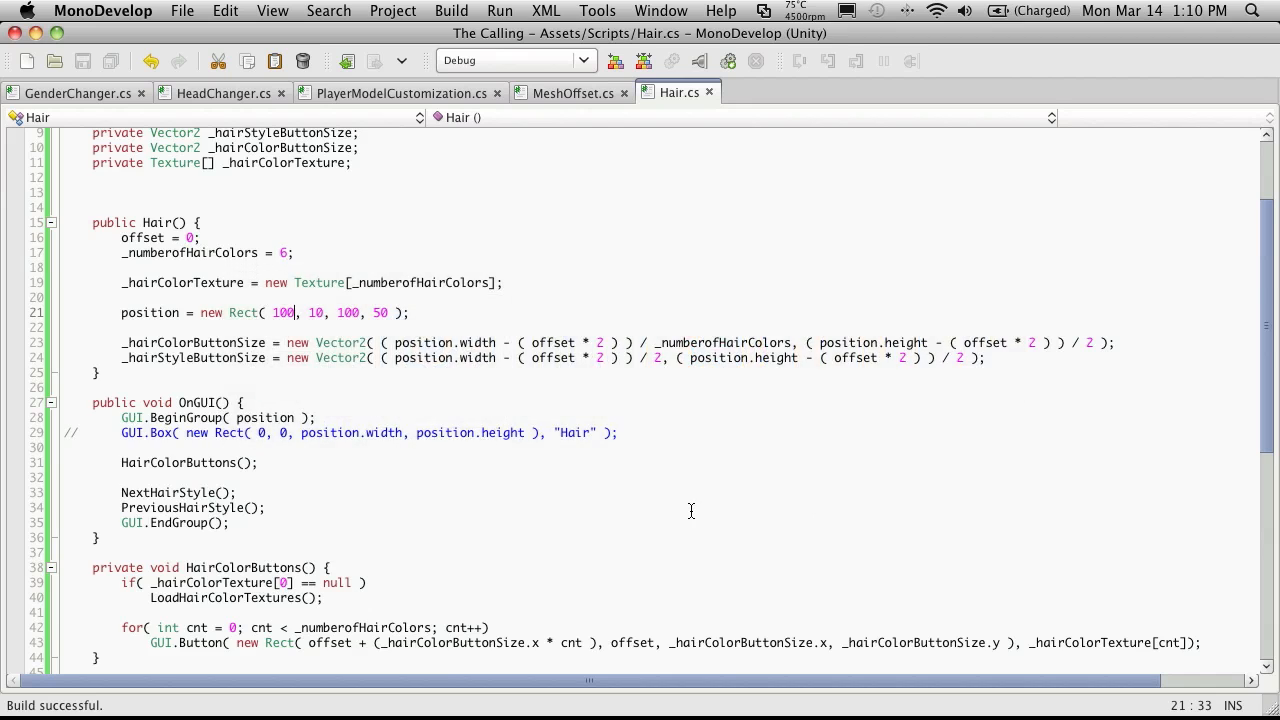
pyautogui.scroll(-3)
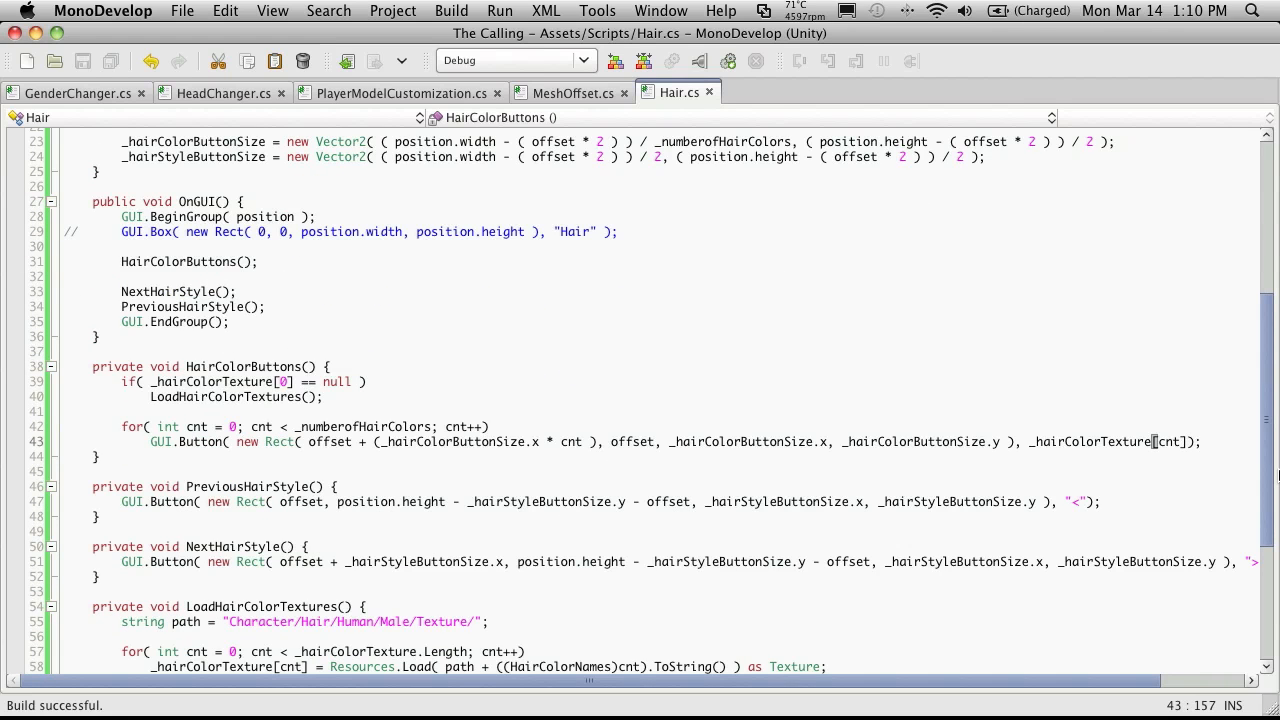
pyautogui.write(', "')
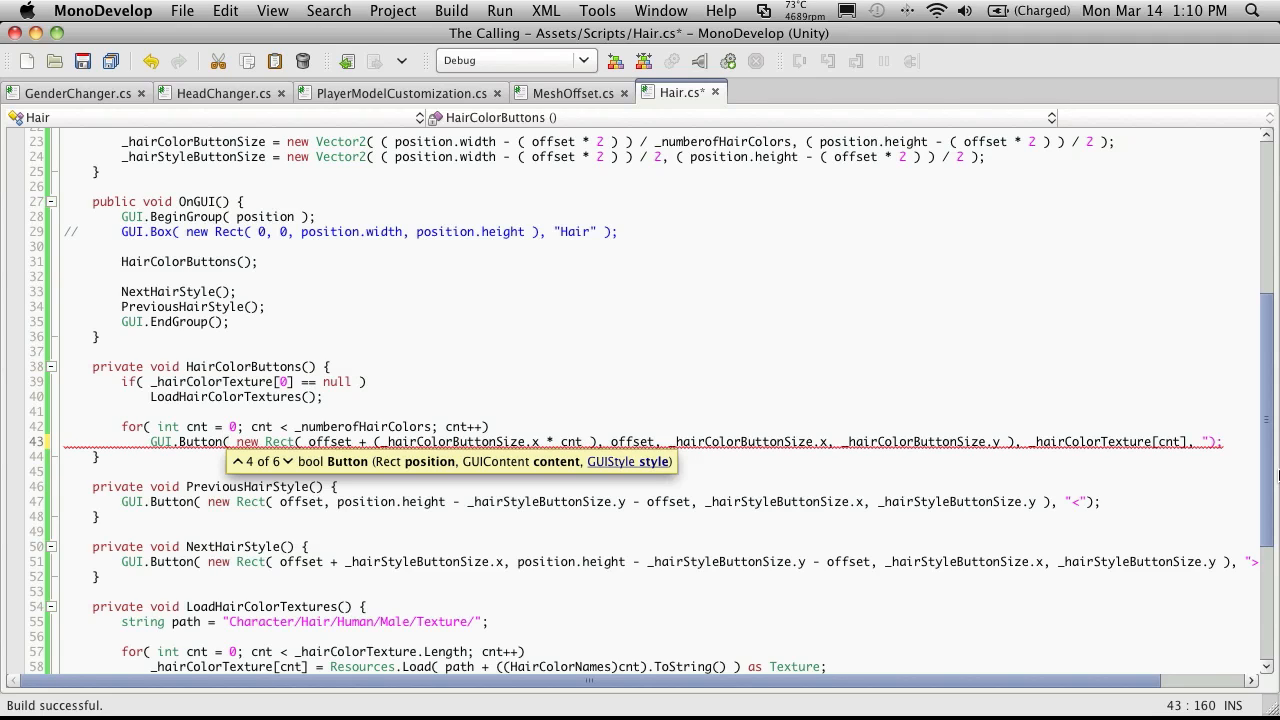
pyautogui.write('box')
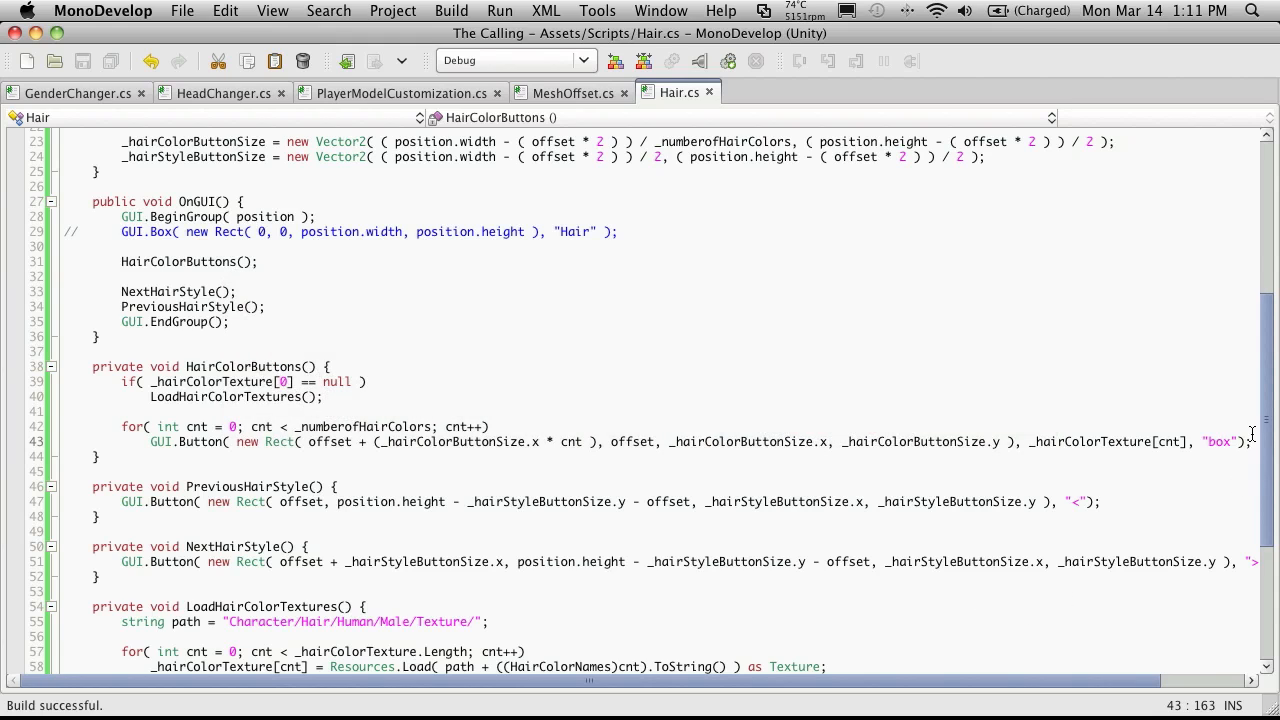
pyautogui.write('lab')
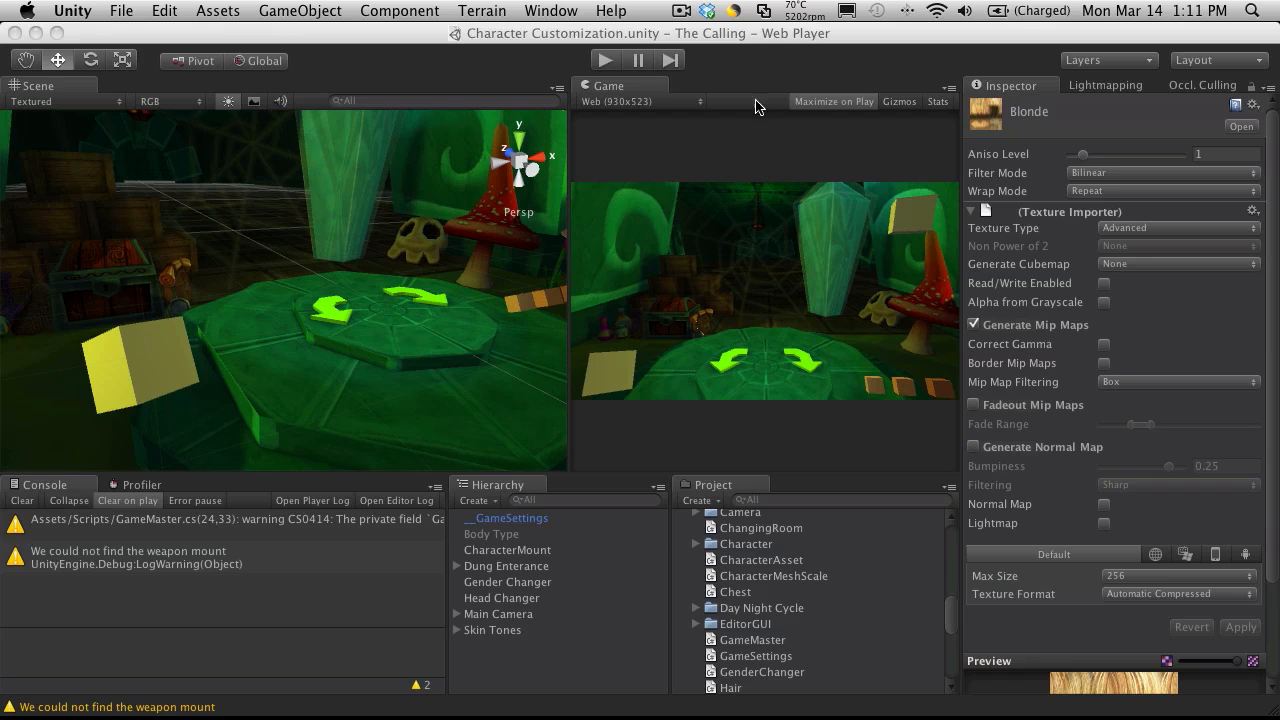
pyautogui.click(604, 60)
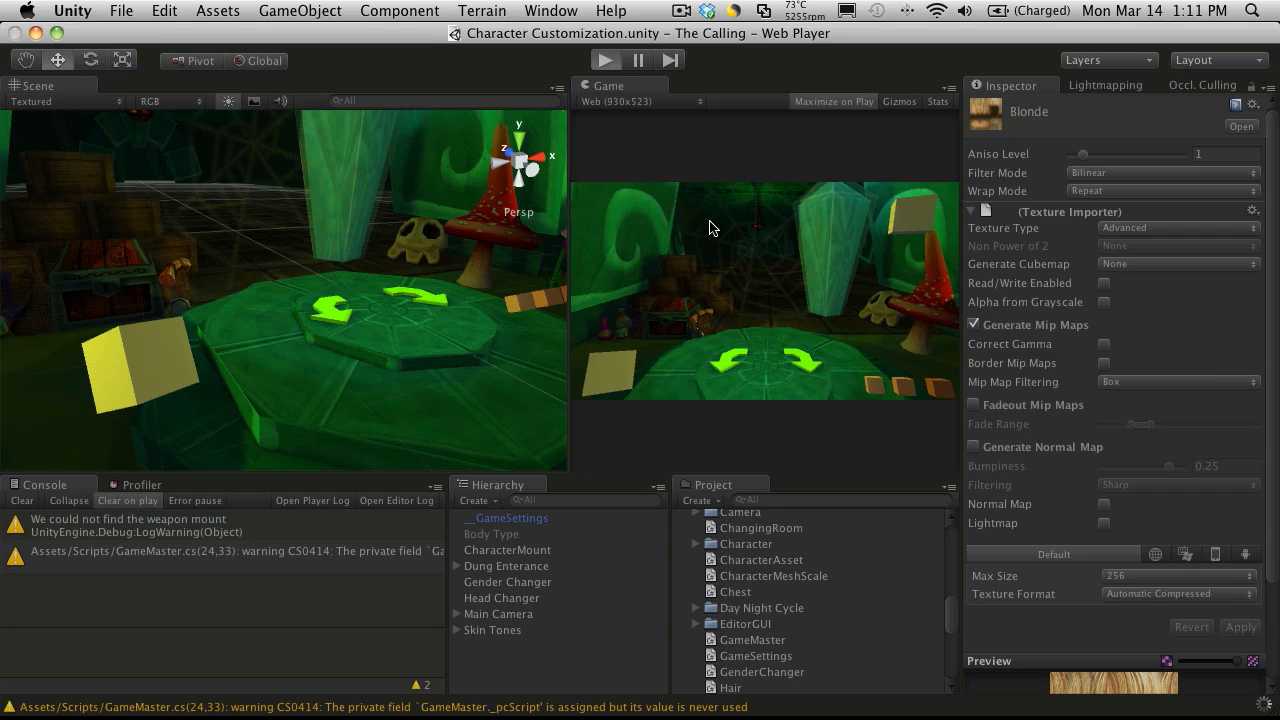
pyautogui.click(605, 60)
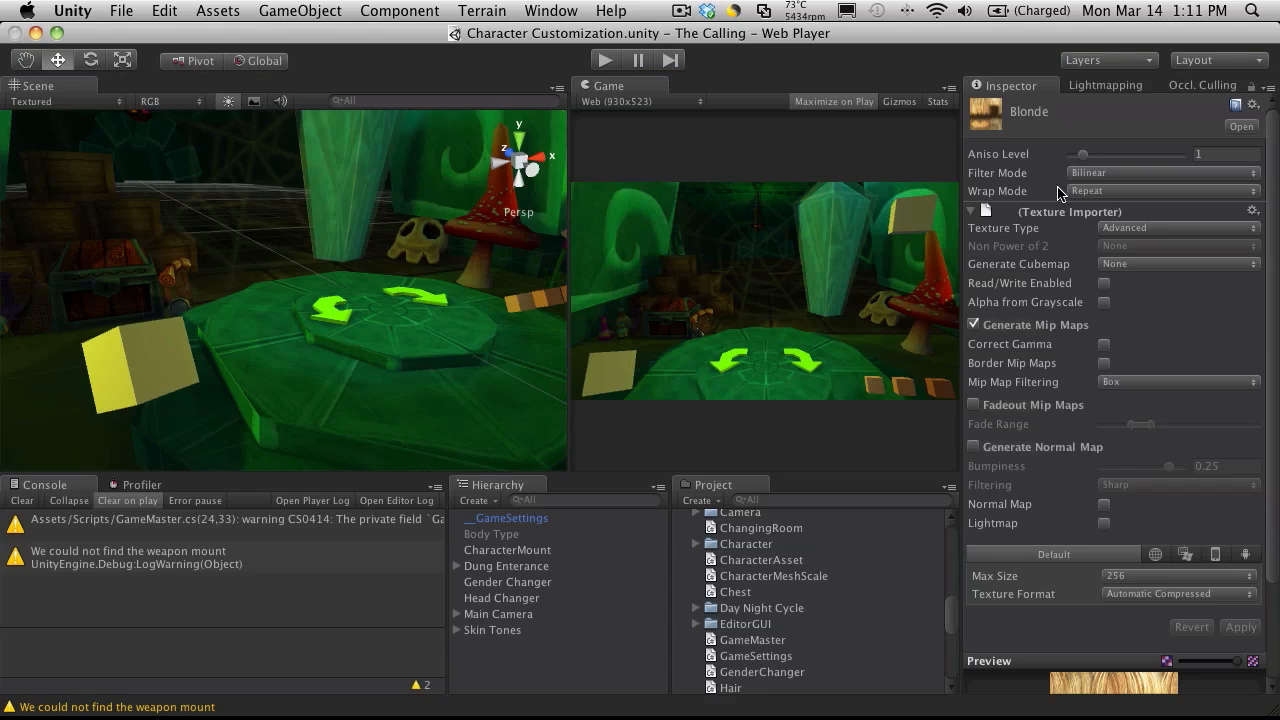
pyautogui.moveTo(836, 396)
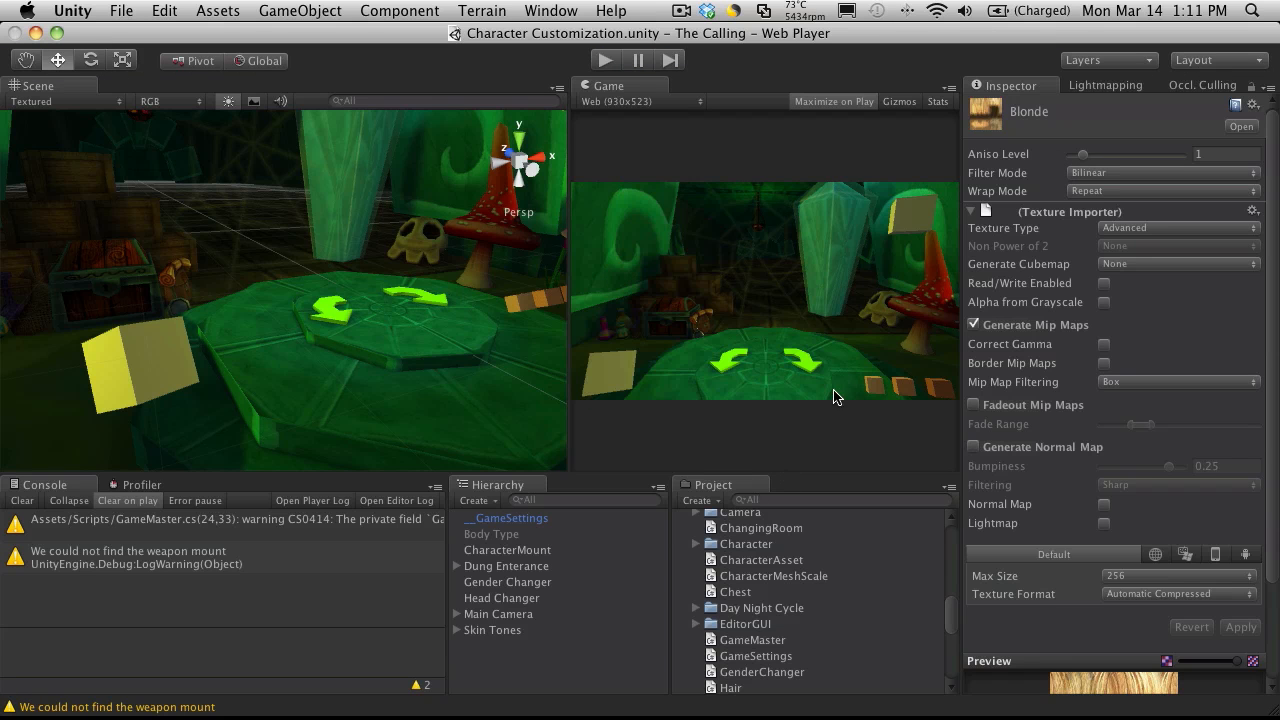
pyautogui.scroll(-3)
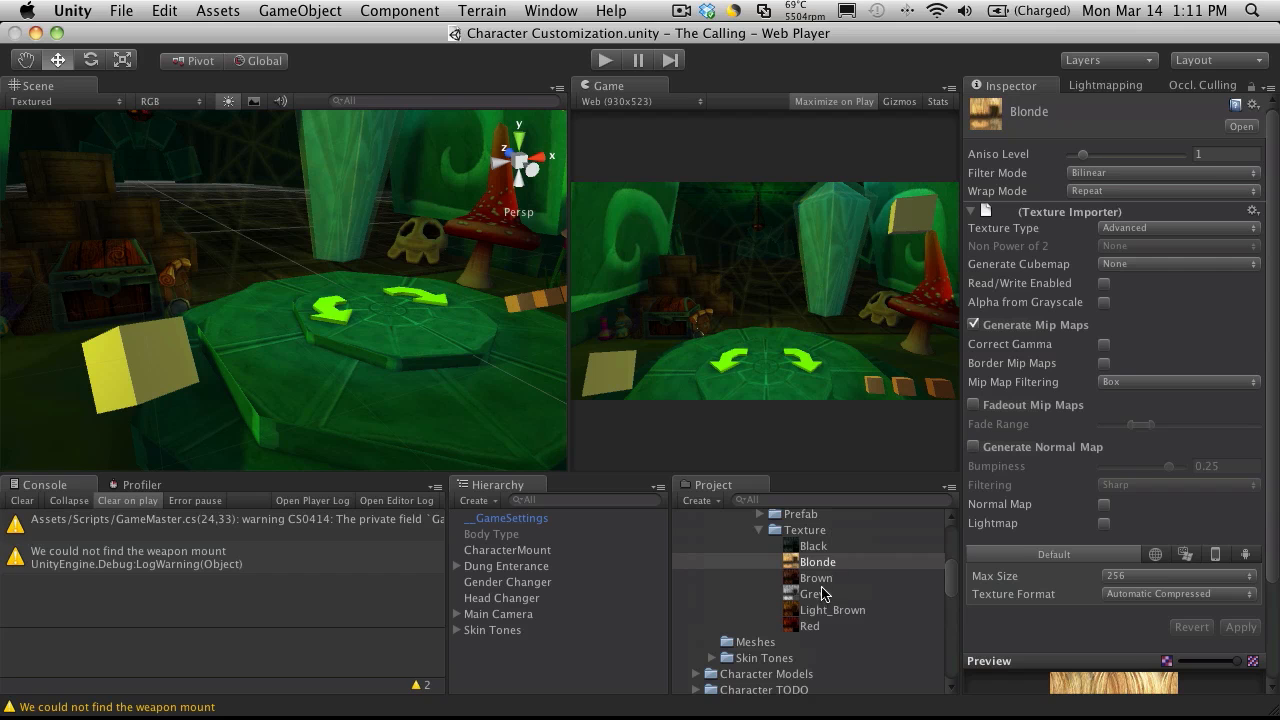
pyautogui.moveTo(725, 247)
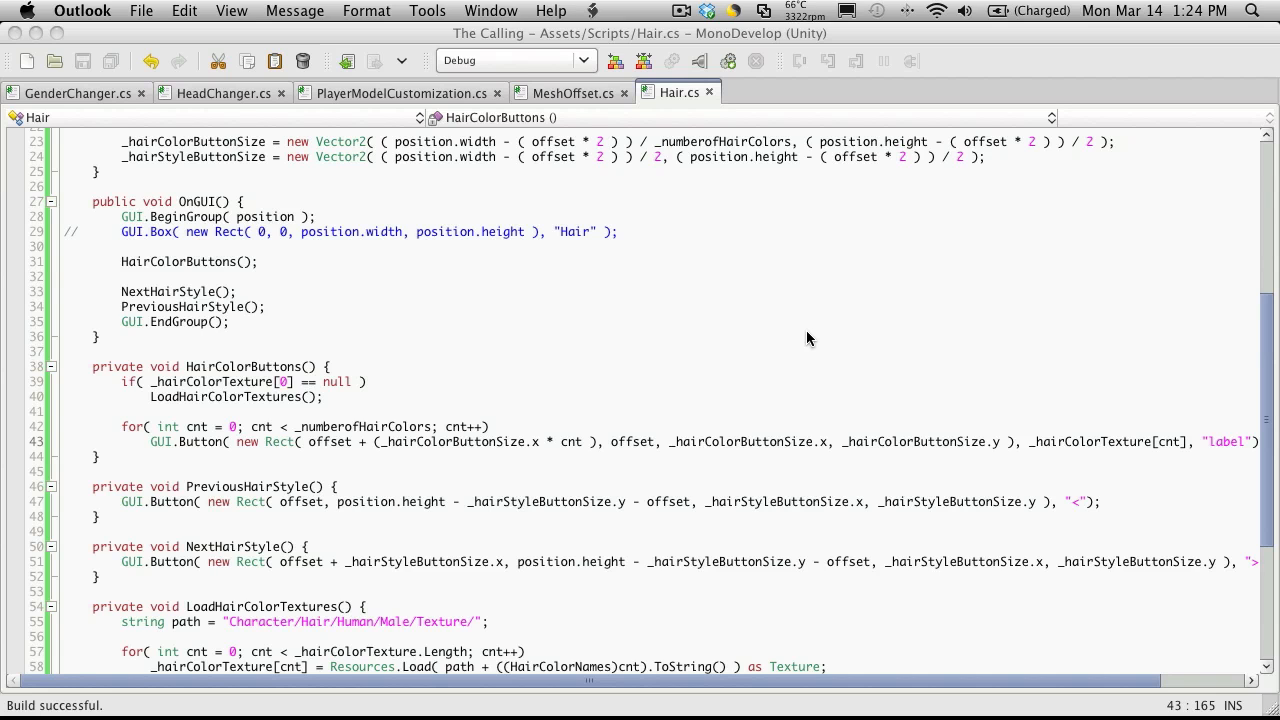
# Step: Scroll through Hair.cs to review the "label" style on the hair color buttons
pyautogui.scroll(-3)
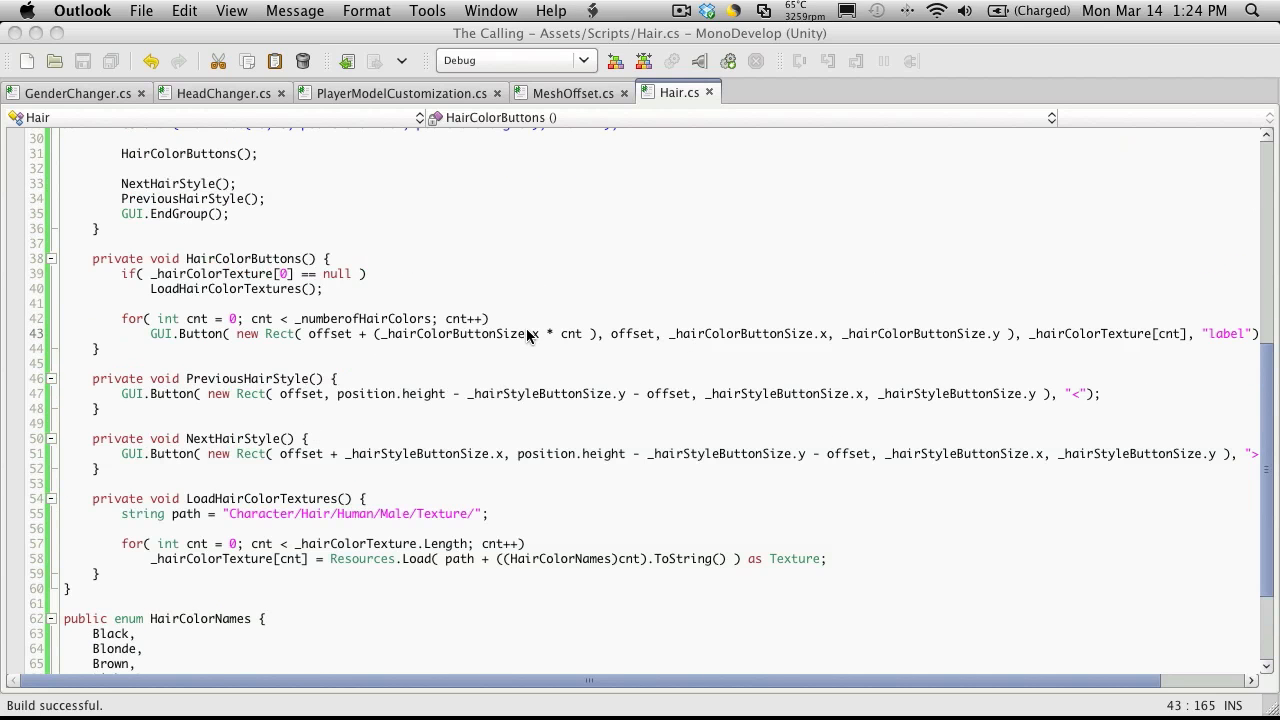
pyautogui.moveTo(643, 278)
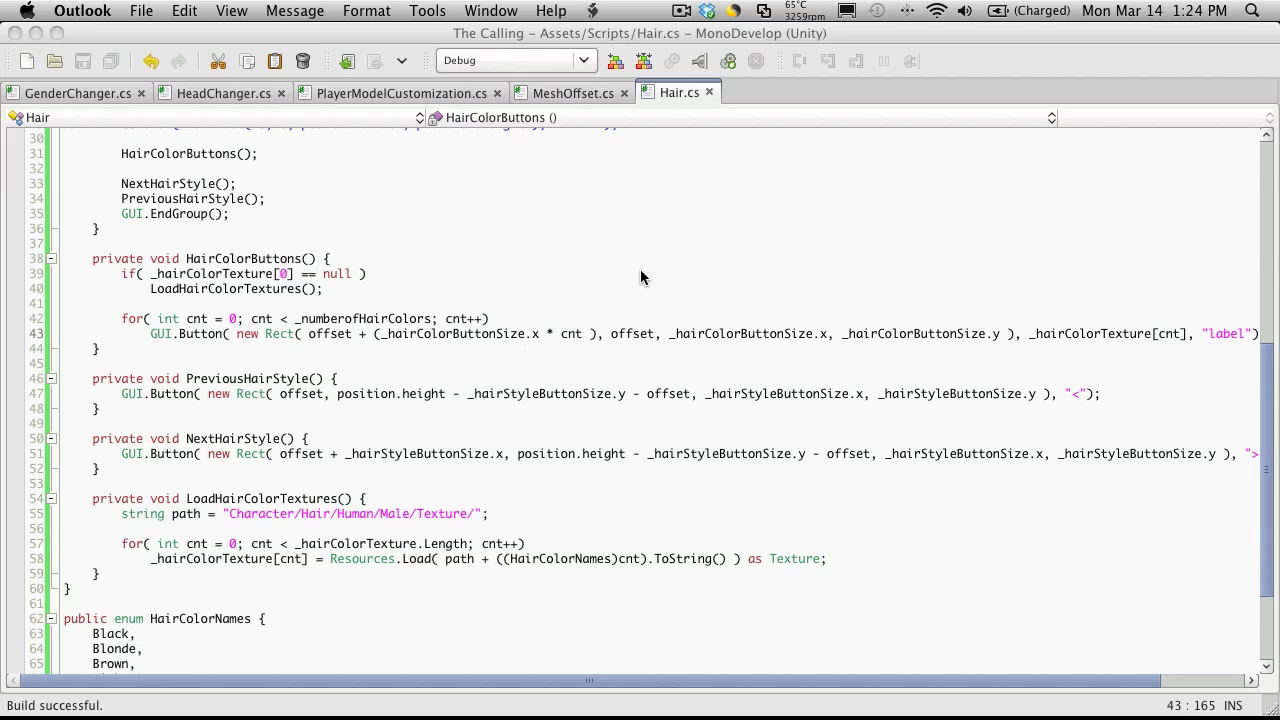
pyautogui.scroll(3)
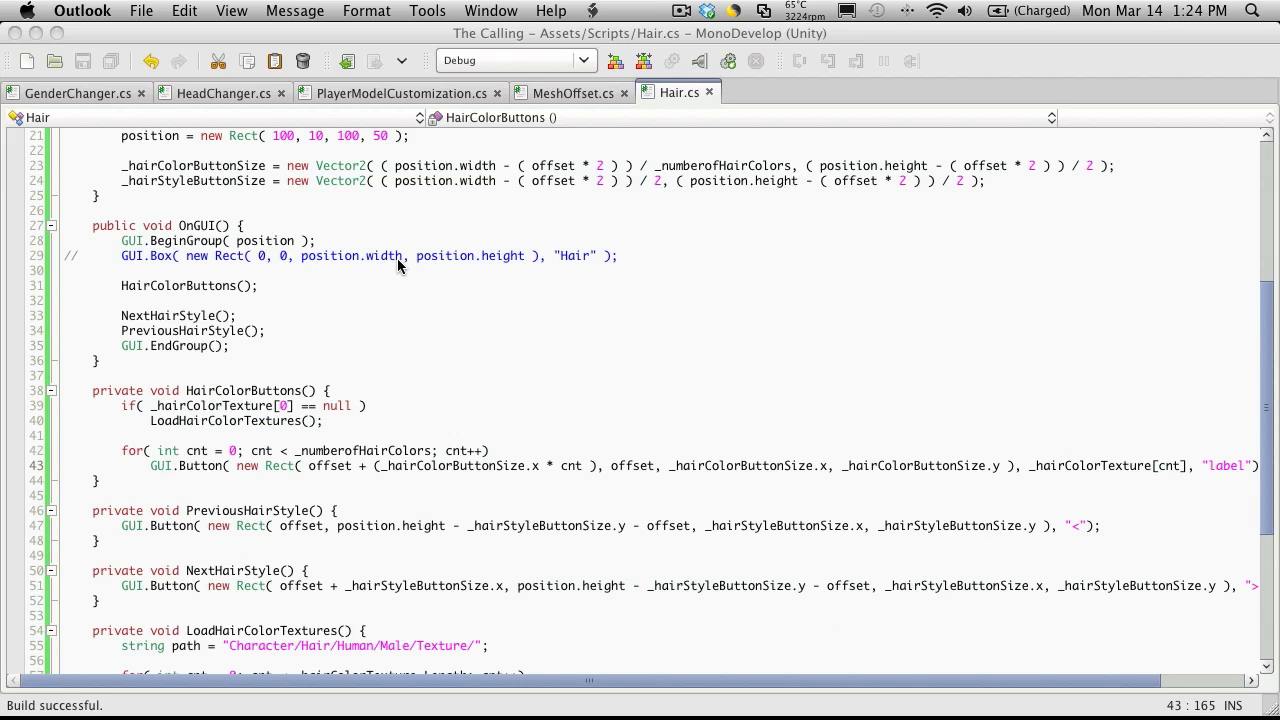